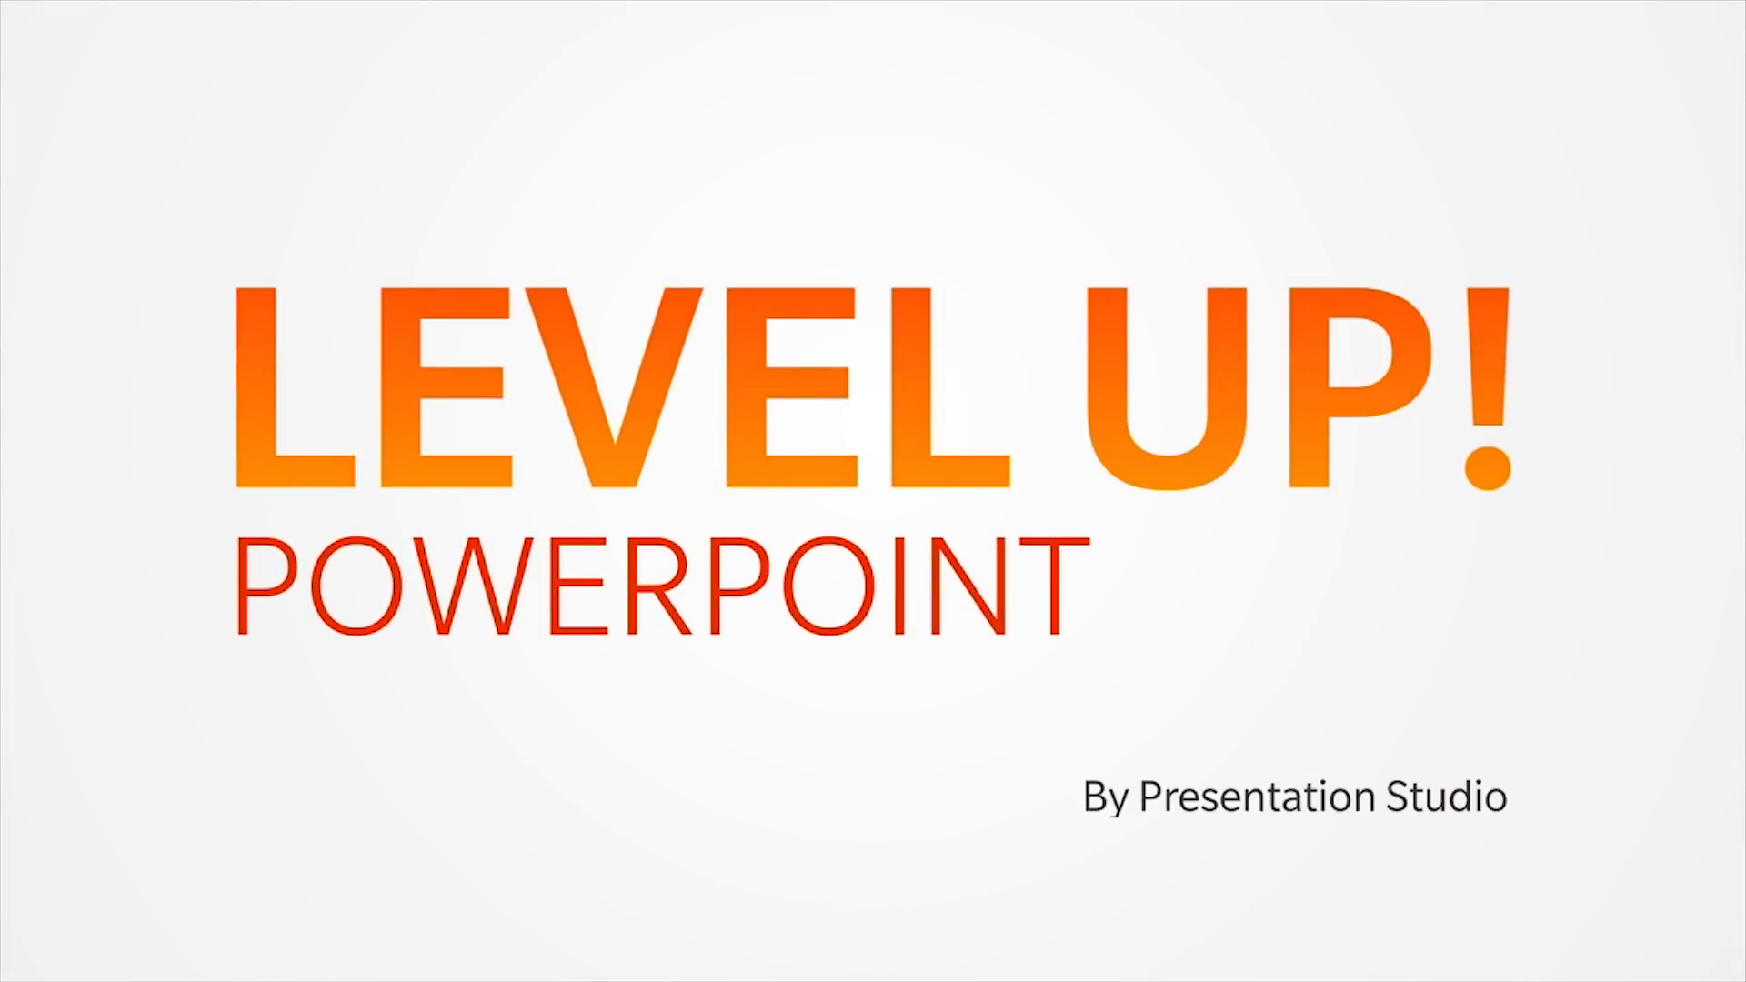
- Show the alignment guides and move to the empty second slide
{"action": "key", "text": "Escape"}
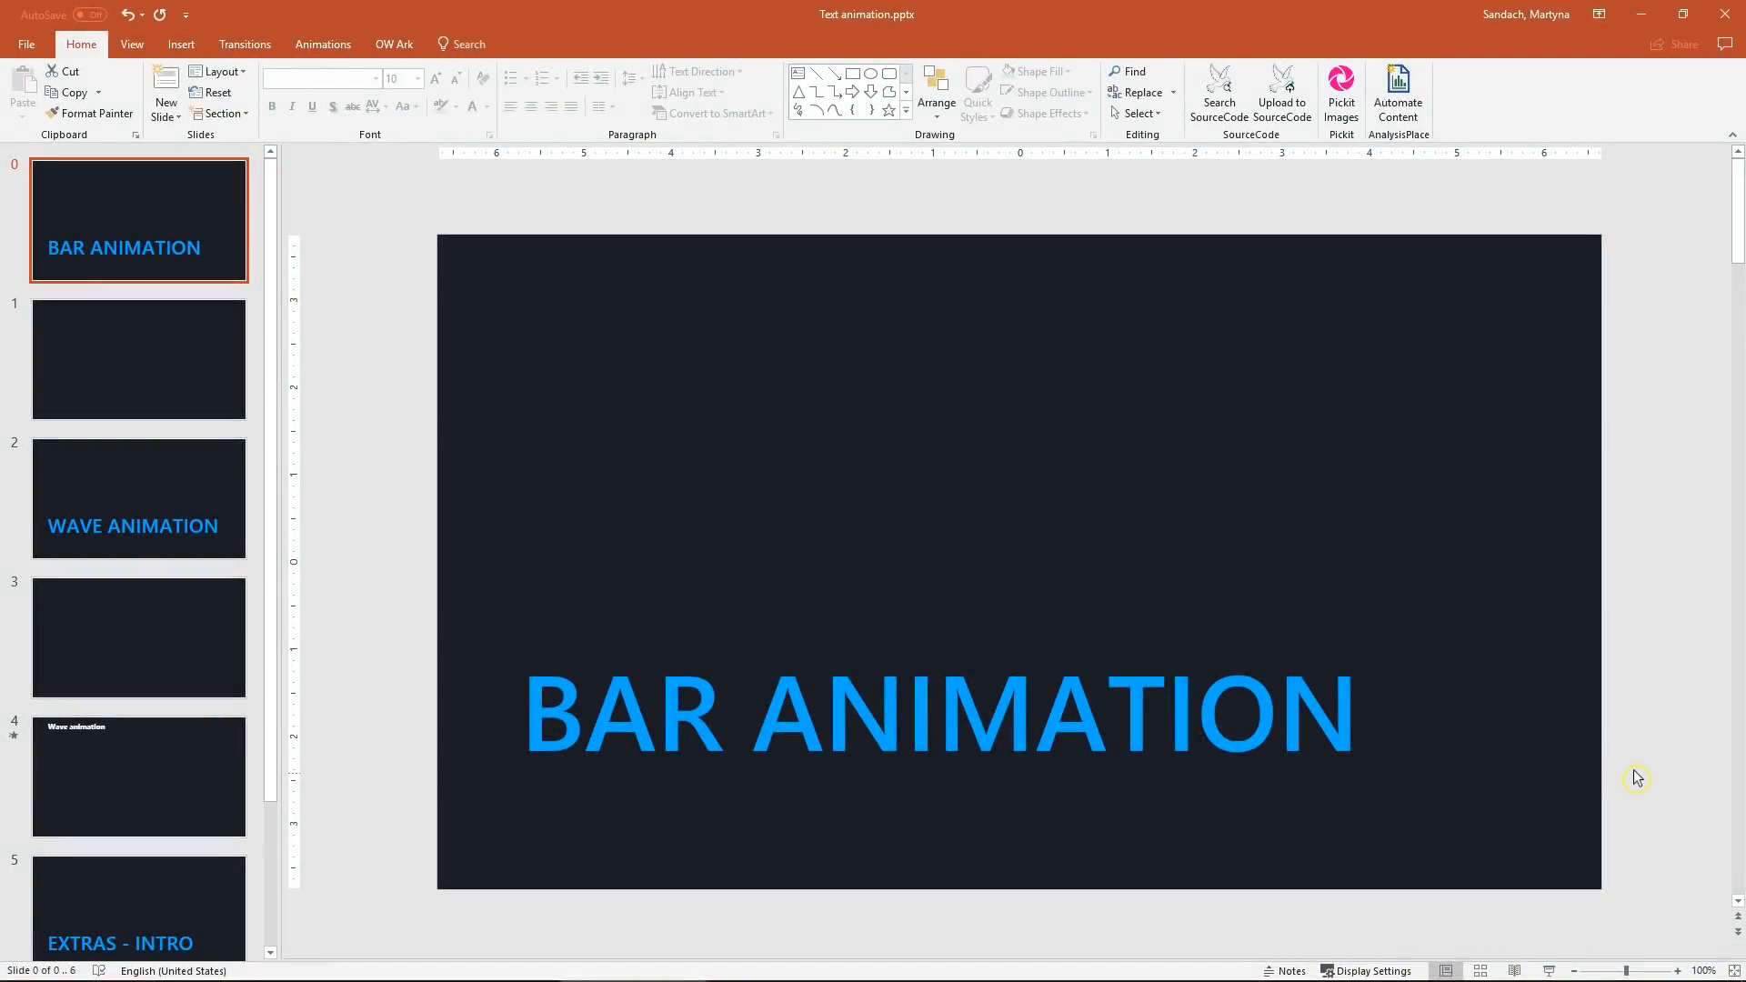
{"action": "mouse_move", "coordinate": [1625, 763]}
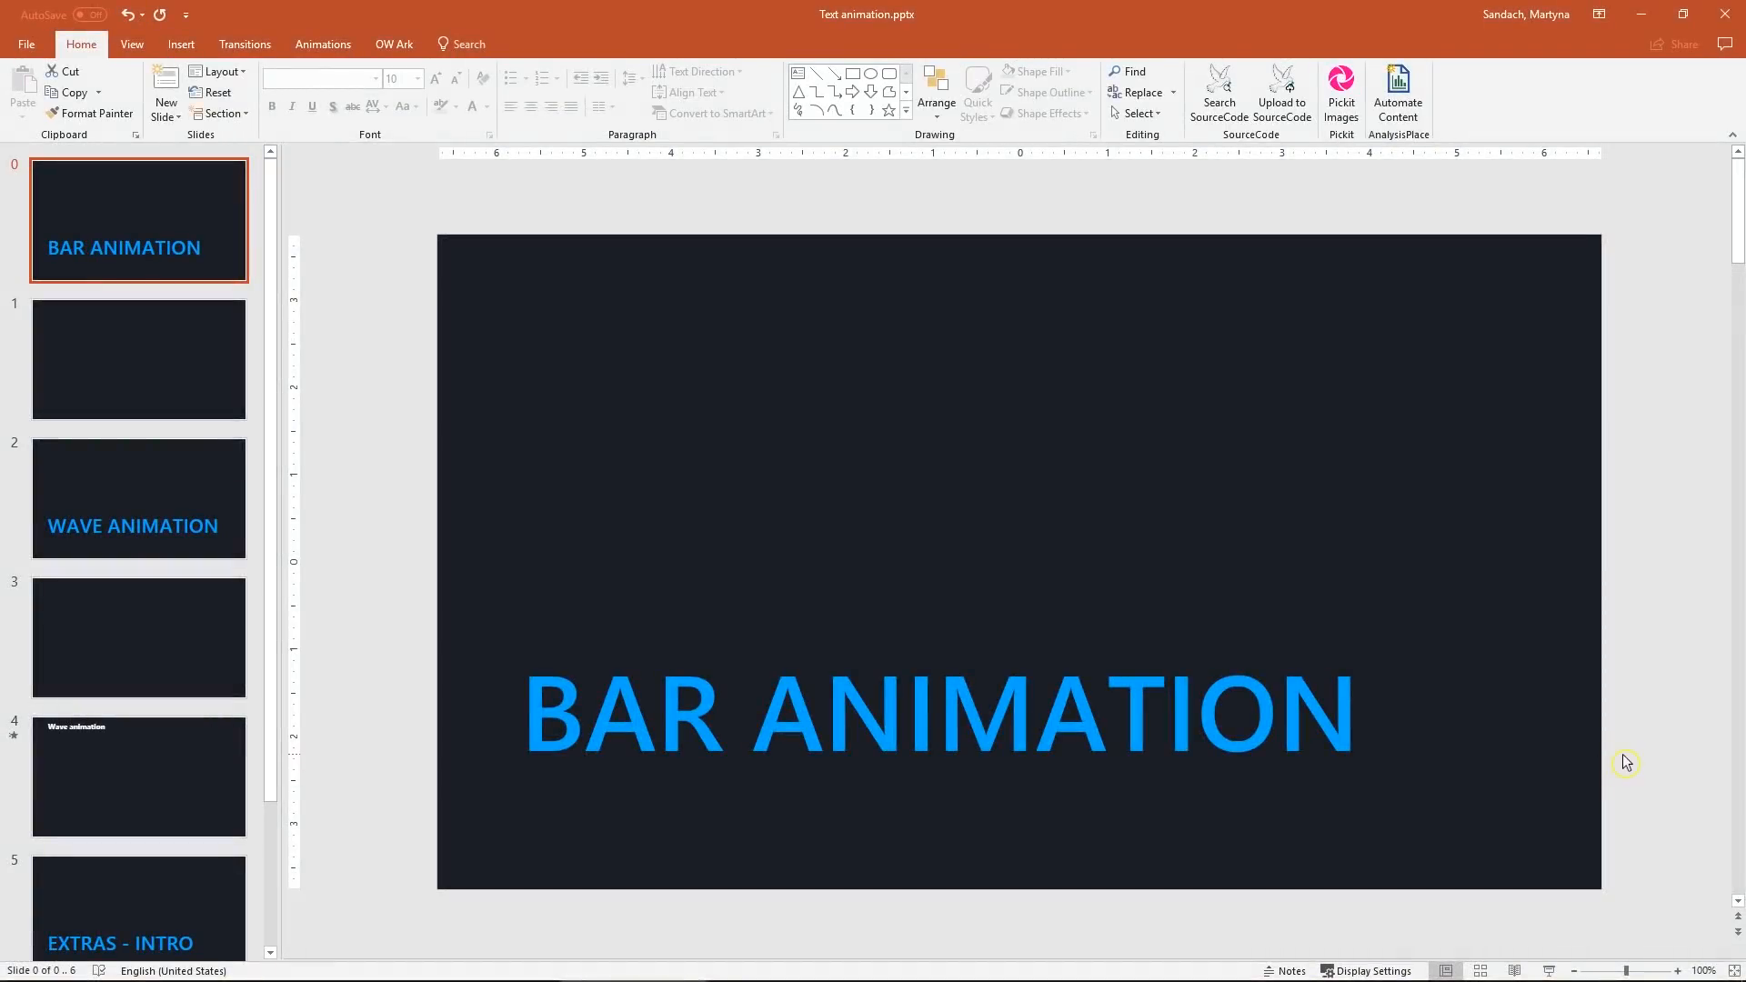
{"action": "left_click", "coordinate": [131, 44]}
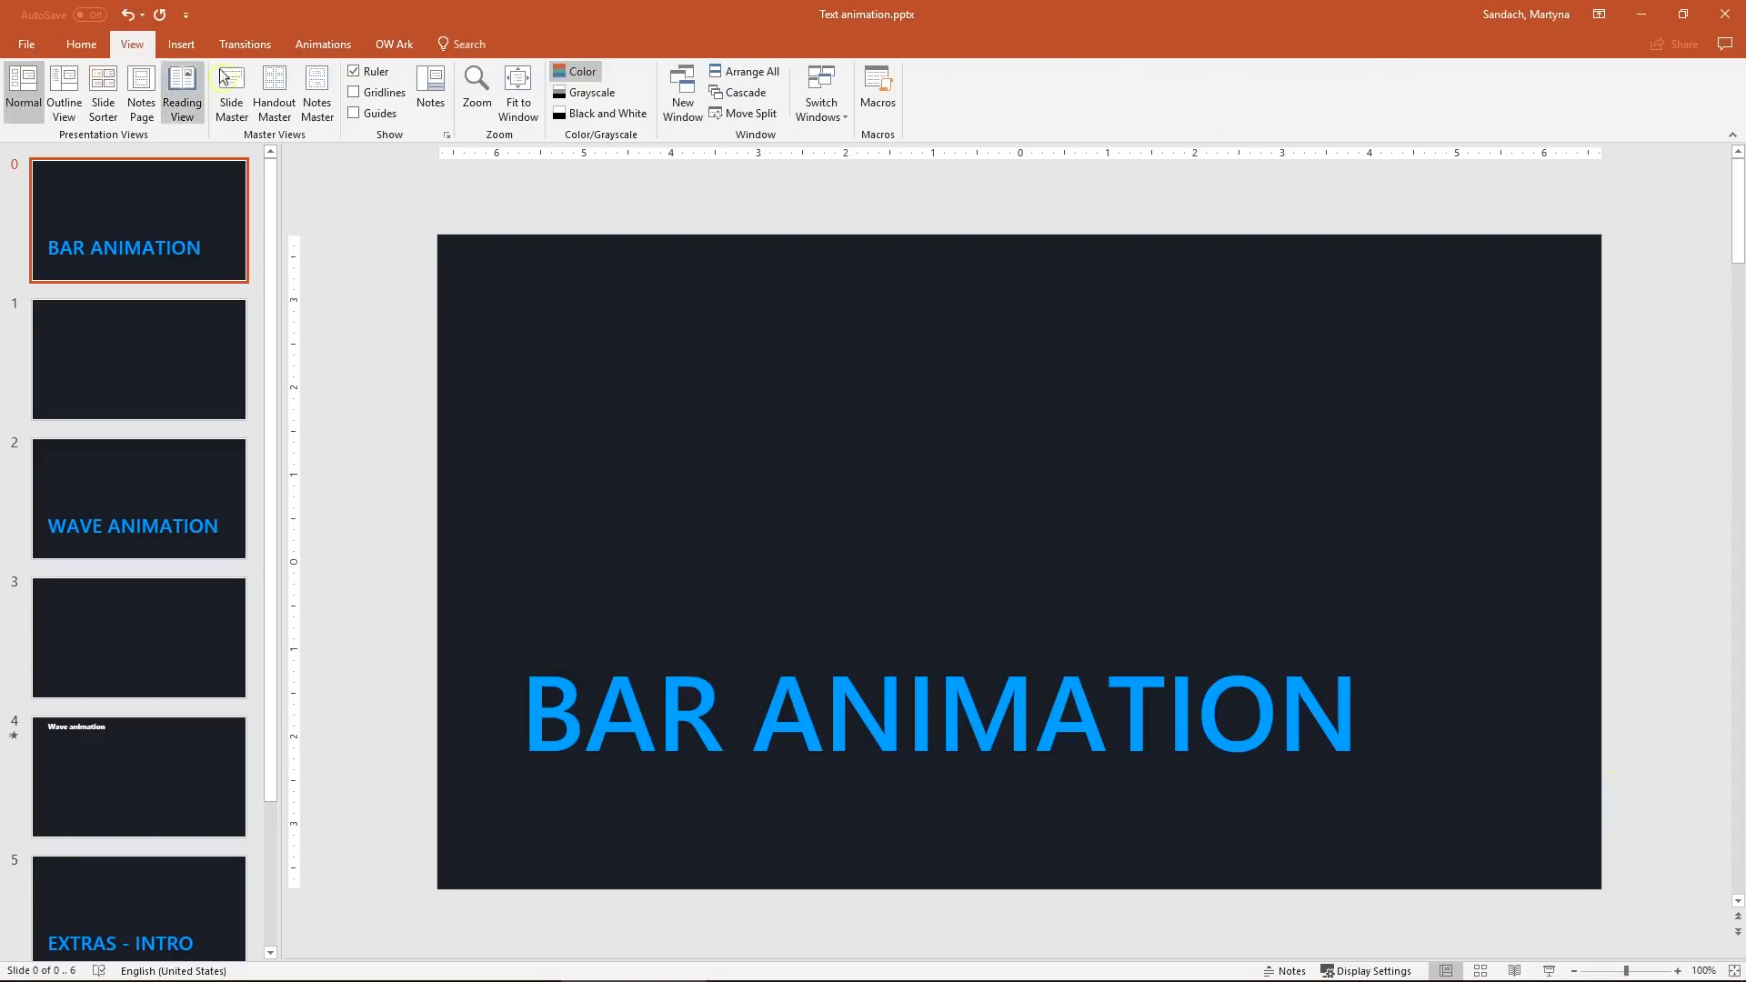
{"action": "left_click", "coordinate": [355, 112]}
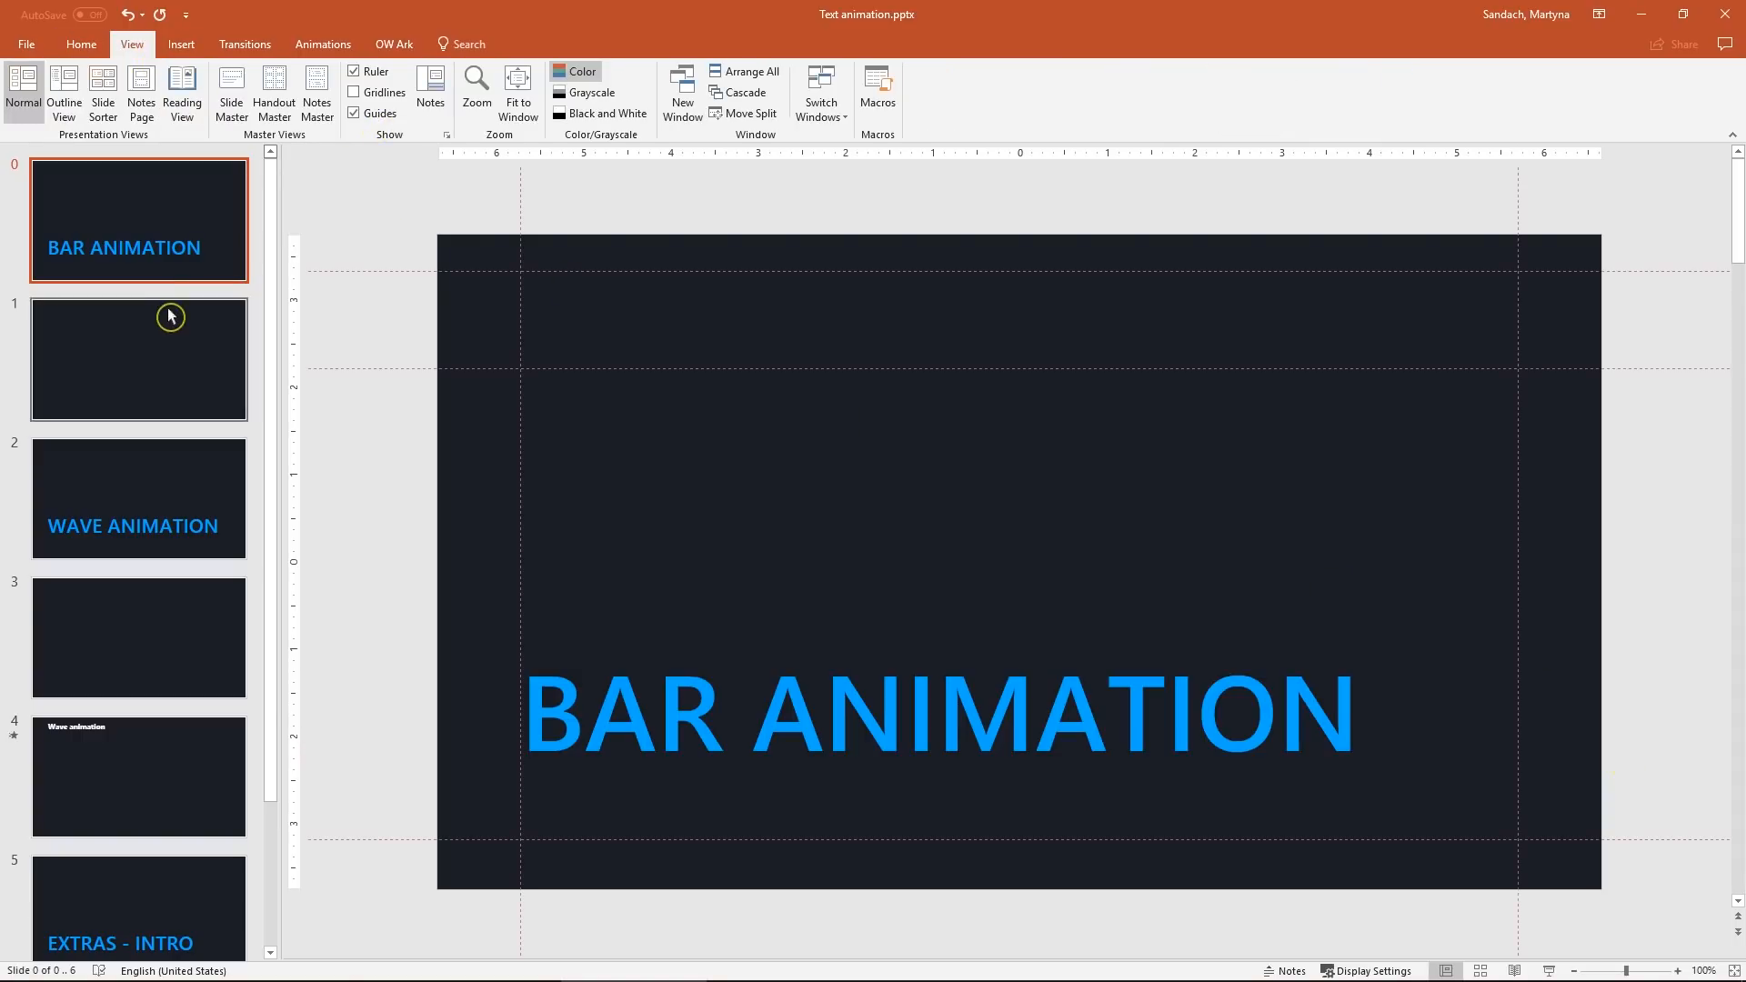
{"action": "left_click", "coordinate": [138, 359]}
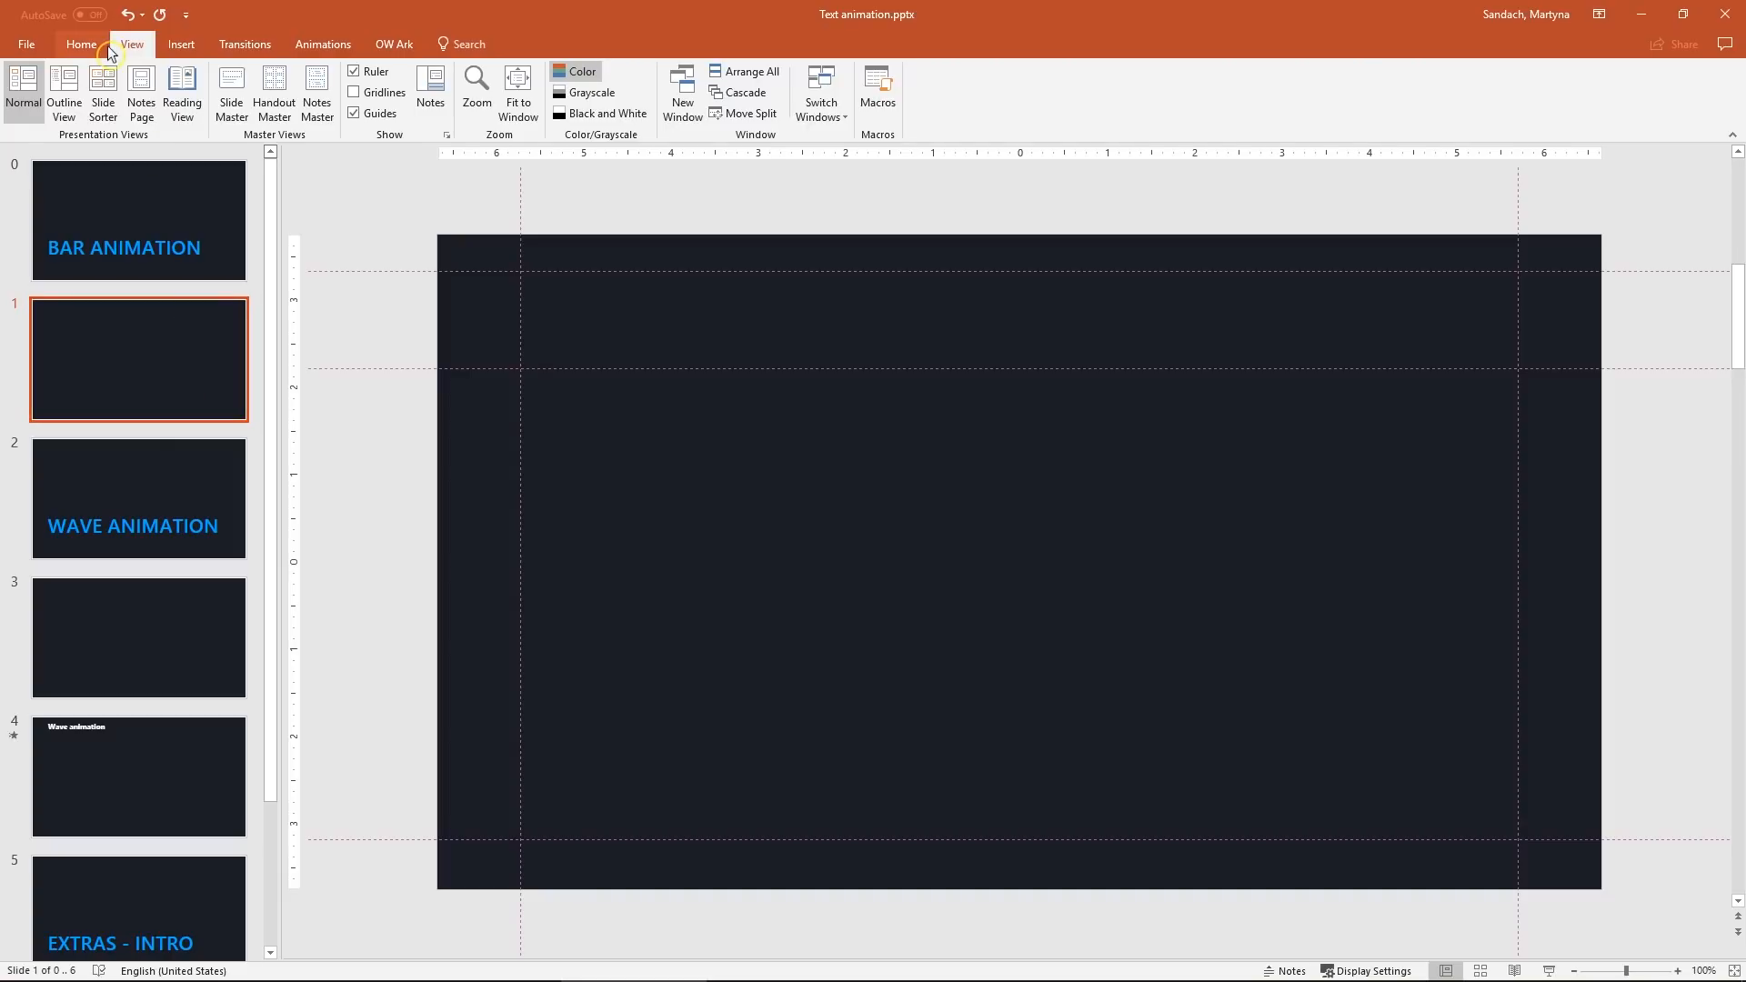
{"action": "left_click", "coordinate": [80, 44]}
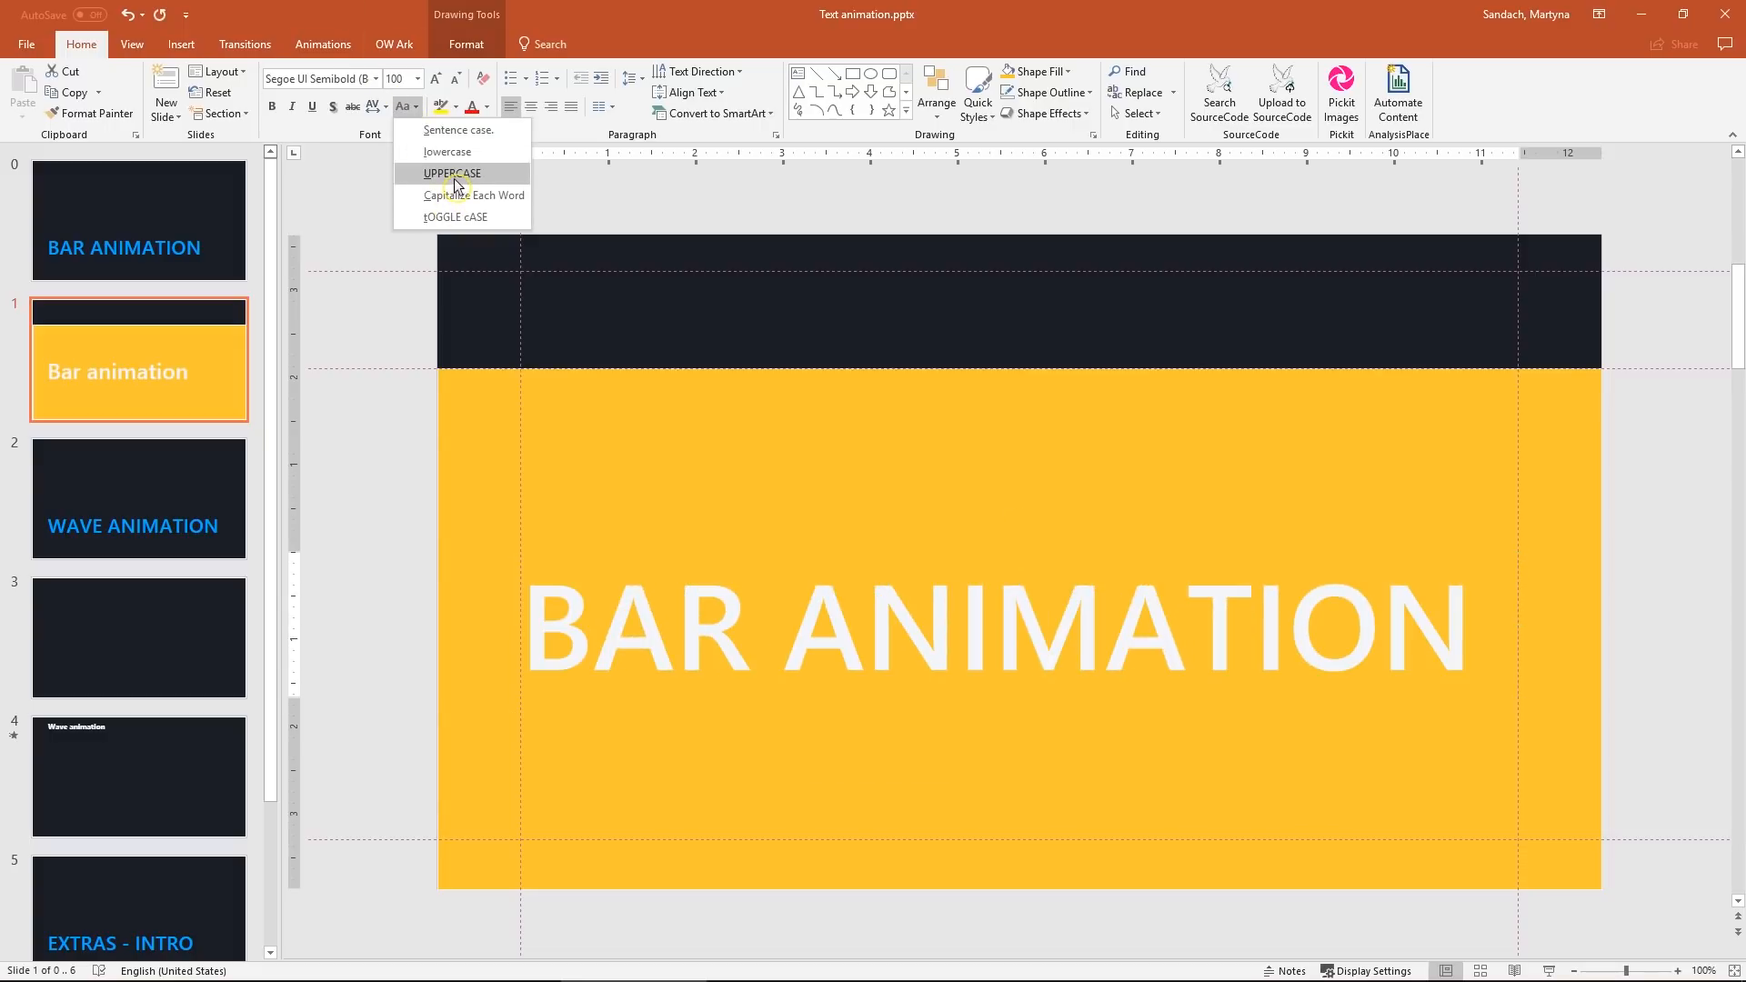
- Make BAR ANIMATION uppercase and merge it with the panel into one shape
{"action": "left_click", "coordinate": [451, 173]}
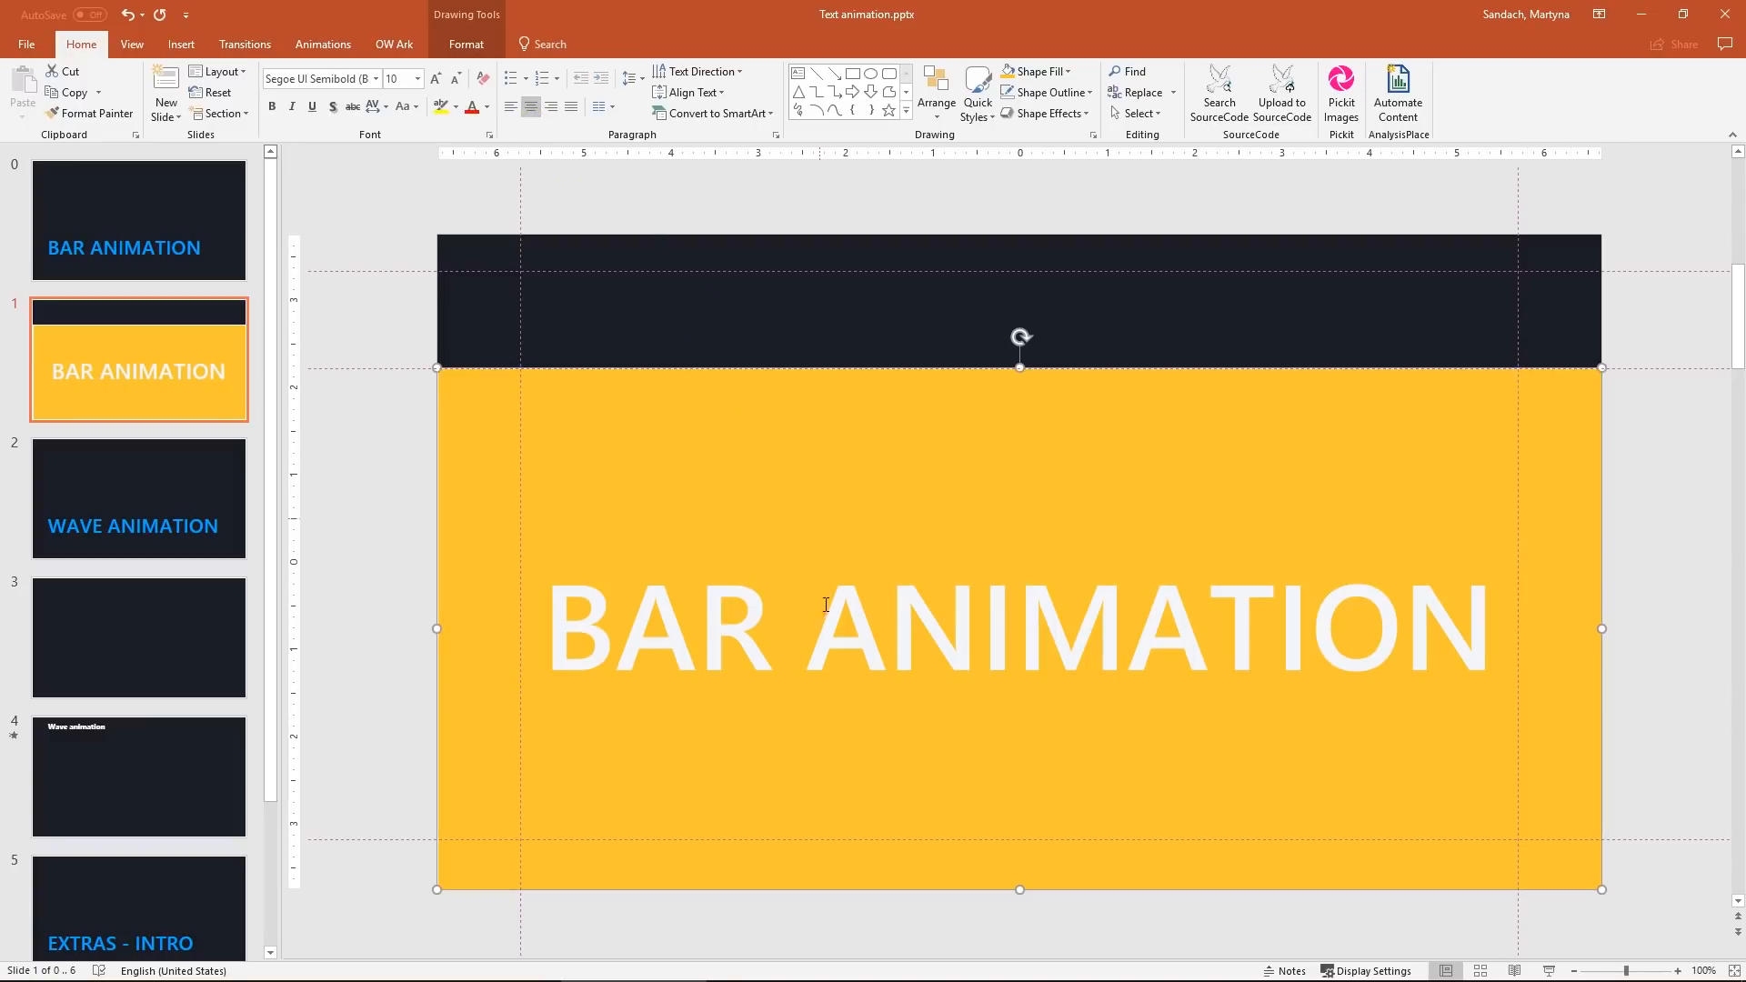
{"action": "left_click", "coordinate": [835, 628]}
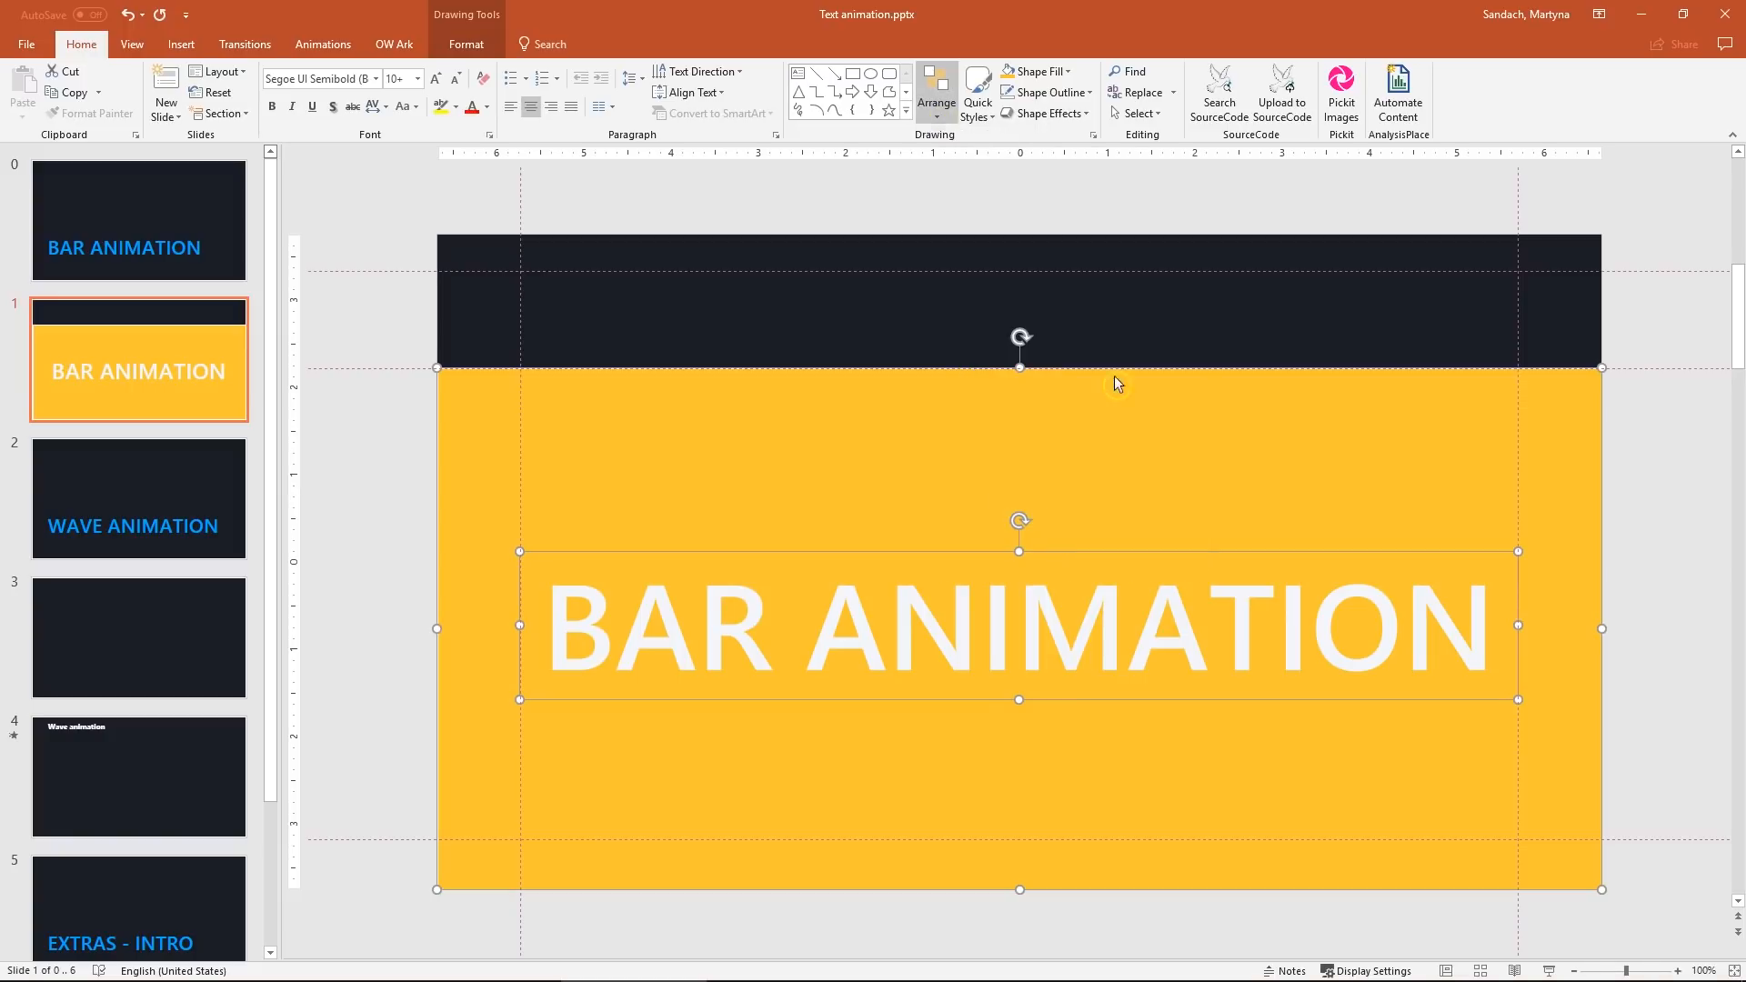
{"action": "mouse_move", "coordinate": [719, 162]}
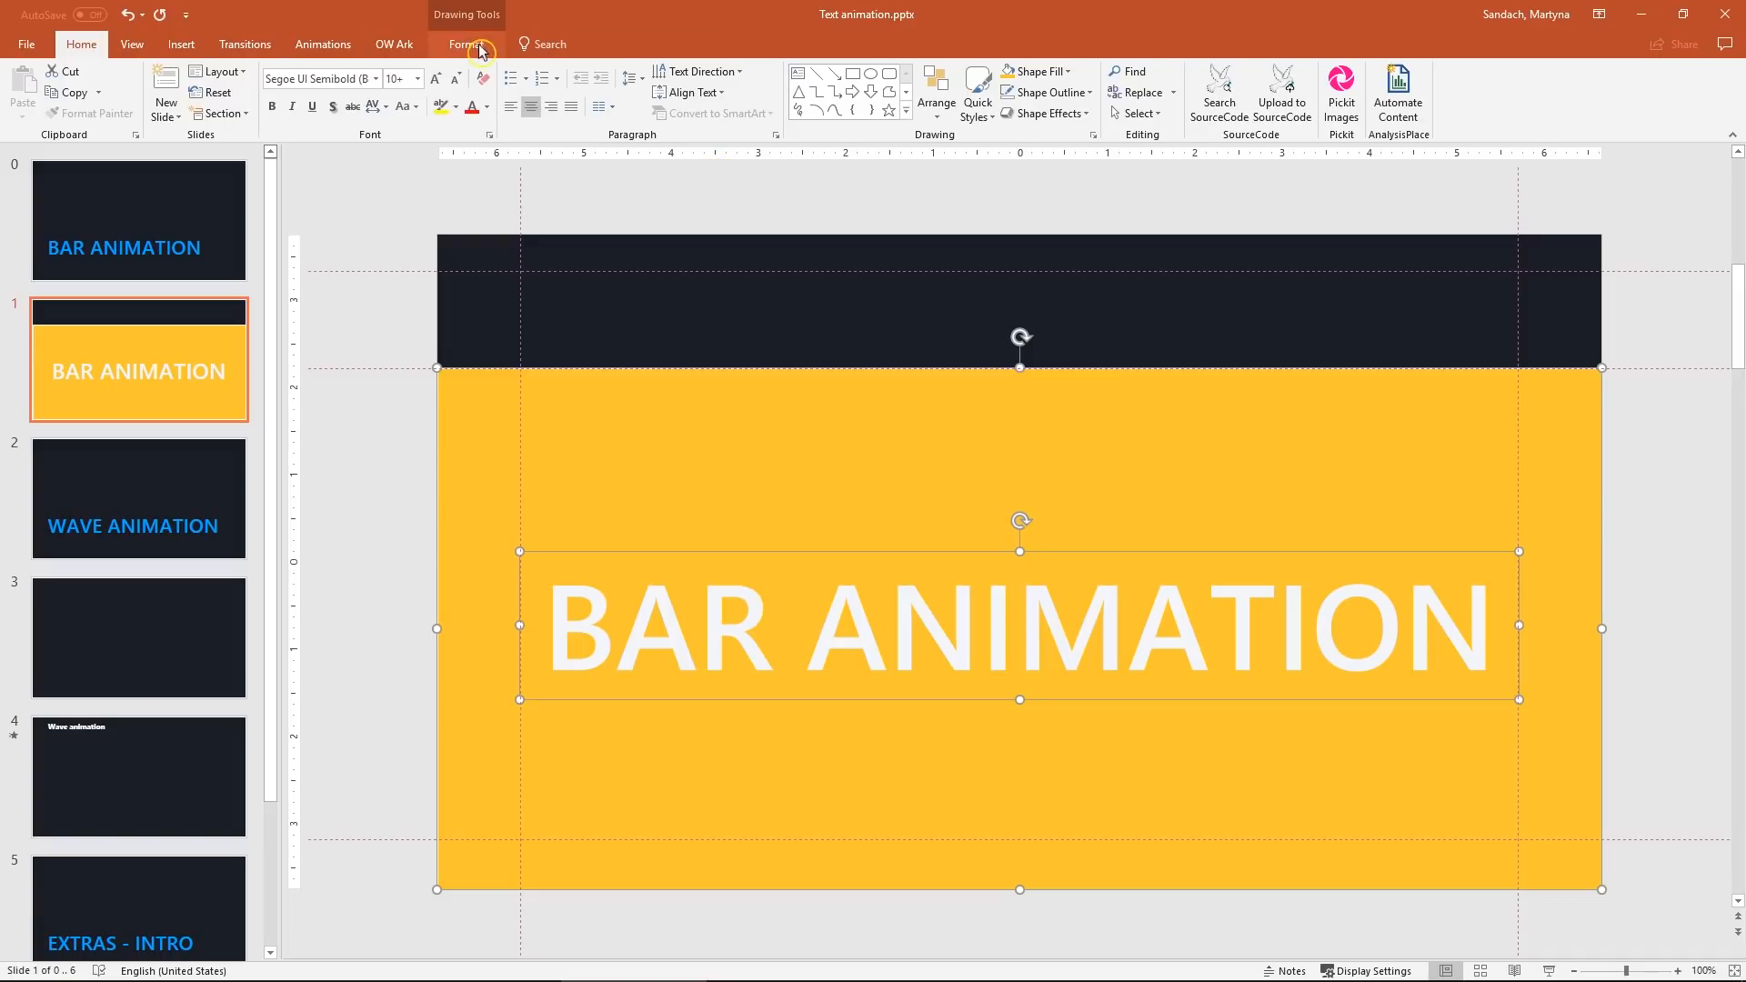
{"action": "left_click", "coordinate": [468, 43]}
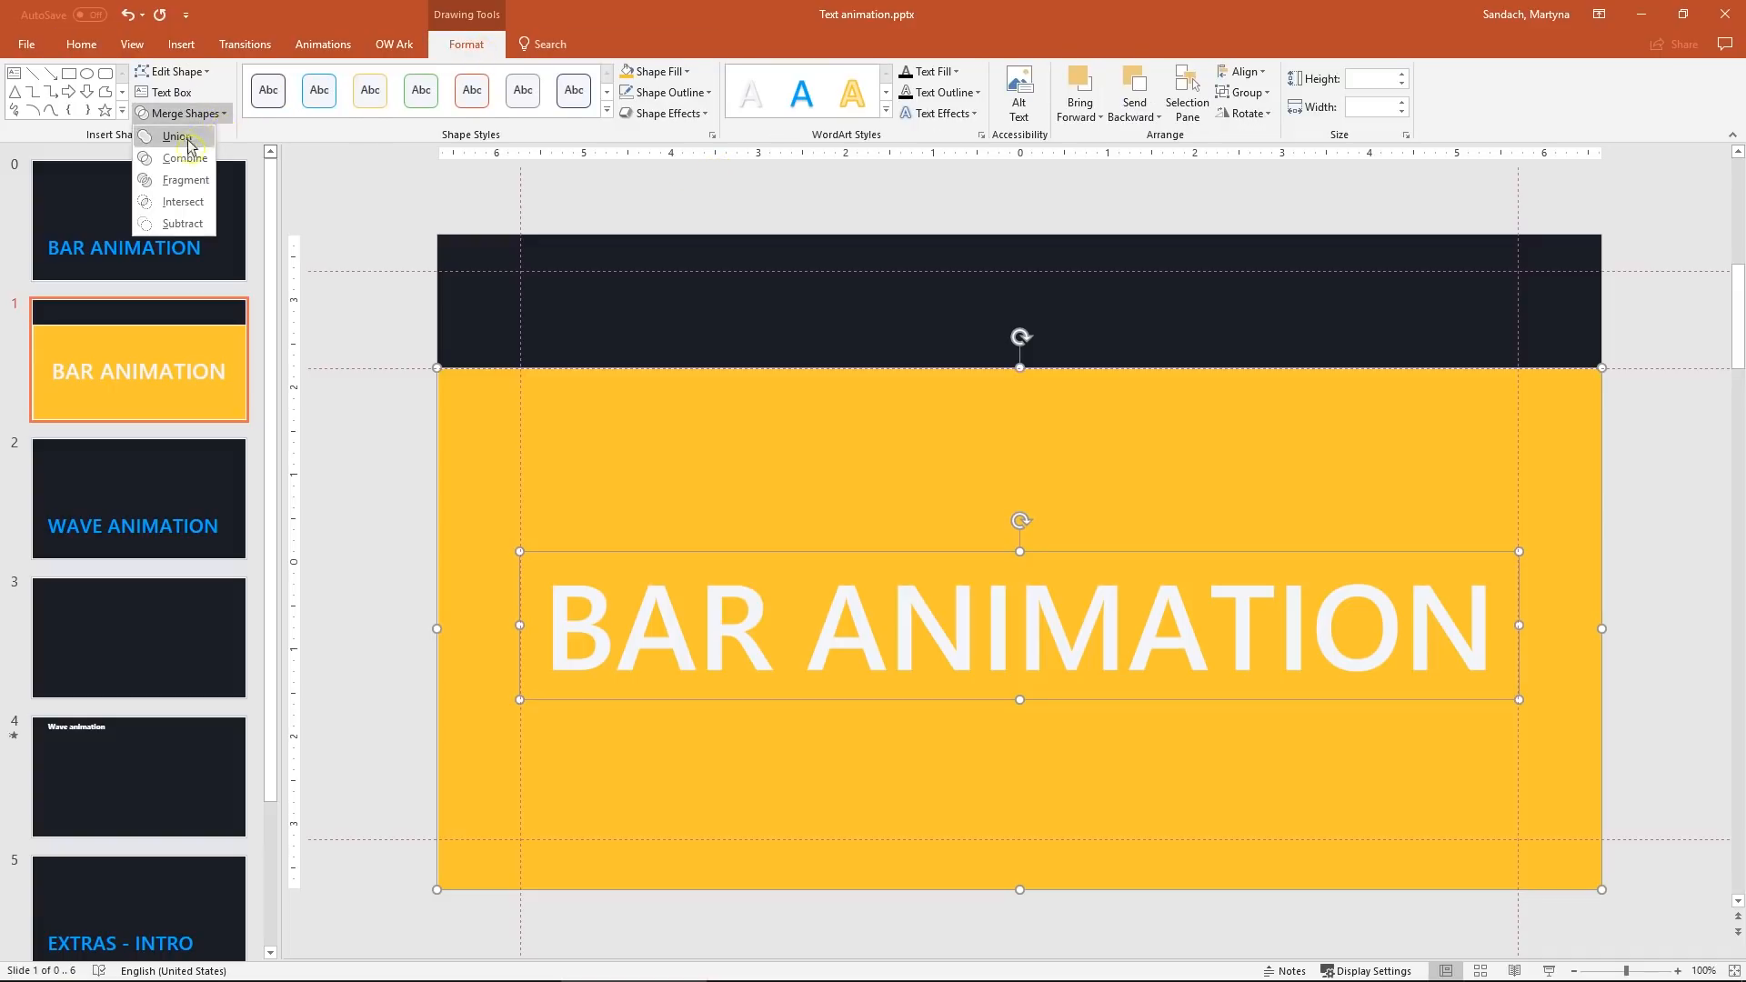
{"action": "left_click", "coordinate": [178, 136]}
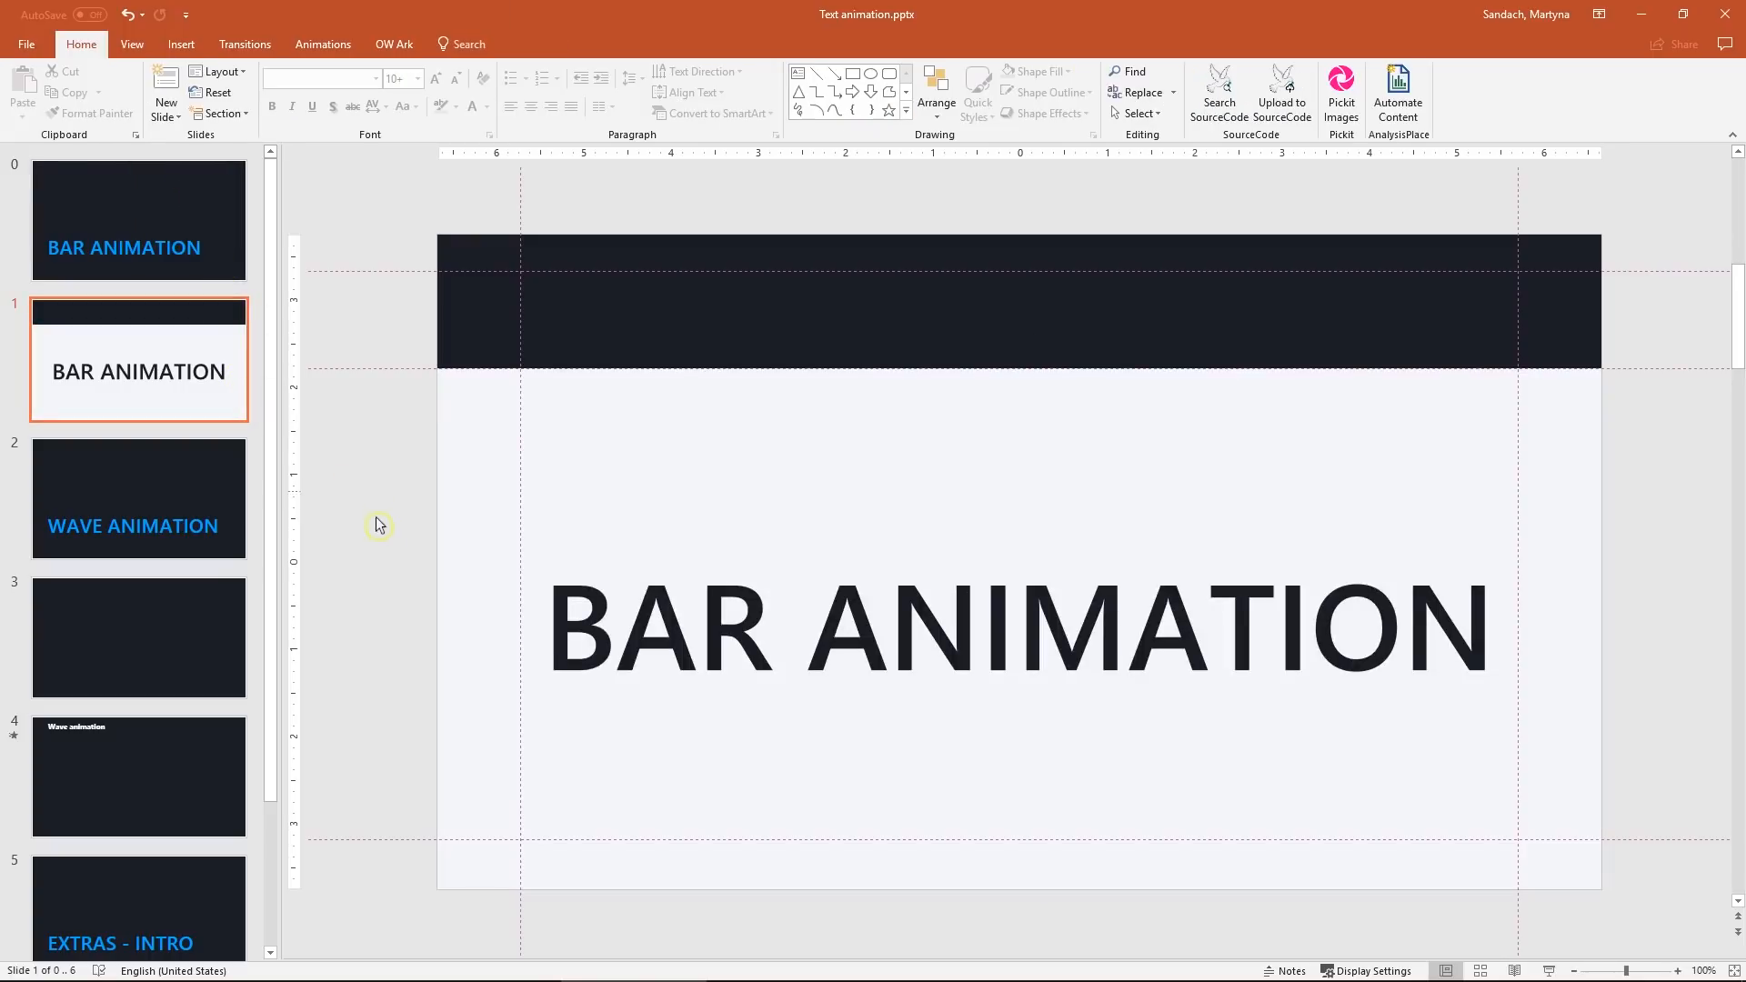
{"action": "mouse_move", "coordinate": [860, 86]}
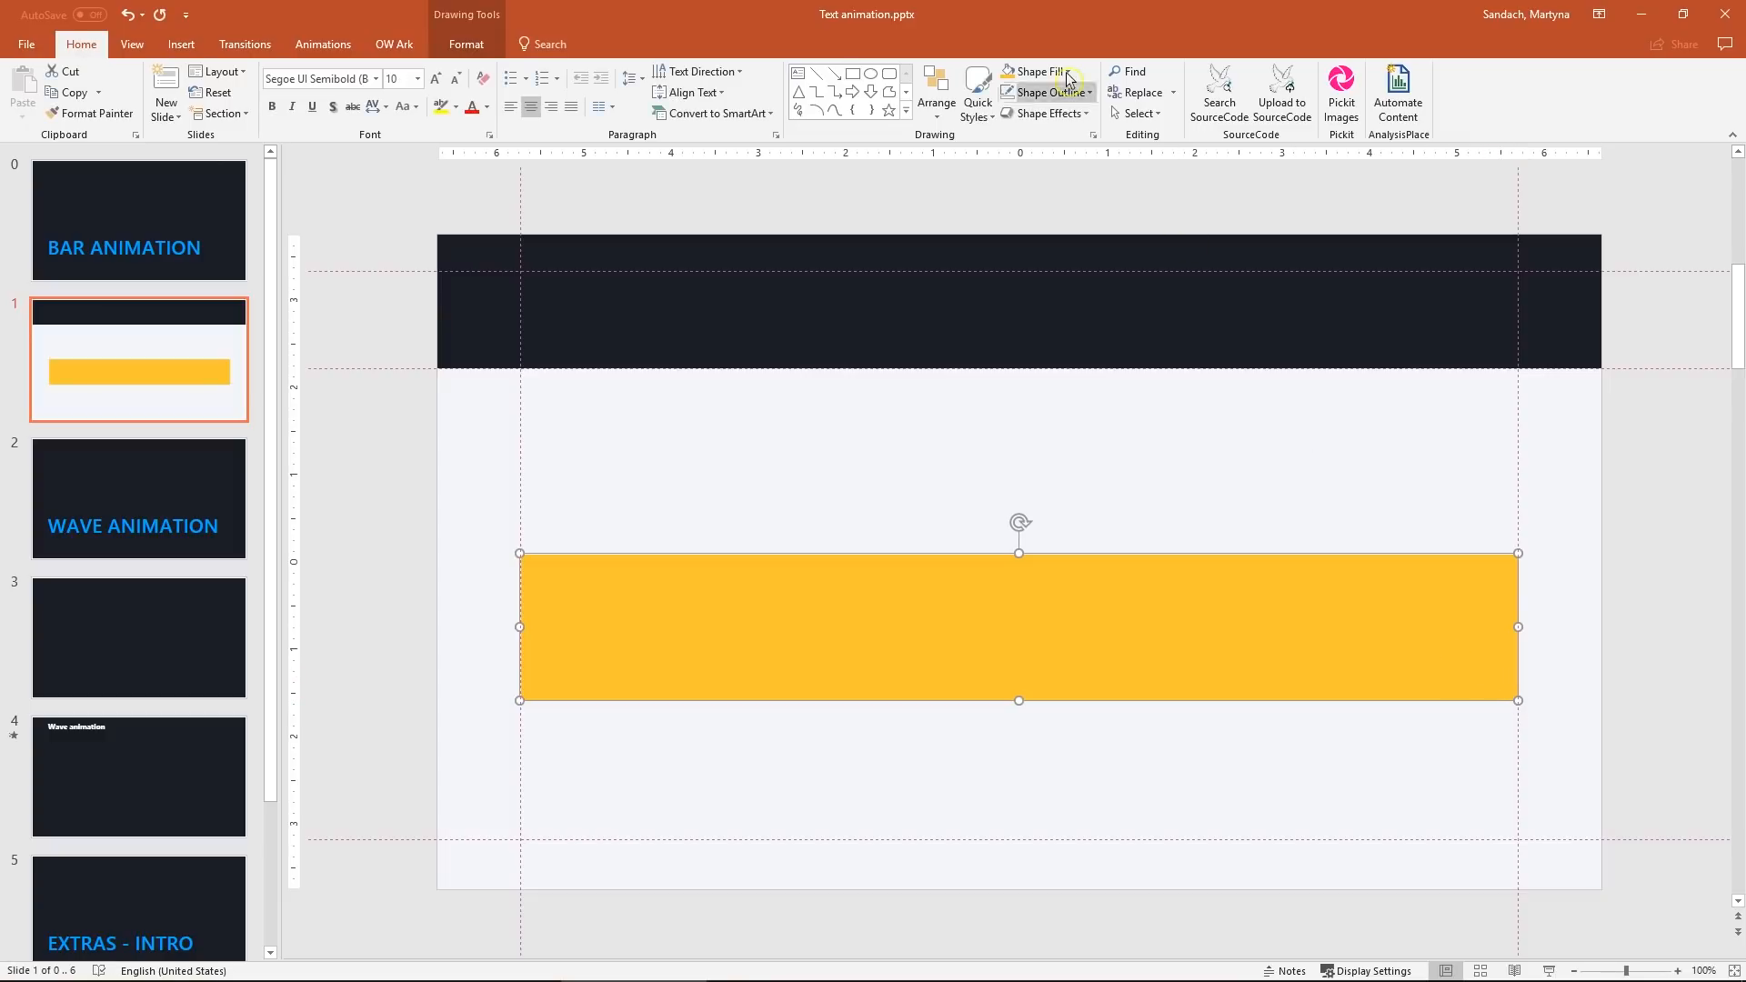
- Remove the yellow bar's outline and leave it parked off the slide's right edge
{"action": "left_click", "coordinate": [1041, 92]}
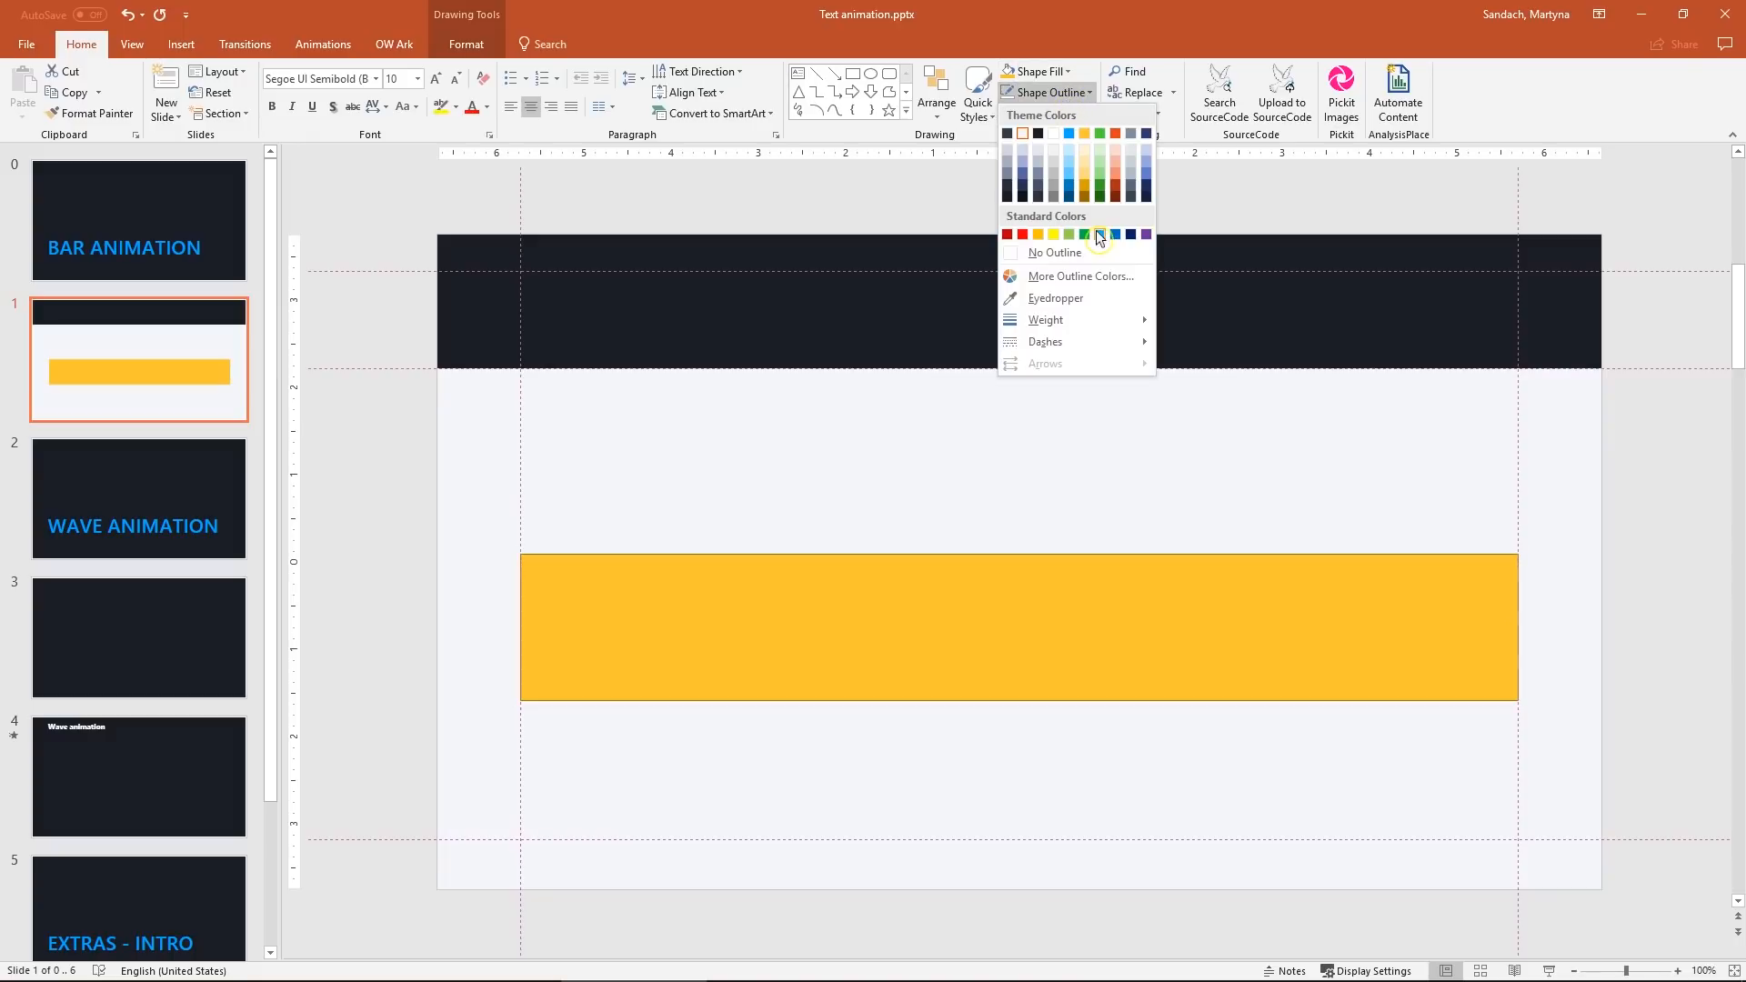
{"action": "left_click", "coordinate": [1097, 235]}
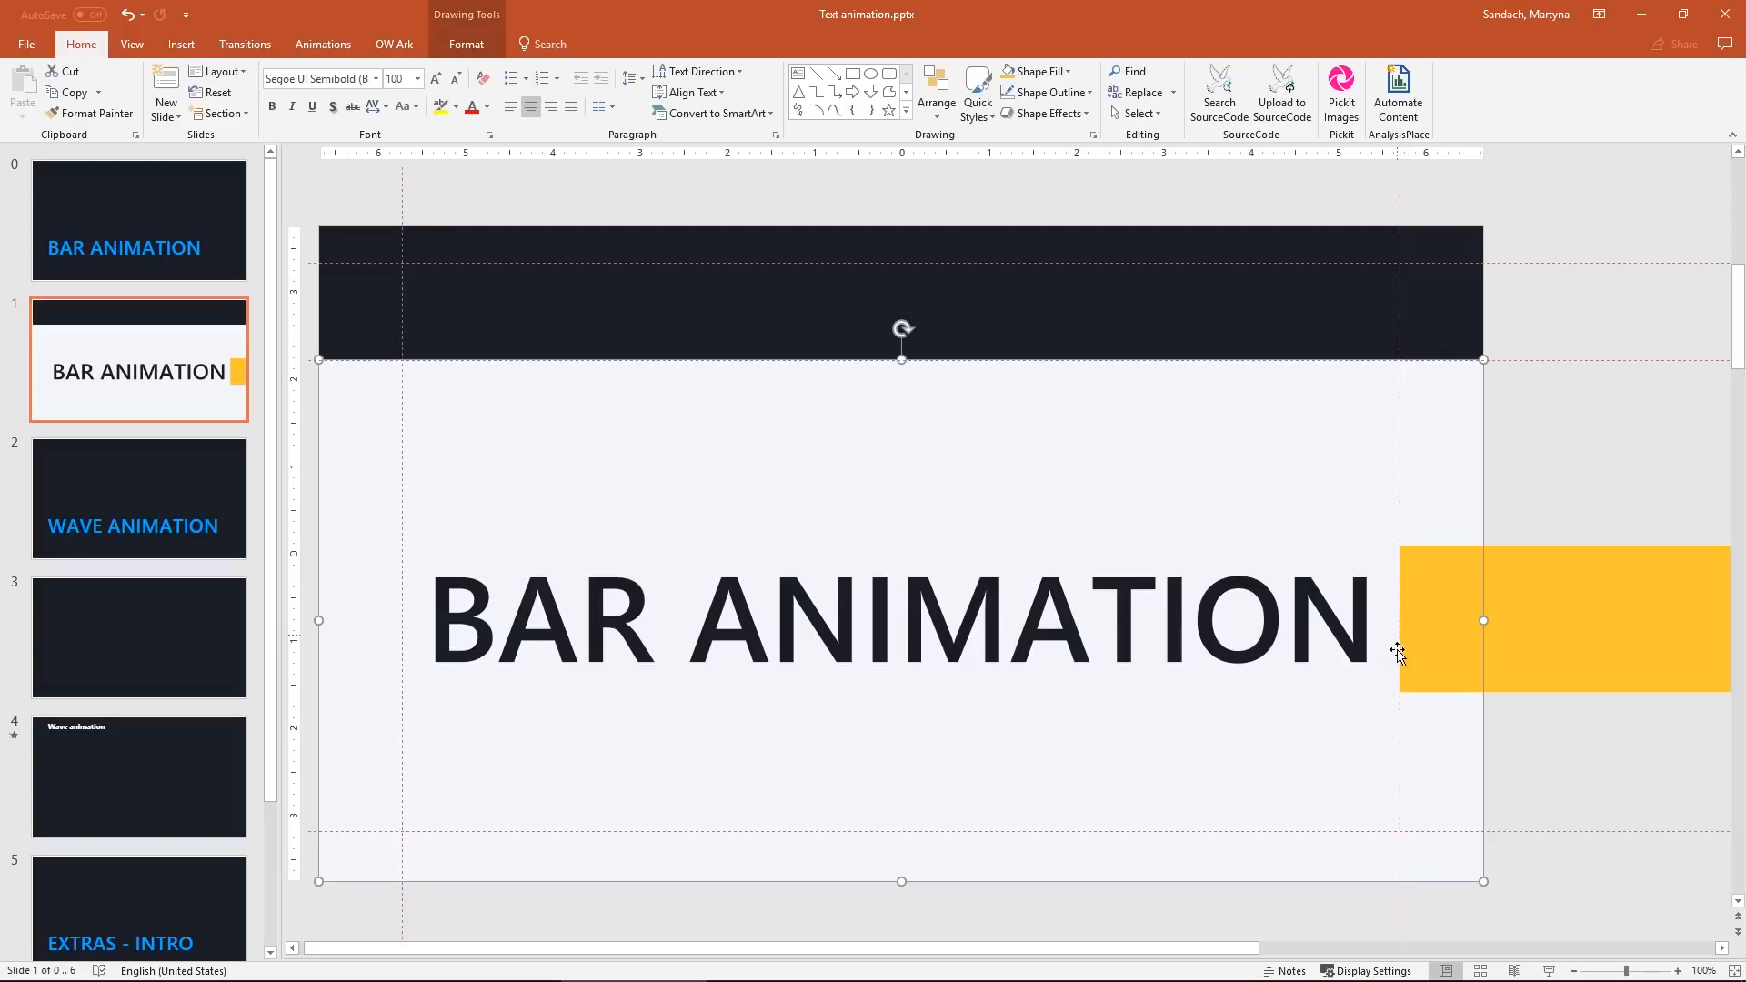
{"action": "left_click", "coordinate": [1558, 499]}
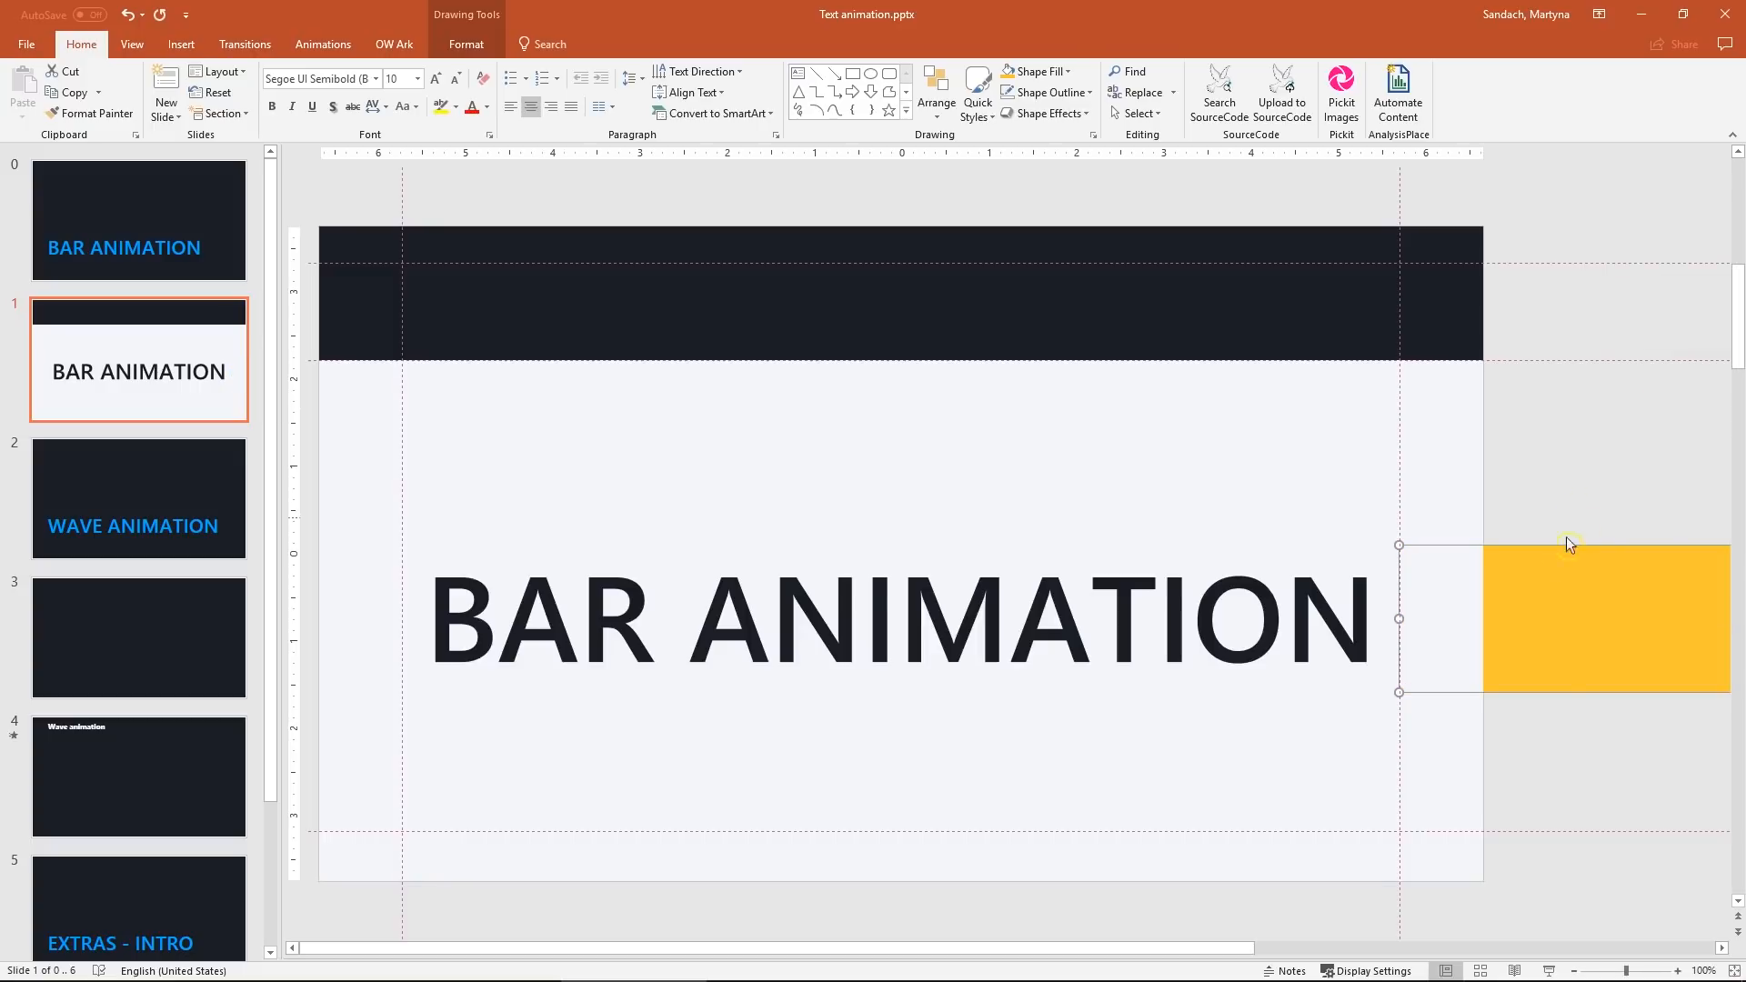
{"action": "left_click", "coordinate": [1552, 777]}
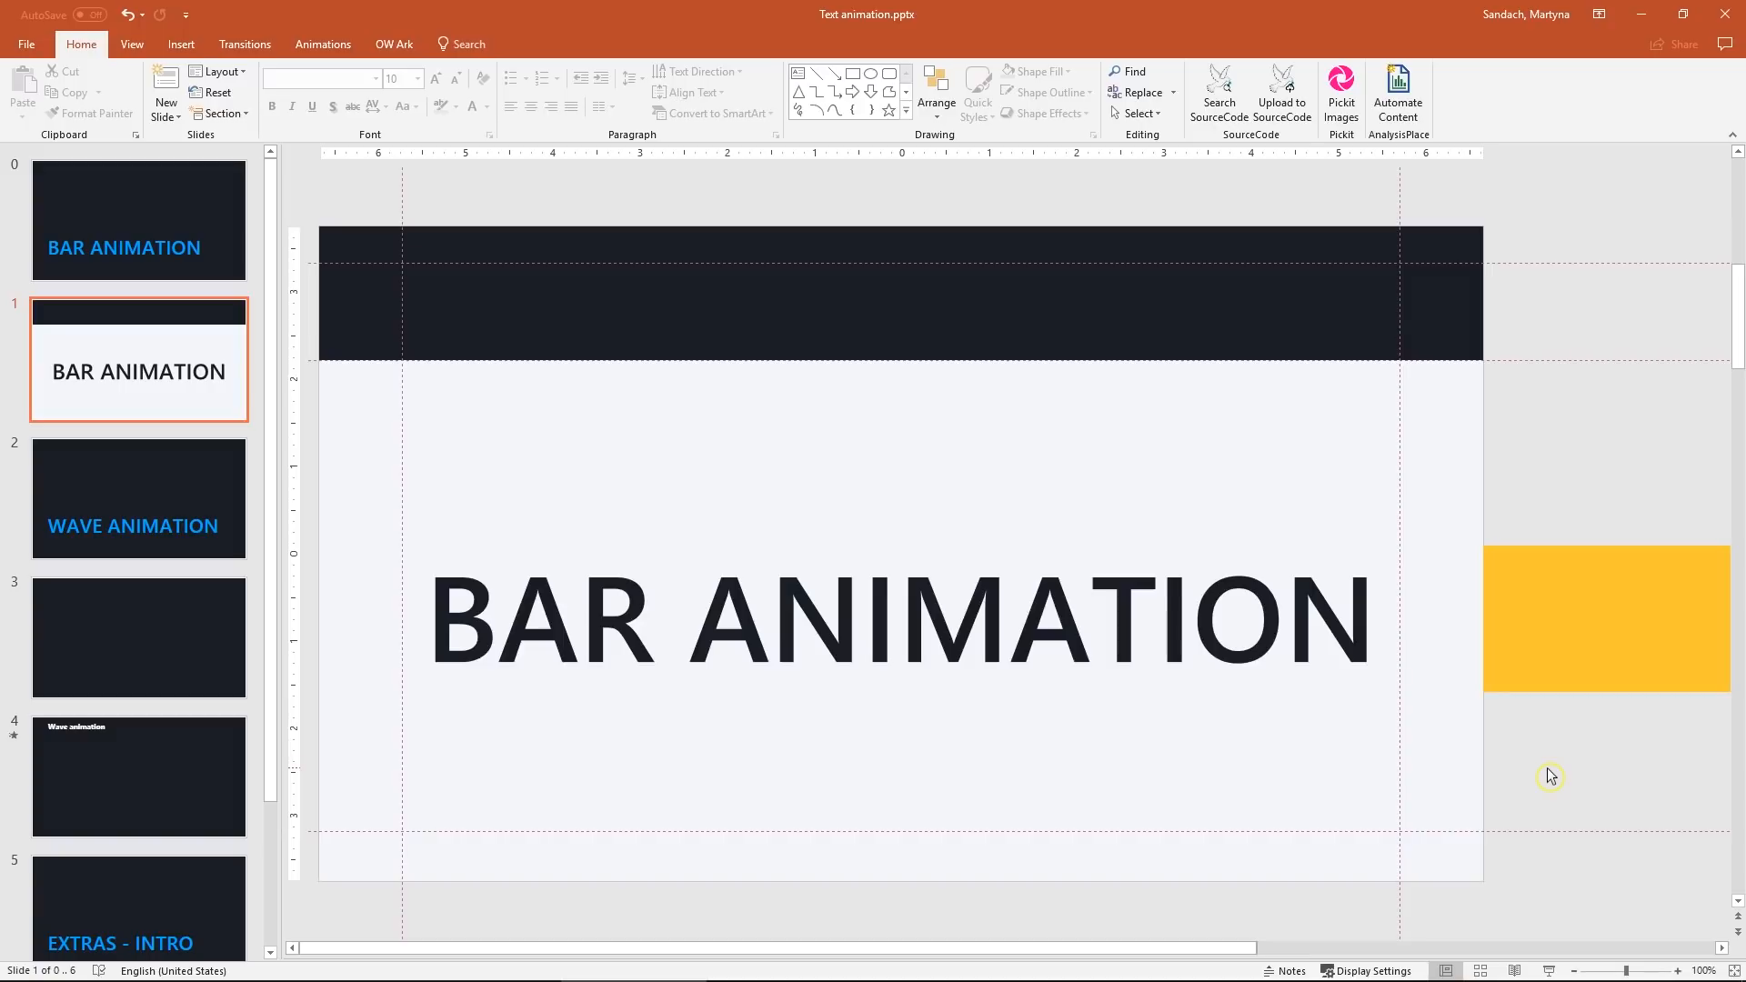
{"action": "mouse_move", "coordinate": [1546, 727]}
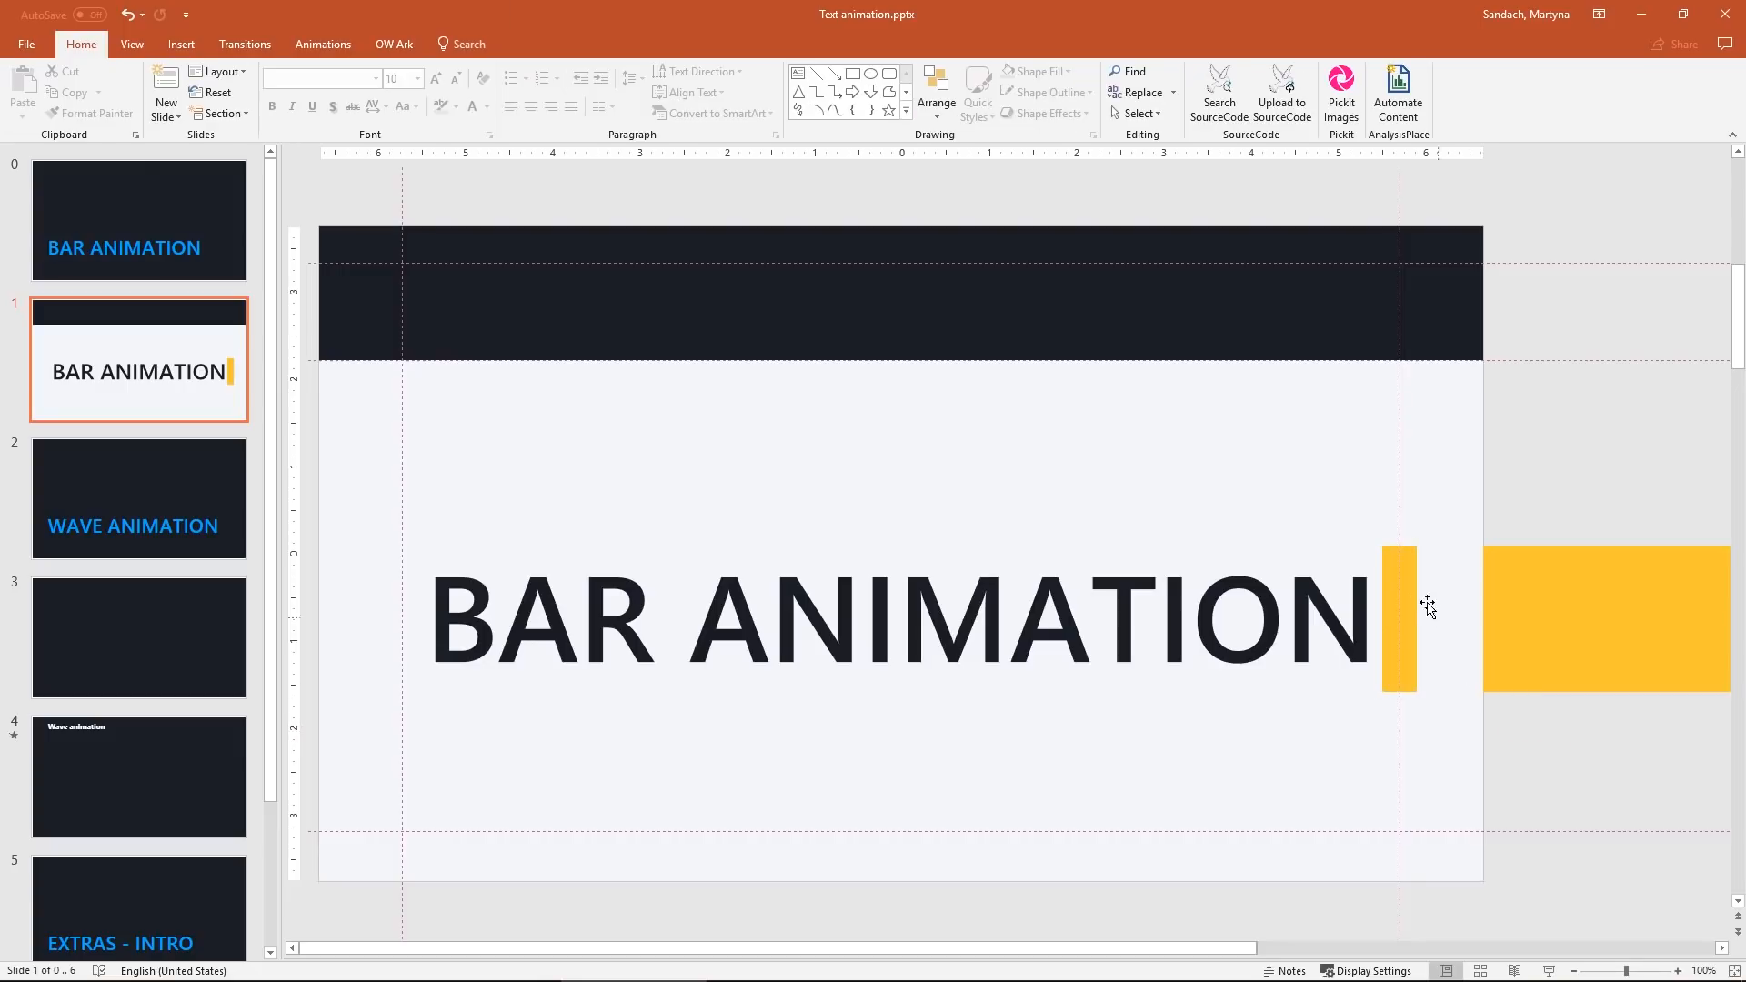
- Give the thin yellow bar a Lines motion path travelling left across the text
{"action": "left_click", "coordinate": [1401, 619]}
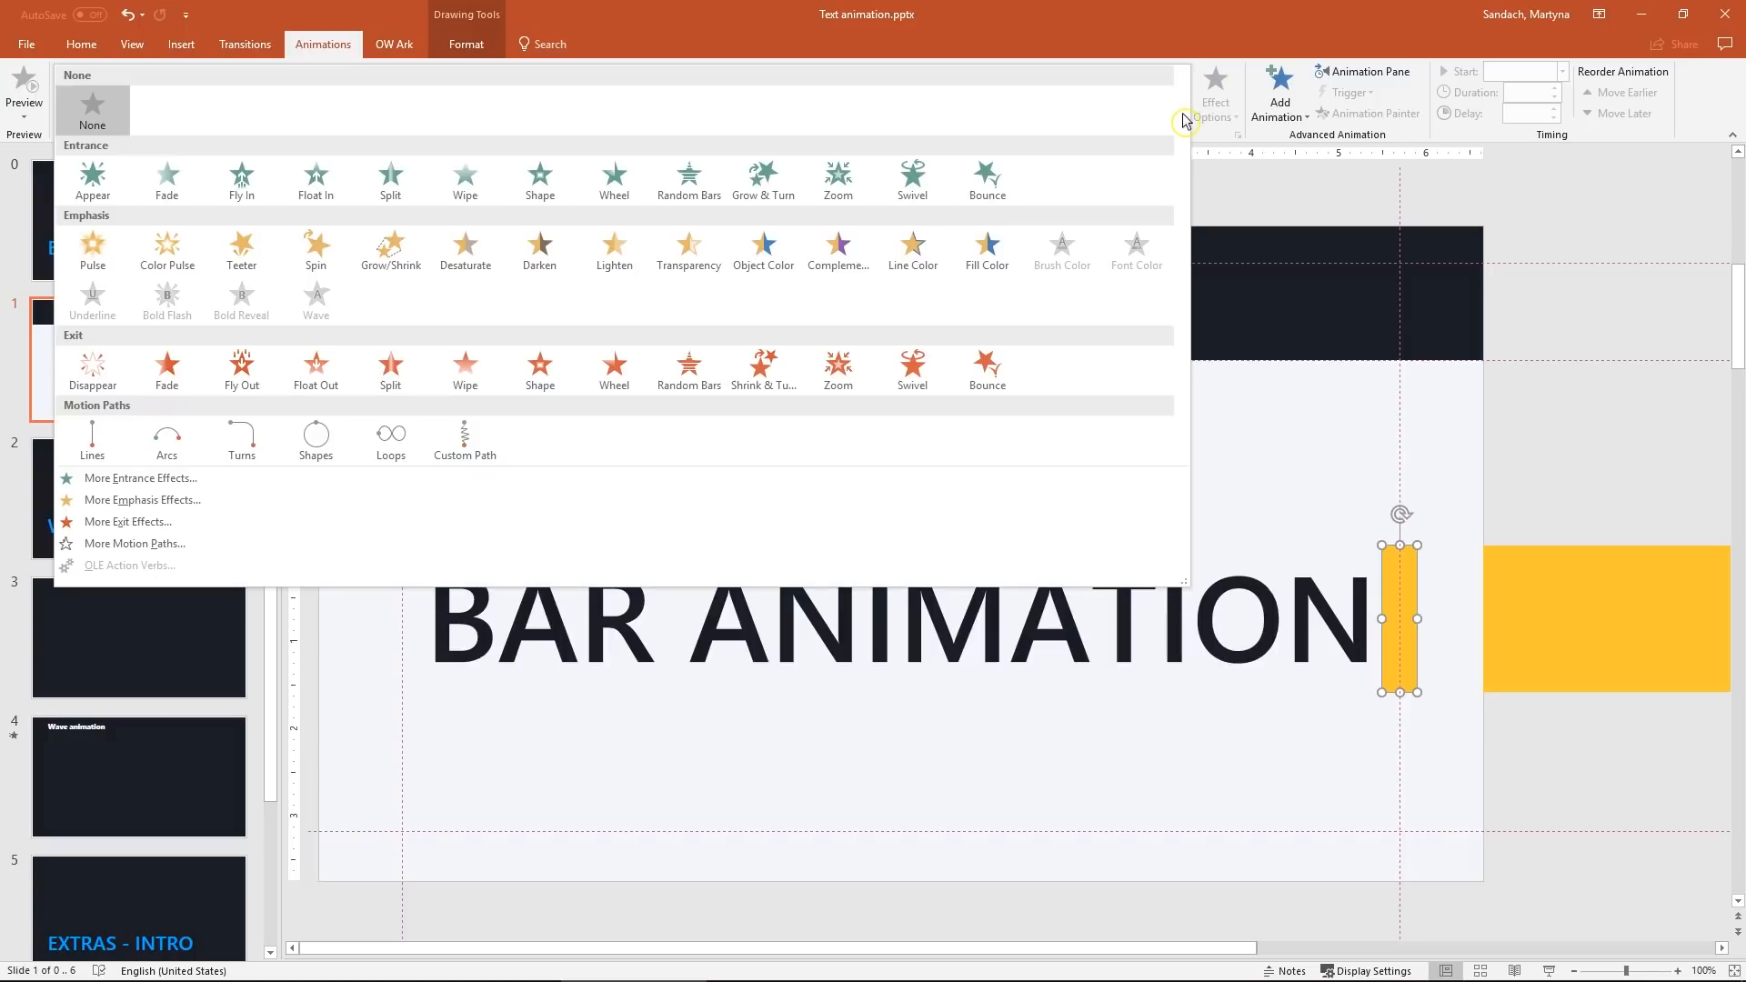
{"action": "mouse_move", "coordinate": [93, 435]}
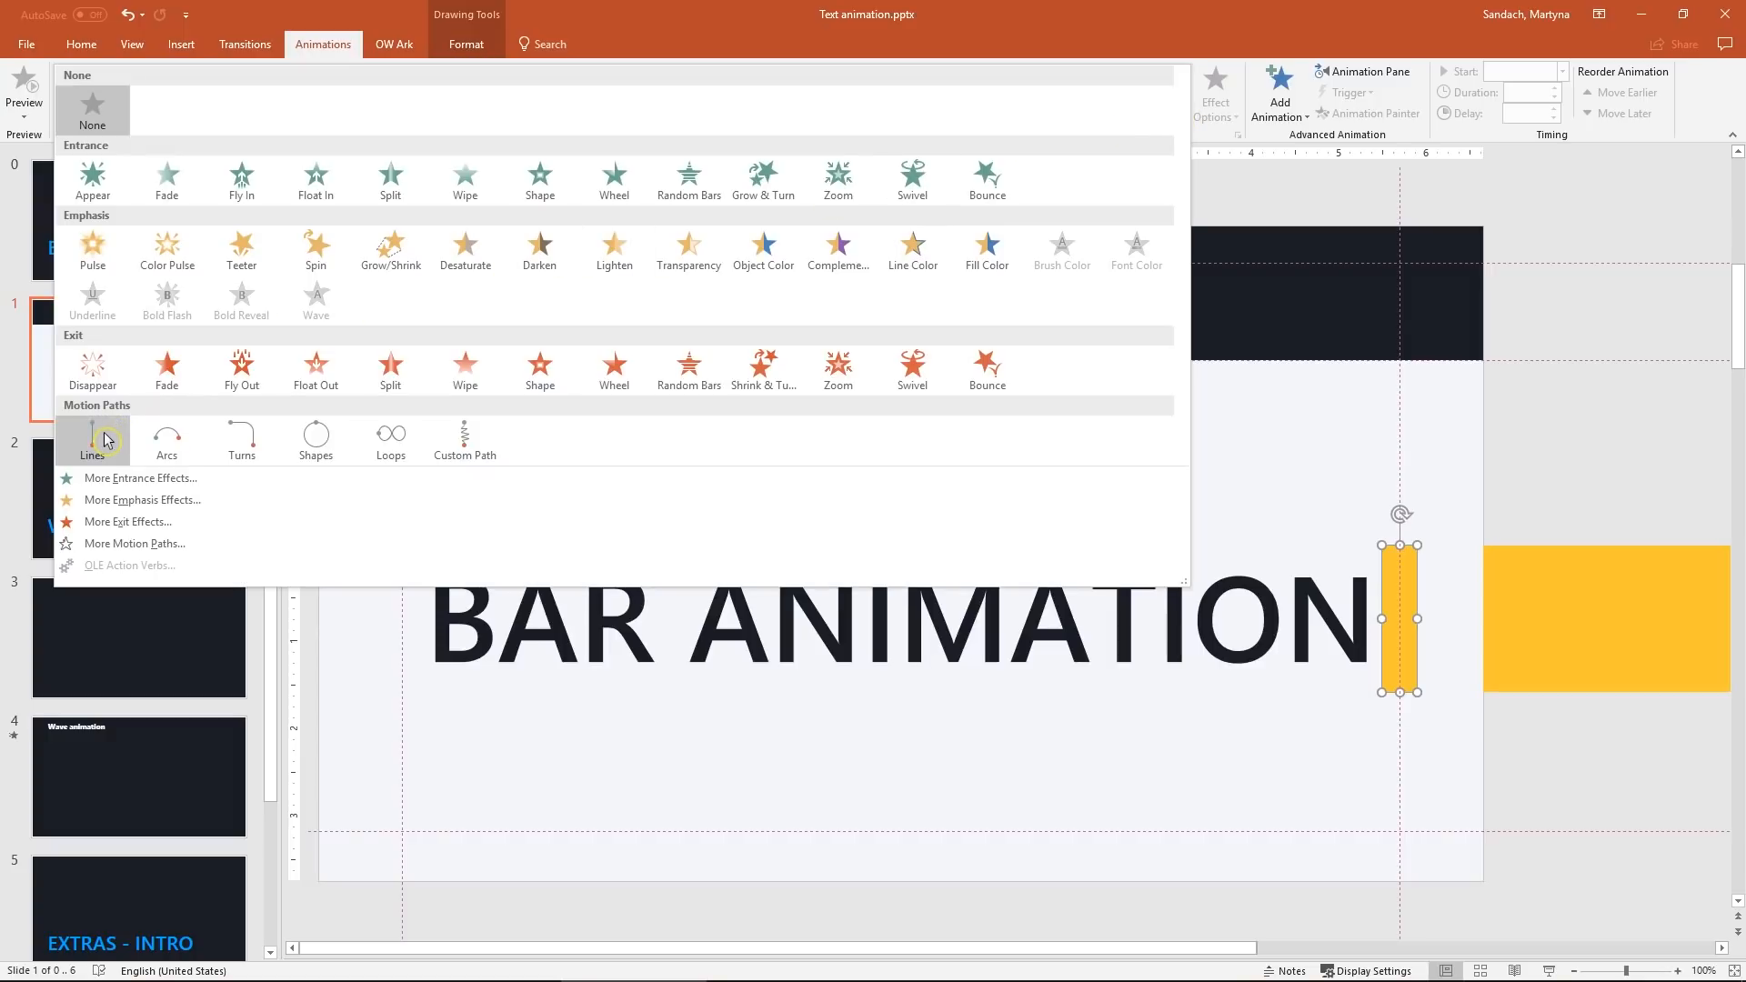
{"action": "left_click", "coordinate": [93, 439]}
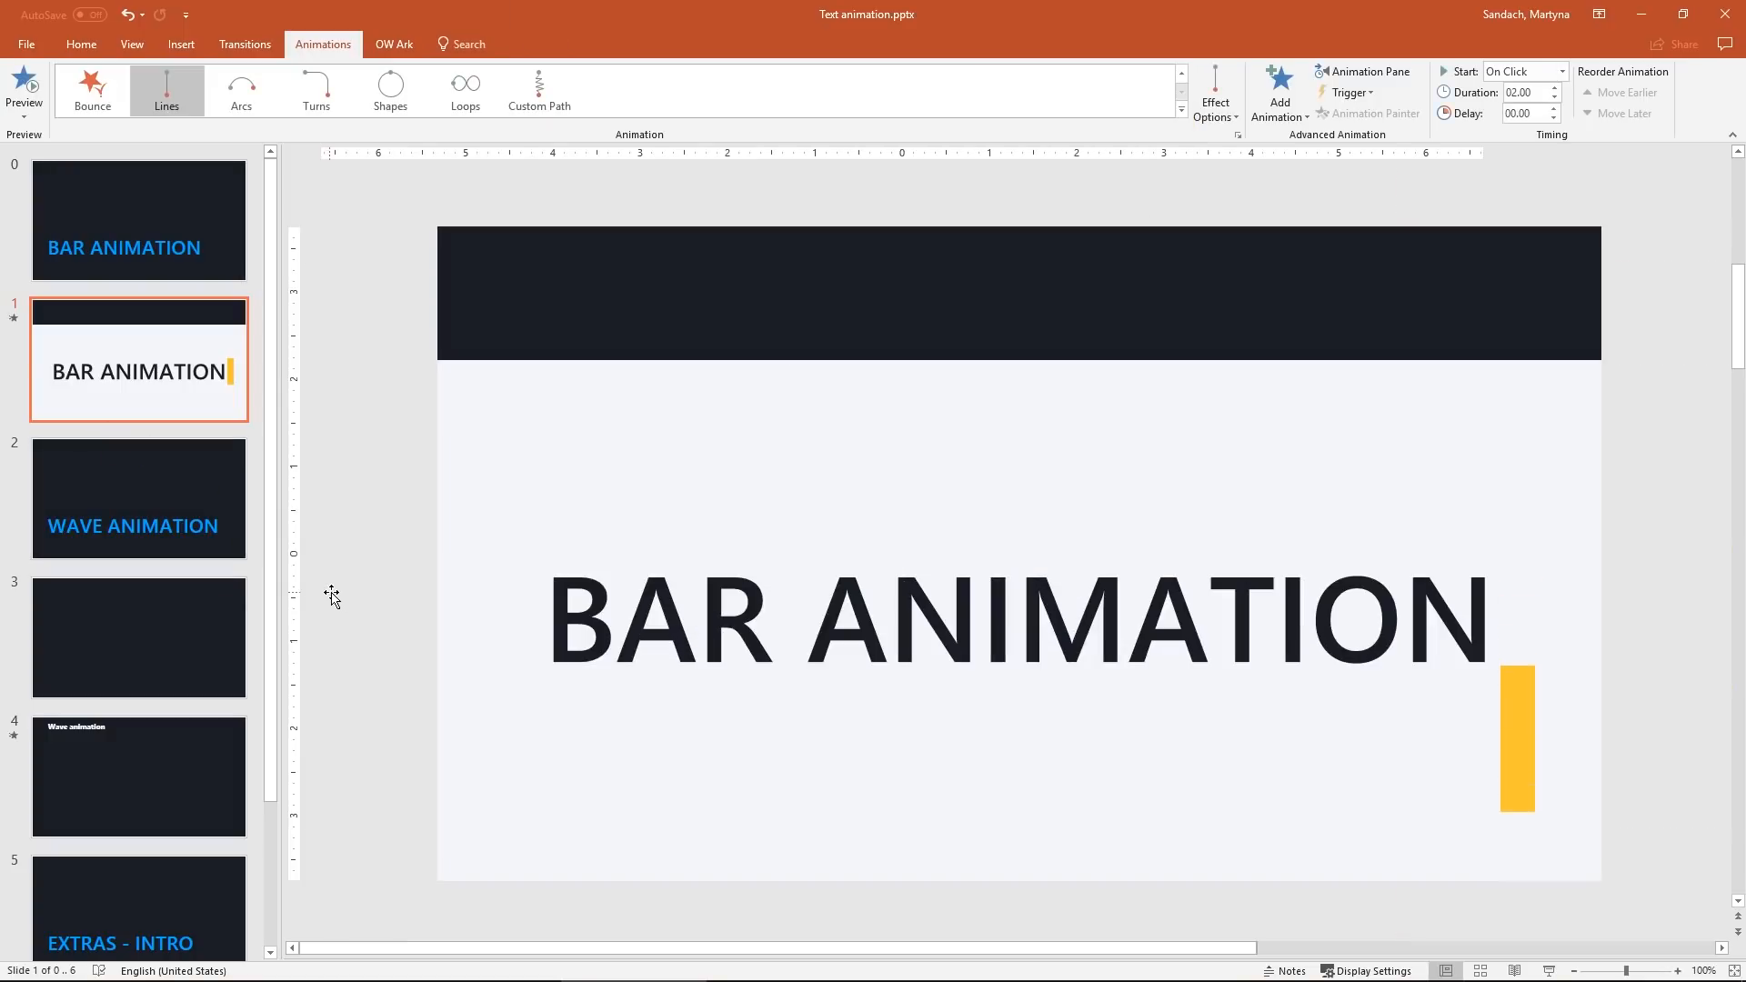
{"action": "left_click", "coordinate": [1515, 740]}
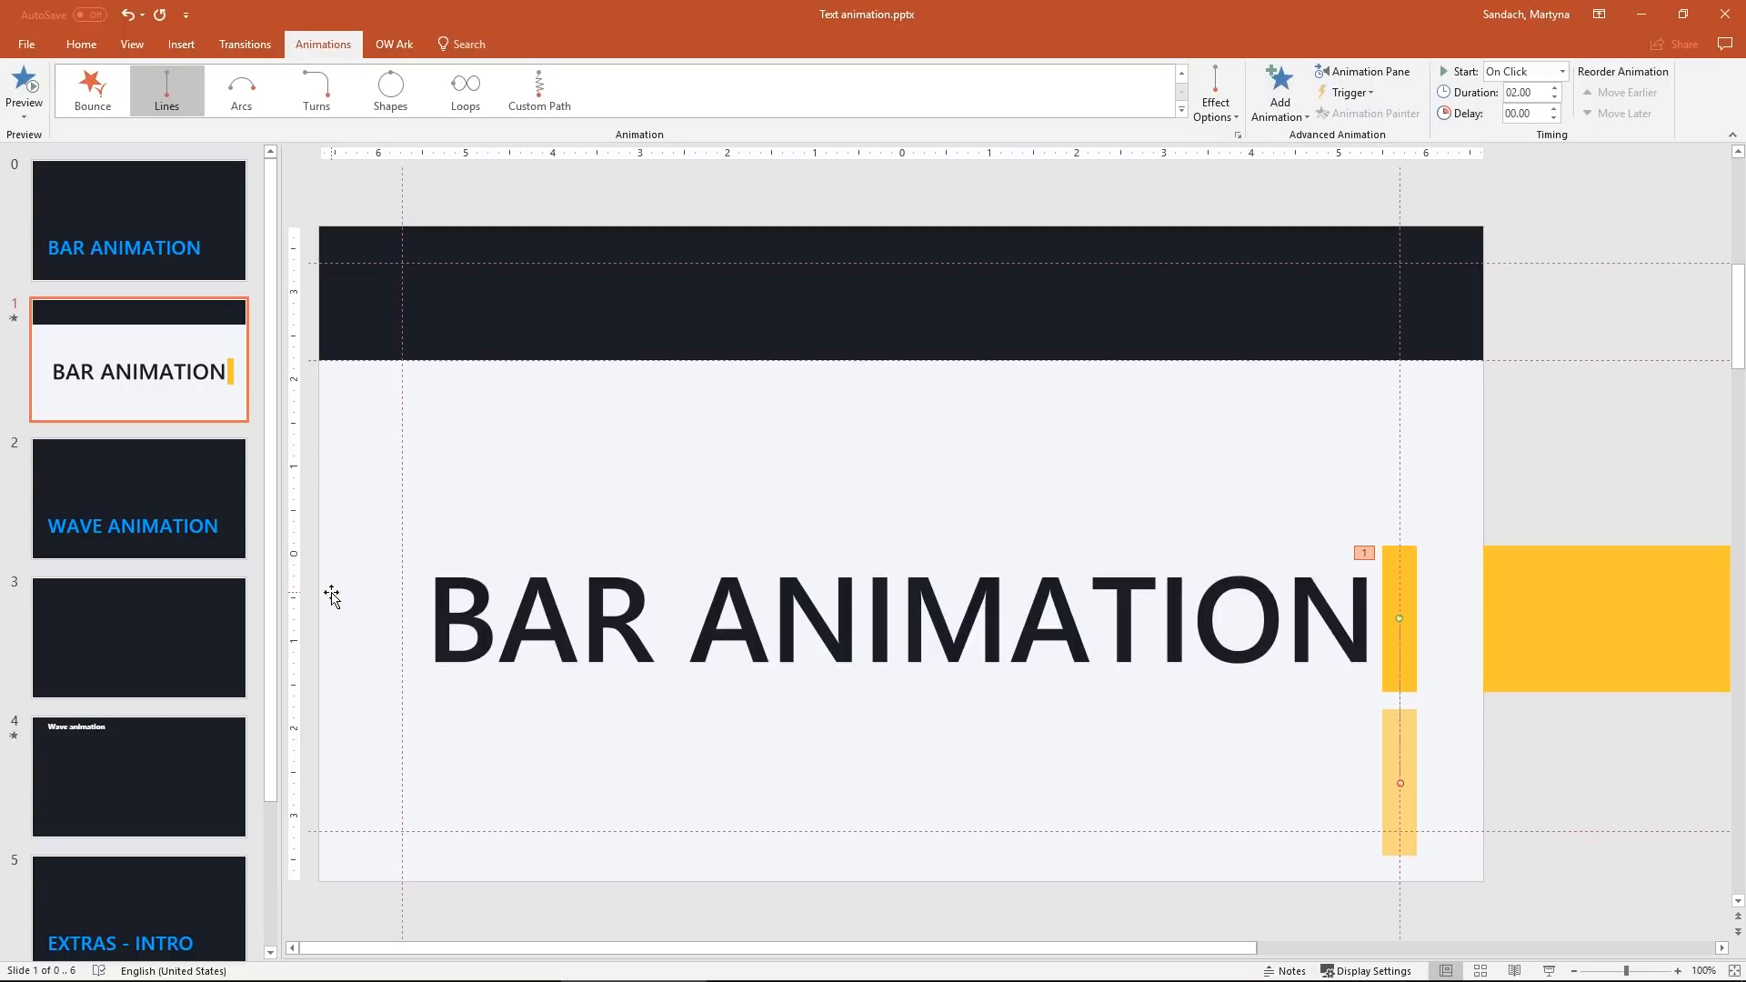
{"action": "left_click", "coordinate": [1216, 90]}
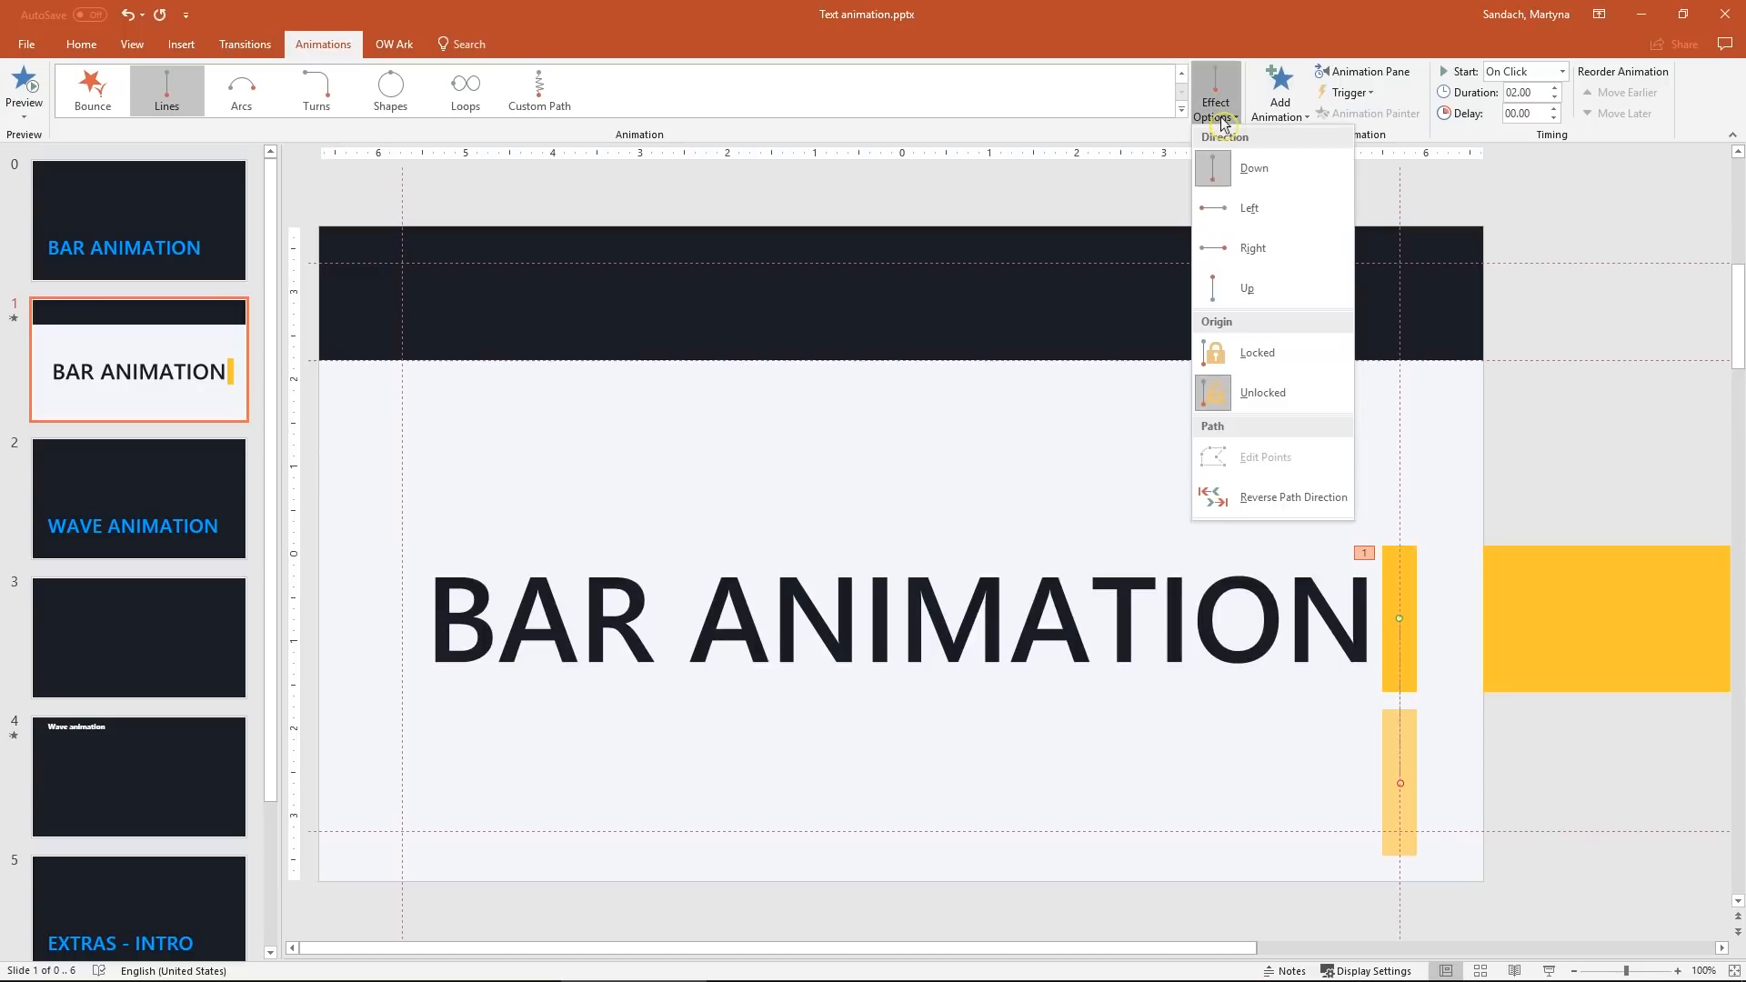
{"action": "left_click", "coordinate": [1250, 207]}
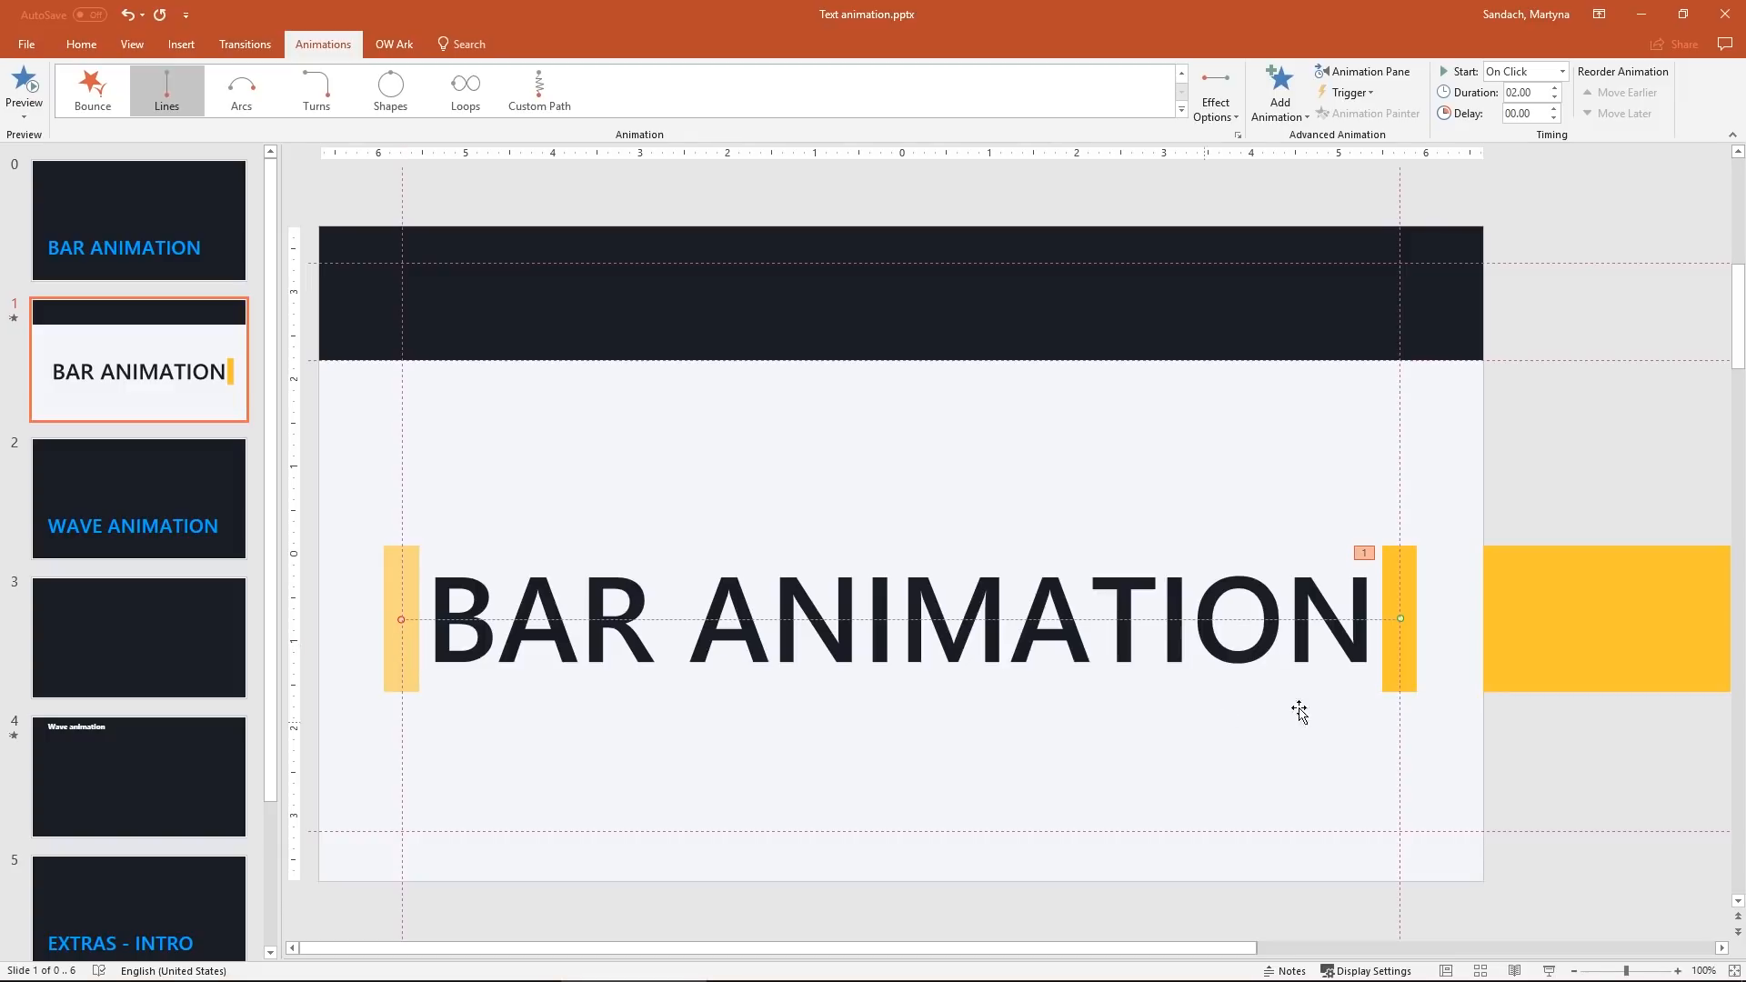
{"action": "mouse_move", "coordinate": [1377, 686]}
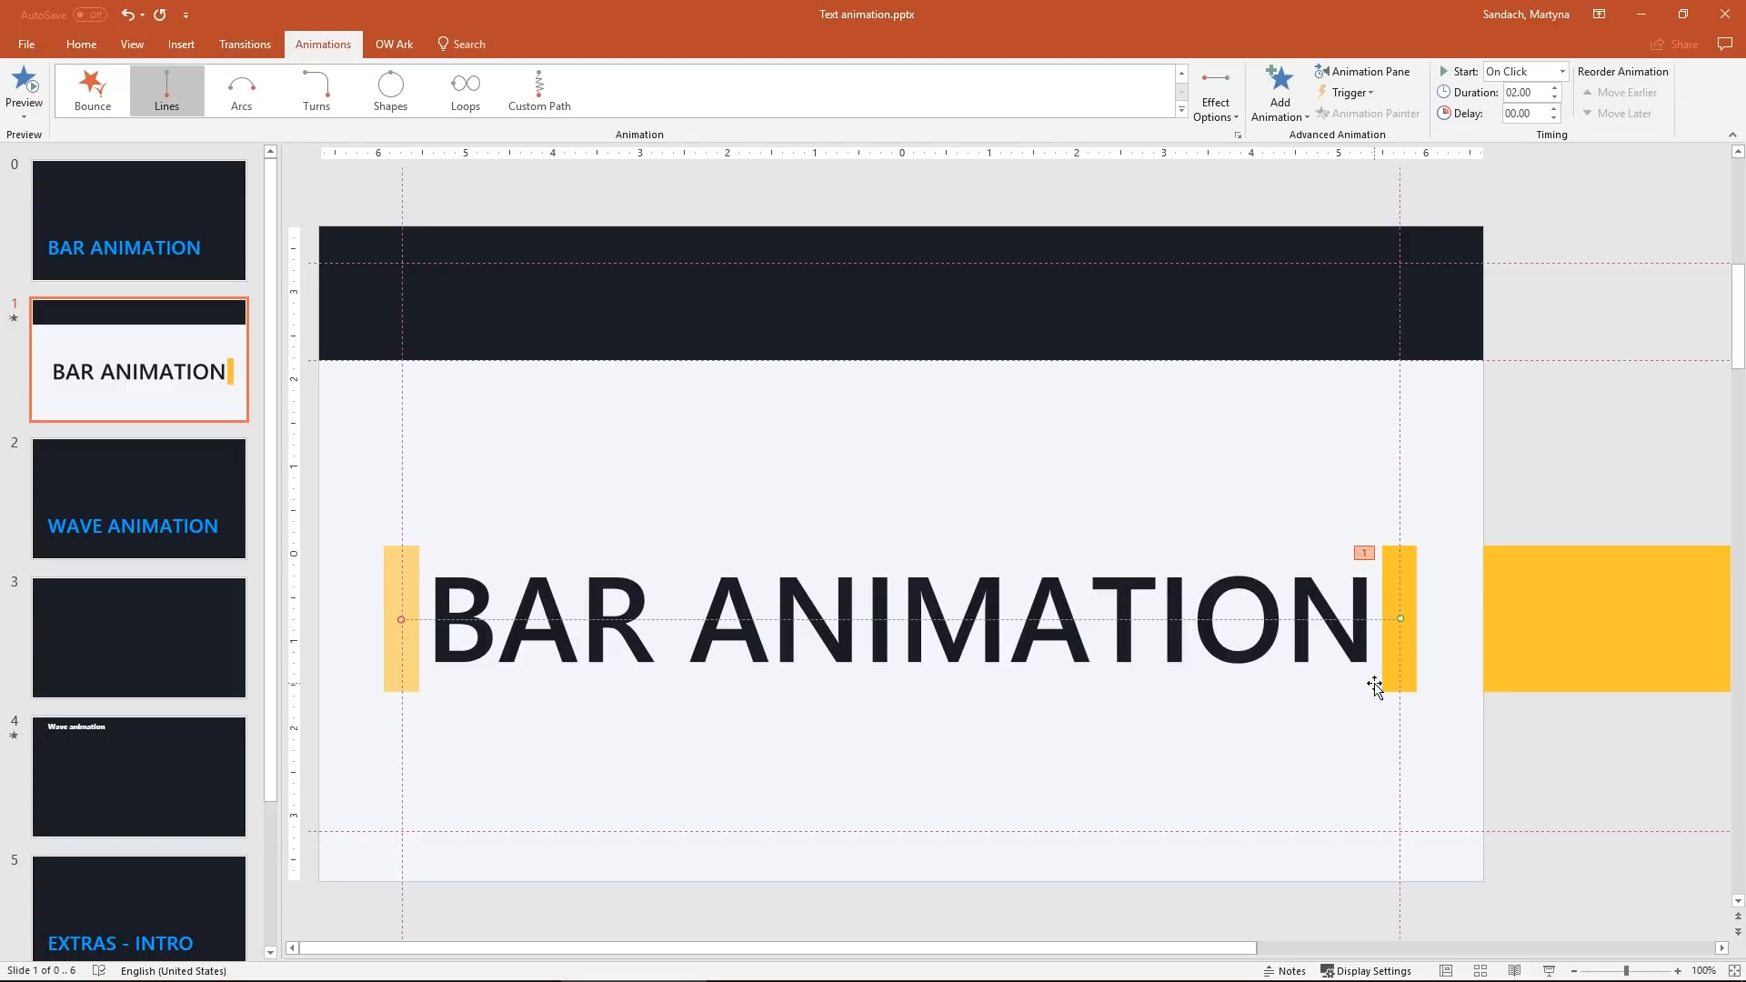
- Add a second straight-line motion path to the thin bar
{"action": "left_click", "coordinate": [1401, 618]}
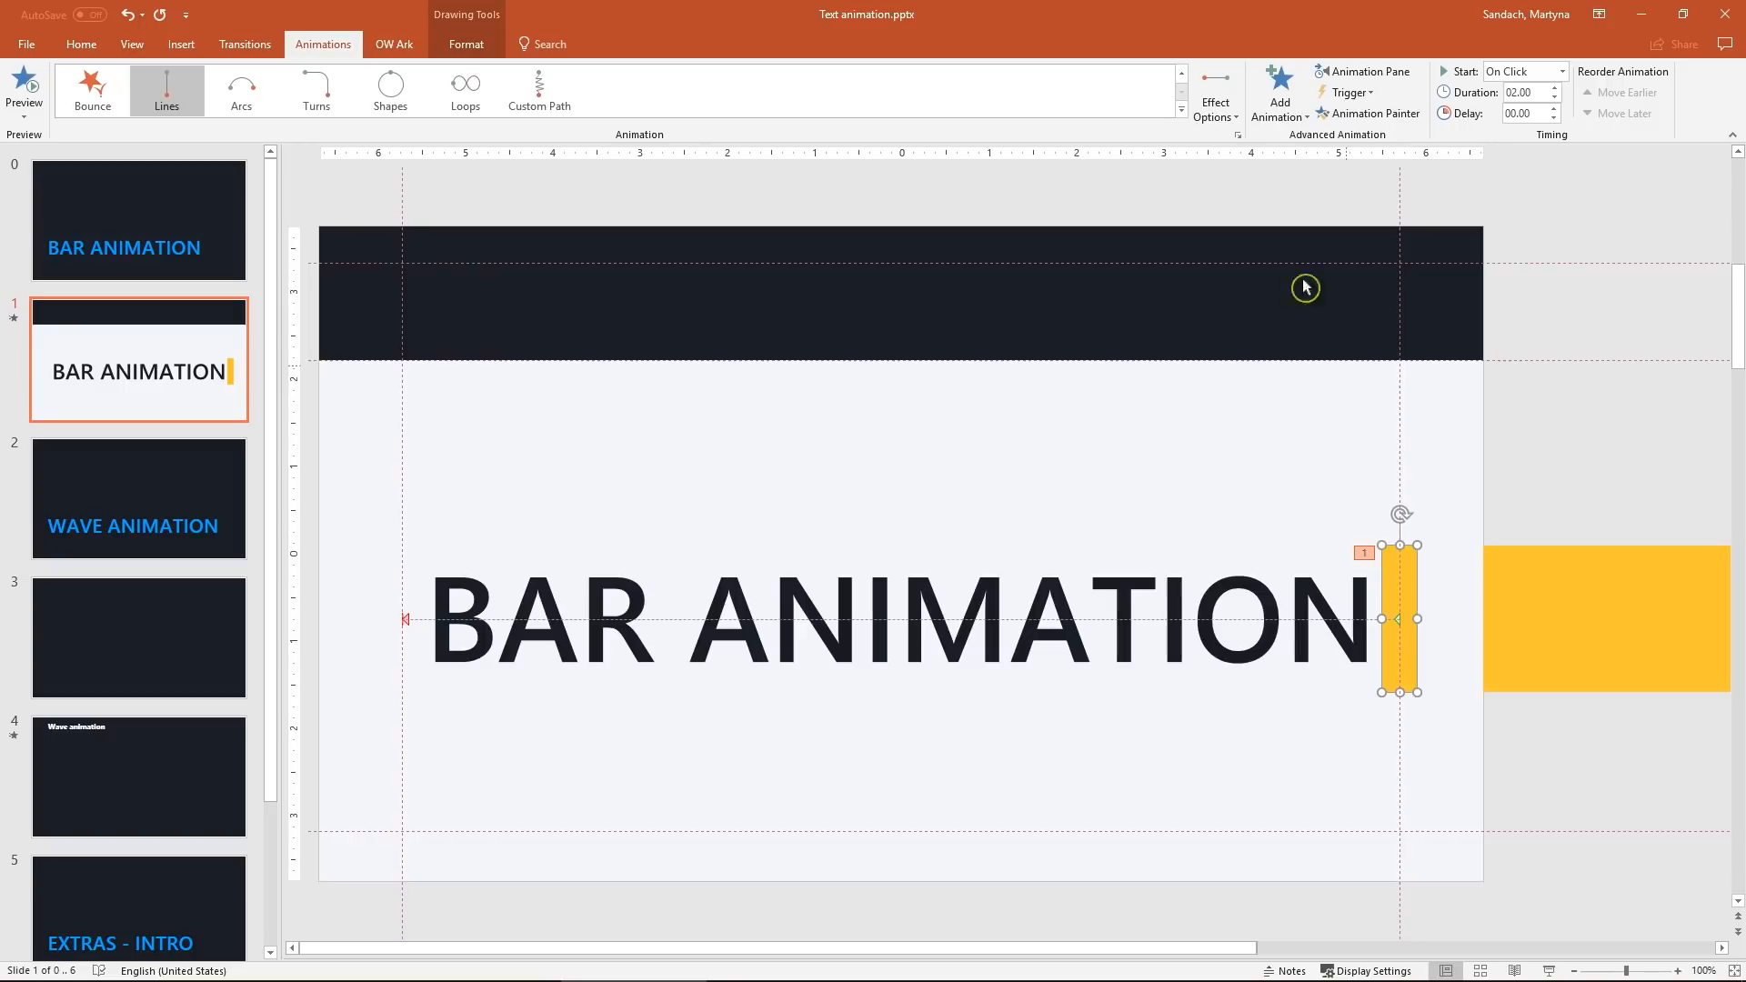
{"action": "left_click", "coordinate": [1279, 91]}
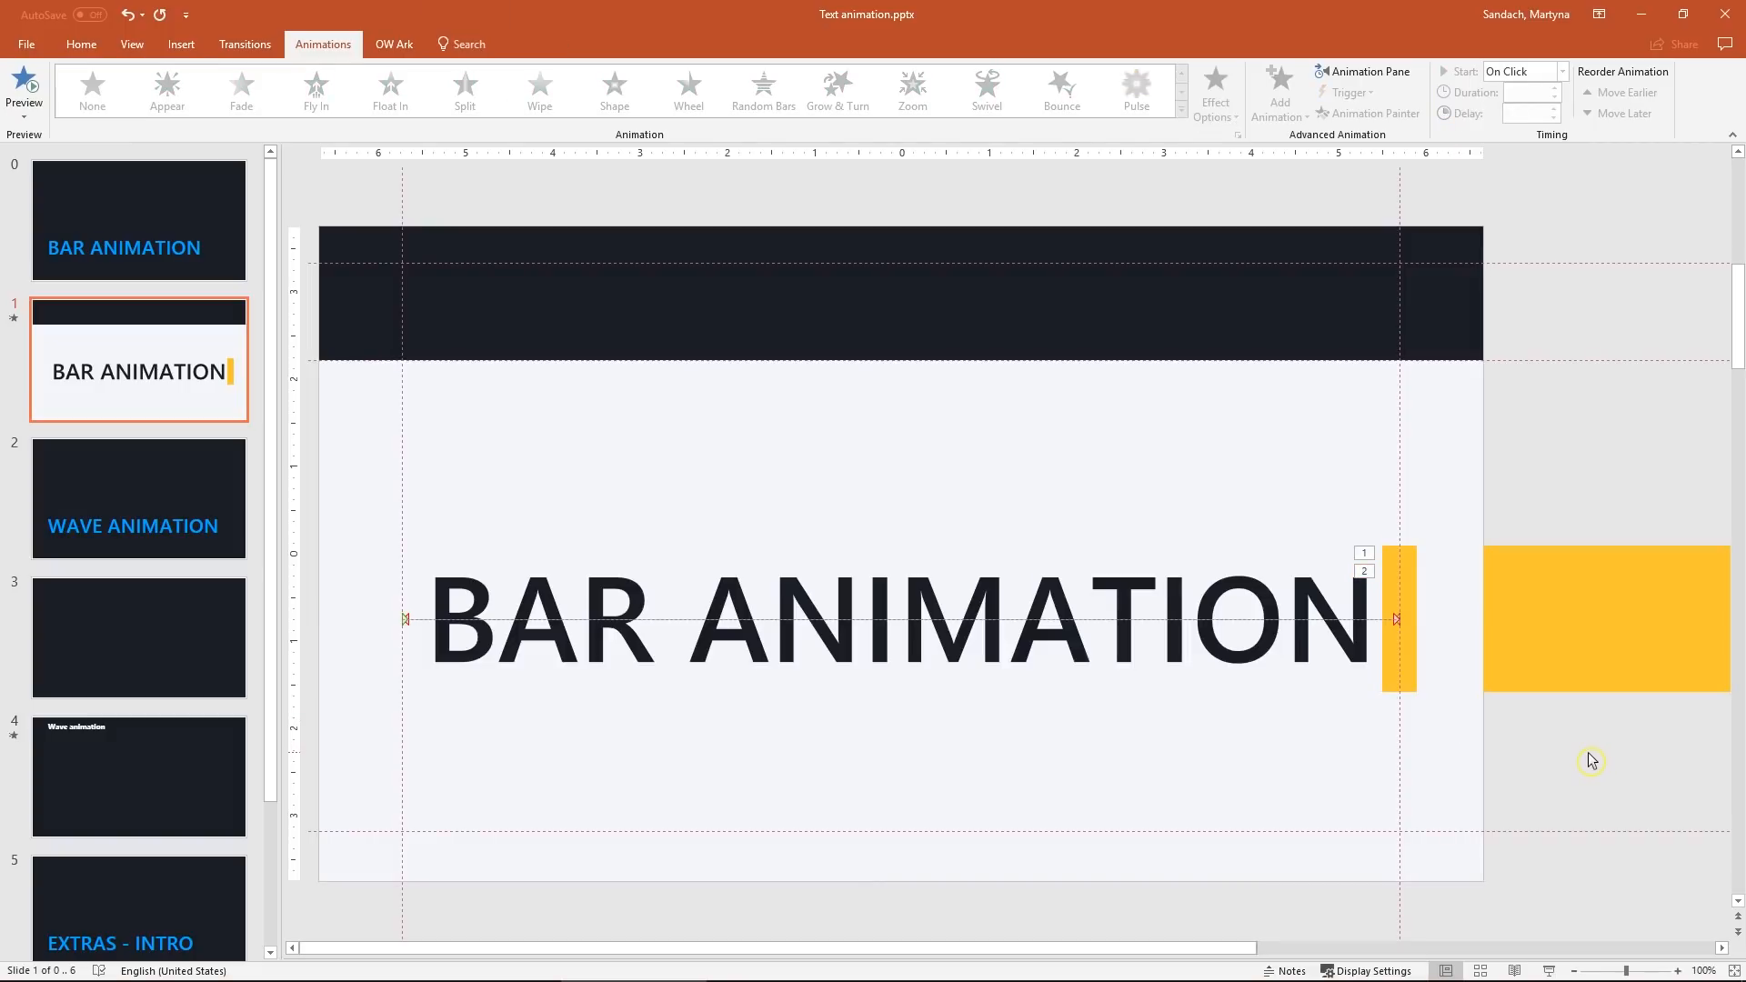
{"action": "mouse_move", "coordinate": [1563, 740]}
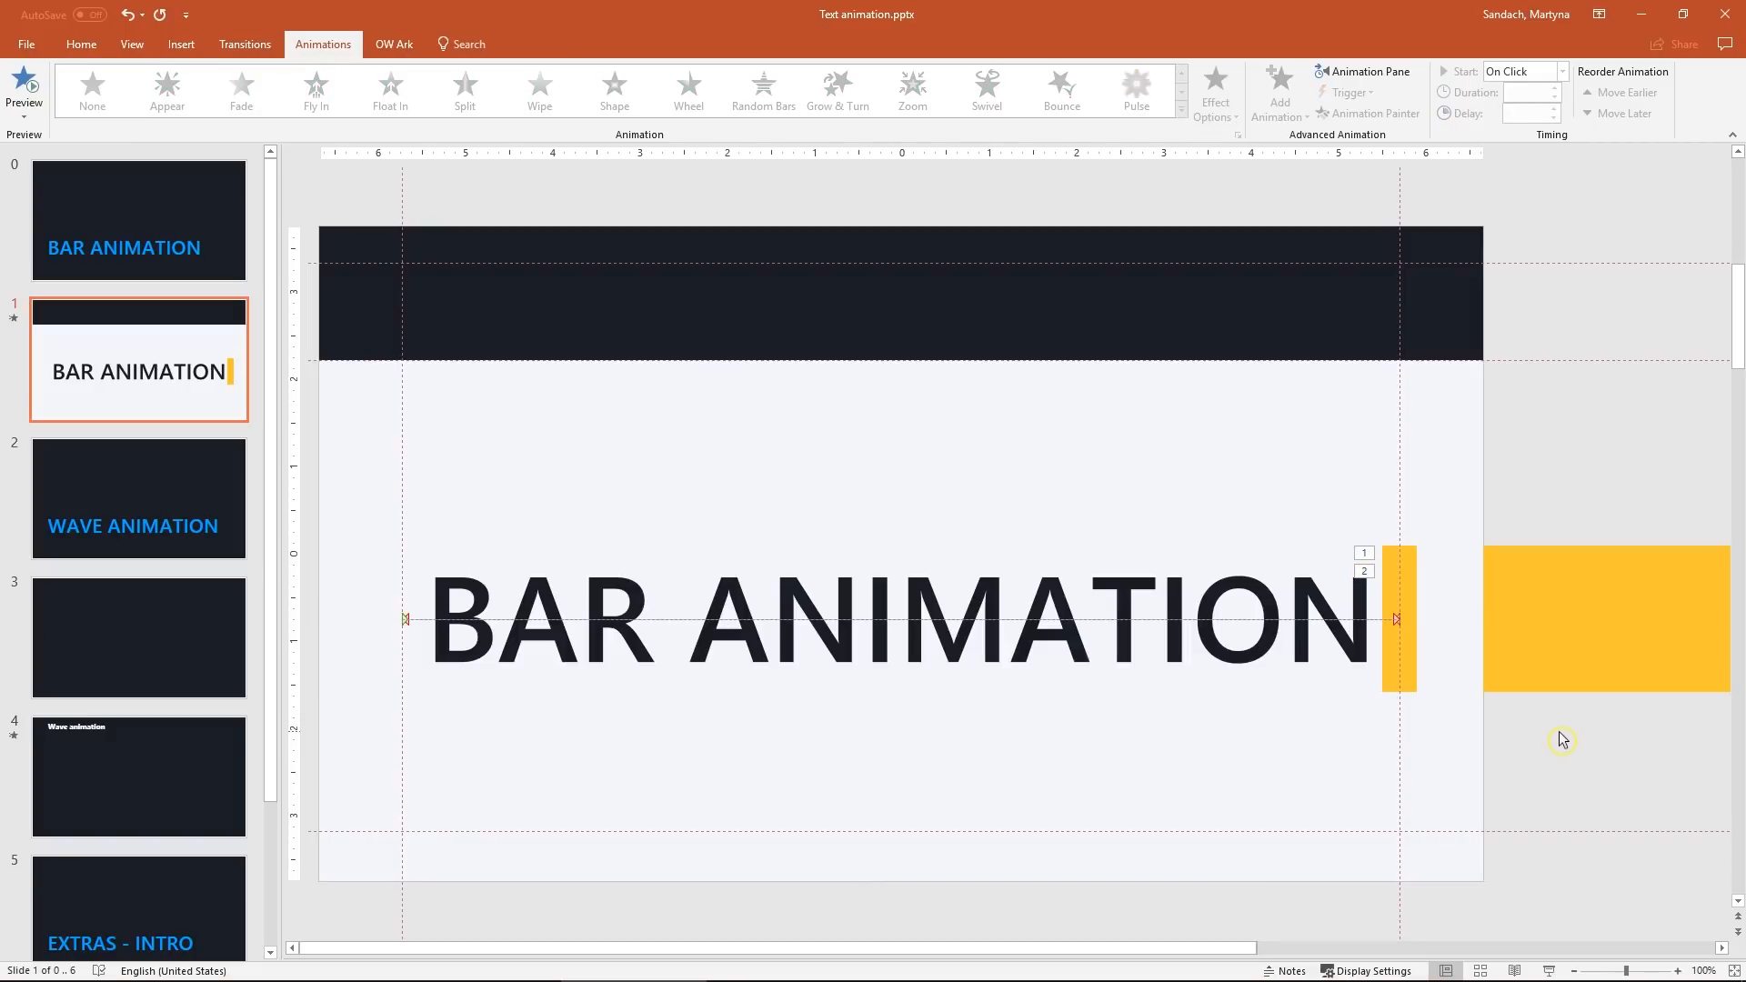
- Select the small yellow bar for its matching motion path
{"action": "left_click", "coordinate": [1396, 618]}
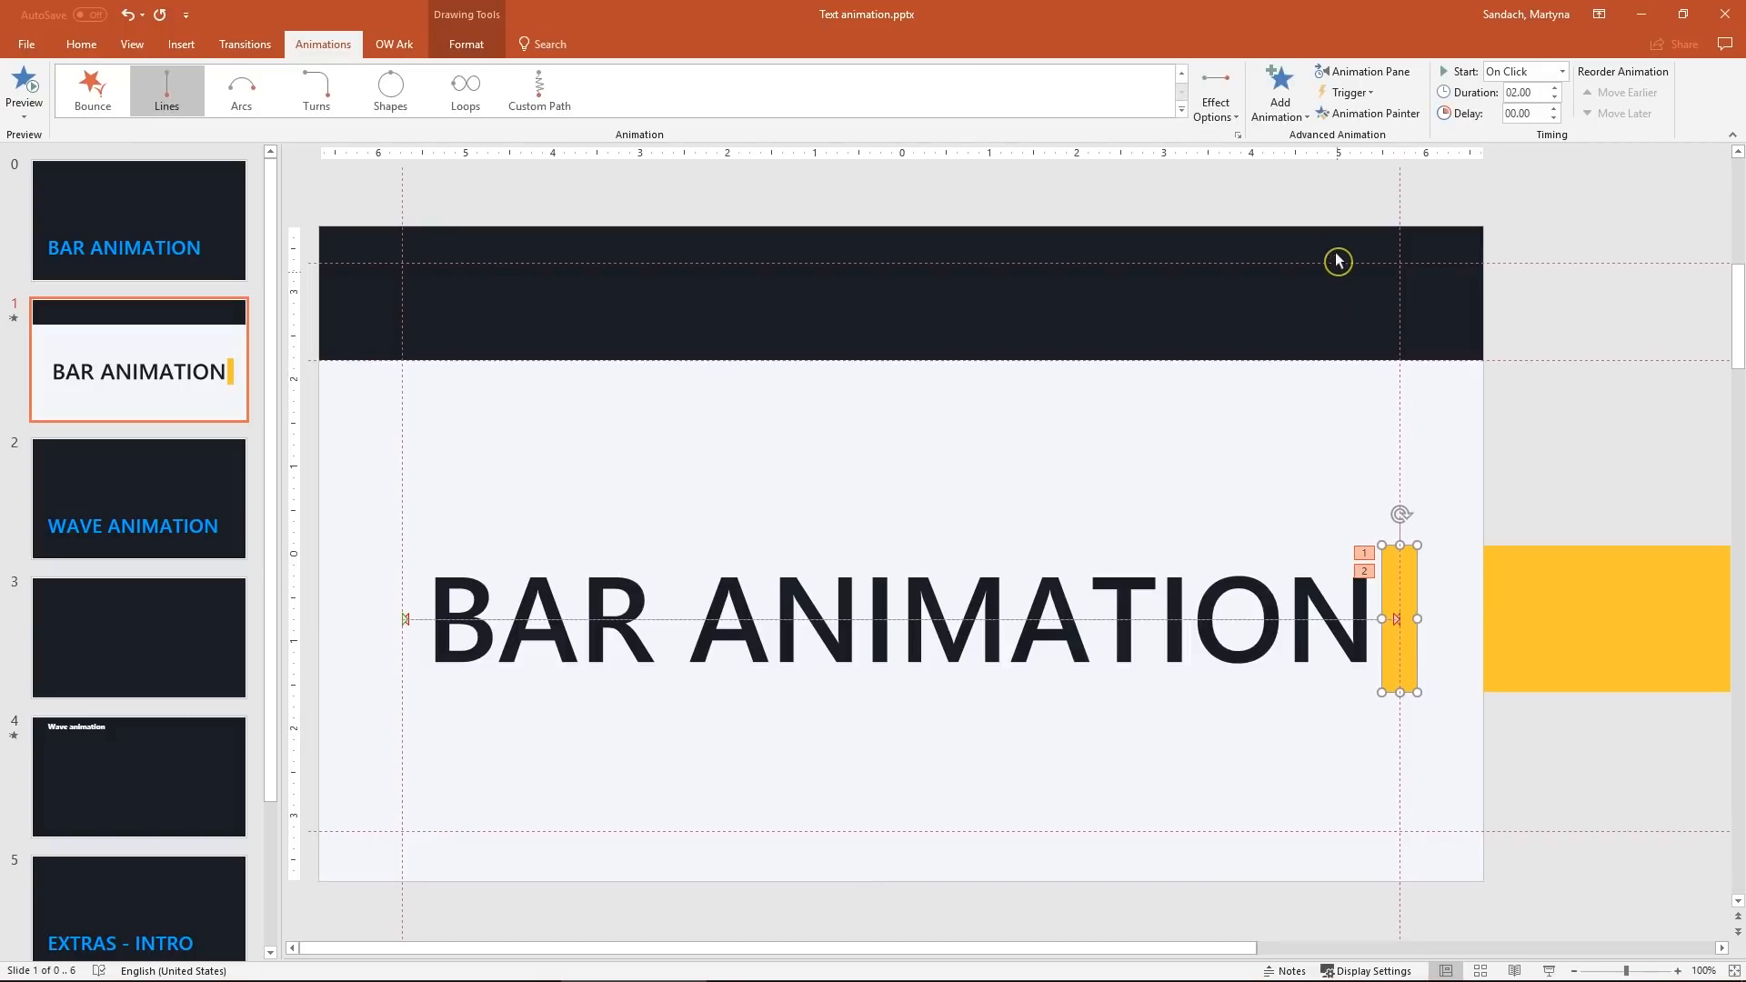
{"action": "mouse_move", "coordinate": [1368, 113]}
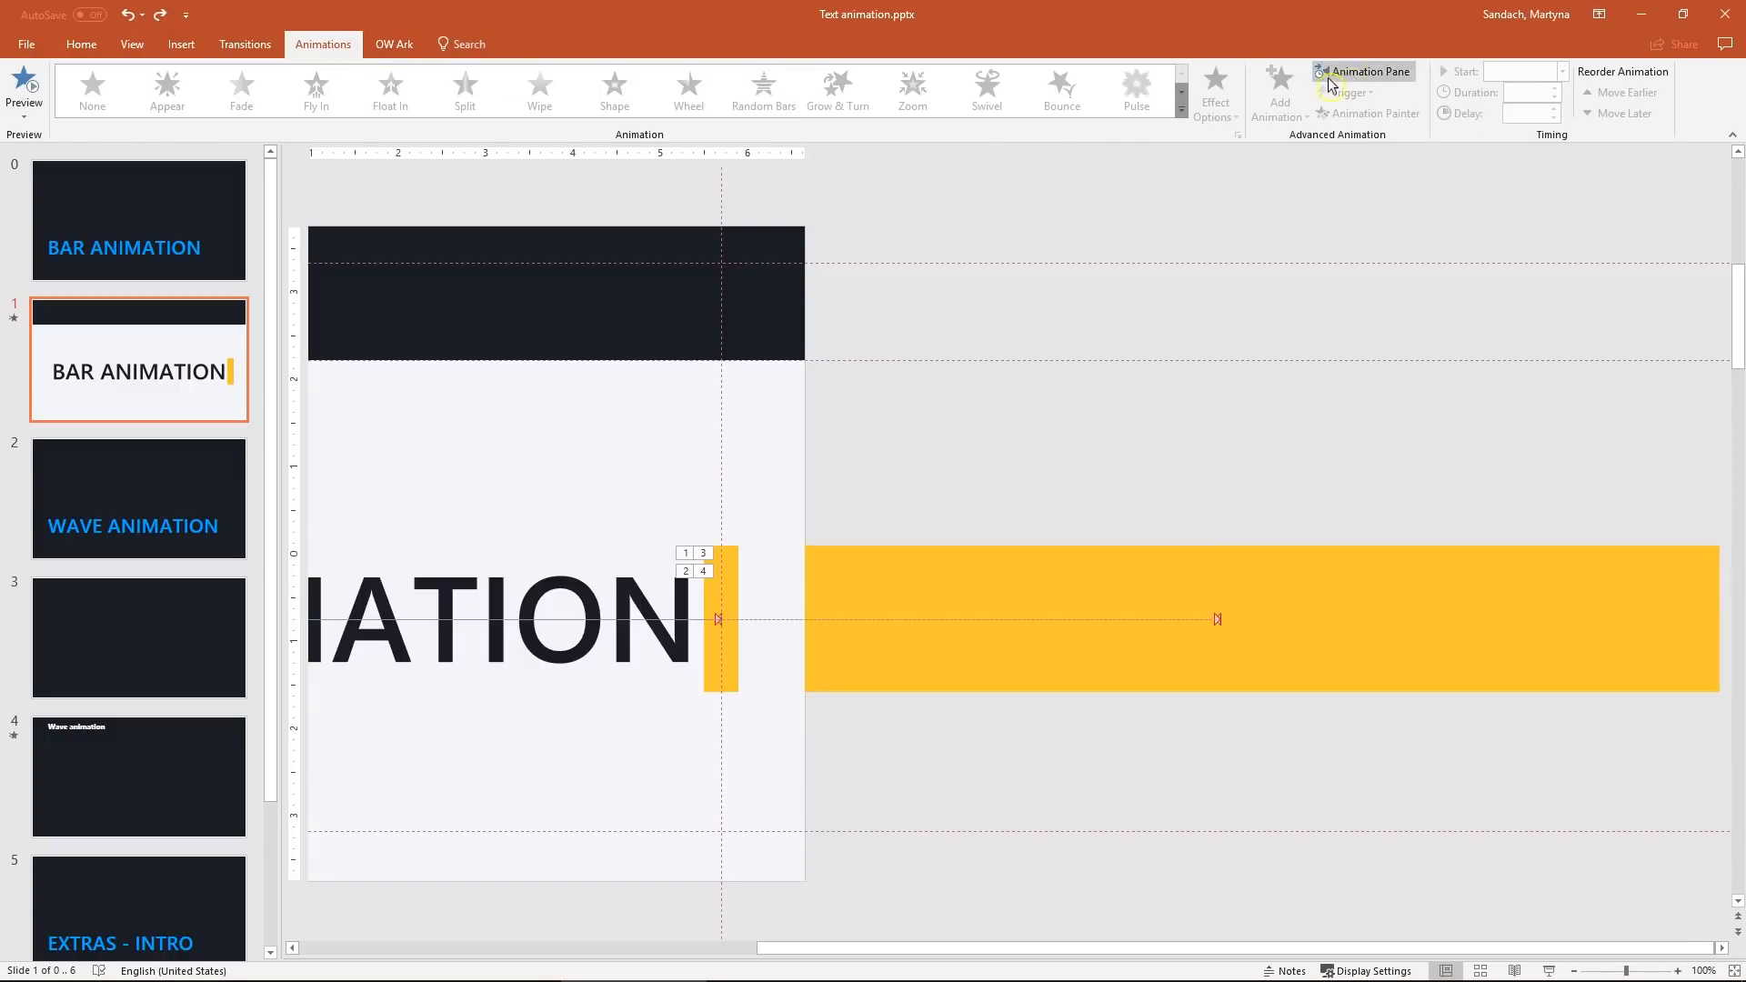
- Reorder the bars' animations to alternate and start them With Previous
{"action": "left_click", "coordinate": [1362, 71]}
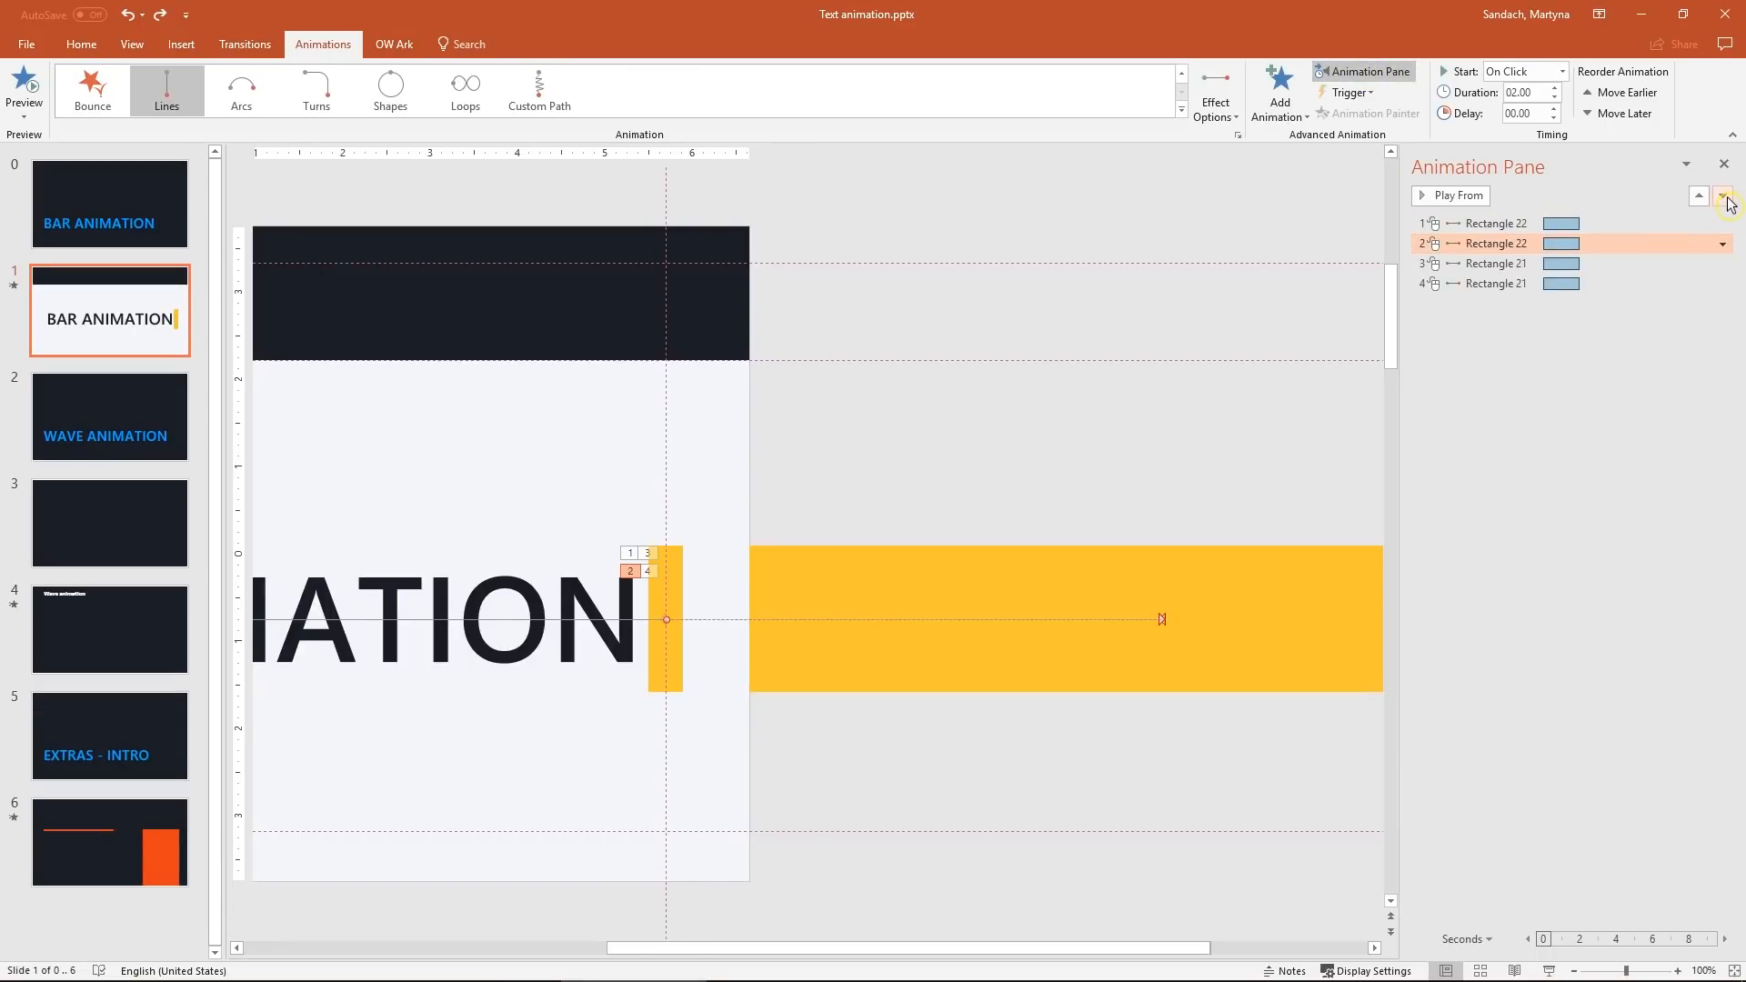
{"action": "left_click", "coordinate": [1725, 197]}
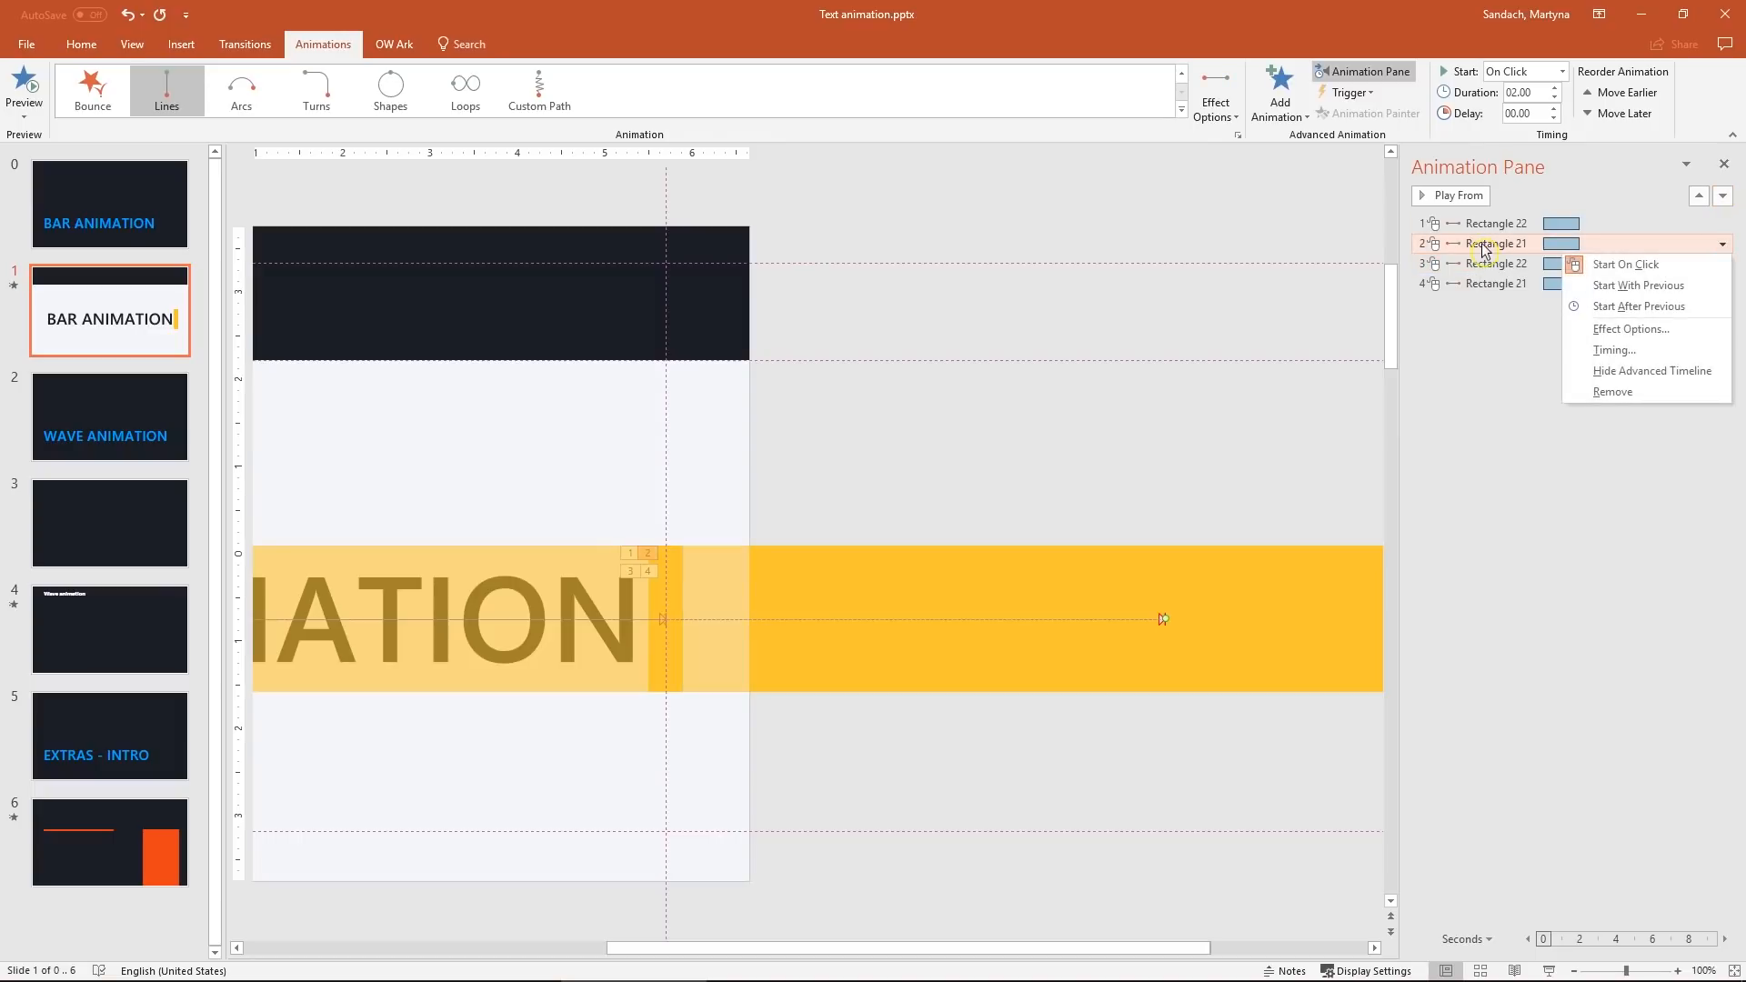
{"action": "left_click", "coordinate": [1639, 286]}
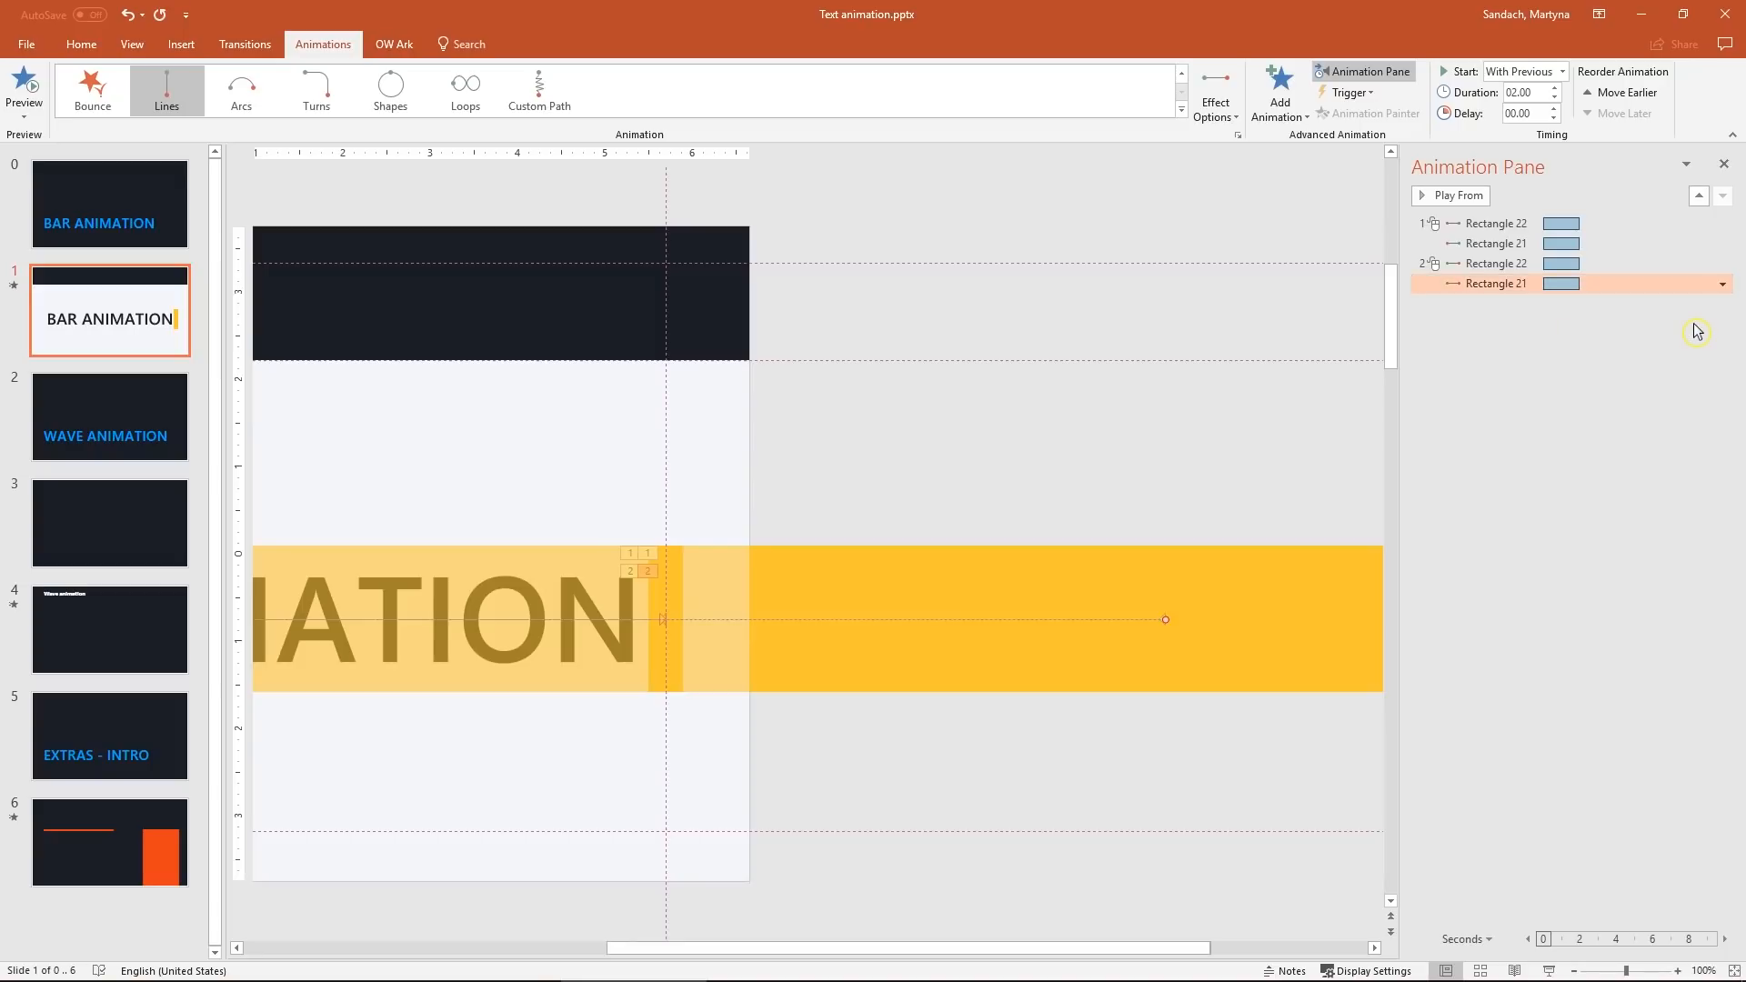
{"action": "mouse_move", "coordinate": [1352, 360]}
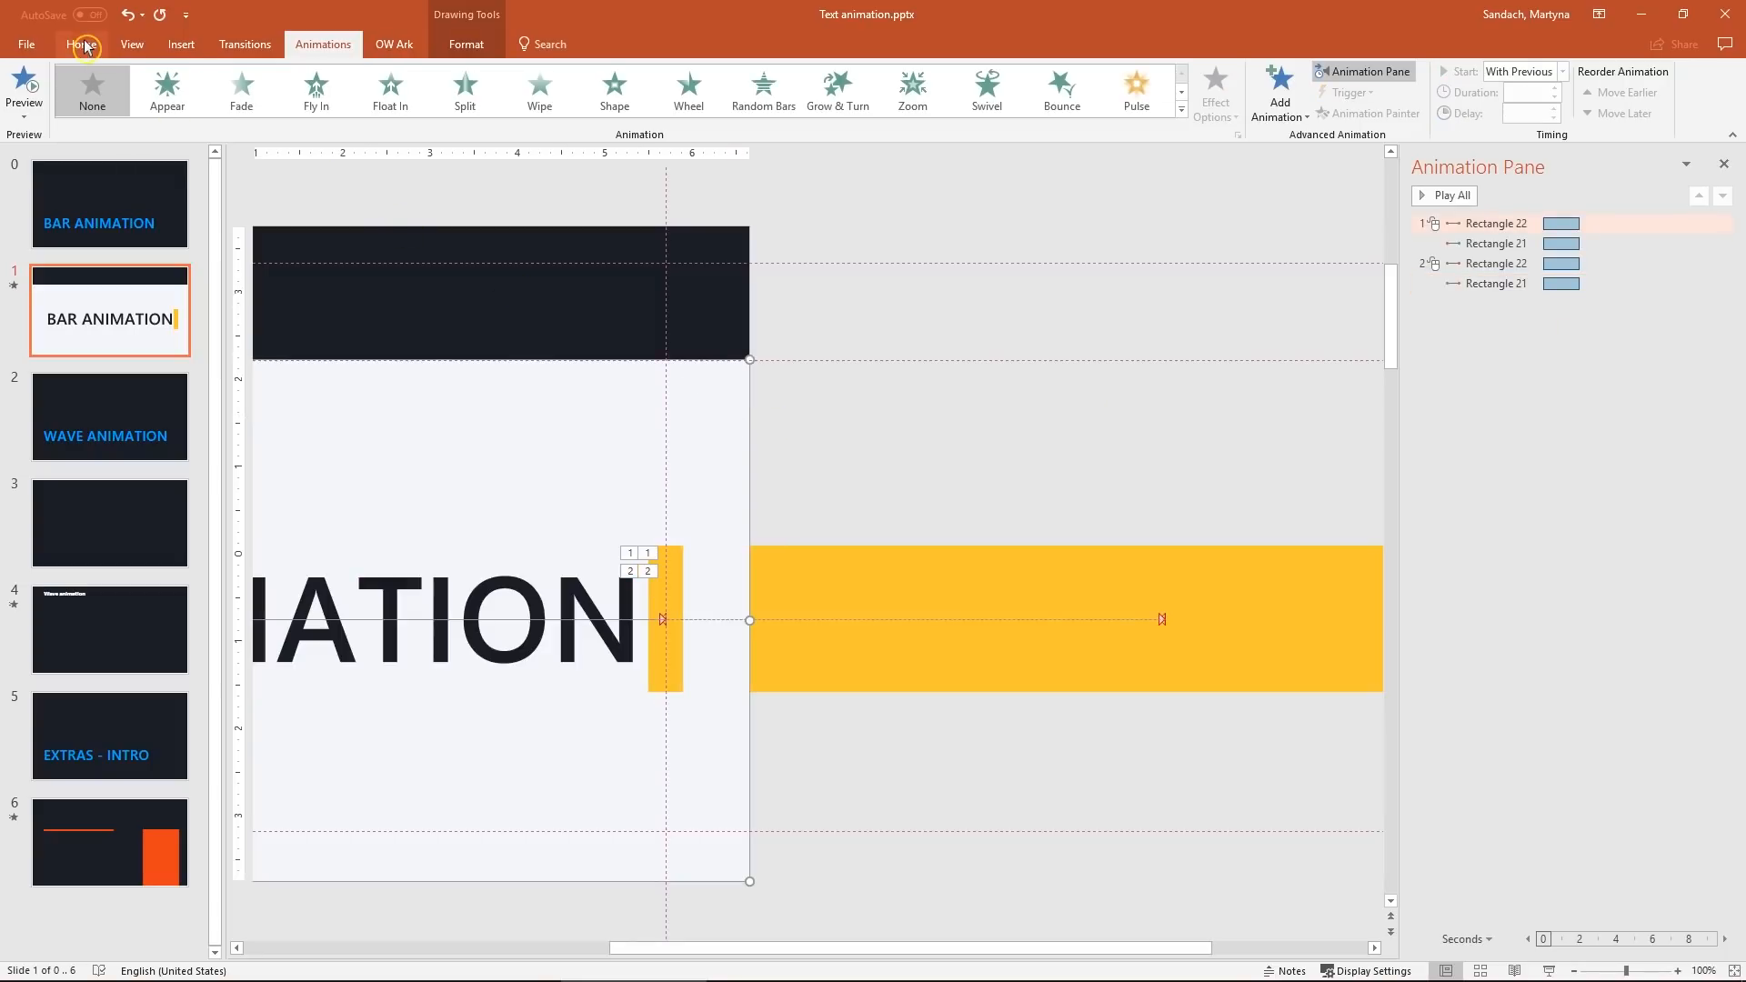
- Fill the light slide panel with the dark colour
{"action": "left_click", "coordinate": [1035, 71]}
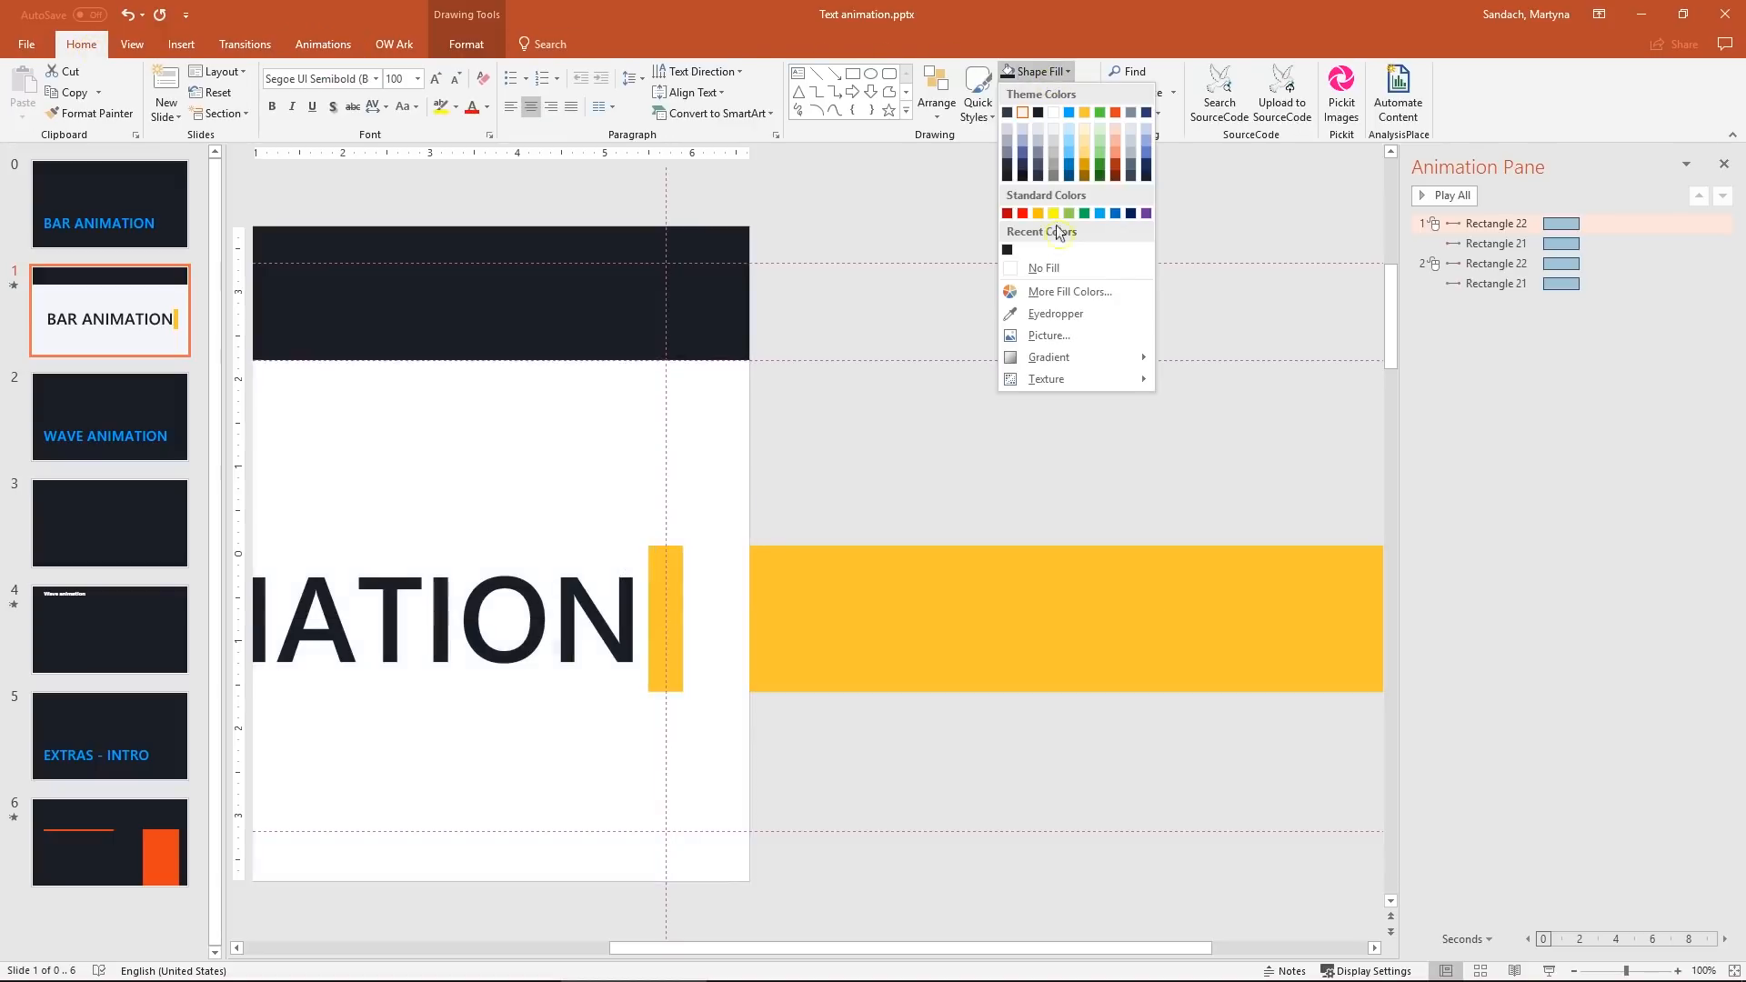
{"action": "left_click", "coordinate": [1006, 249]}
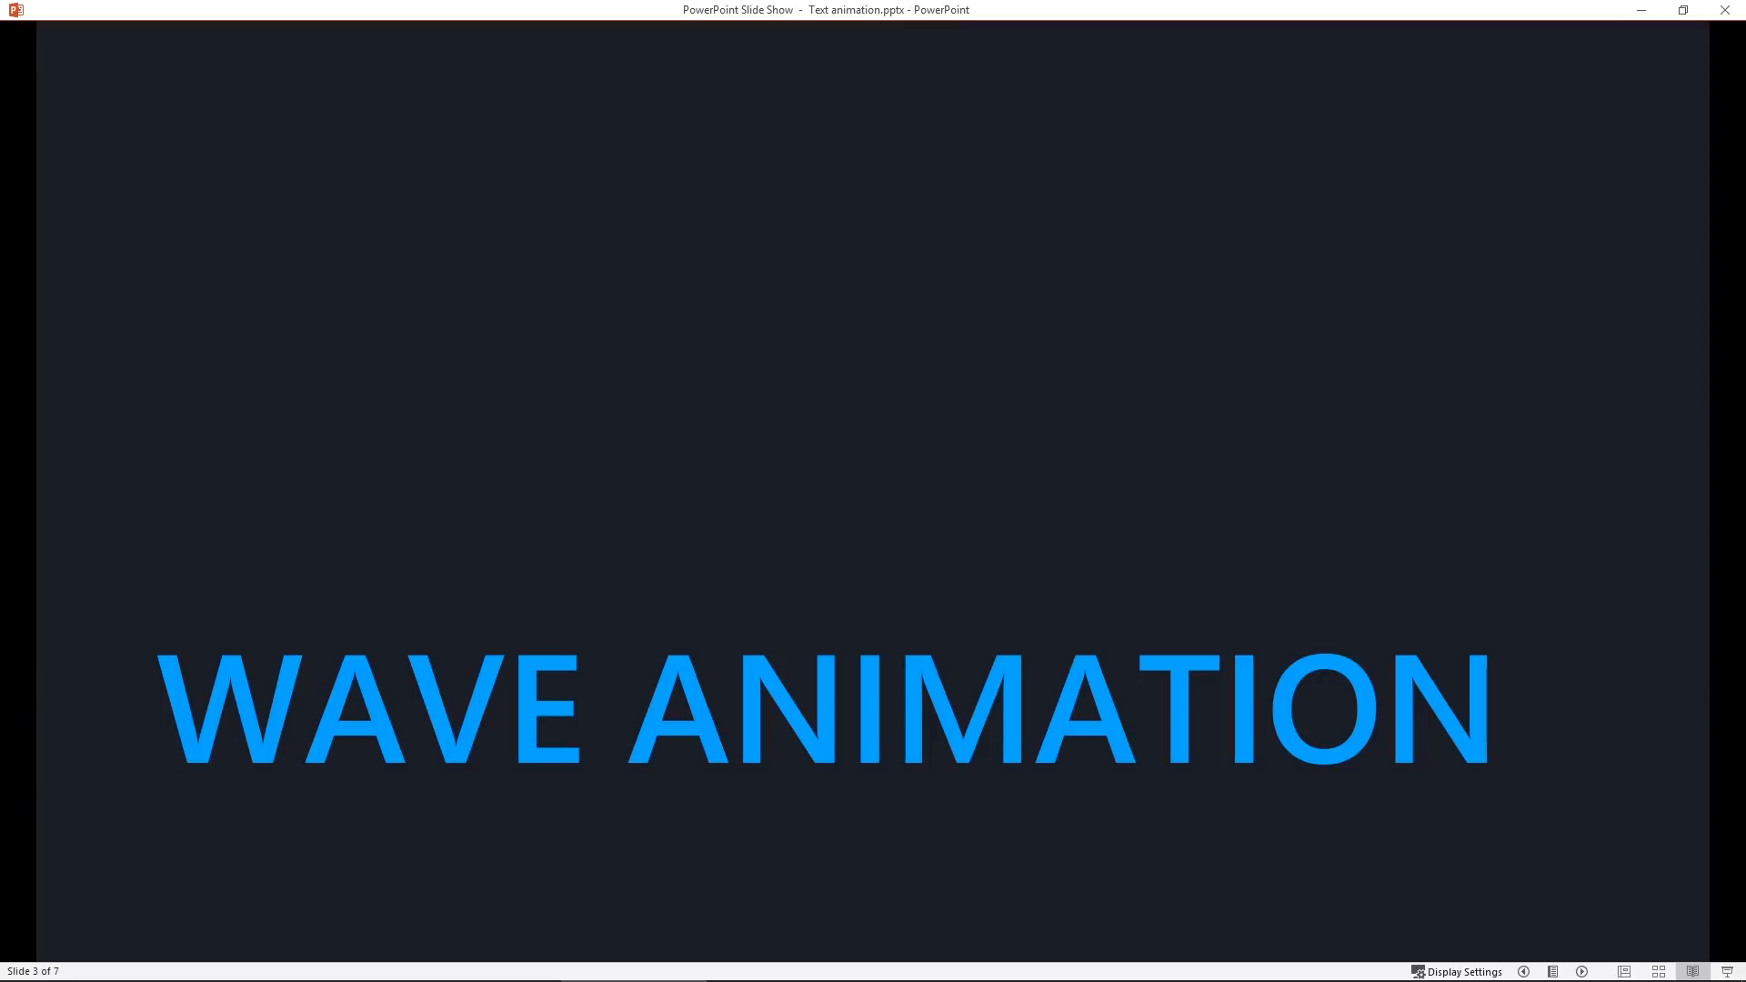
- Set WAVE in the Arfmoochikncheez font and enlarge it to 280 pt
{"action": "key", "text": "Escape"}
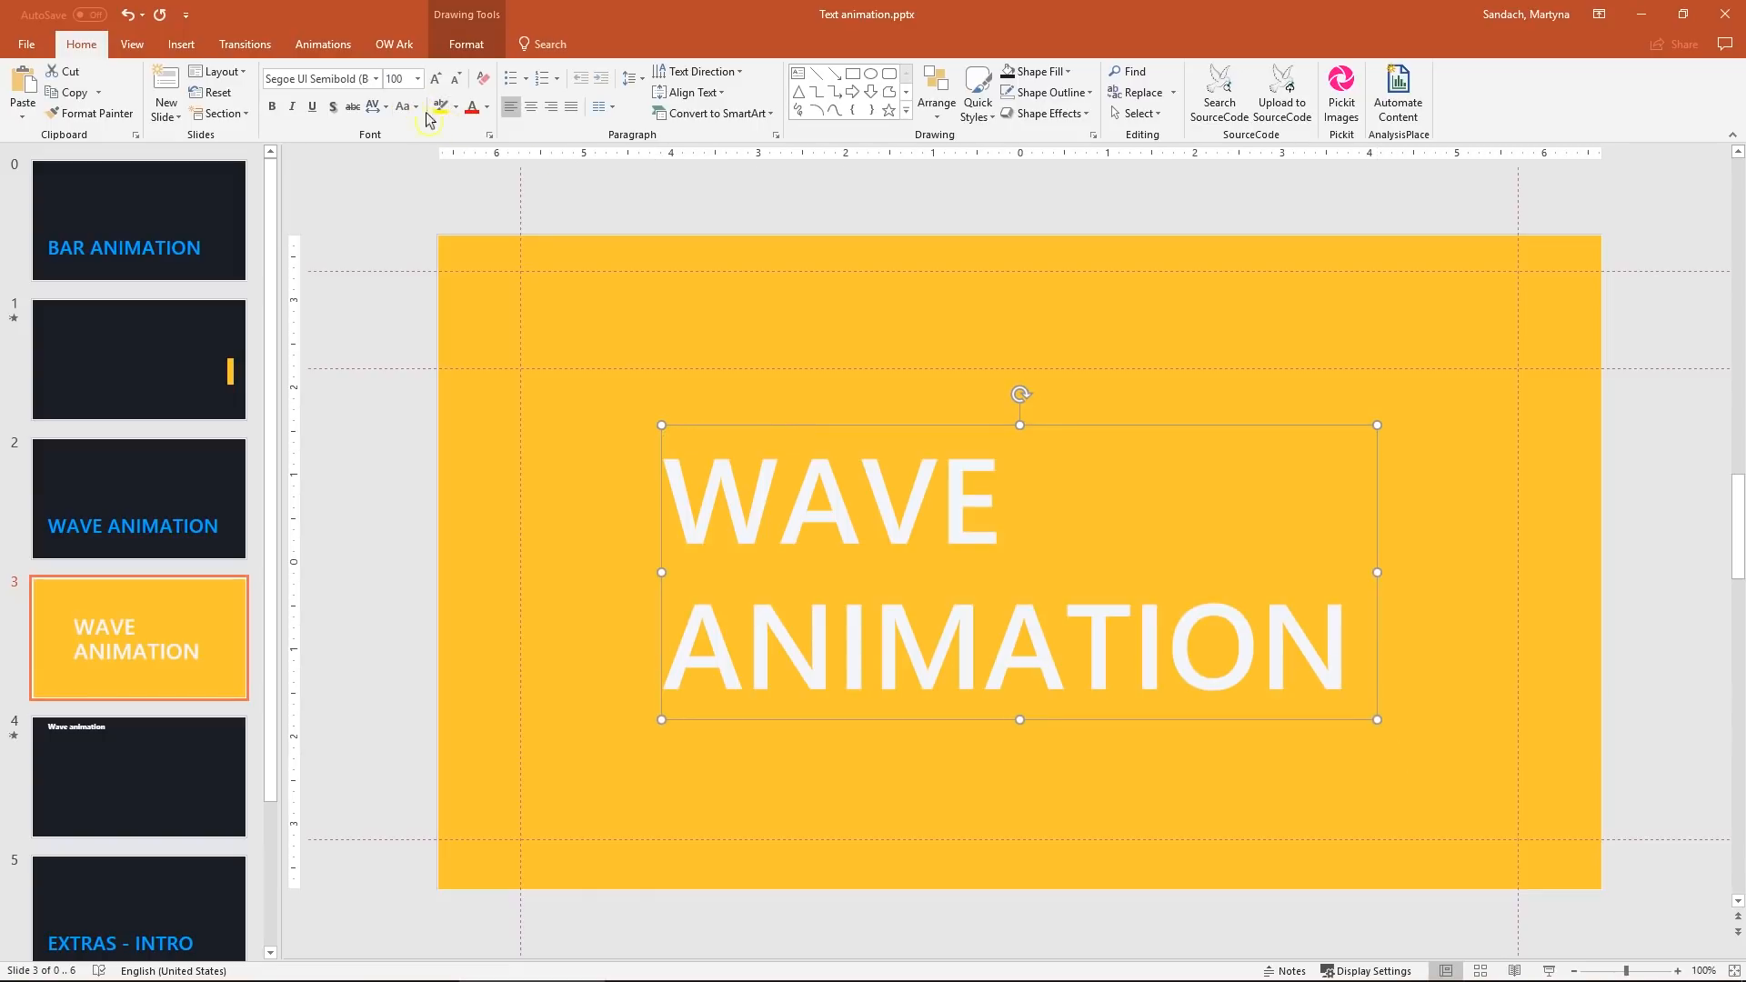
{"action": "double_click", "coordinate": [830, 499]}
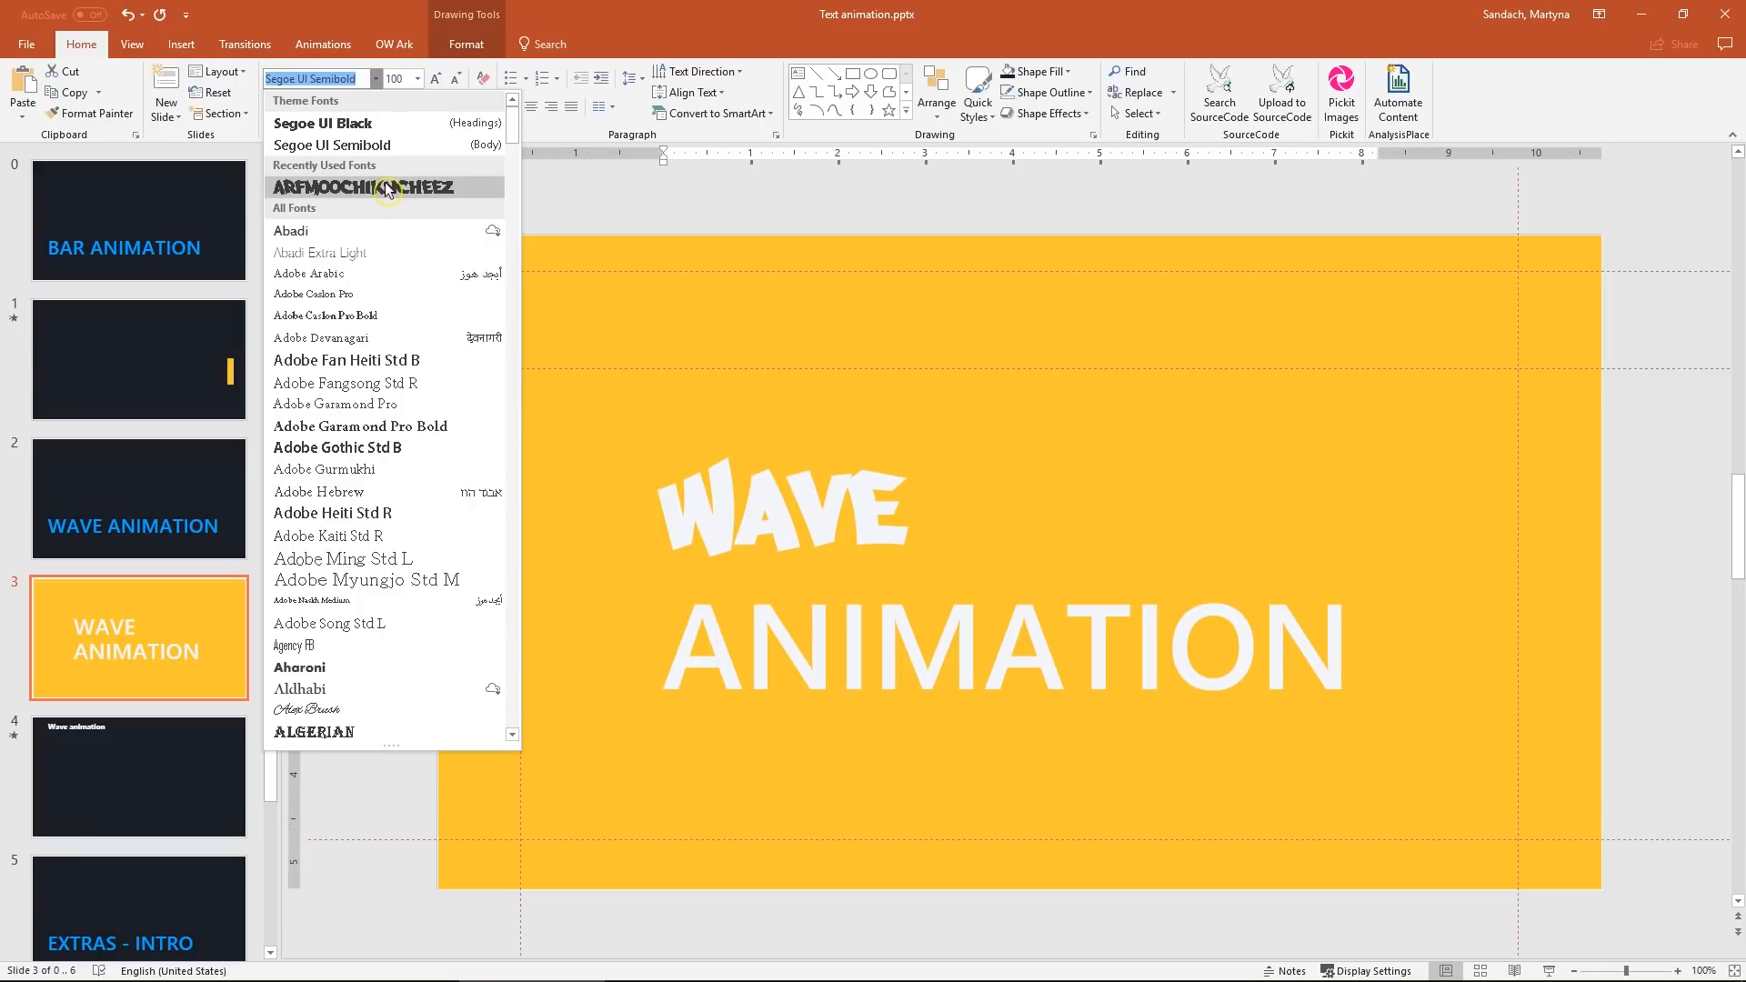
{"action": "left_click", "coordinate": [325, 186]}
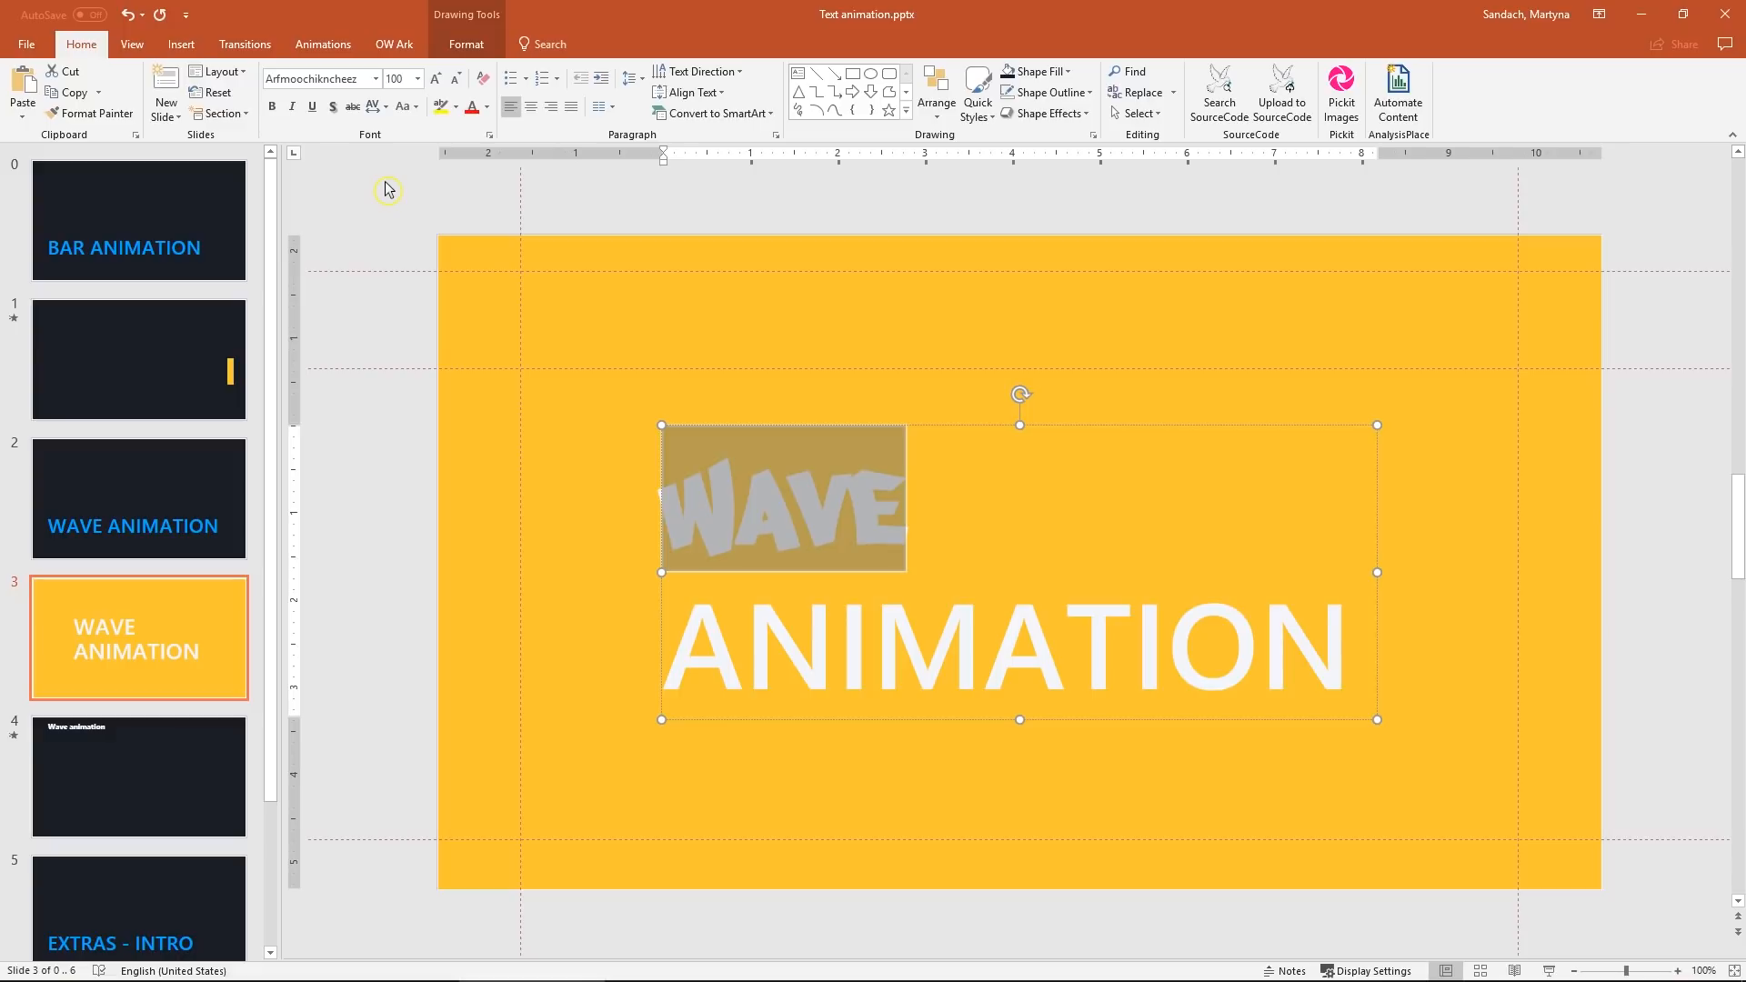
{"action": "triple_click", "coordinate": [395, 78]}
{"action": "type", "text": "280"}
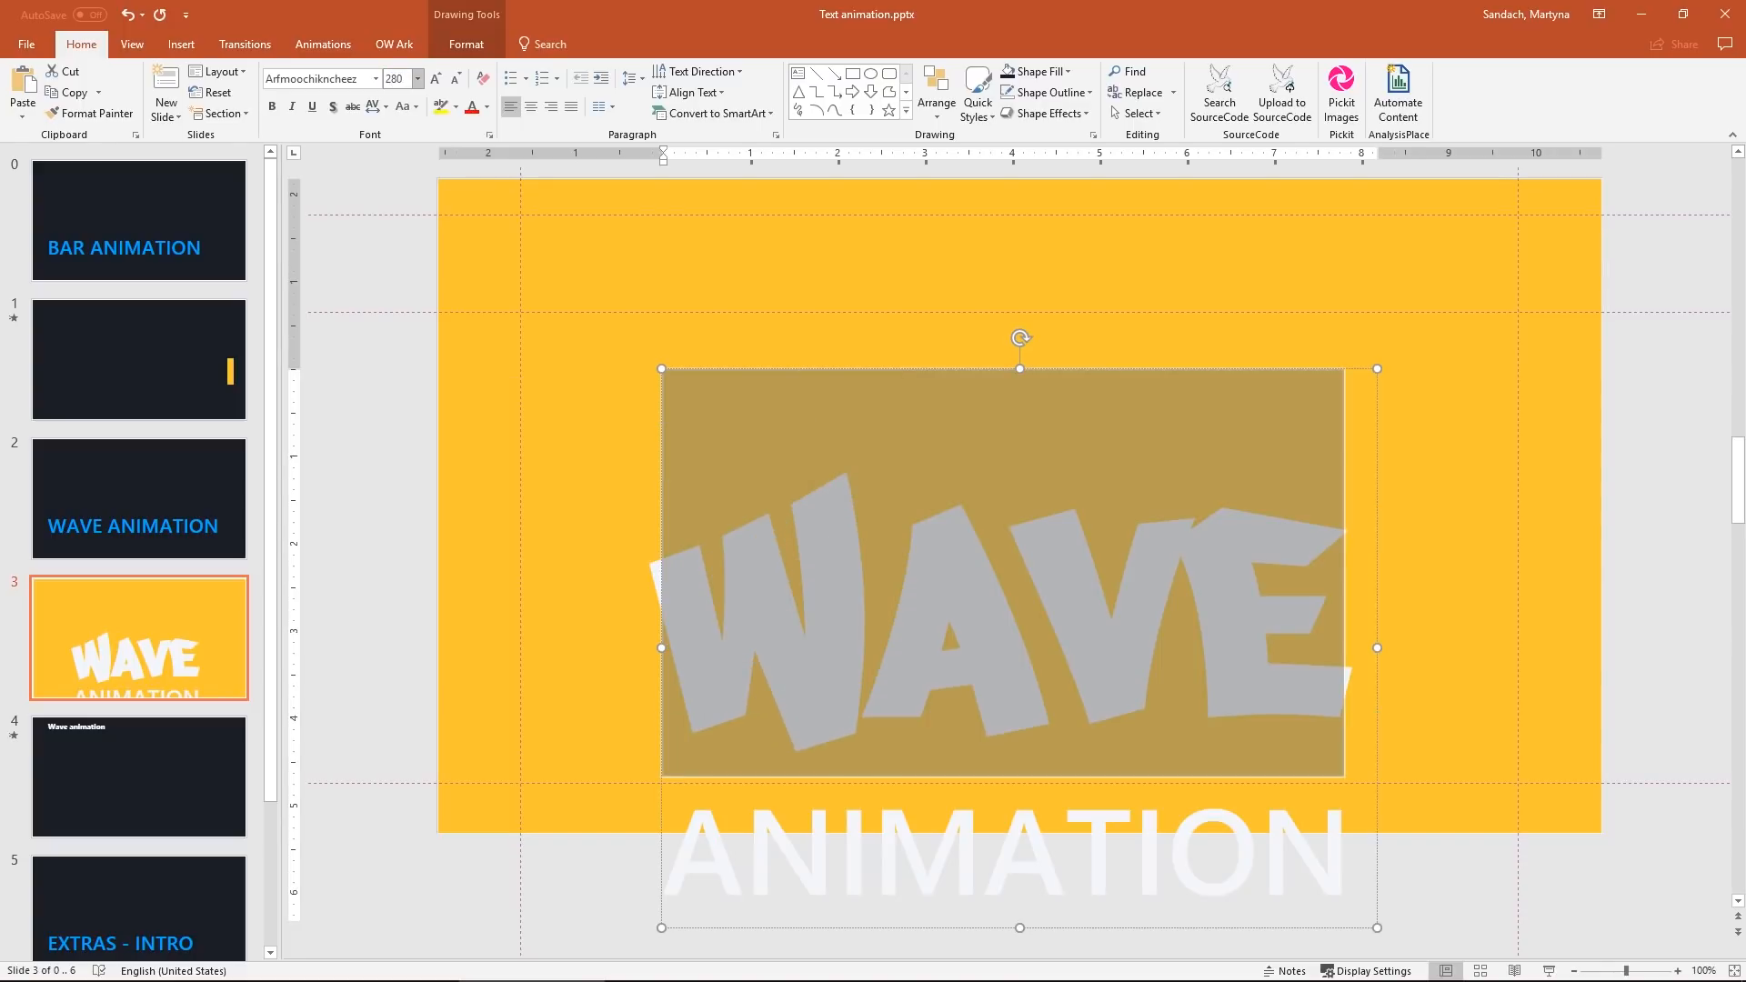
{"action": "mouse_move", "coordinate": [813, 403]}
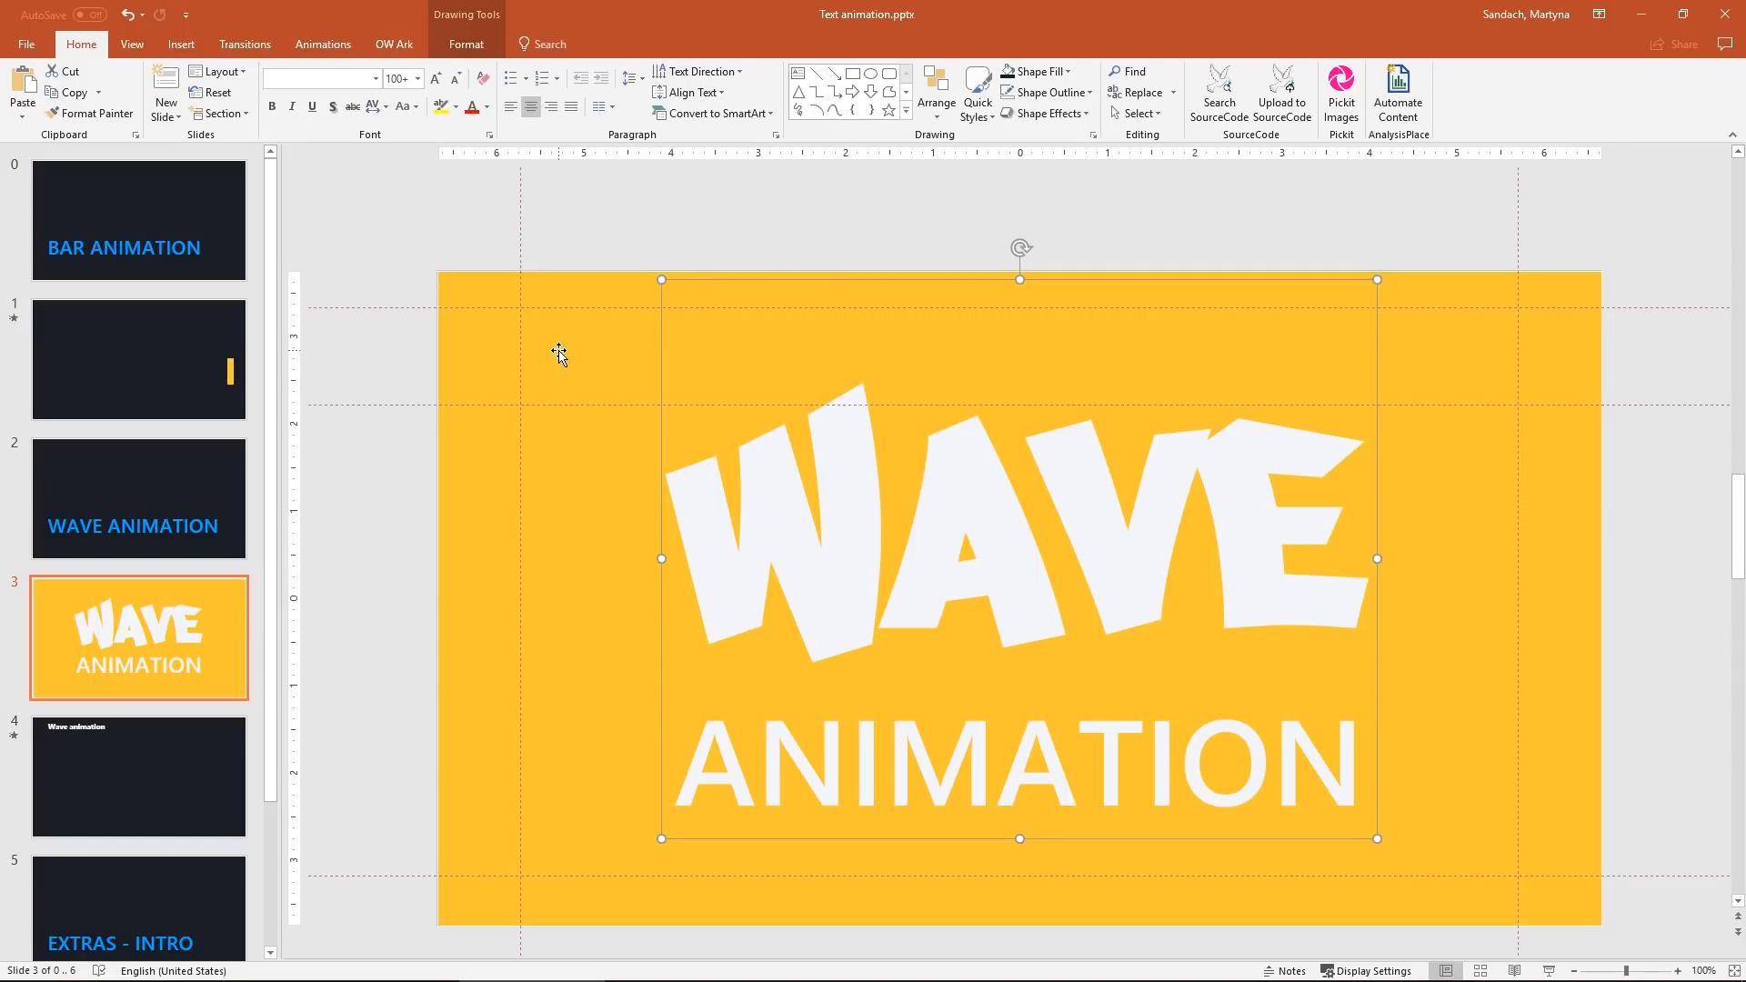
- Subtract the WAVE ANIMATION lettering from the yellow rectangle via Merge Shapes
{"action": "left_click", "coordinate": [466, 44]}
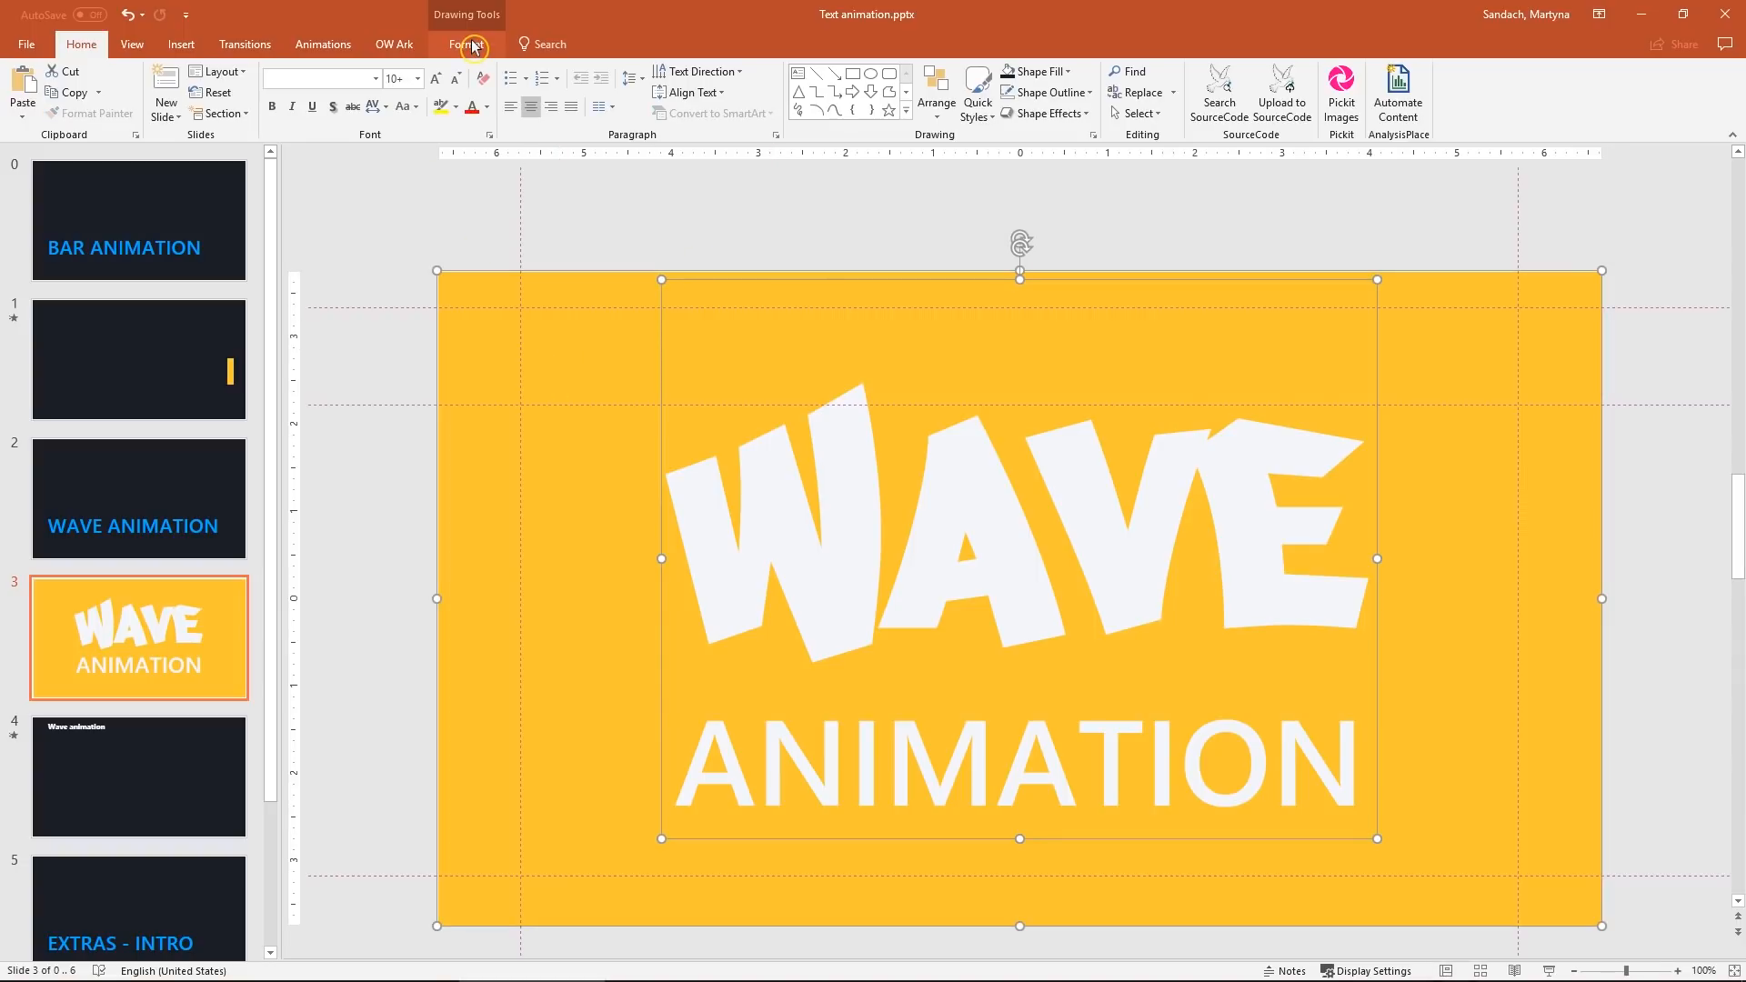
{"action": "left_click", "coordinate": [466, 44]}
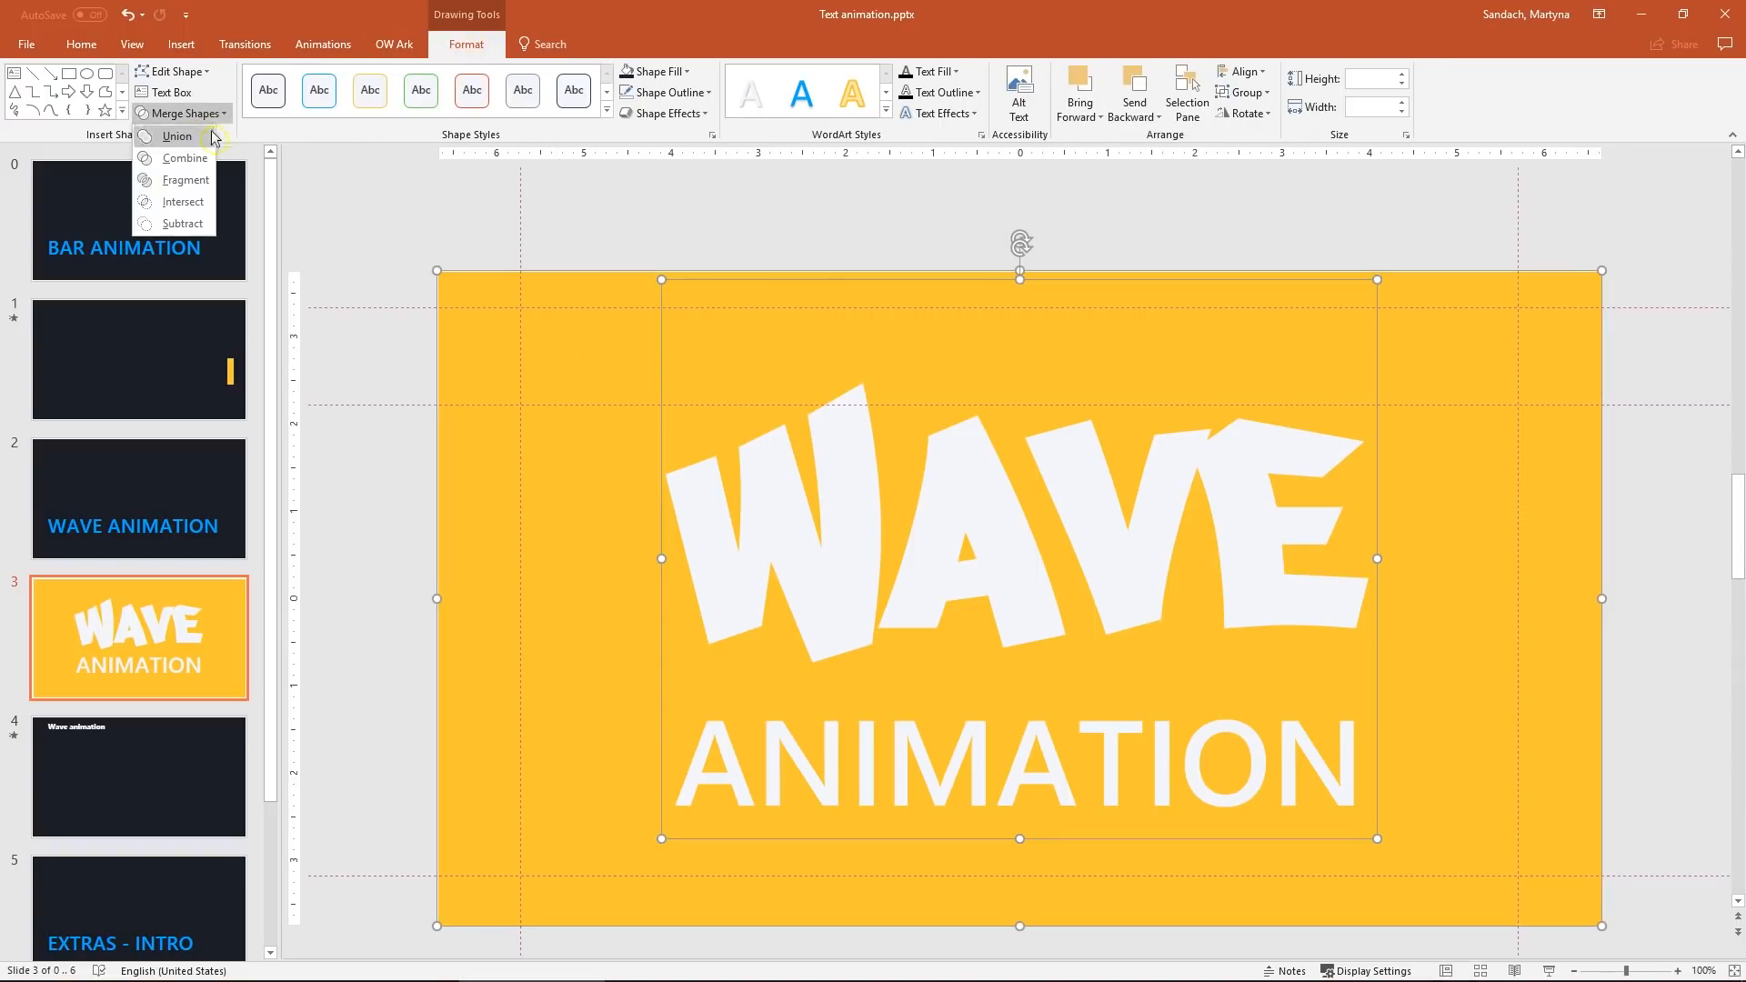
{"action": "left_click", "coordinate": [177, 136]}
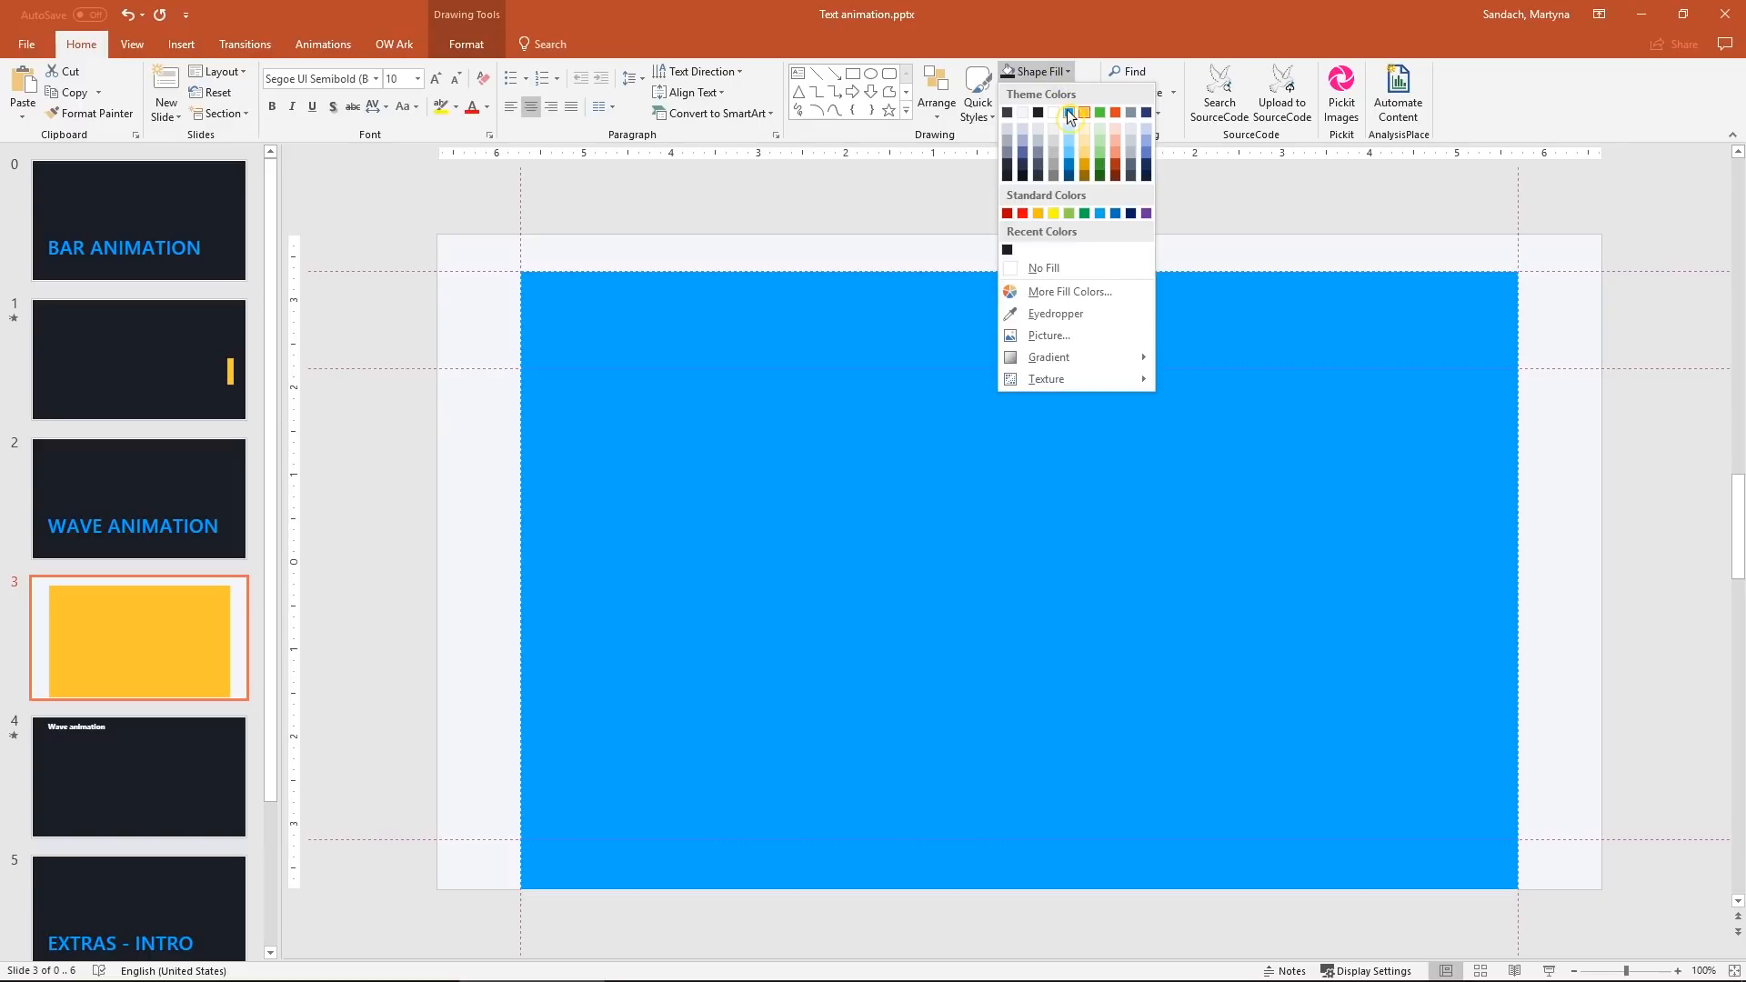
- Fill the rectangle bright blue without outline and duplicate a widened yellow oval along its top
{"action": "left_click", "coordinate": [1074, 91]}
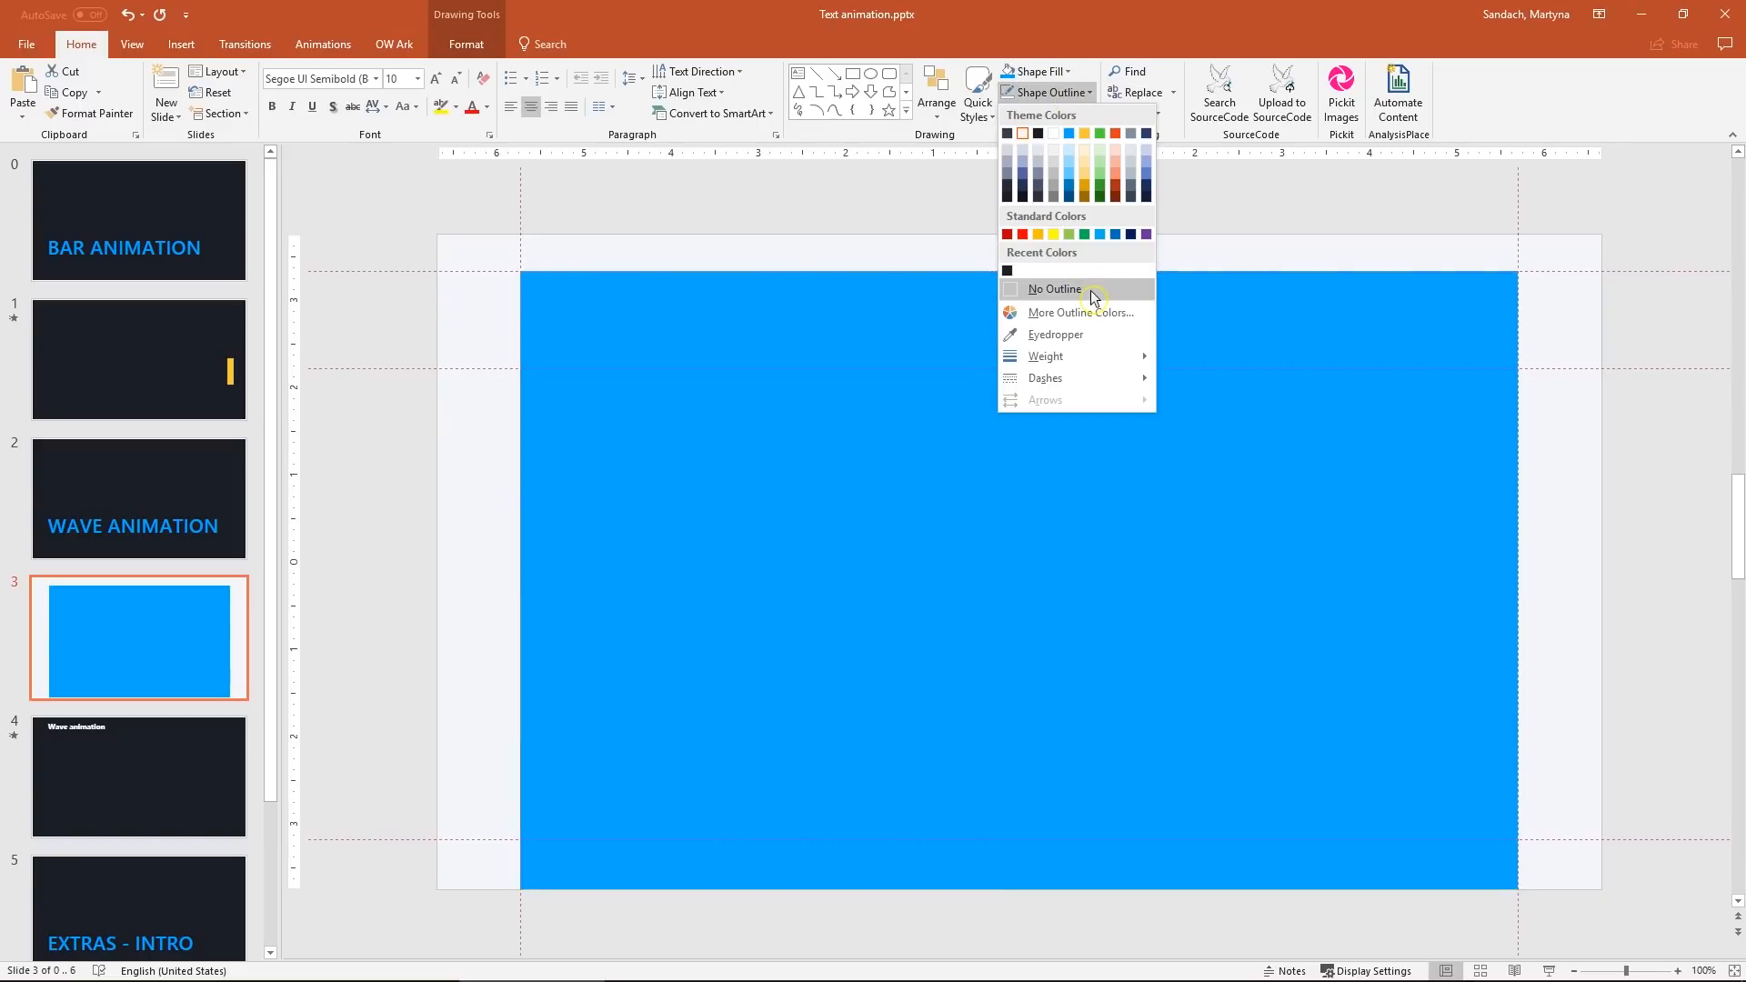
{"action": "left_click", "coordinate": [1053, 289]}
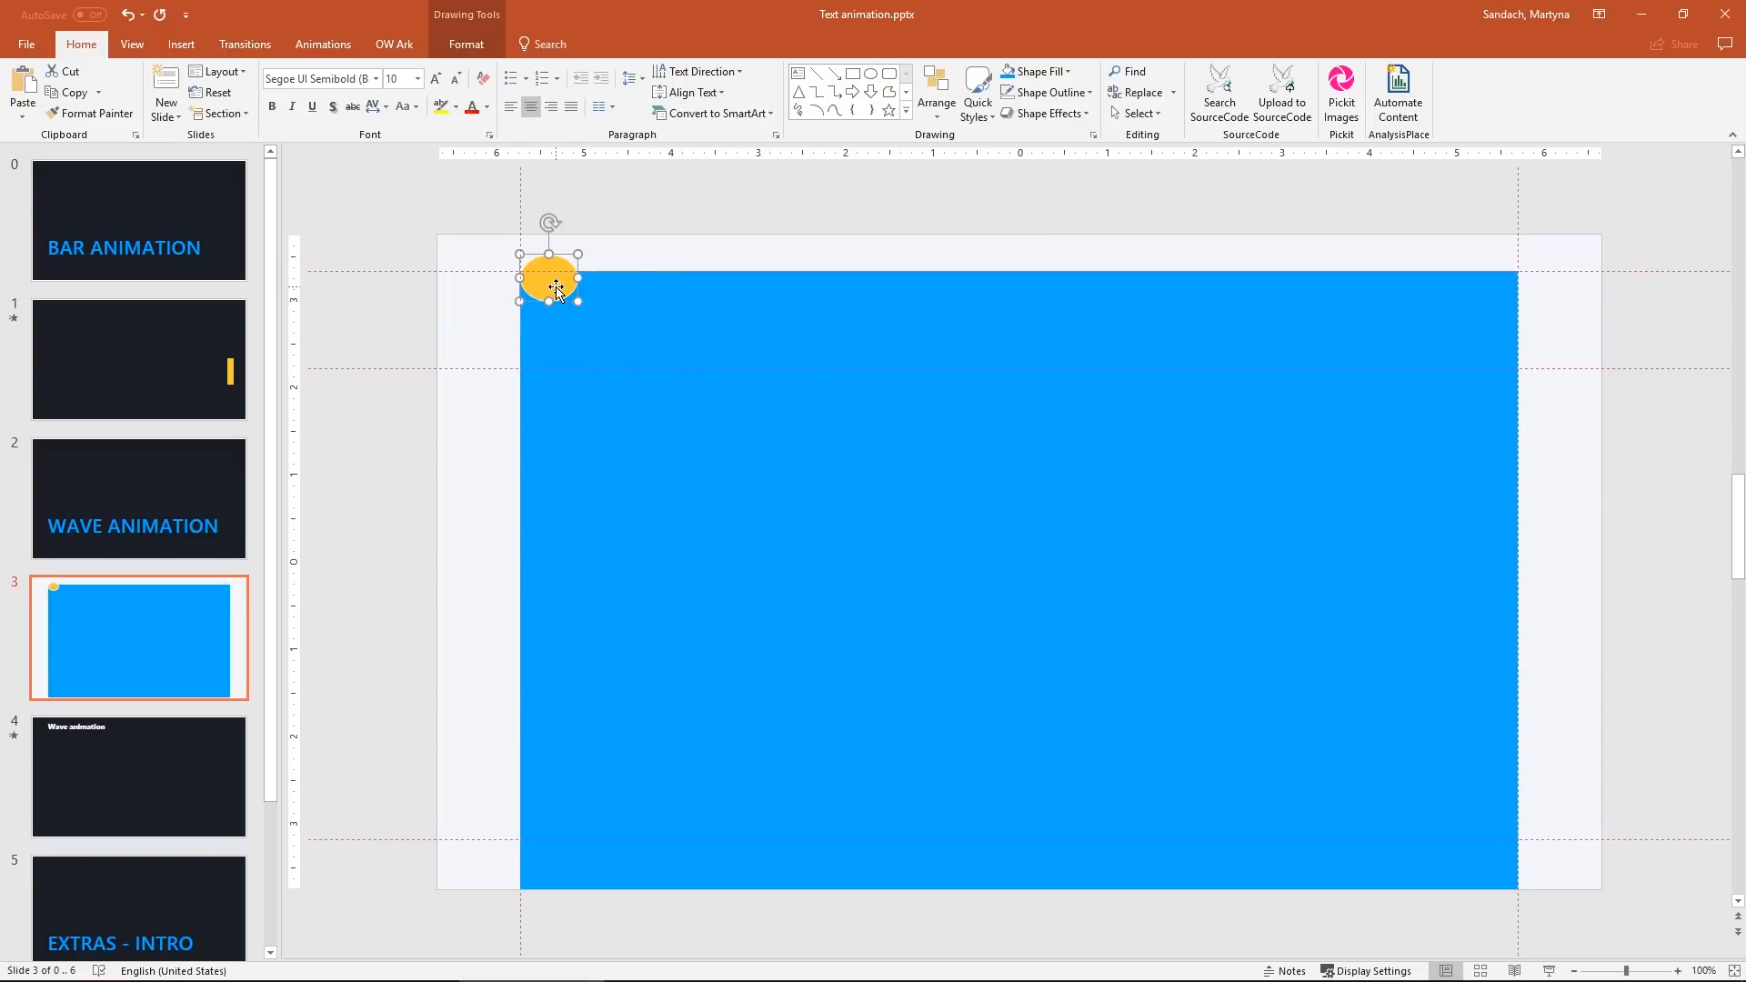
{"action": "left_click", "coordinate": [468, 44]}
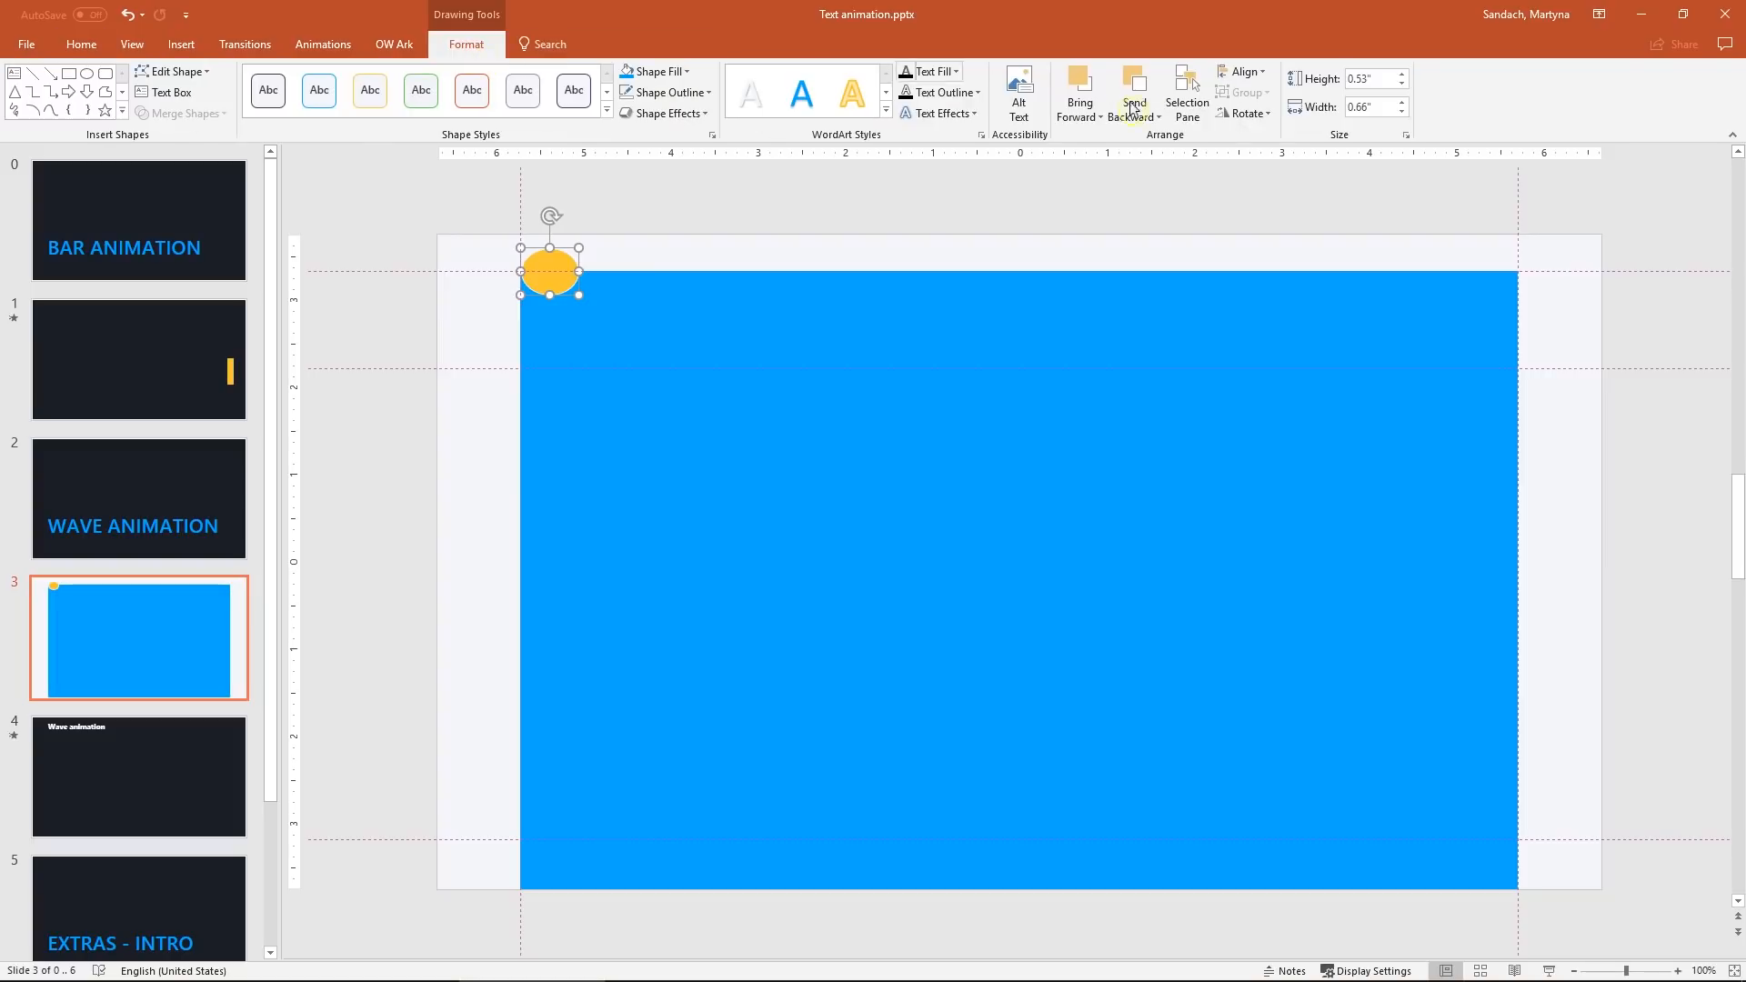
{"action": "left_click_drag", "start_coordinate": [581, 271], "coordinate": [618, 271]}
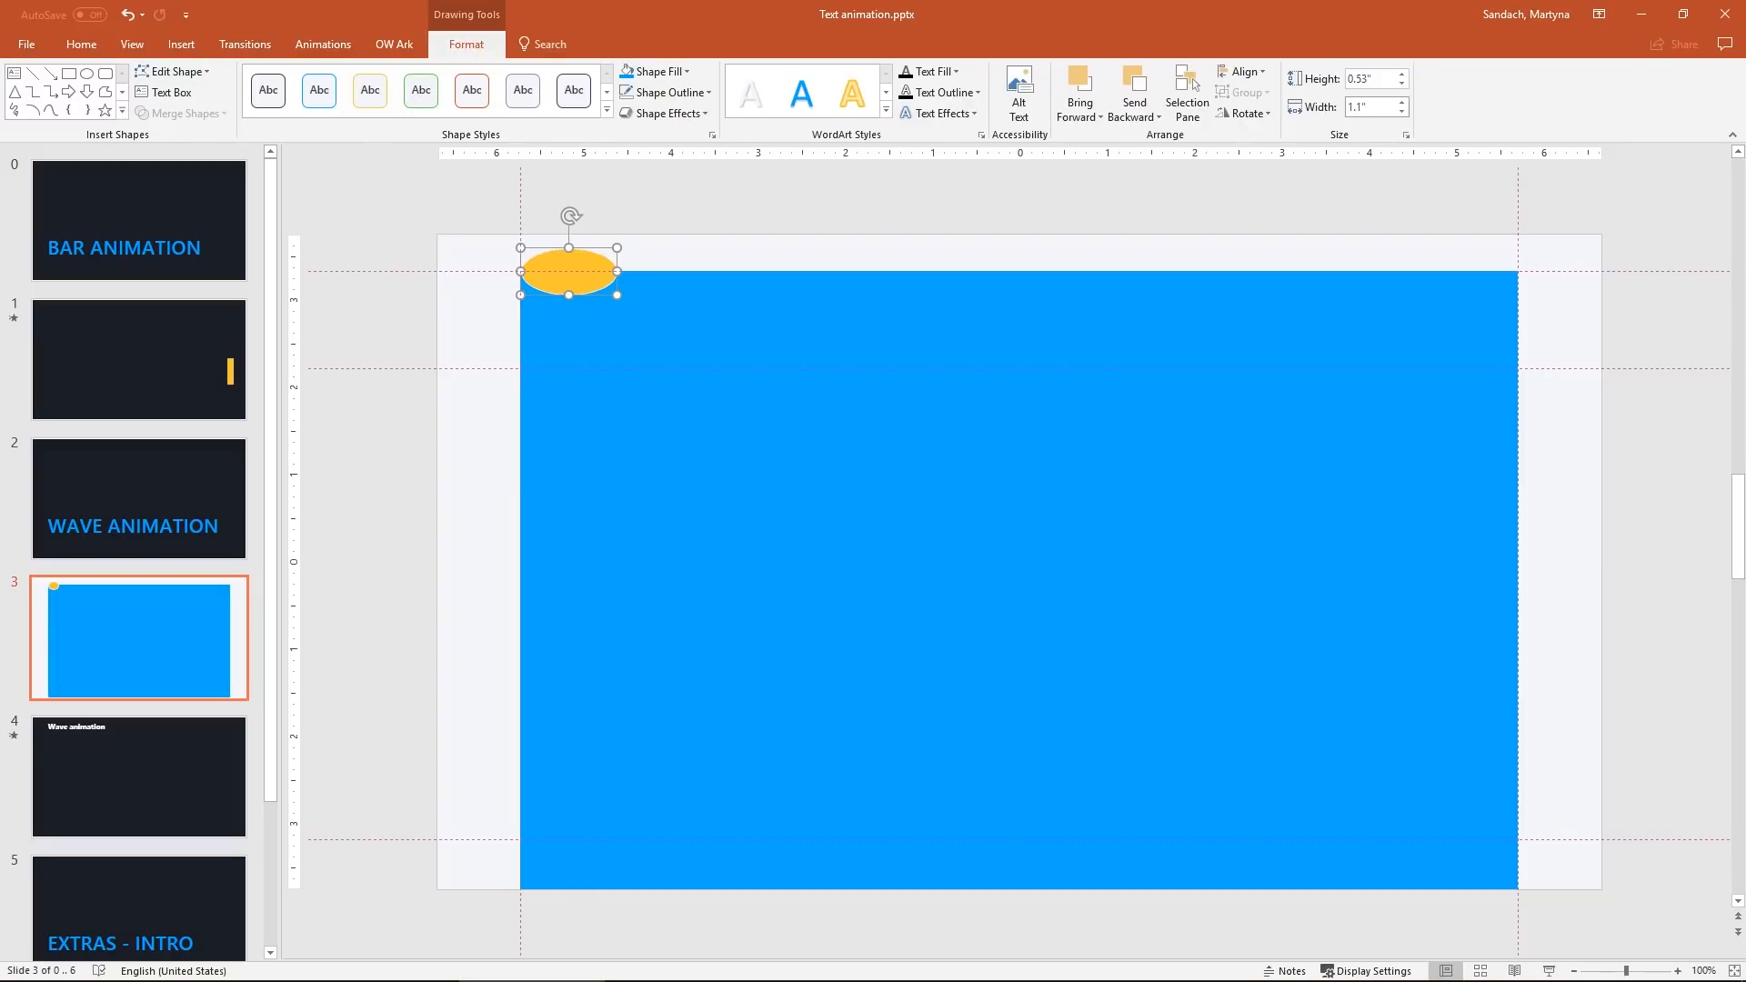
{"action": "mouse_move", "coordinate": [568, 266]}
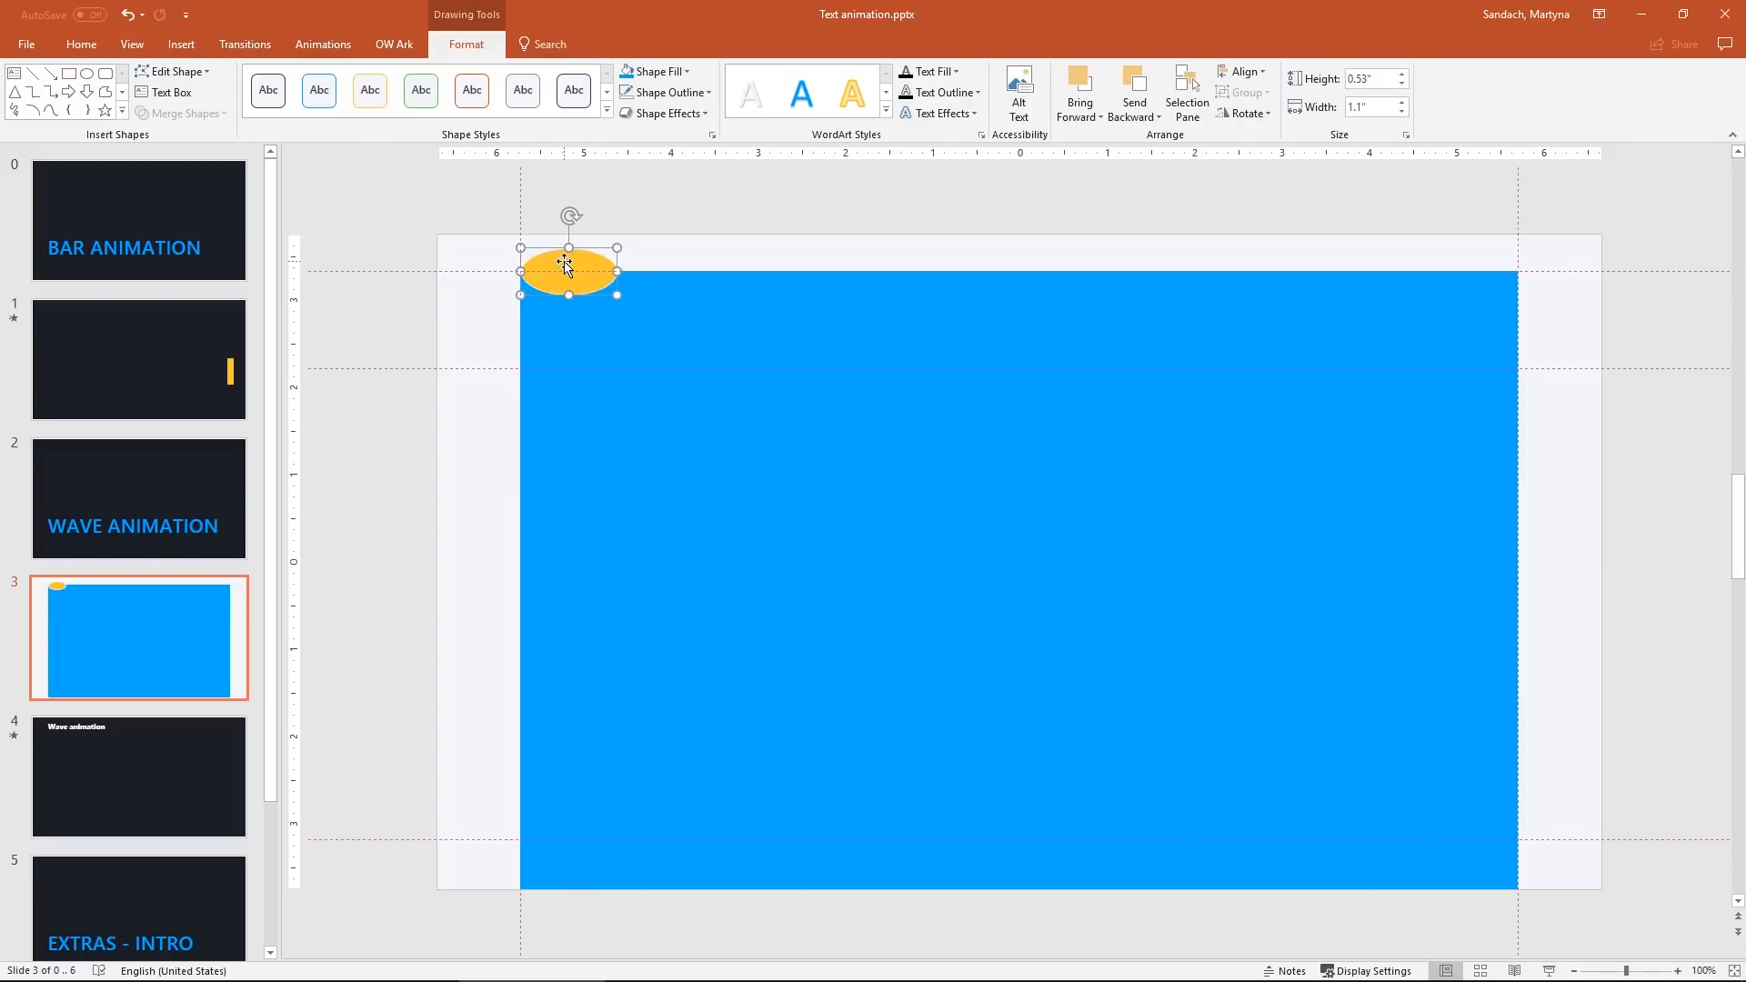
{"action": "key", "text": "ctrl+d"}
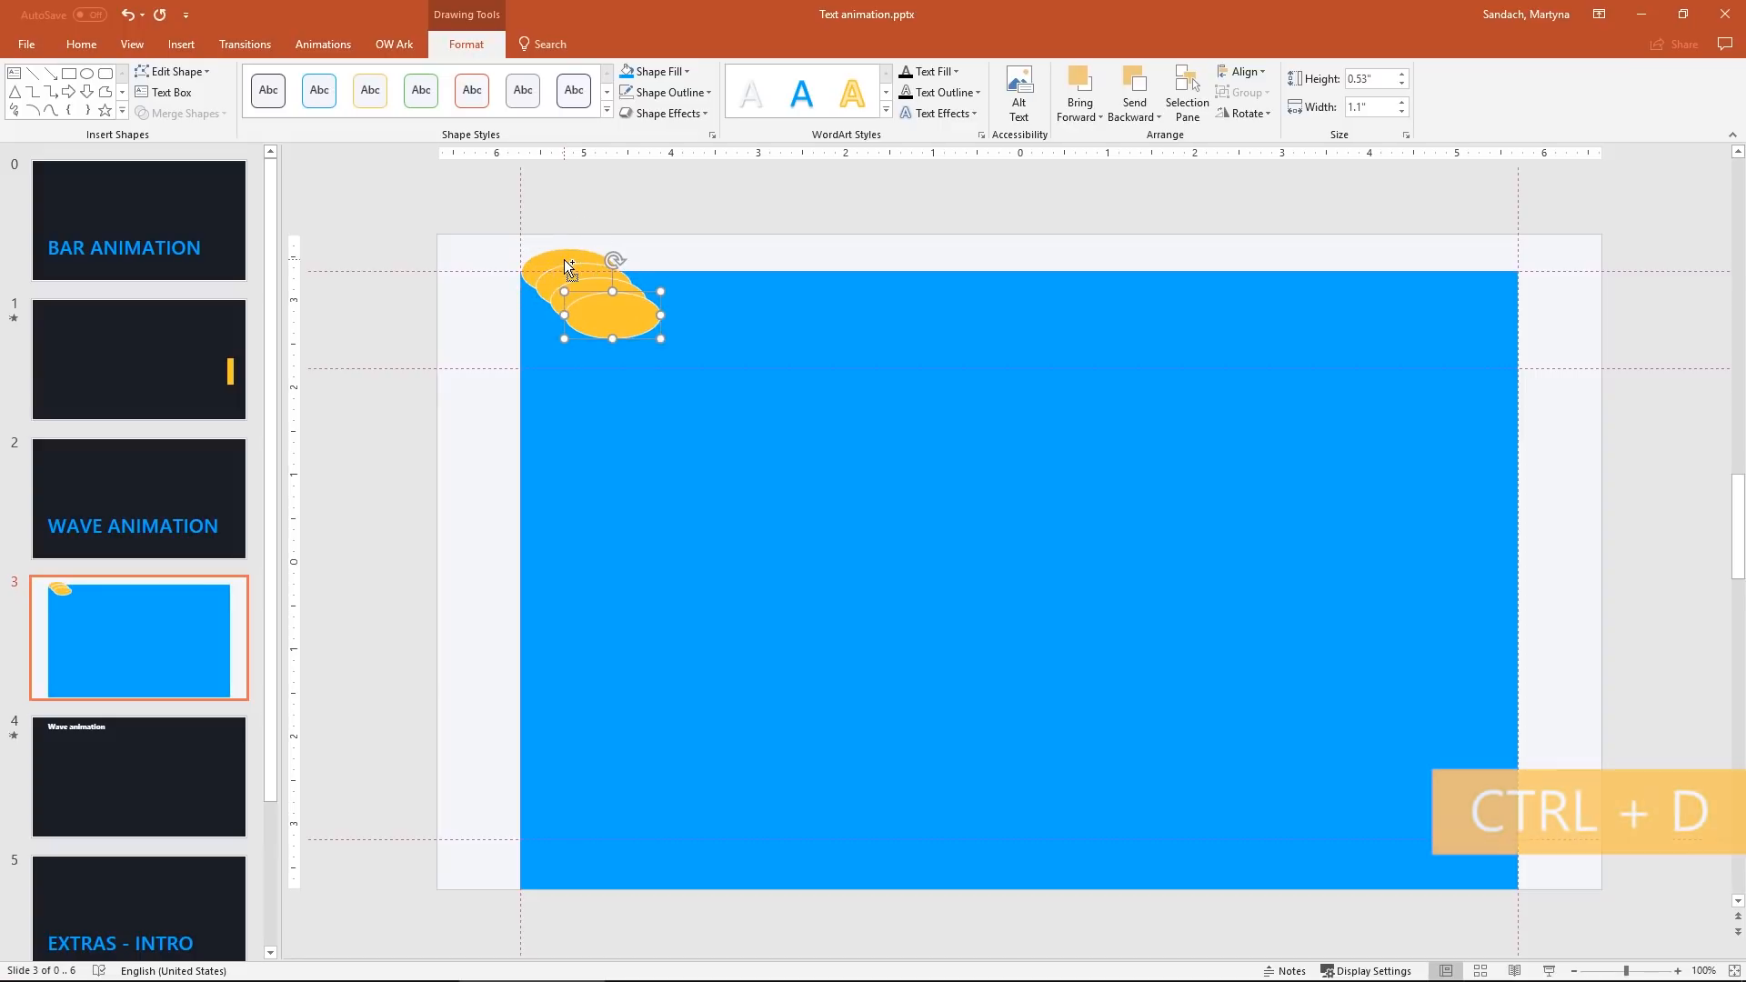
{"action": "key", "text": "ctrl+d"}
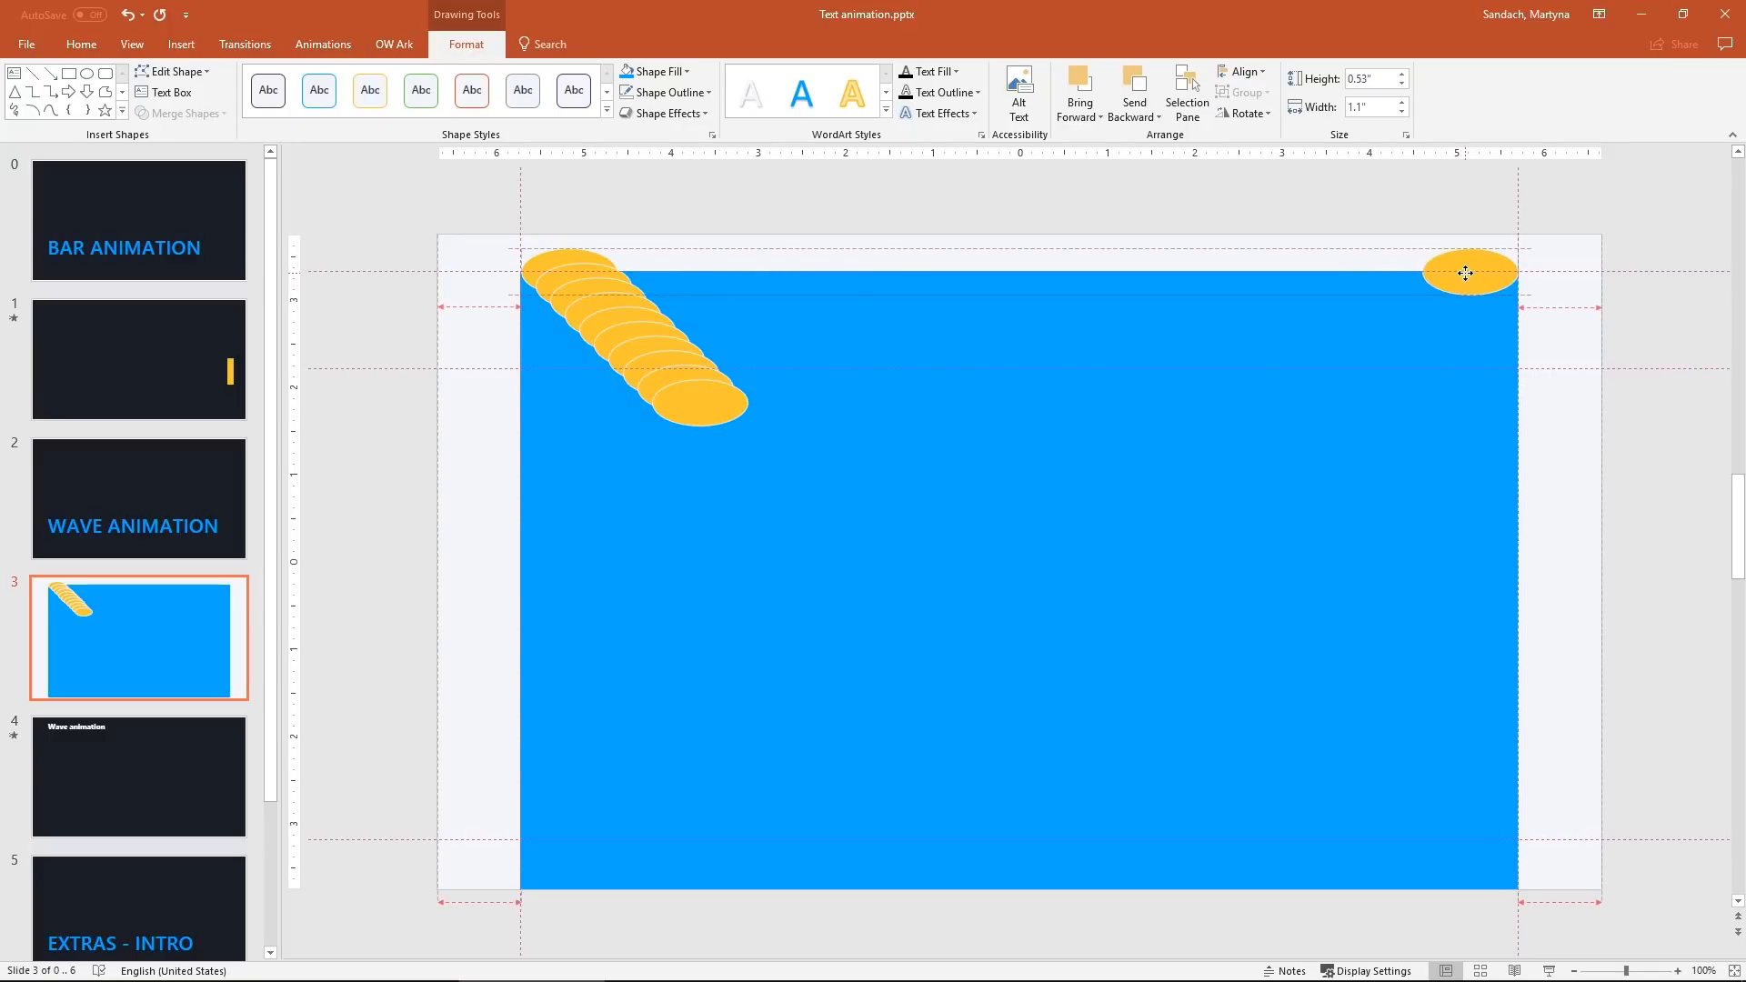
- Align all the ovals by their top edges and distribute them evenly across the rectangle
{"action": "left_click", "coordinate": [1466, 273]}
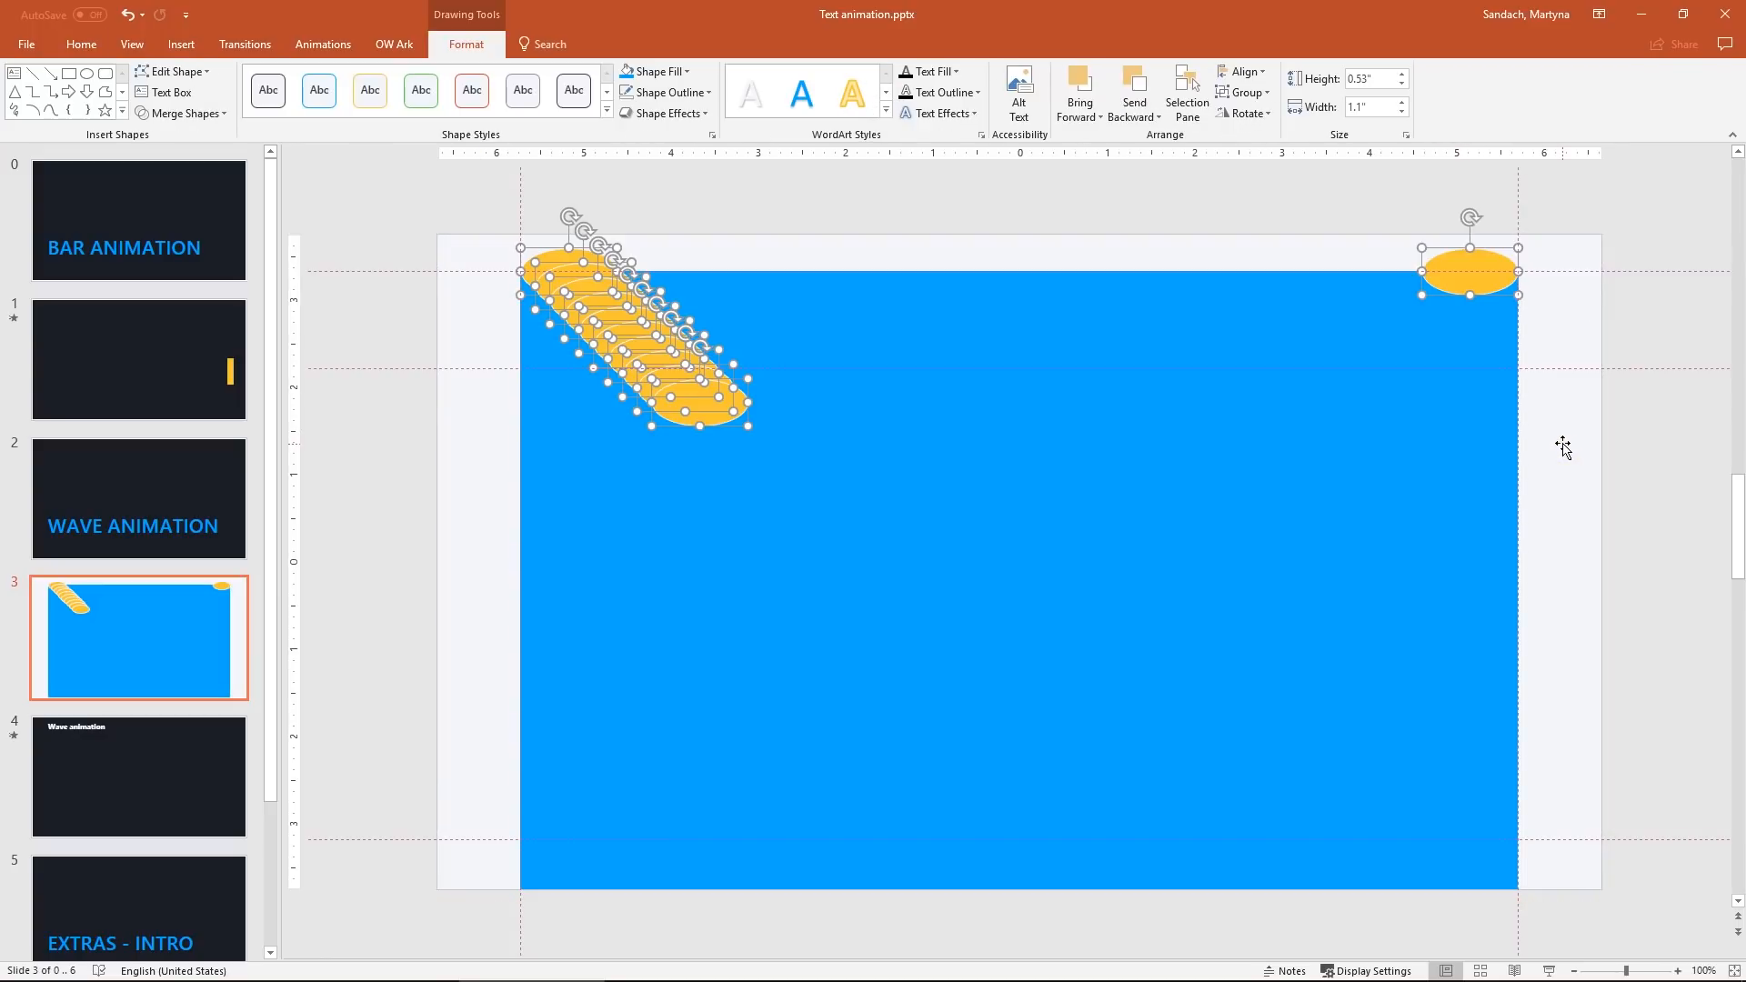
{"action": "left_click", "coordinate": [1241, 71]}
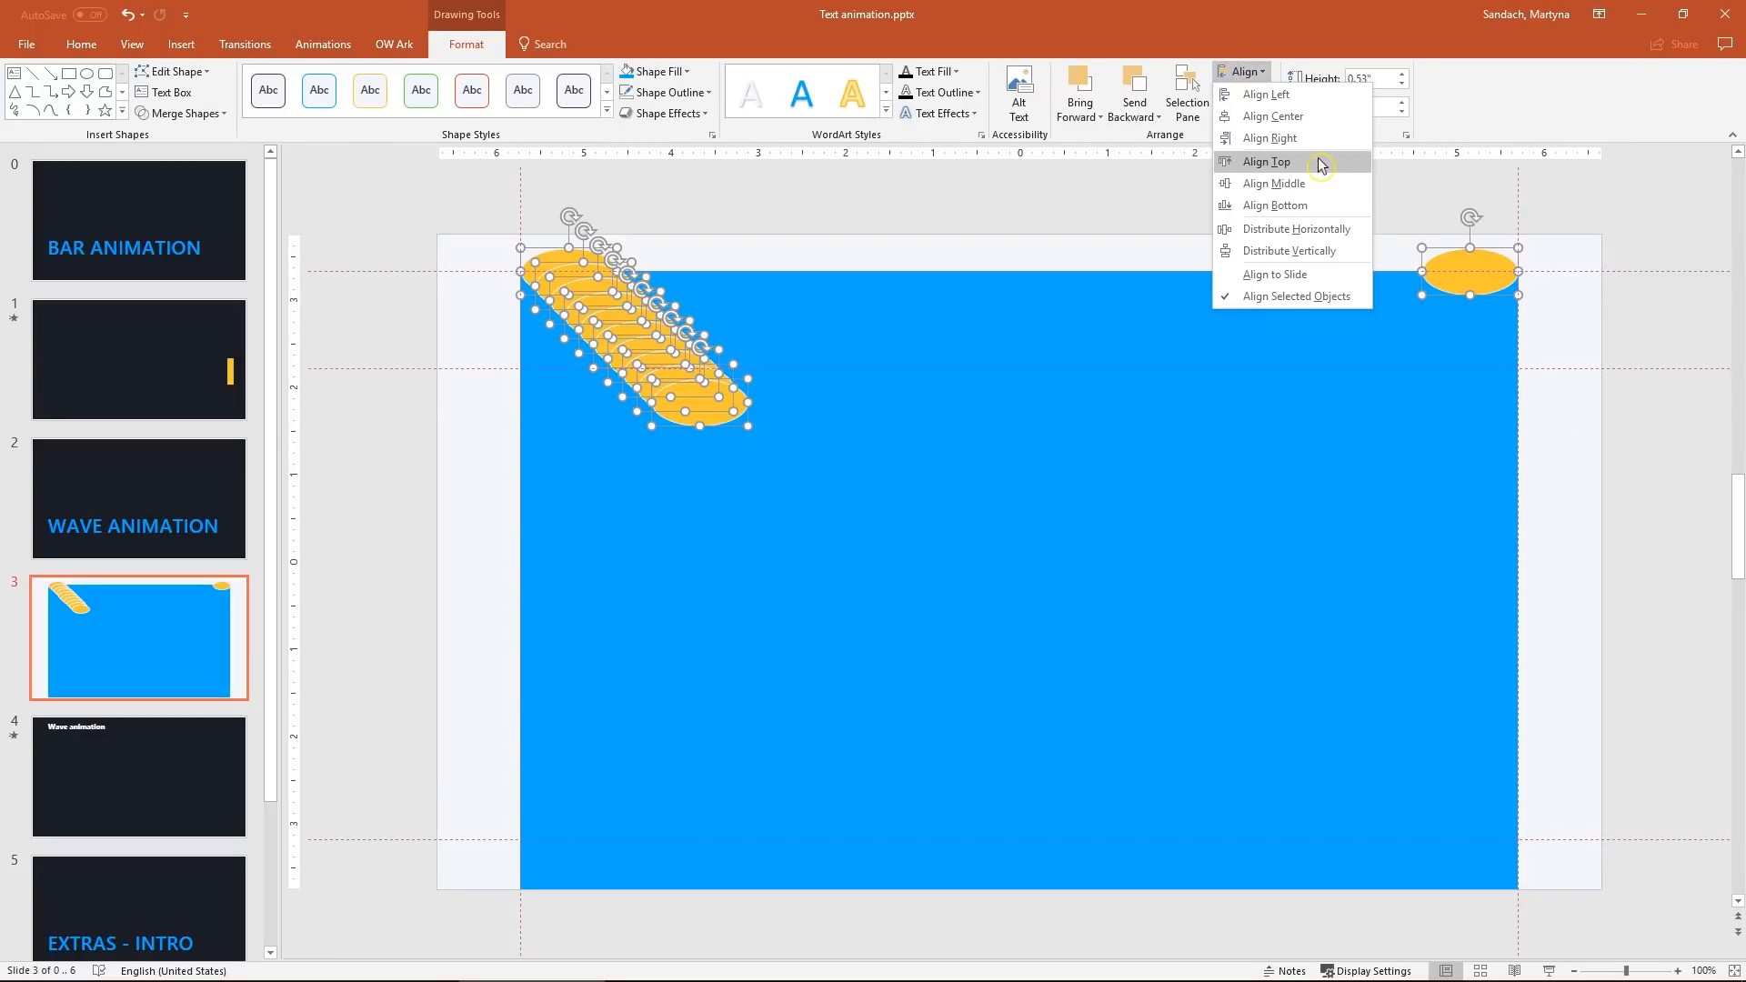
{"action": "left_click", "coordinate": [1266, 162]}
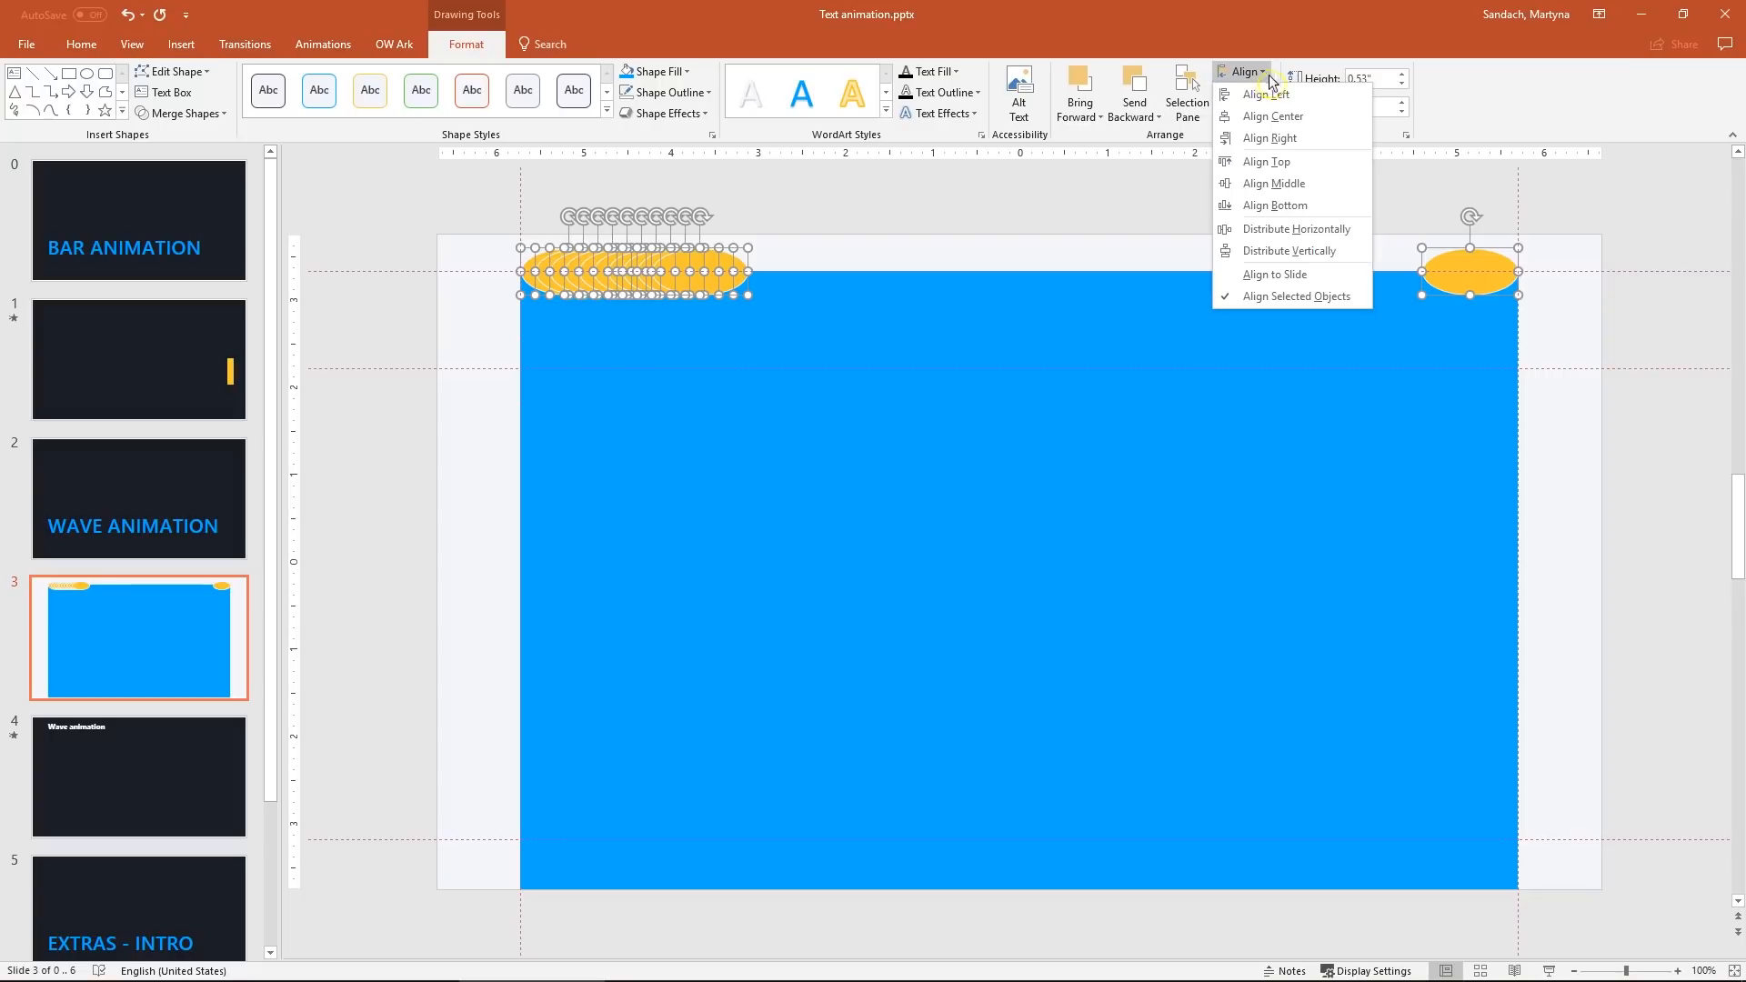
{"action": "left_click", "coordinate": [1296, 229]}
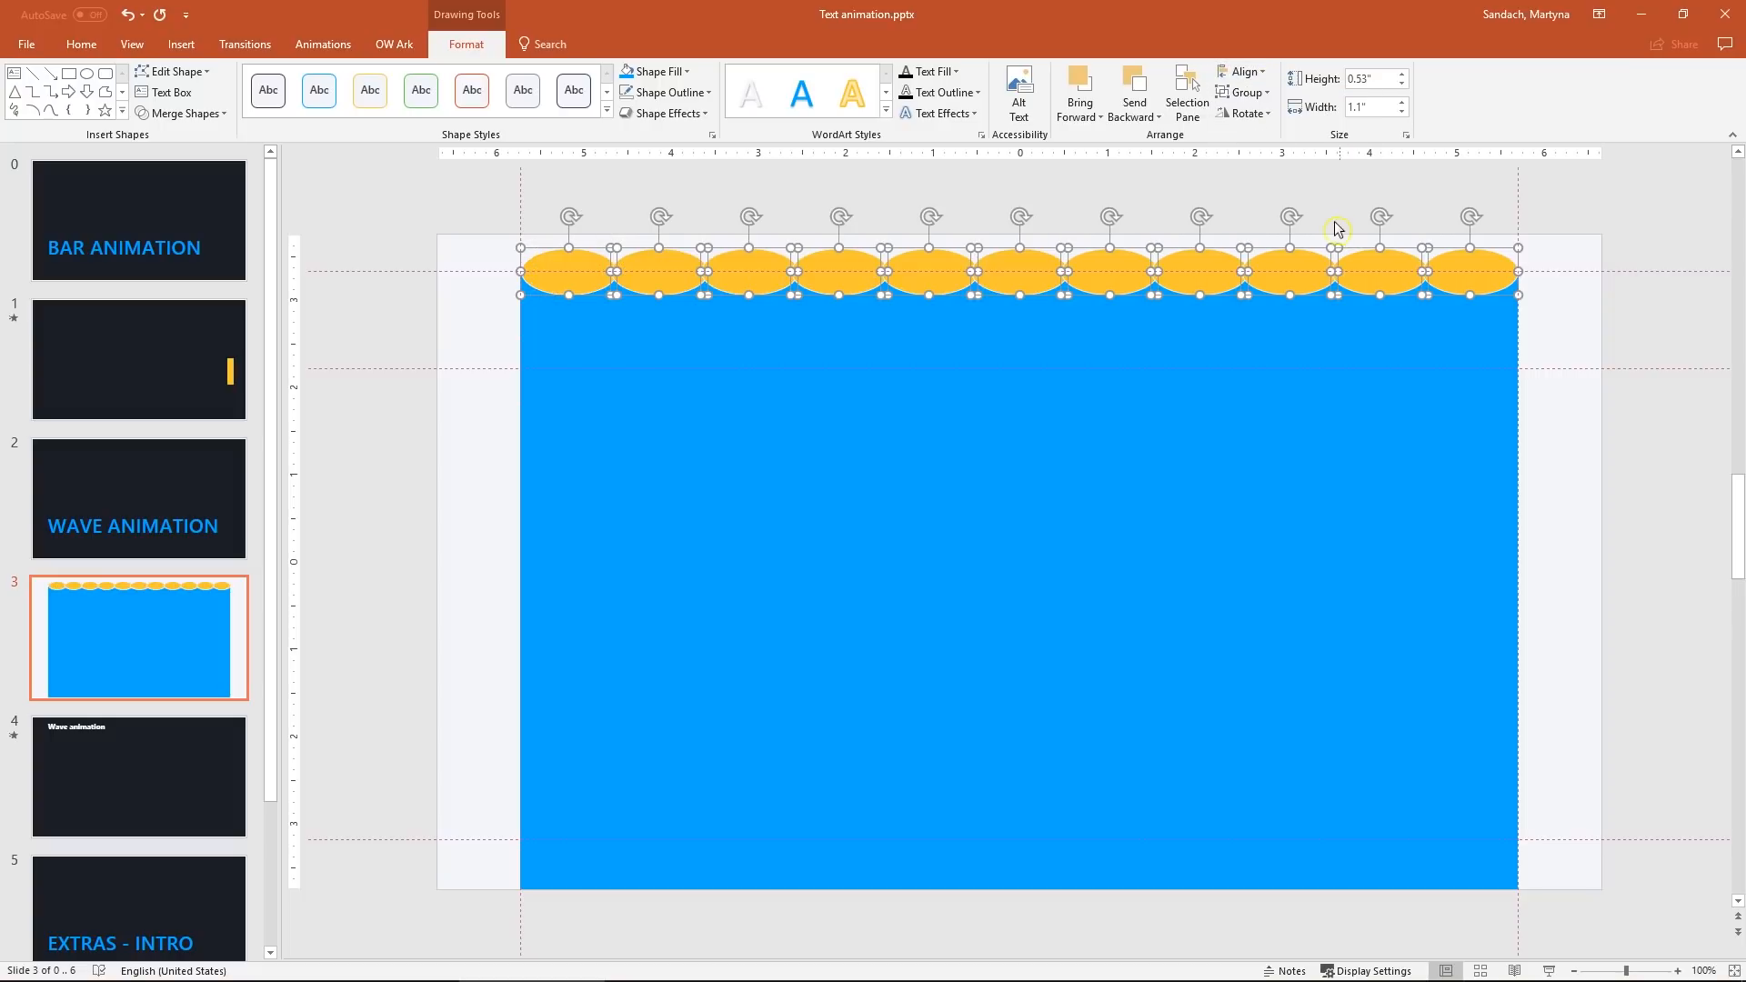
{"action": "mouse_move", "coordinate": [435, 242]}
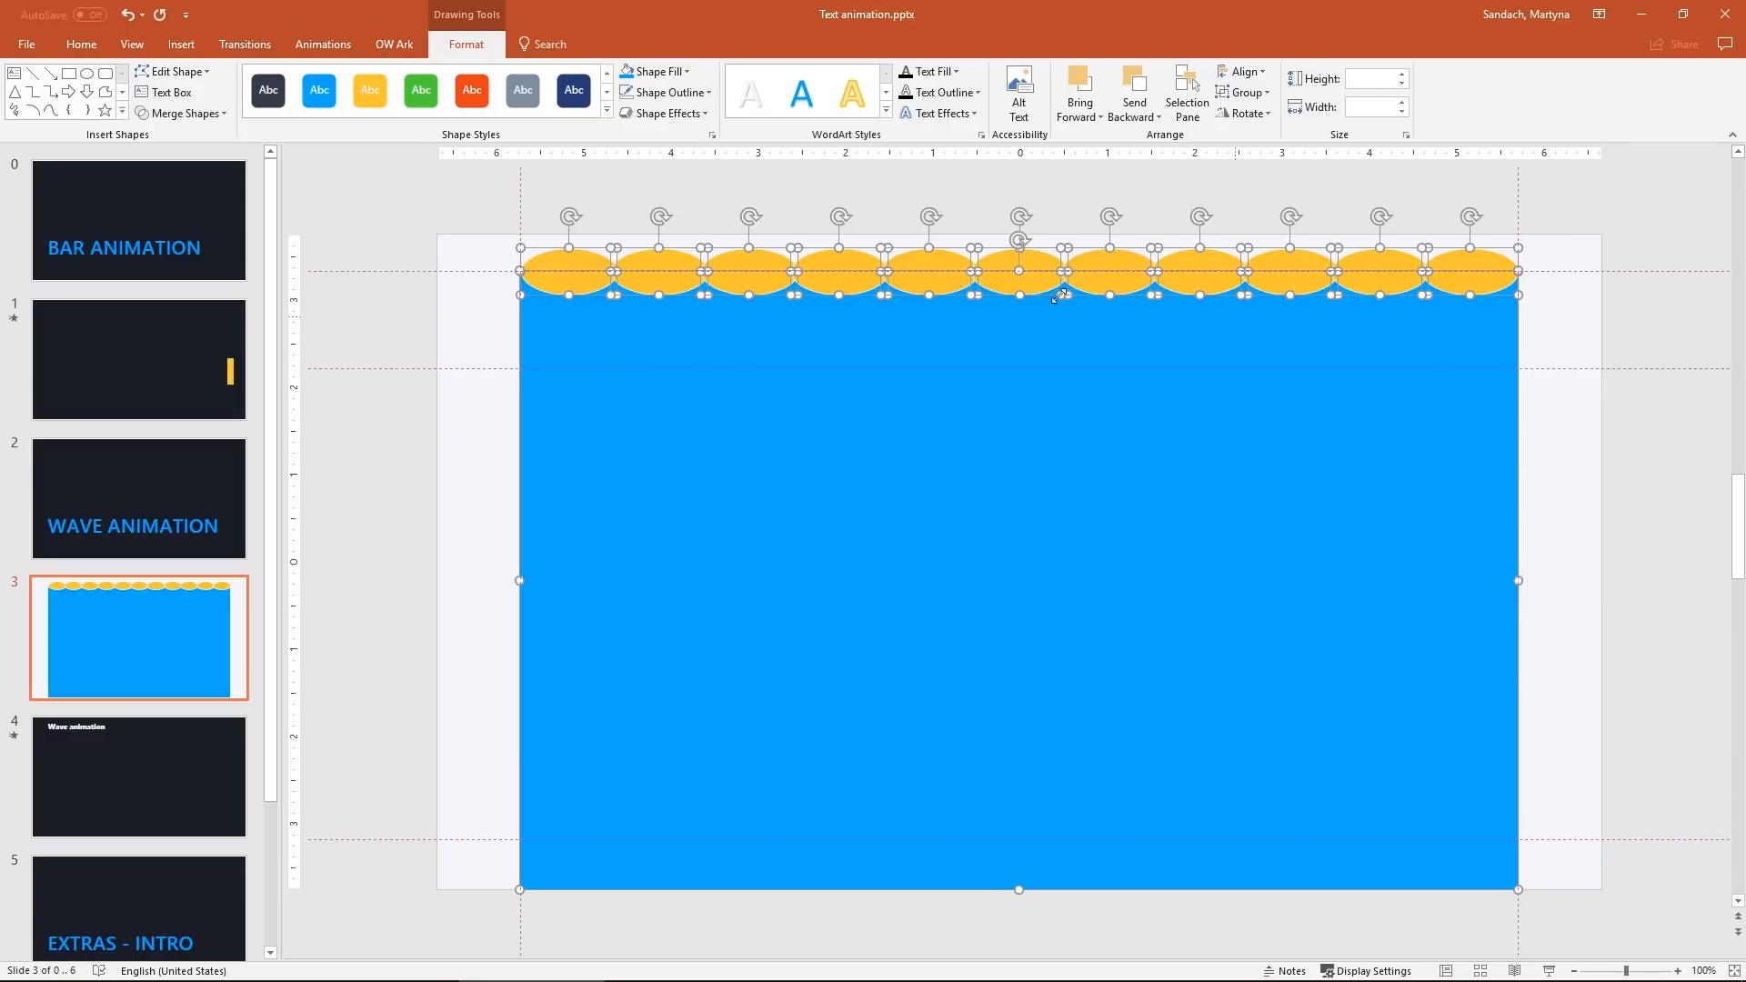
- Subtract the ovals from the blue rectangle to leave a scalloped wave edge
{"action": "left_click", "coordinate": [182, 113]}
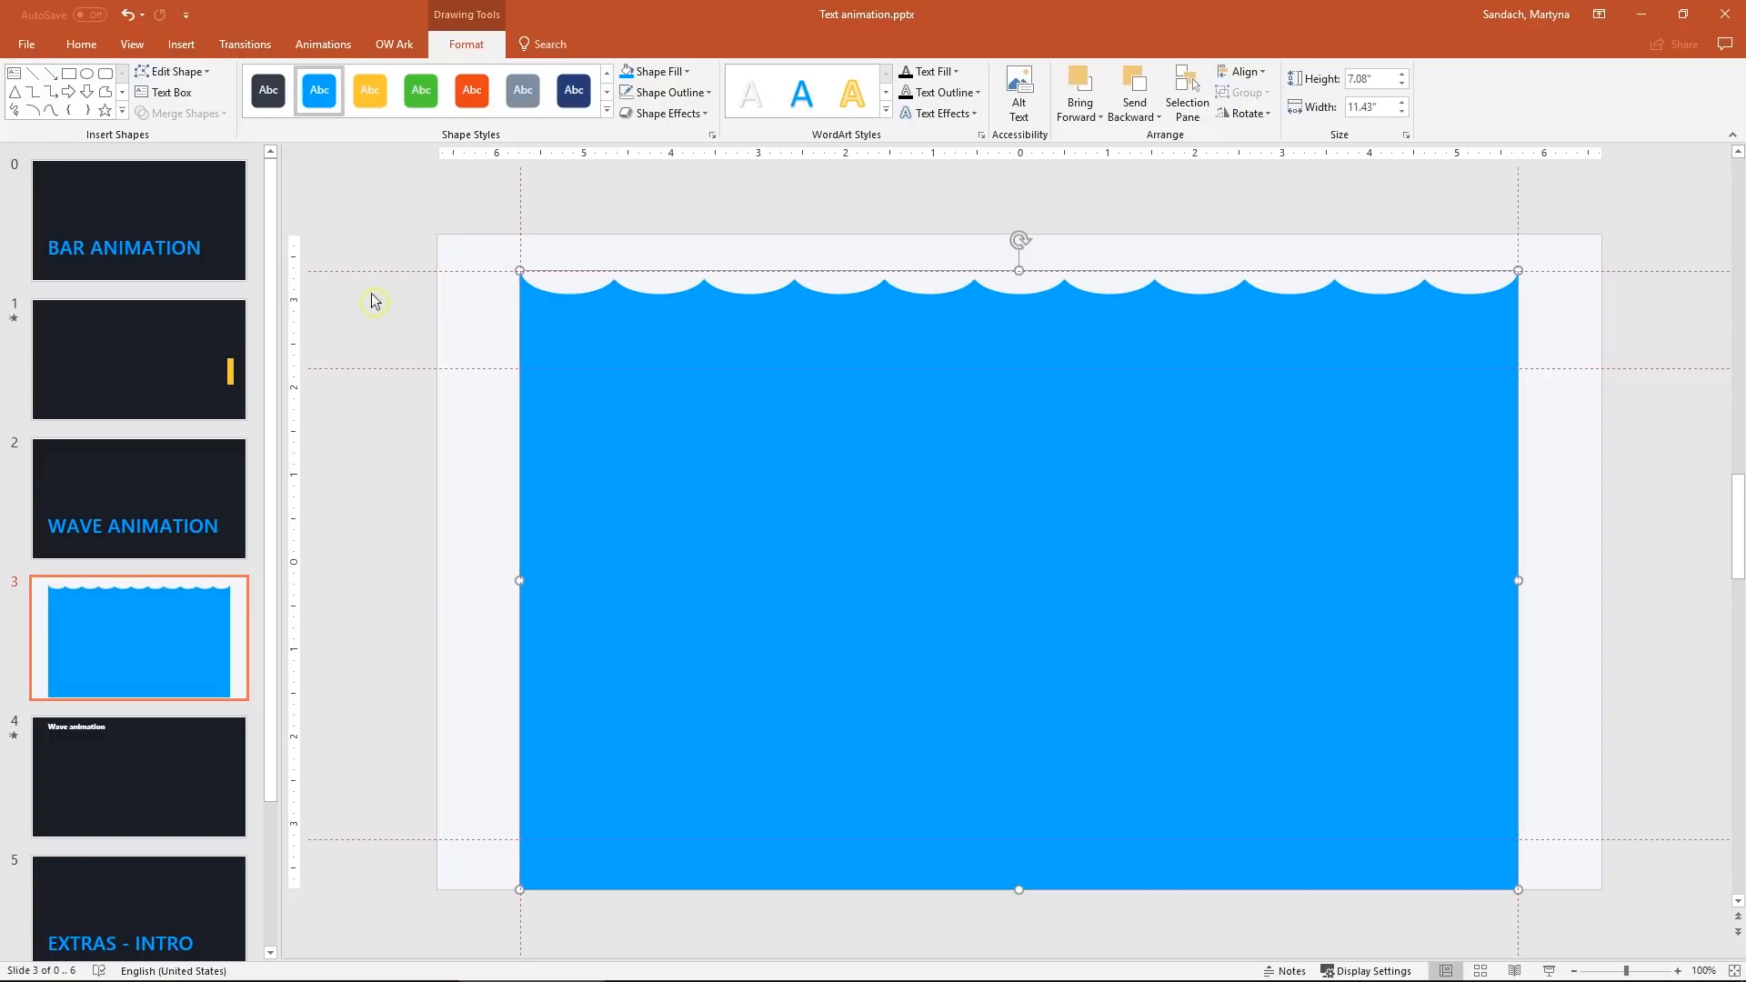
{"action": "mouse_move", "coordinate": [389, 330]}
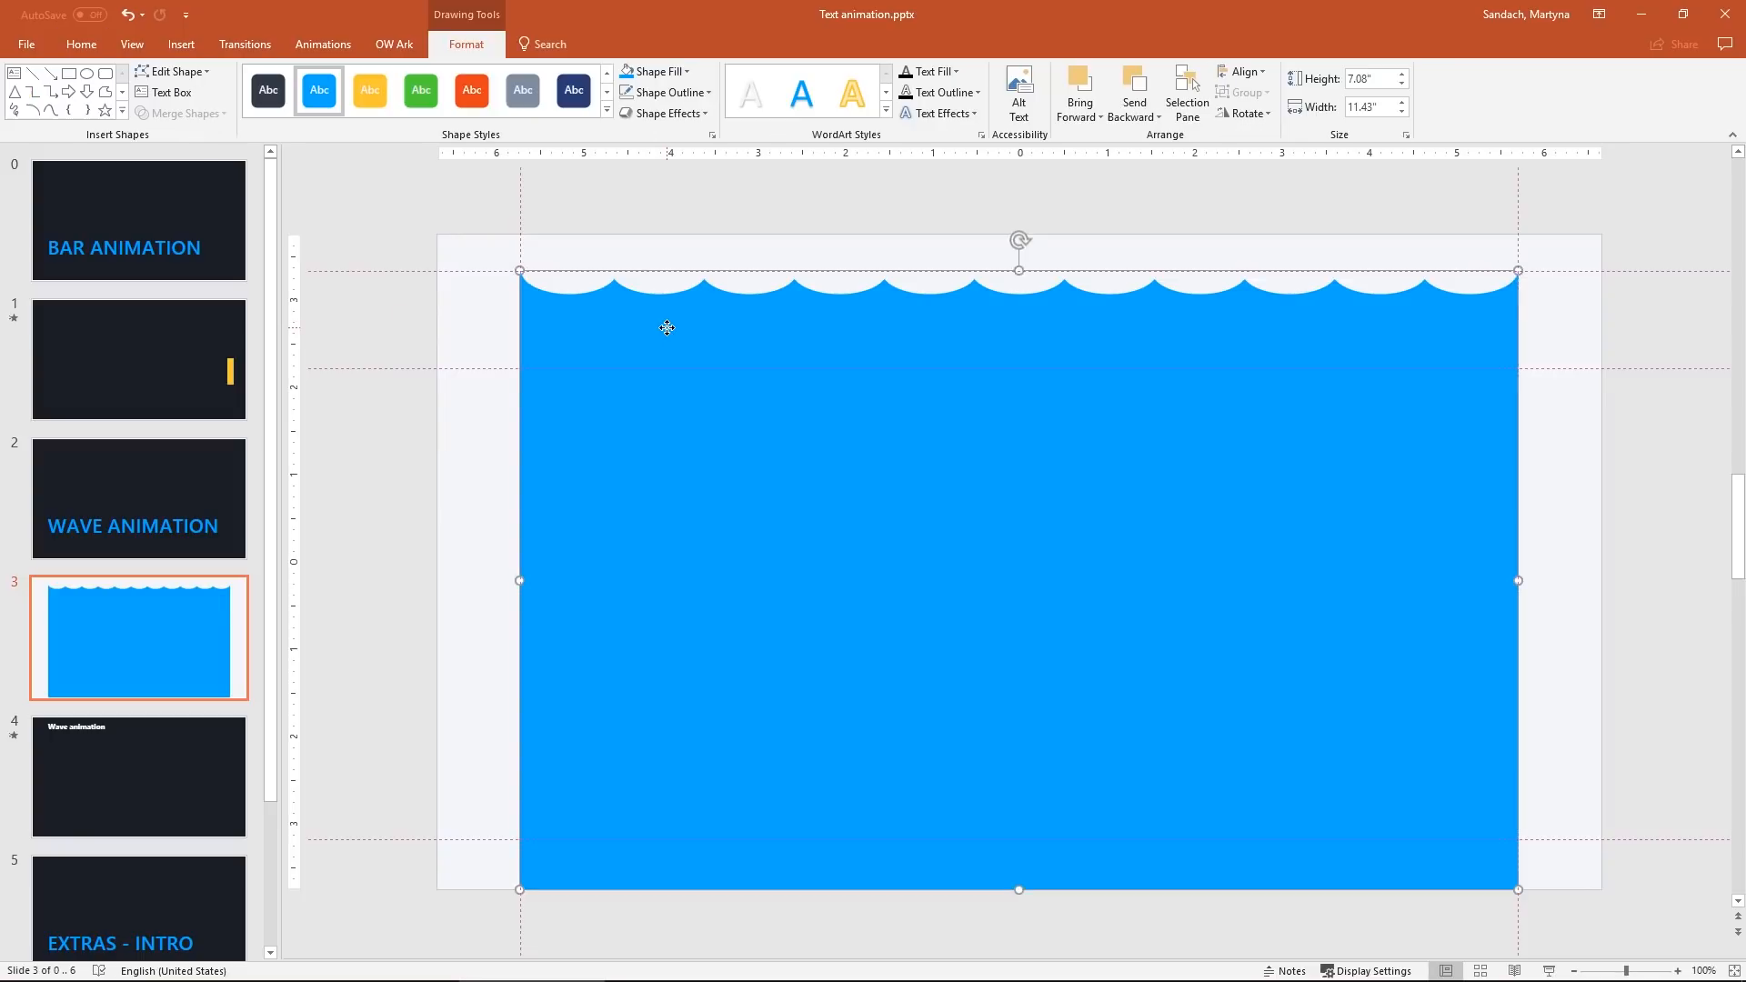
- Ctrl-drag a wave copy slightly lower-left and fill it lighter blue
{"action": "left_click_drag", "start_coordinate": [668, 328], "coordinate": [628, 356]}
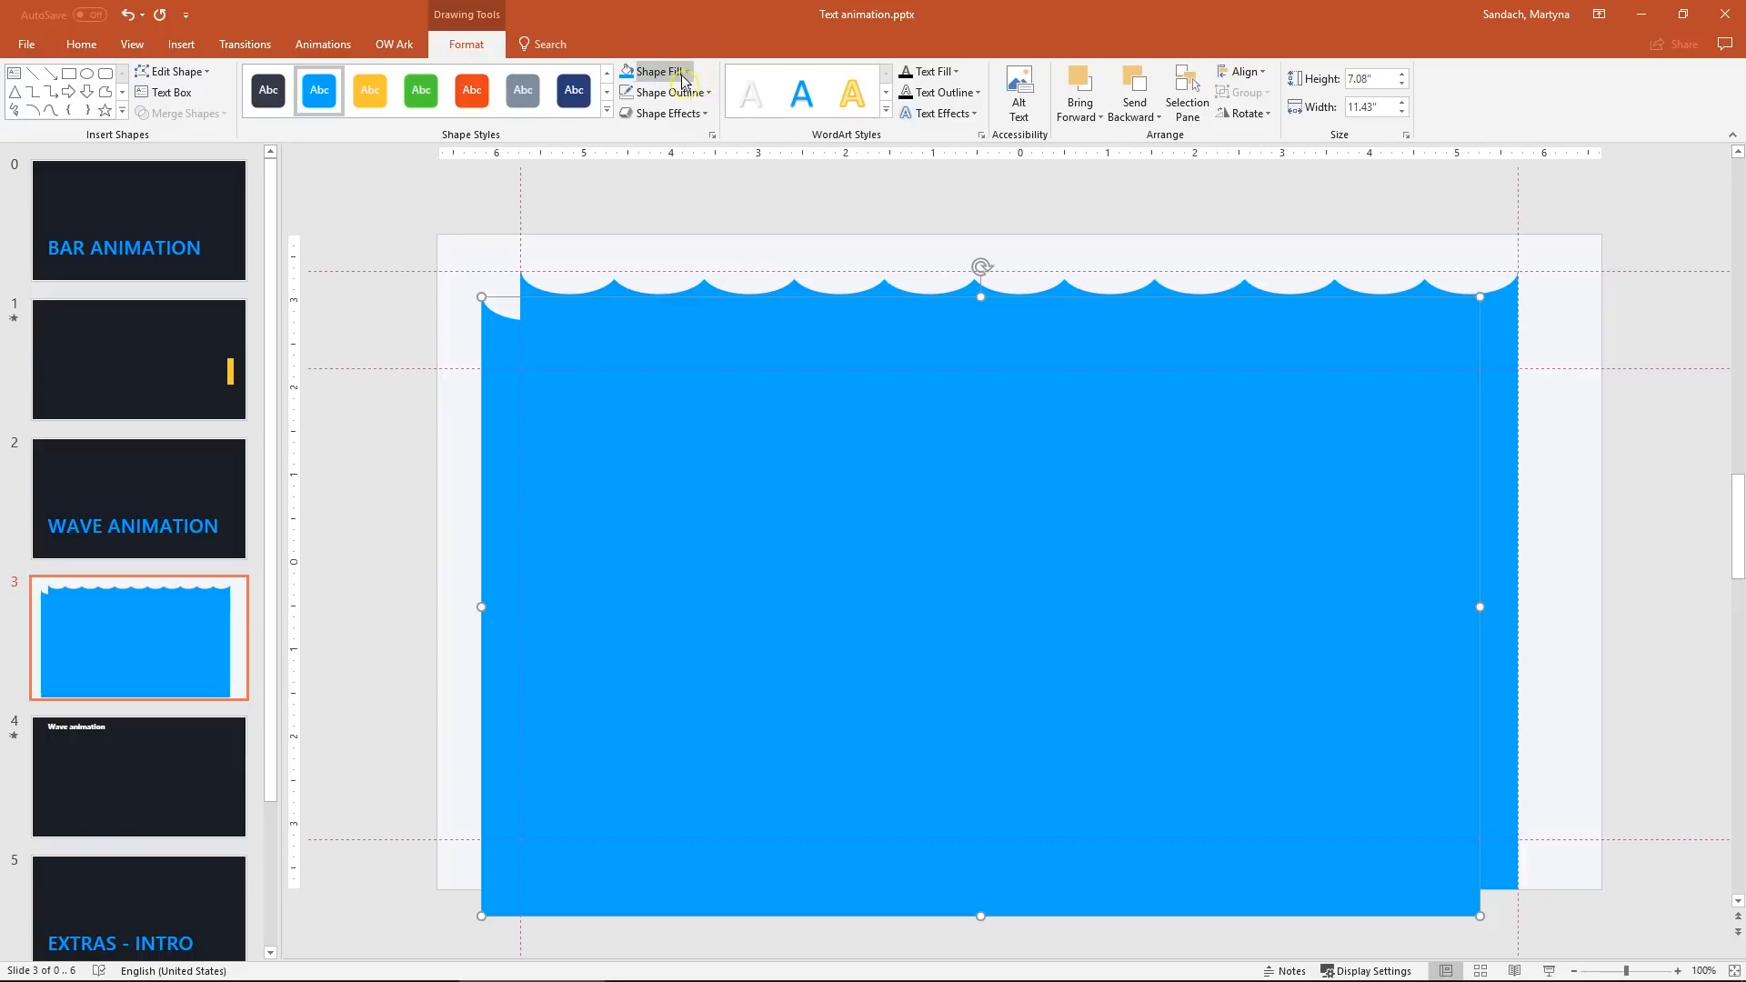
{"action": "left_click", "coordinate": [654, 71]}
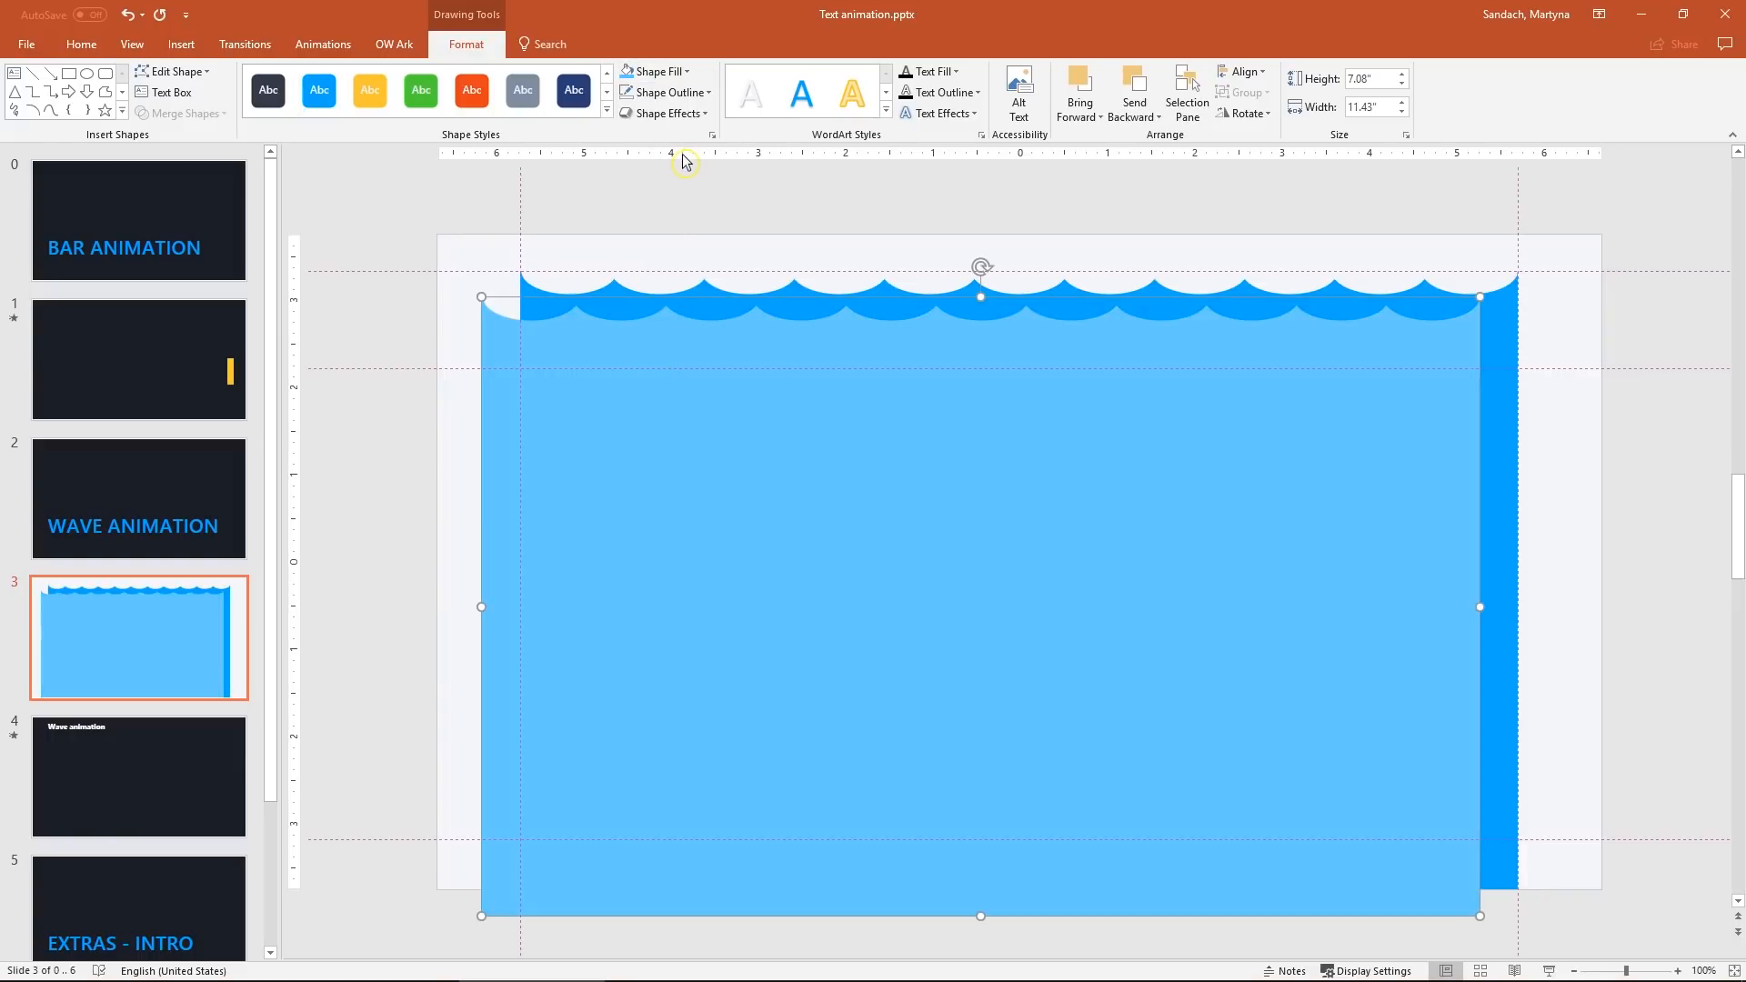
{"action": "left_click", "coordinate": [1619, 969]}
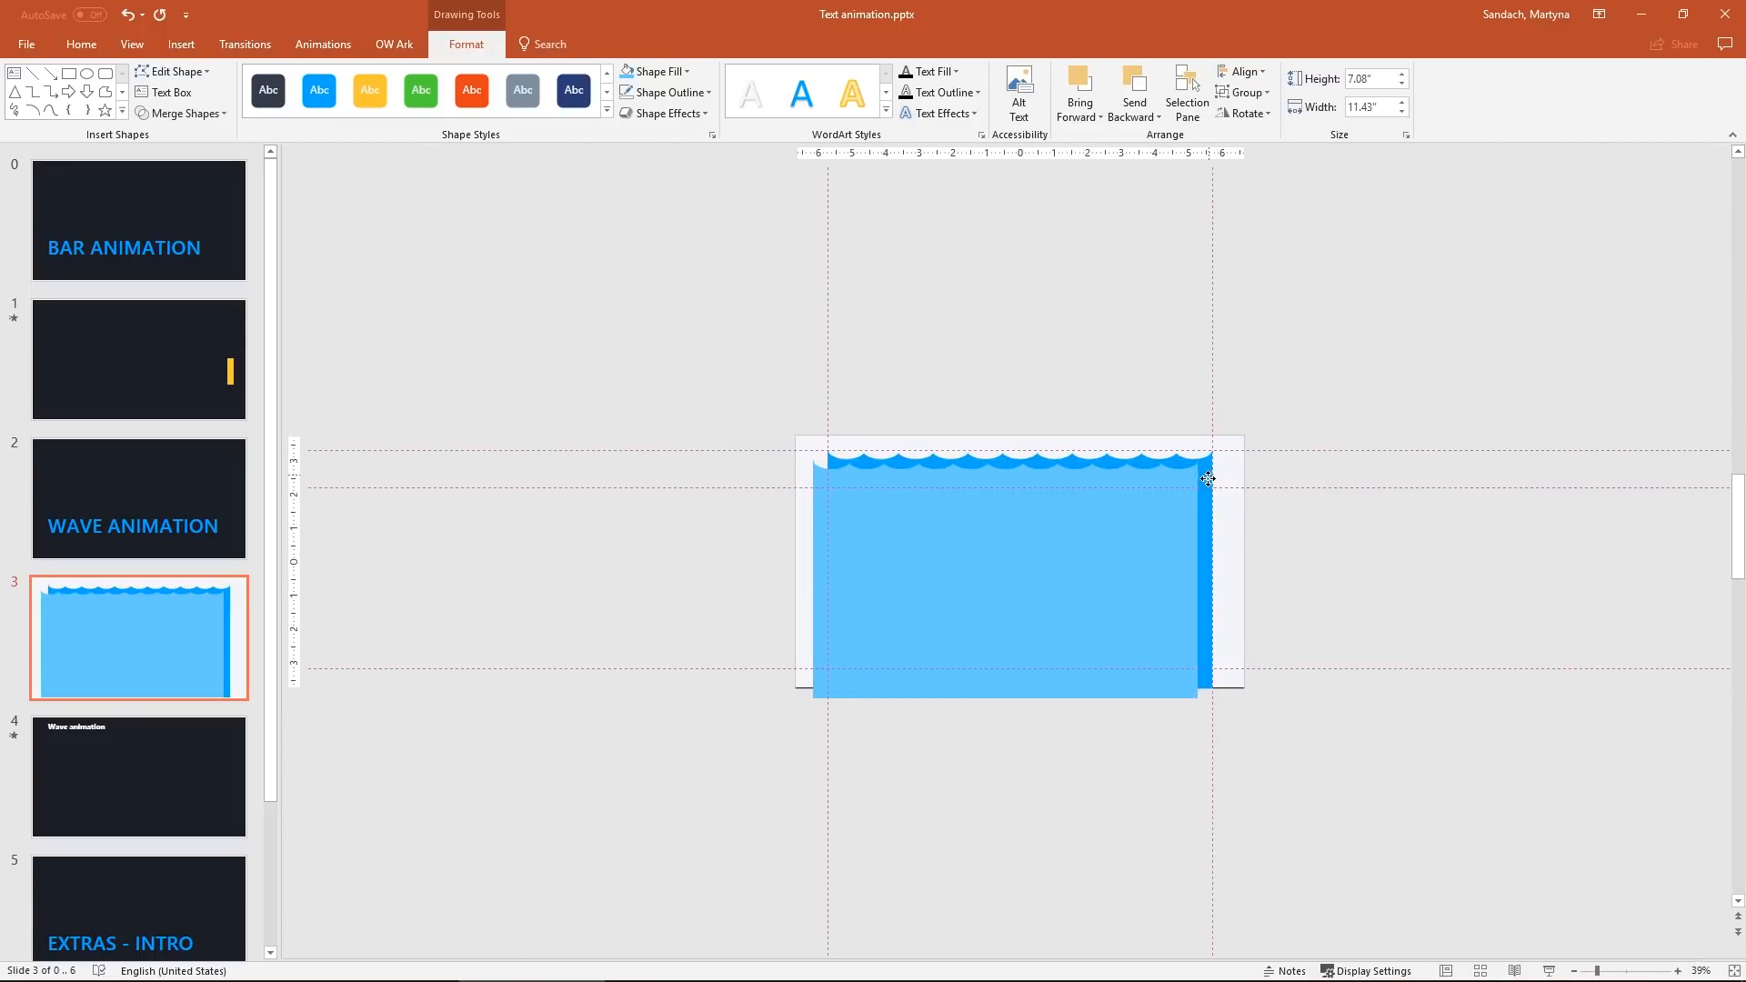
- Select both wave shapes together on the slide
{"action": "left_click", "coordinate": [324, 44]}
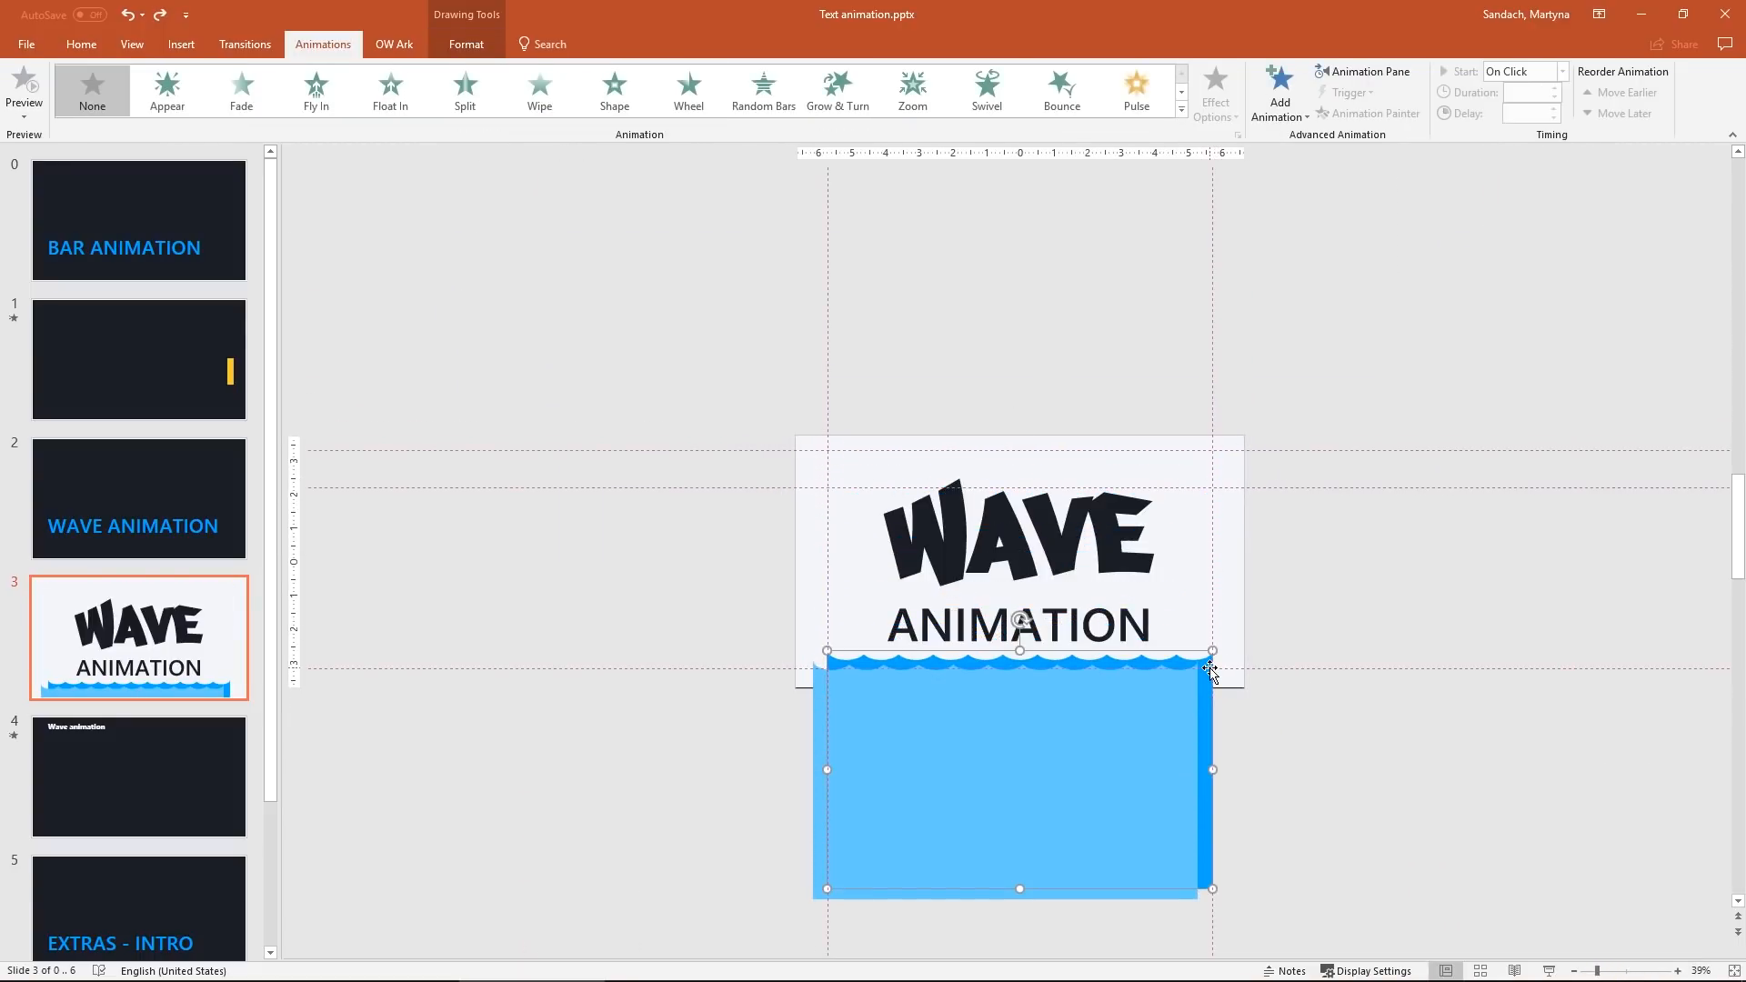
{"action": "left_click", "coordinate": [80, 44]}
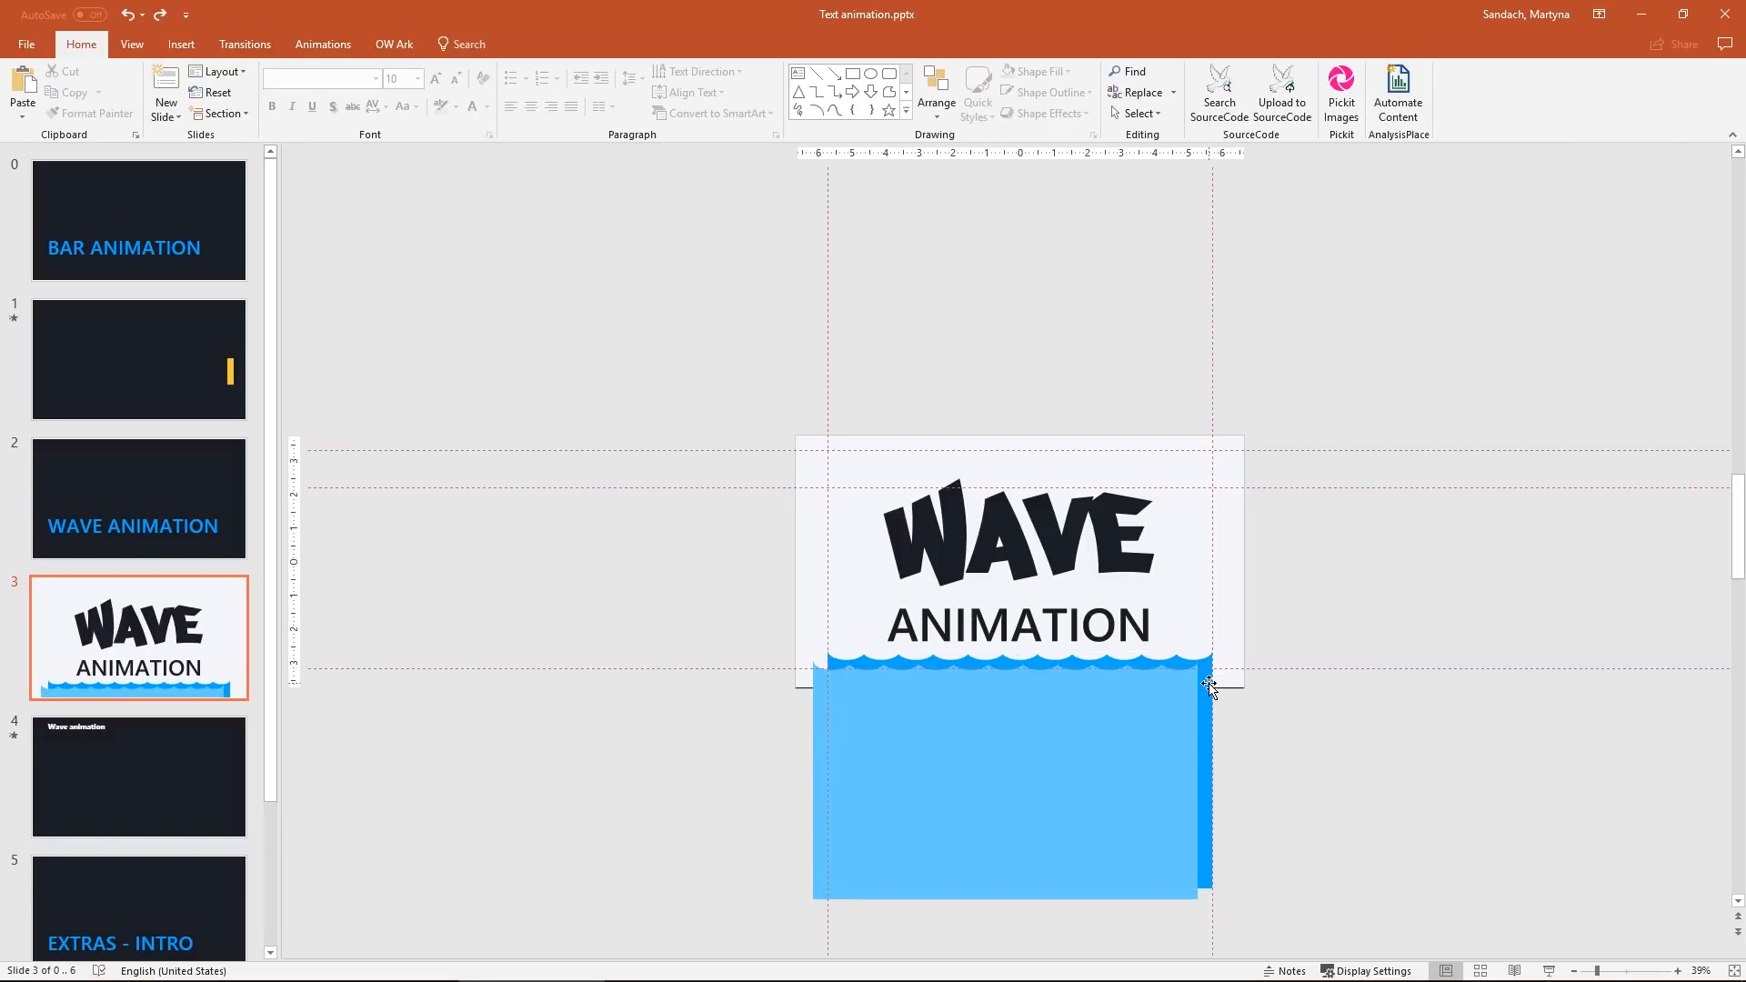
{"action": "left_click", "coordinate": [1007, 781]}
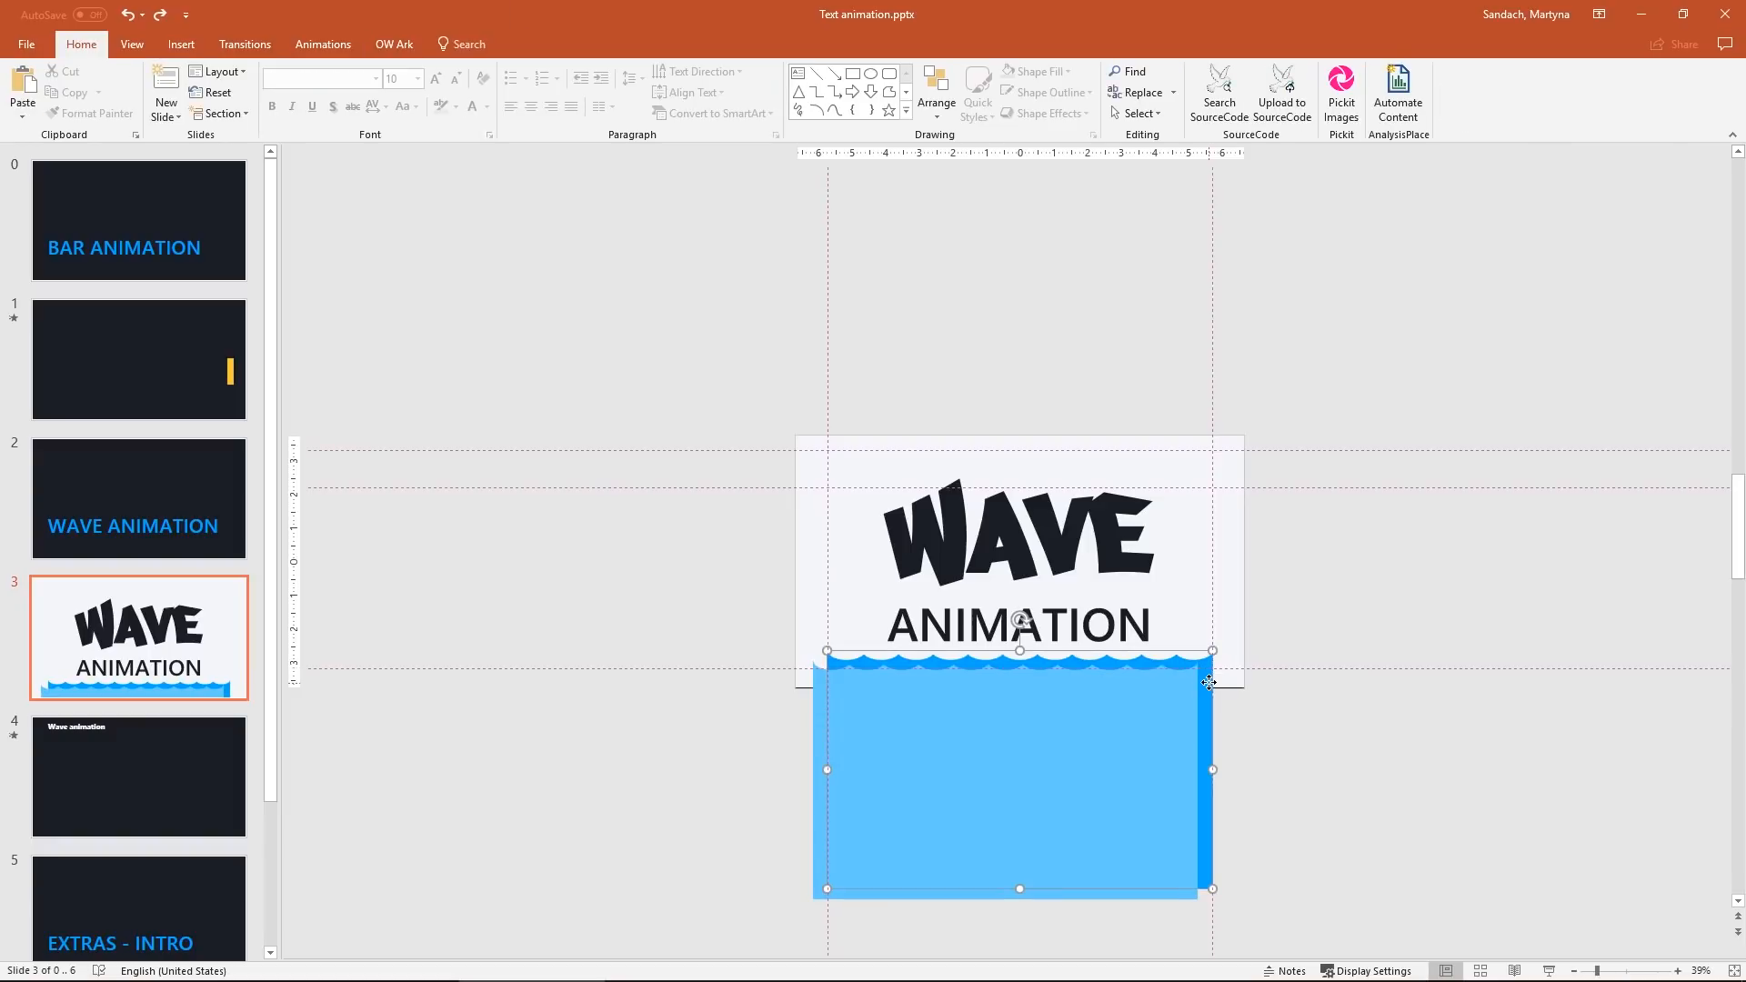
{"action": "left_click", "coordinate": [1146, 720]}
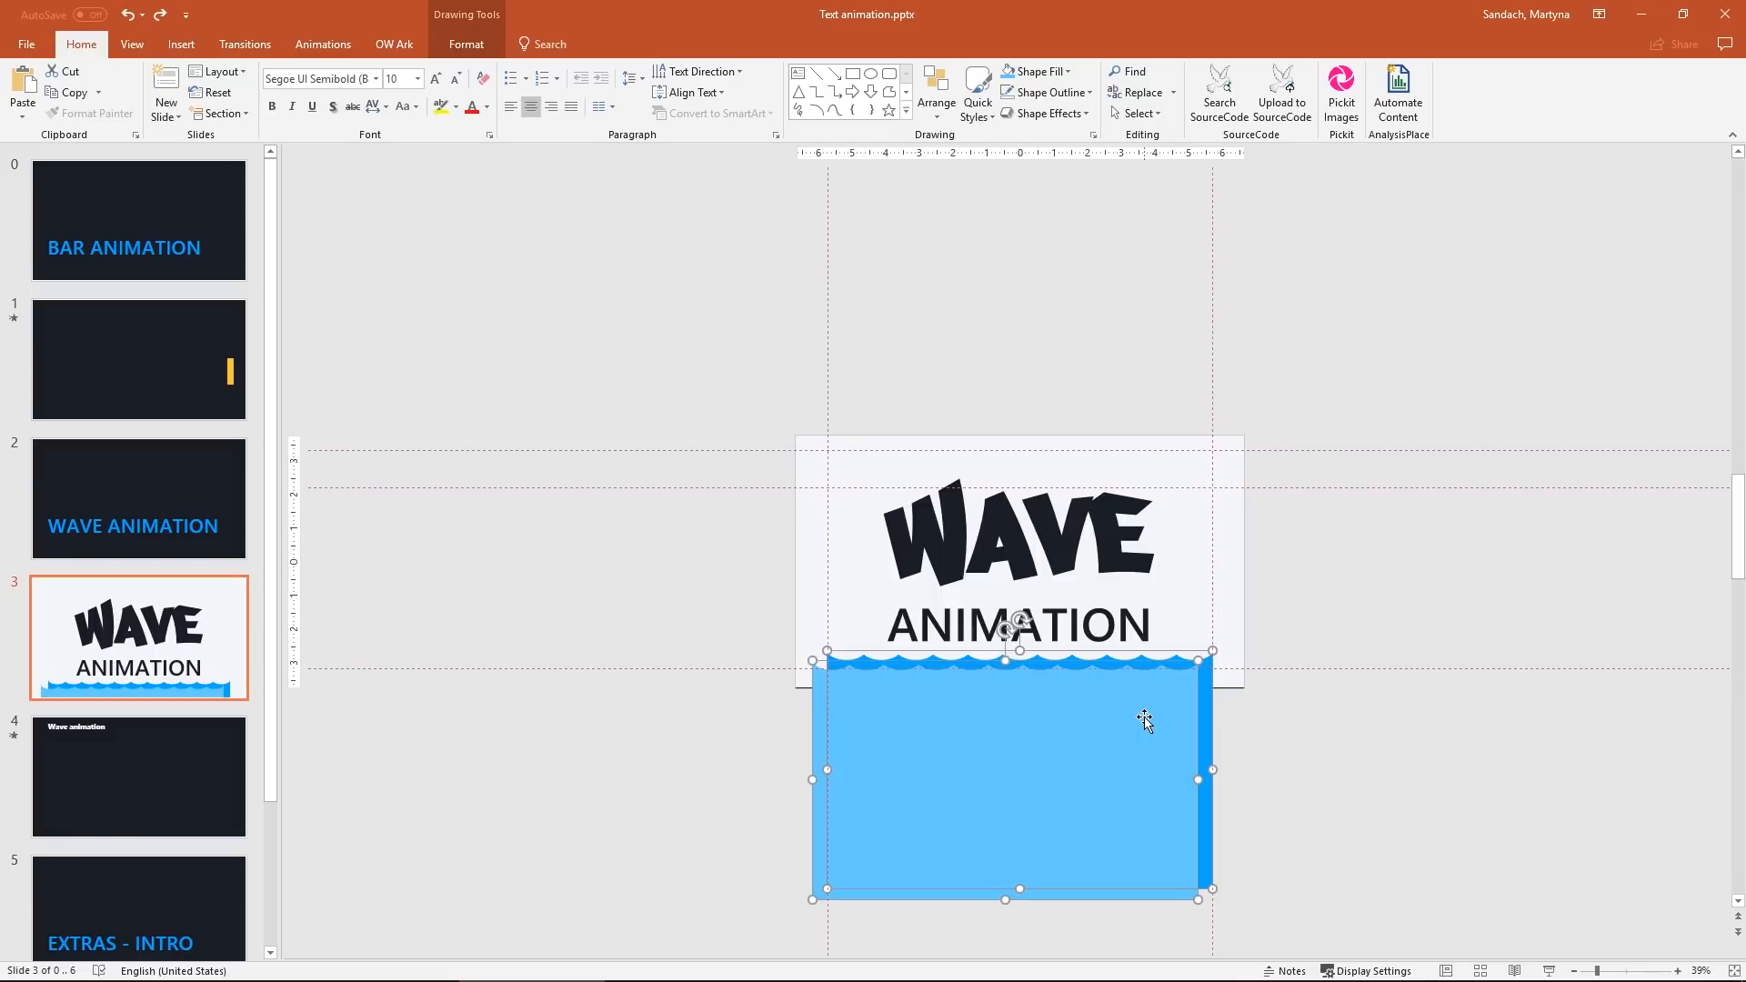
- Bring up the full motion path list from the Animations gallery, with Decaying Wave chosen
{"action": "left_click", "coordinate": [322, 44]}
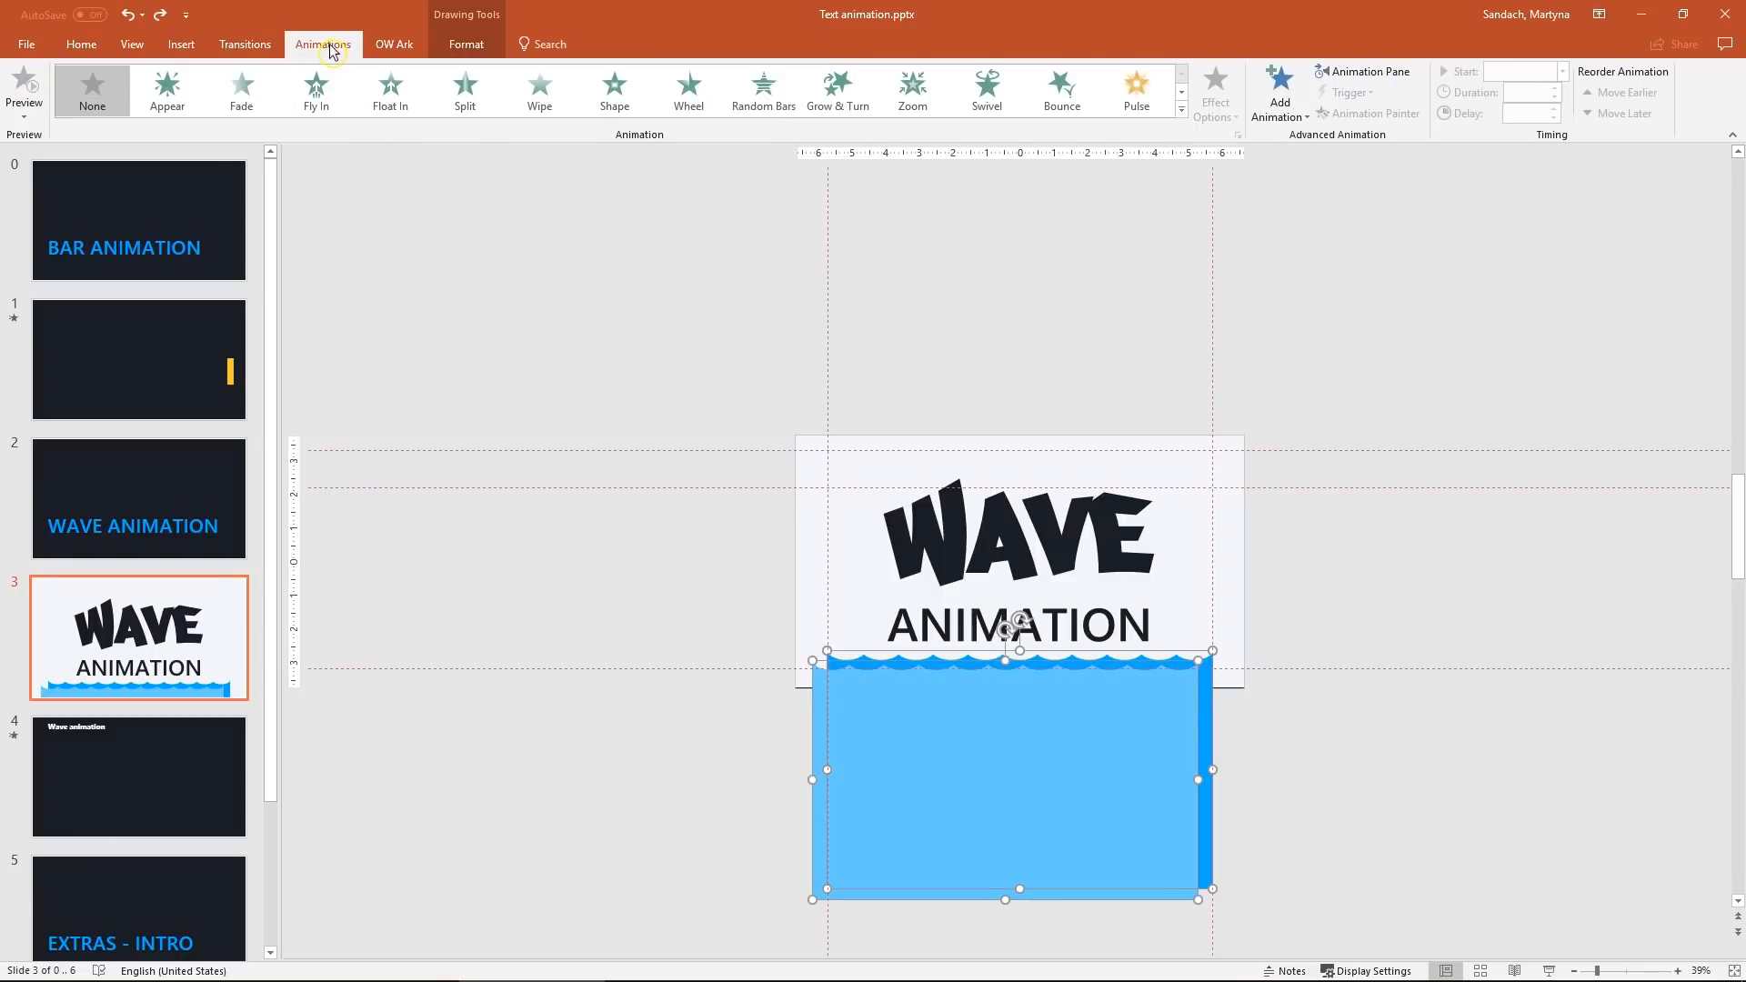
{"action": "left_click", "coordinate": [1181, 118]}
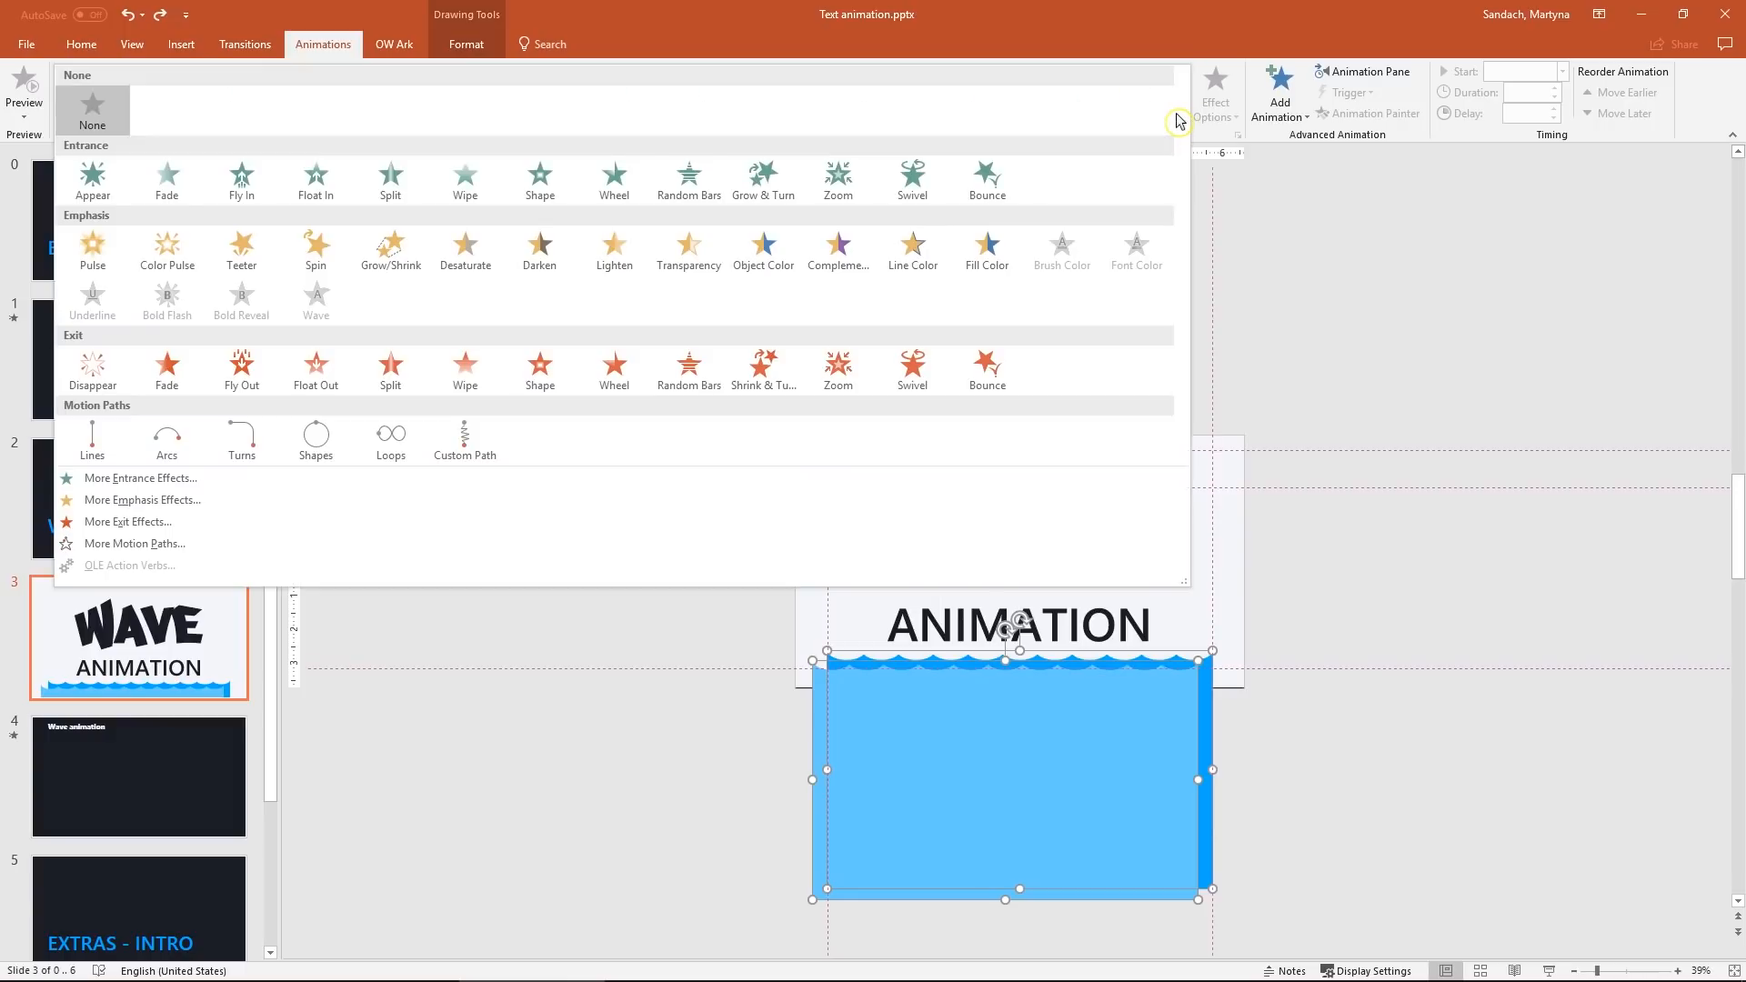
{"action": "mouse_move", "coordinate": [133, 544]}
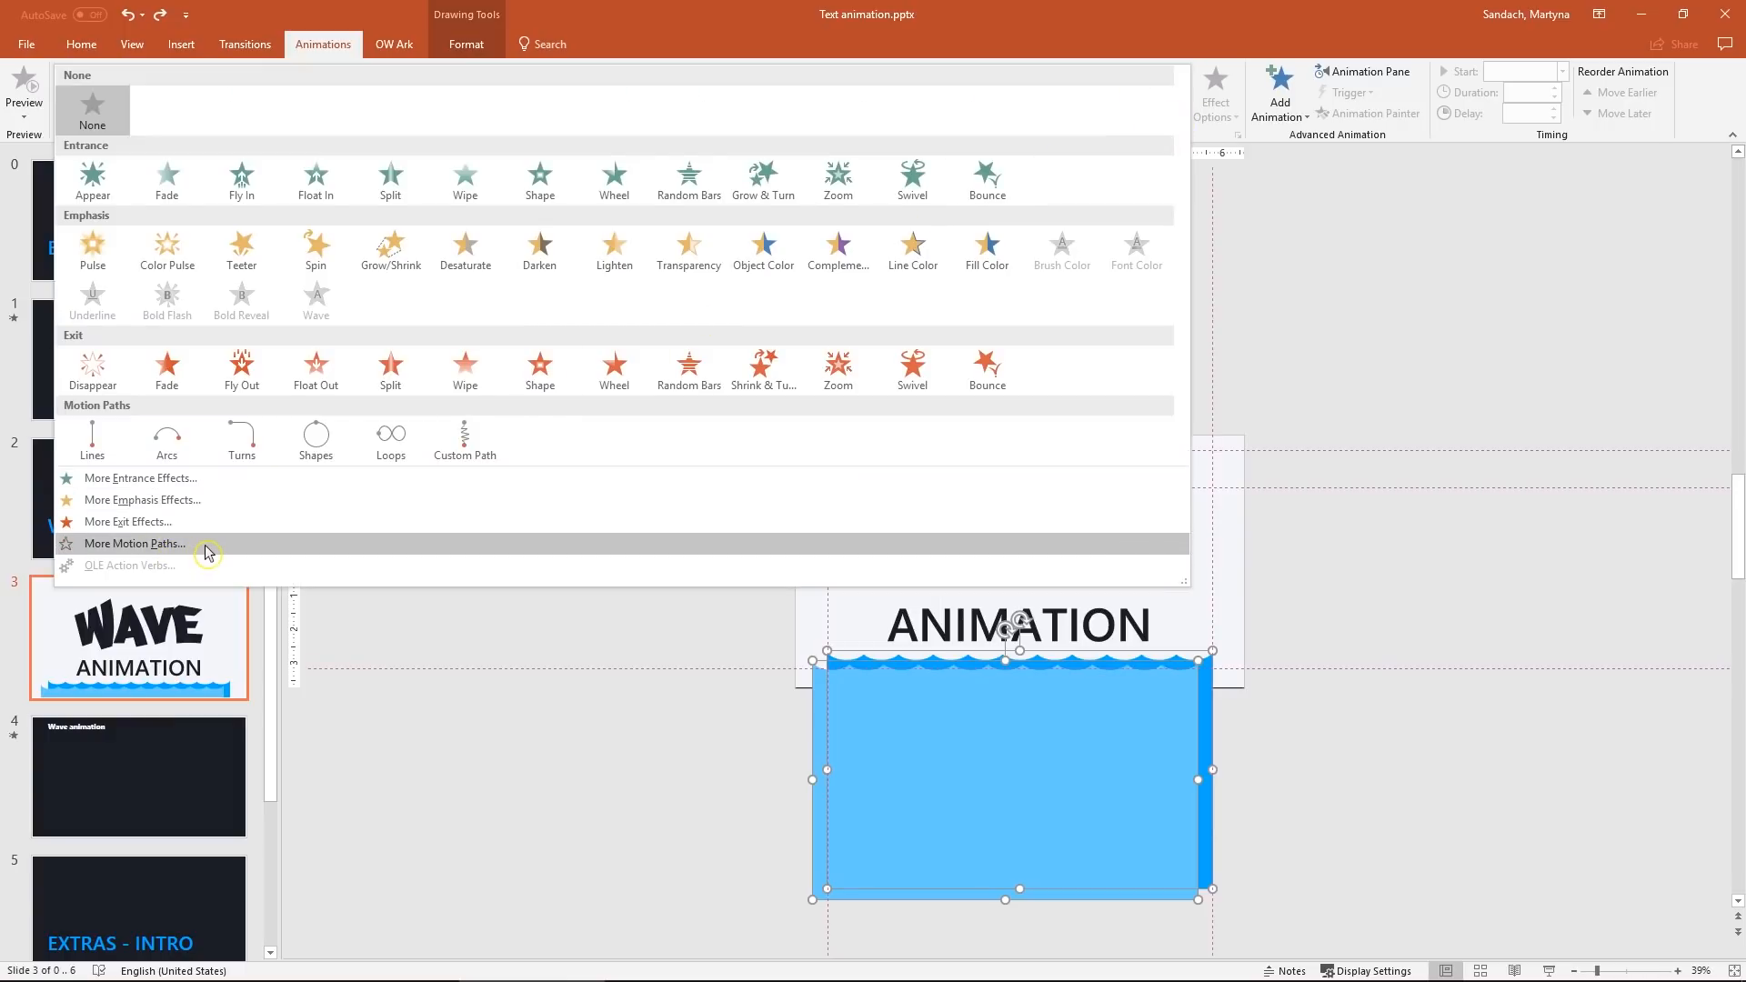
{"action": "left_click", "coordinate": [133, 544]}
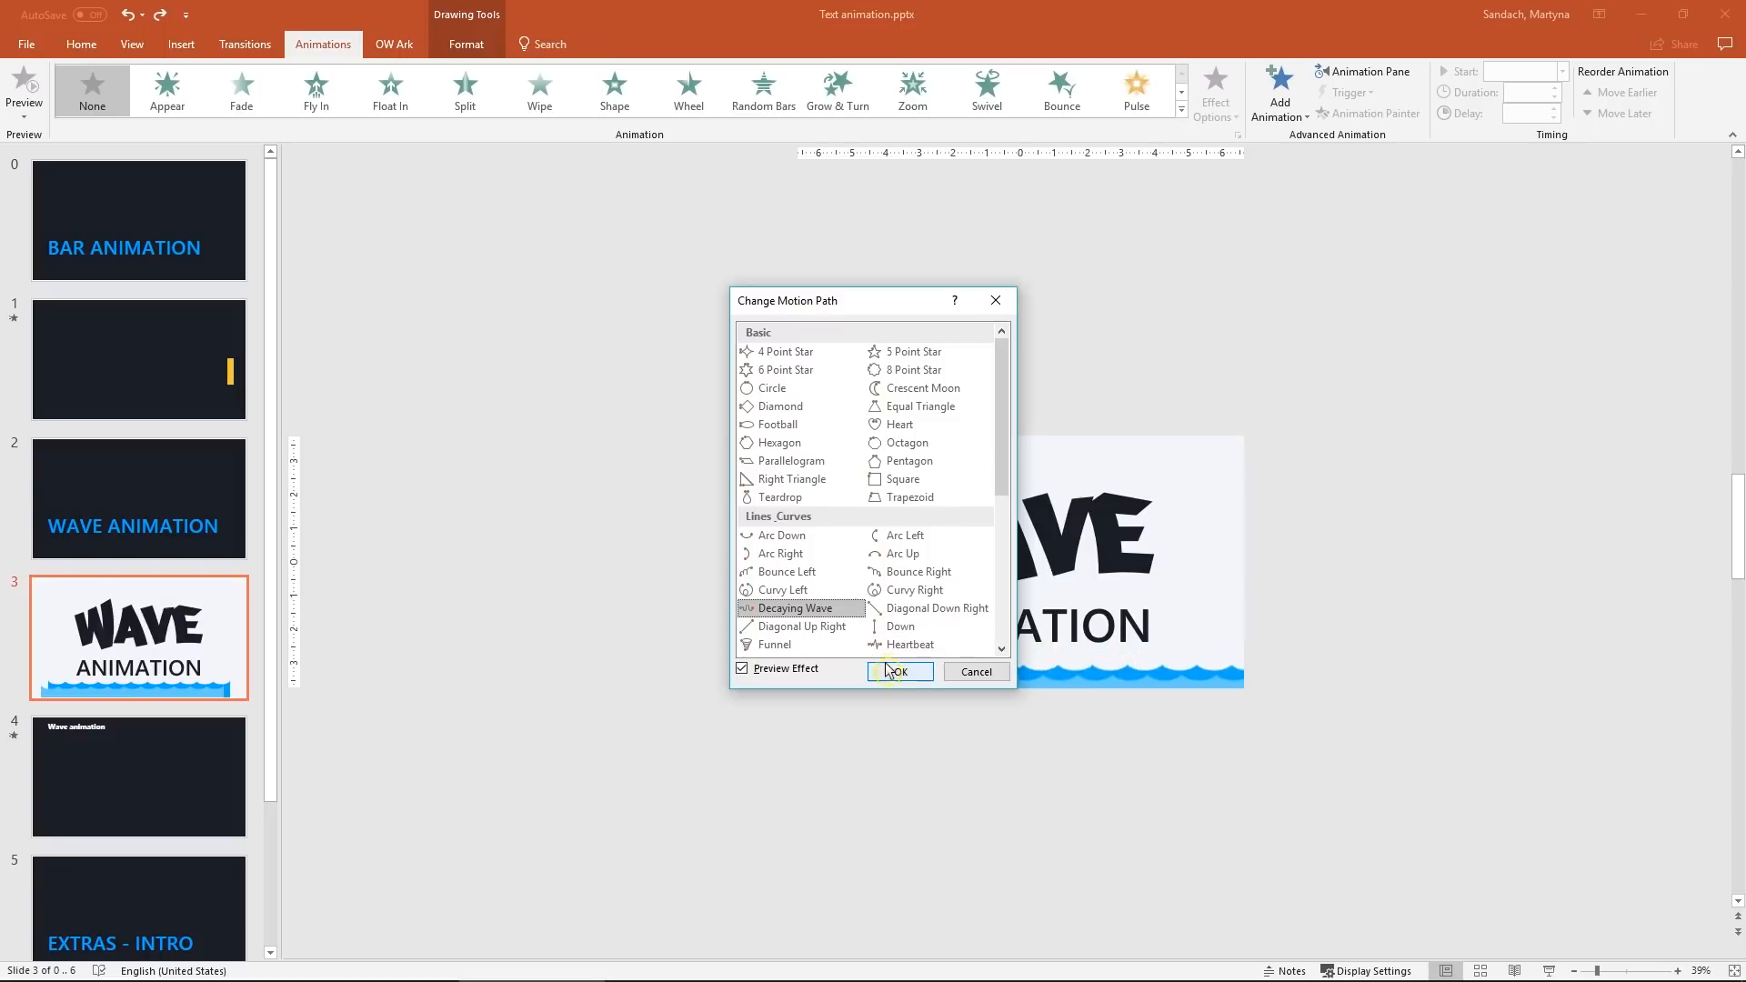
- Apply the Decaying Wave motion path to both wave shapes and select them
{"action": "left_click", "coordinate": [898, 671]}
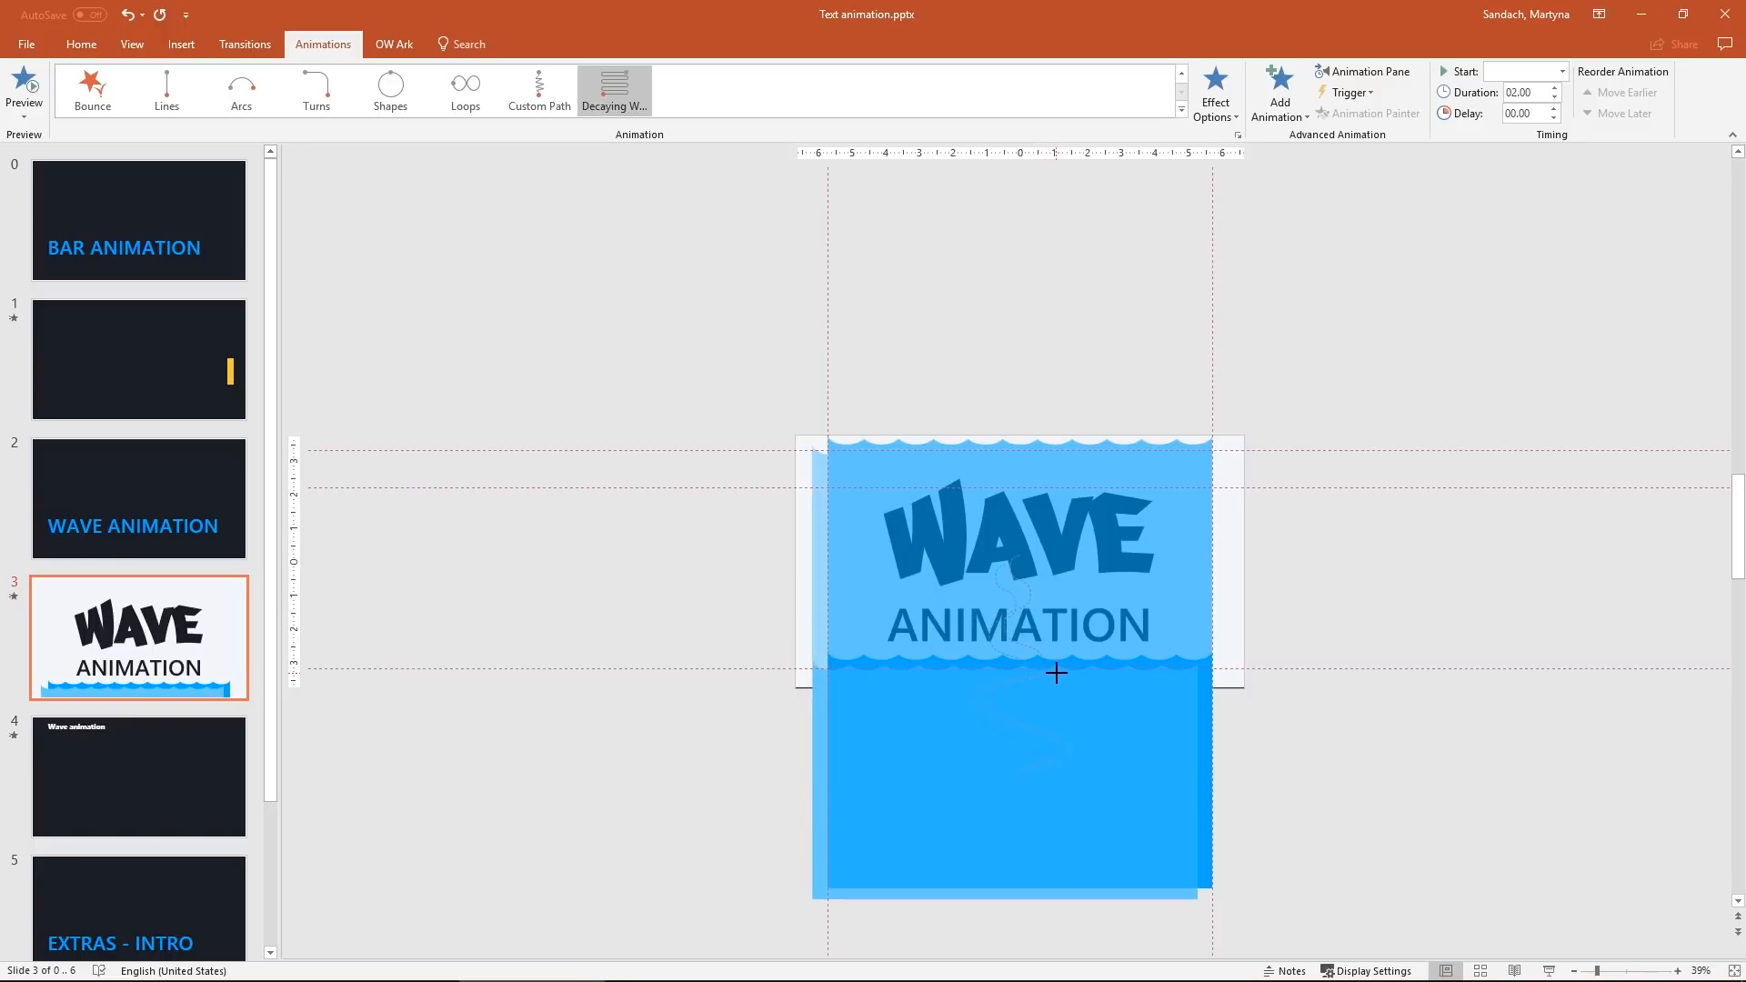
{"action": "left_click", "coordinate": [1013, 673]}
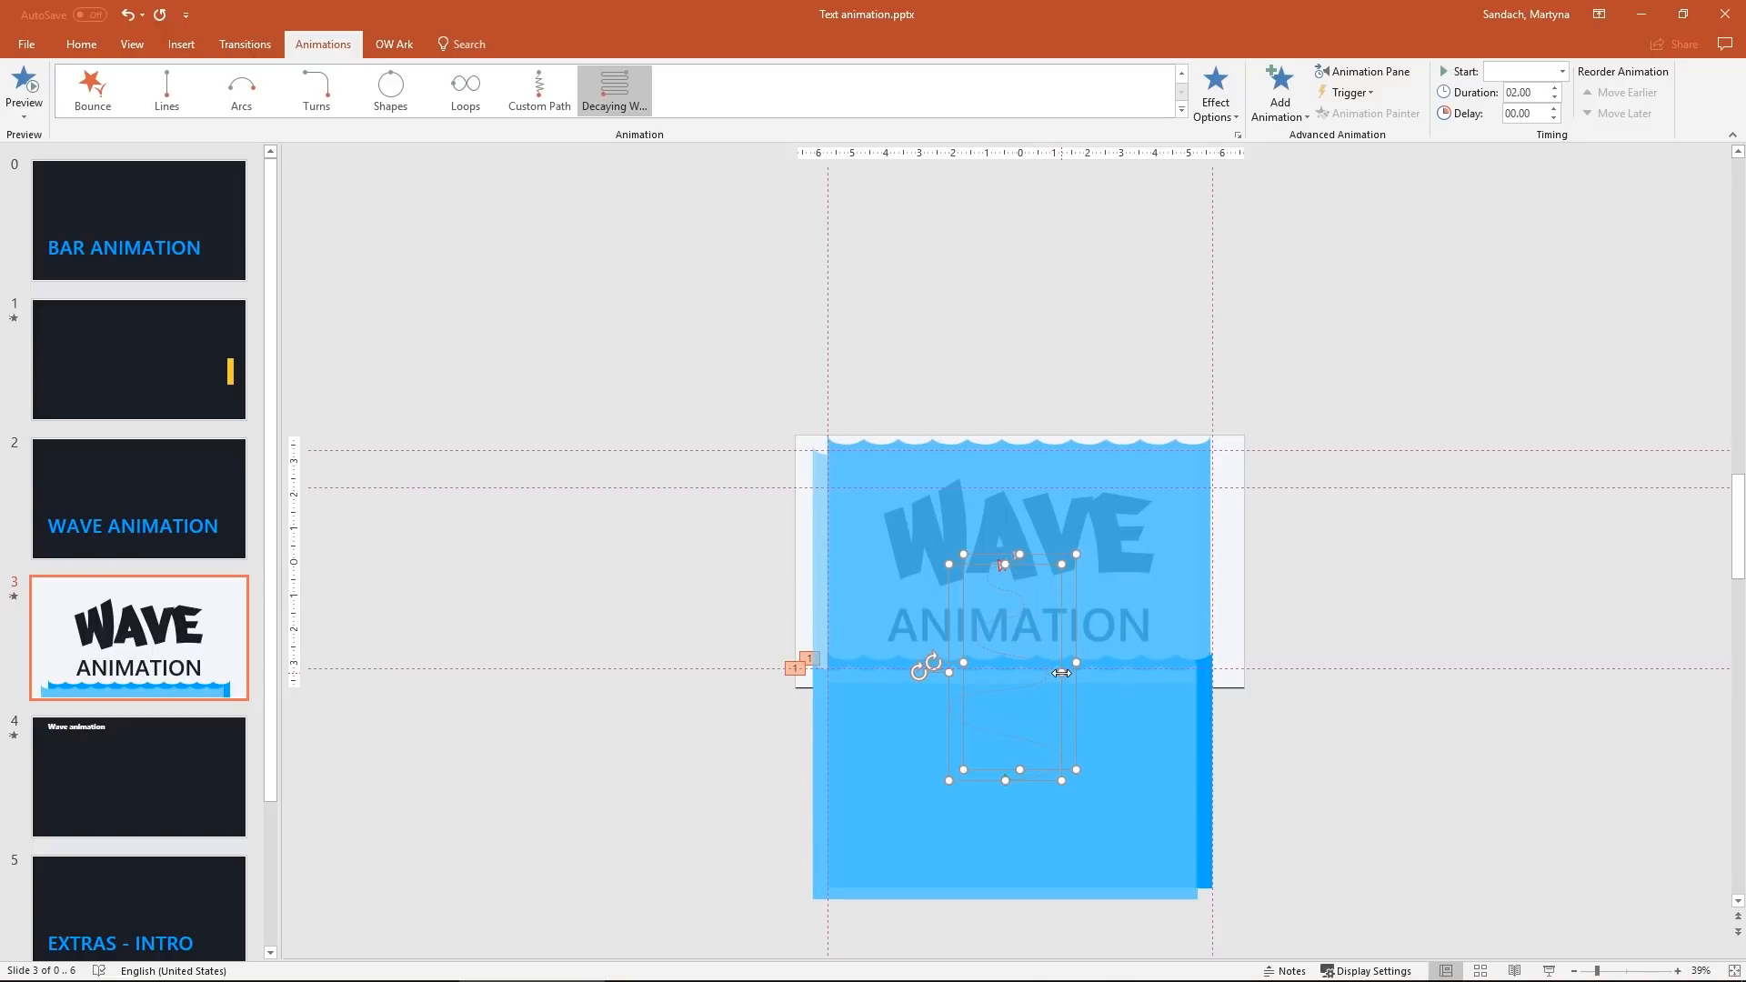
{"action": "mouse_move", "coordinate": [1411, 57]}
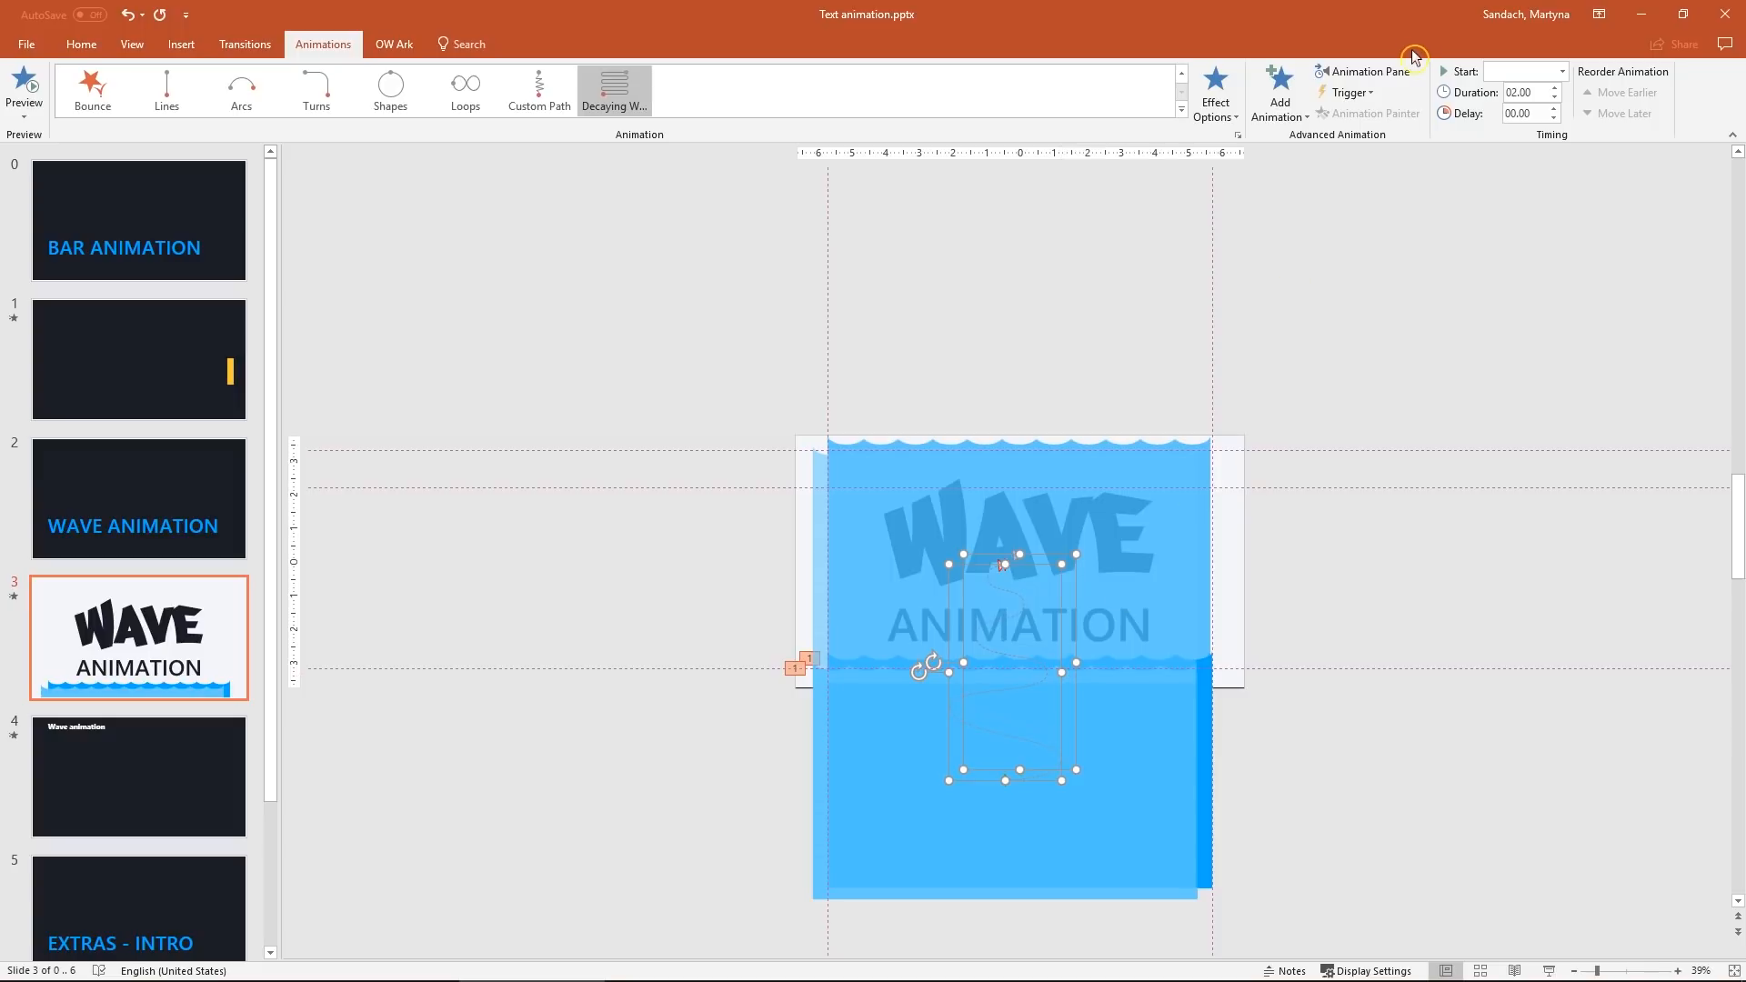
- In the Animation Pane give the second wave a 00.25 delay with a 06.00 duration
{"action": "left_click", "coordinate": [1367, 71]}
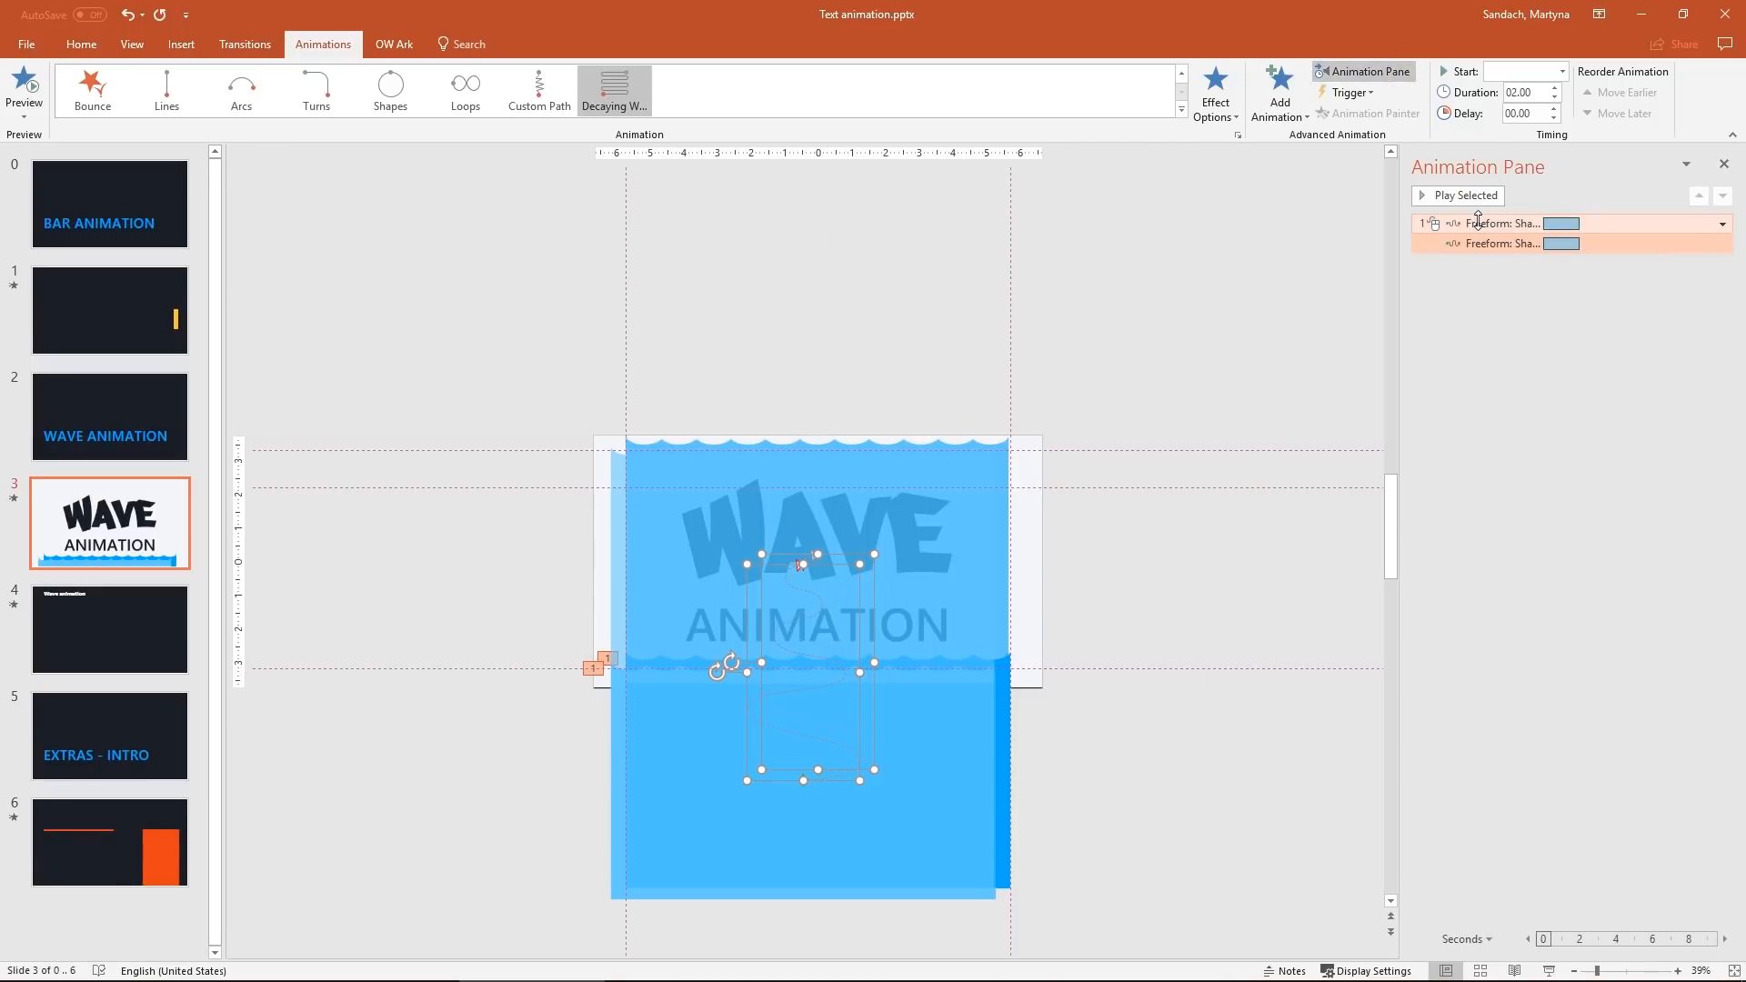
{"action": "left_click", "coordinate": [1725, 224]}
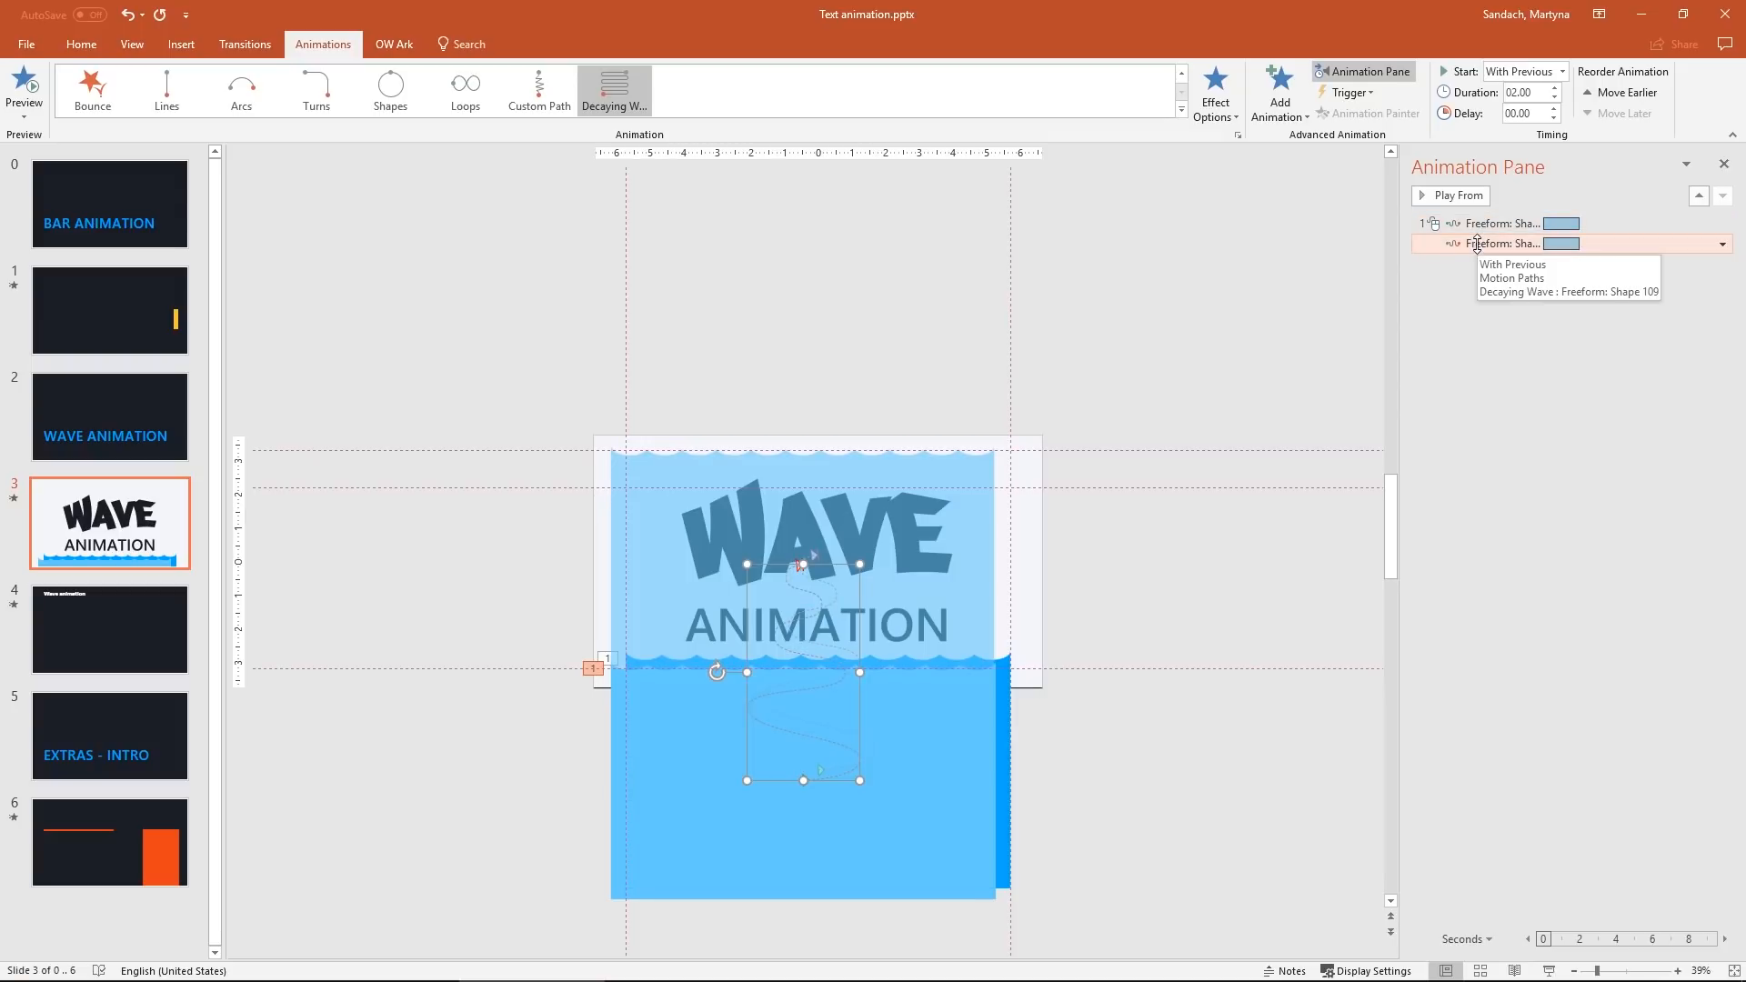
{"action": "left_click", "coordinate": [1555, 113]}
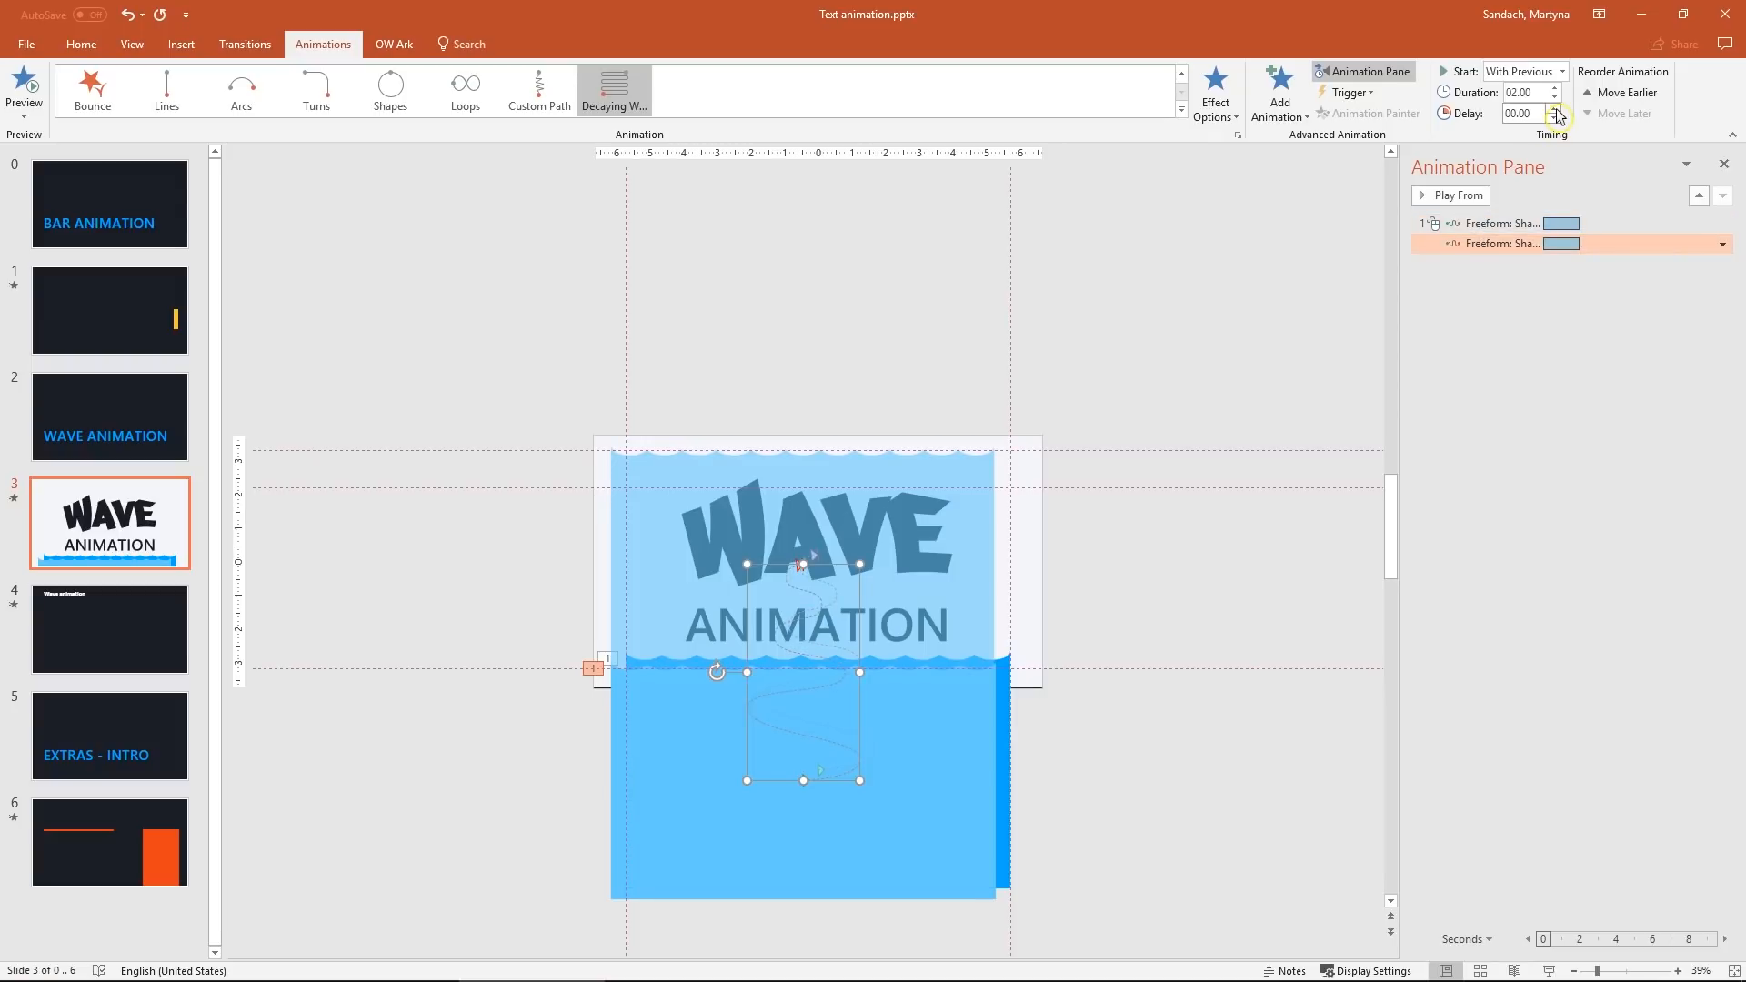
{"action": "left_click", "coordinate": [1555, 110]}
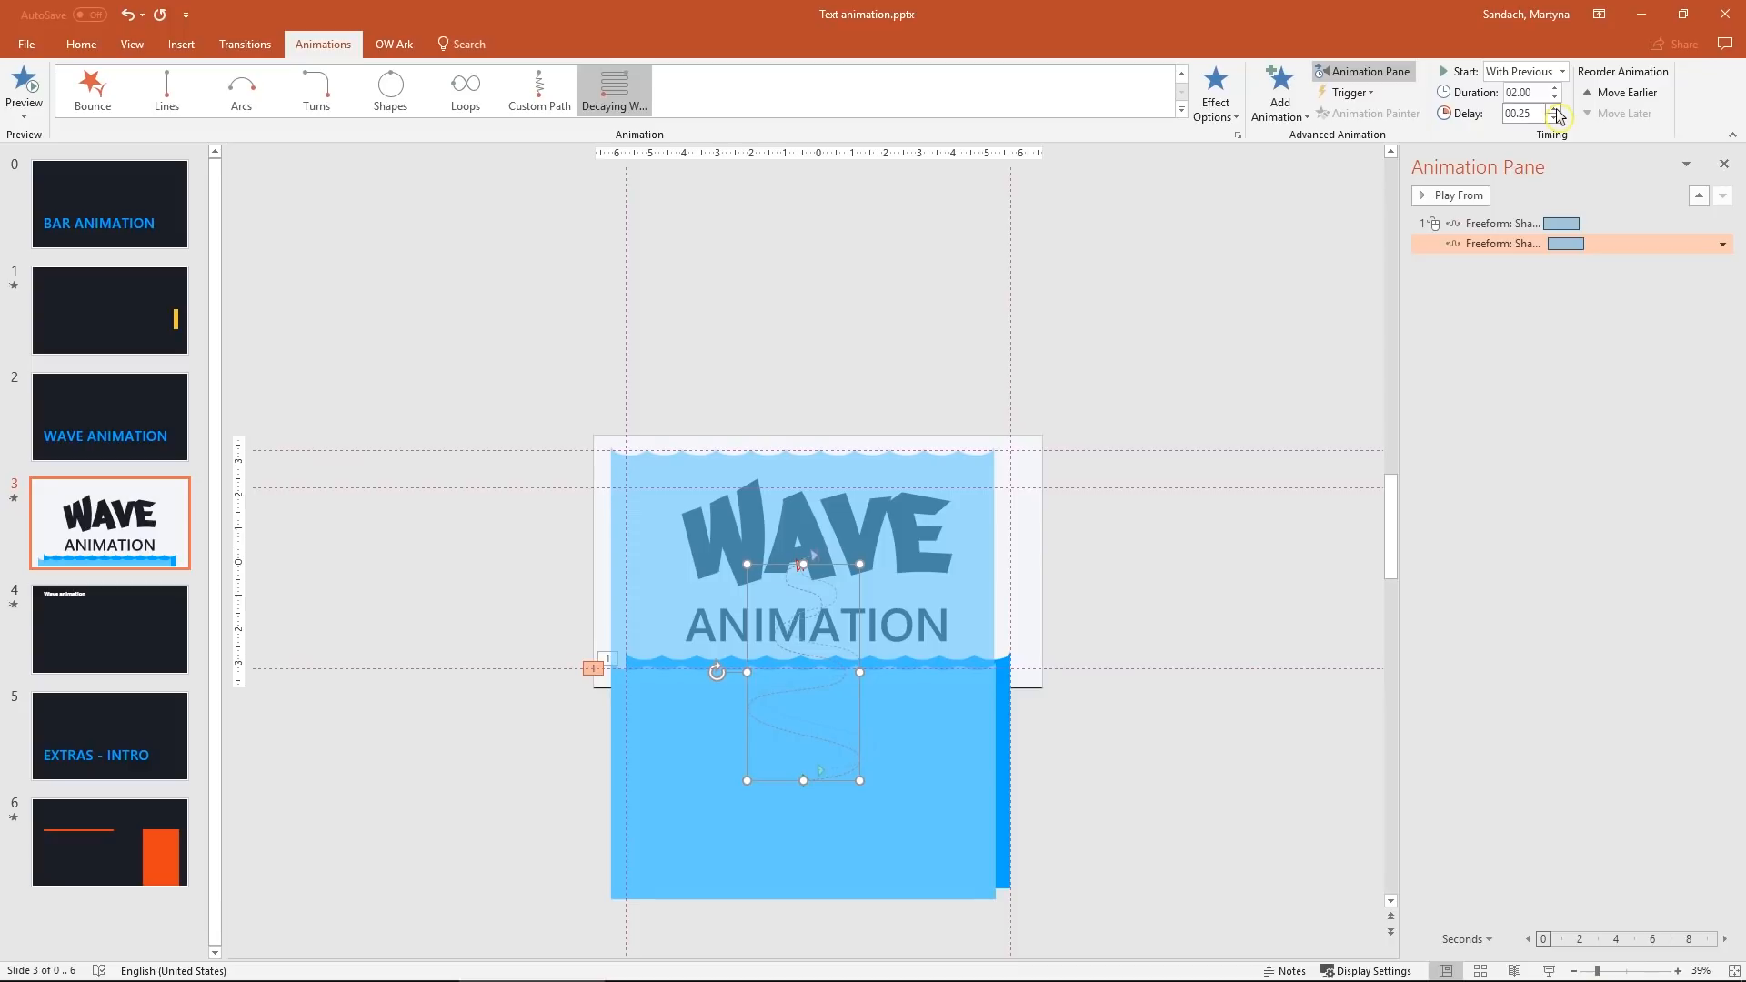
- Preview the staggered wave animations from the Animation Pane
{"action": "left_click", "coordinate": [1450, 195]}
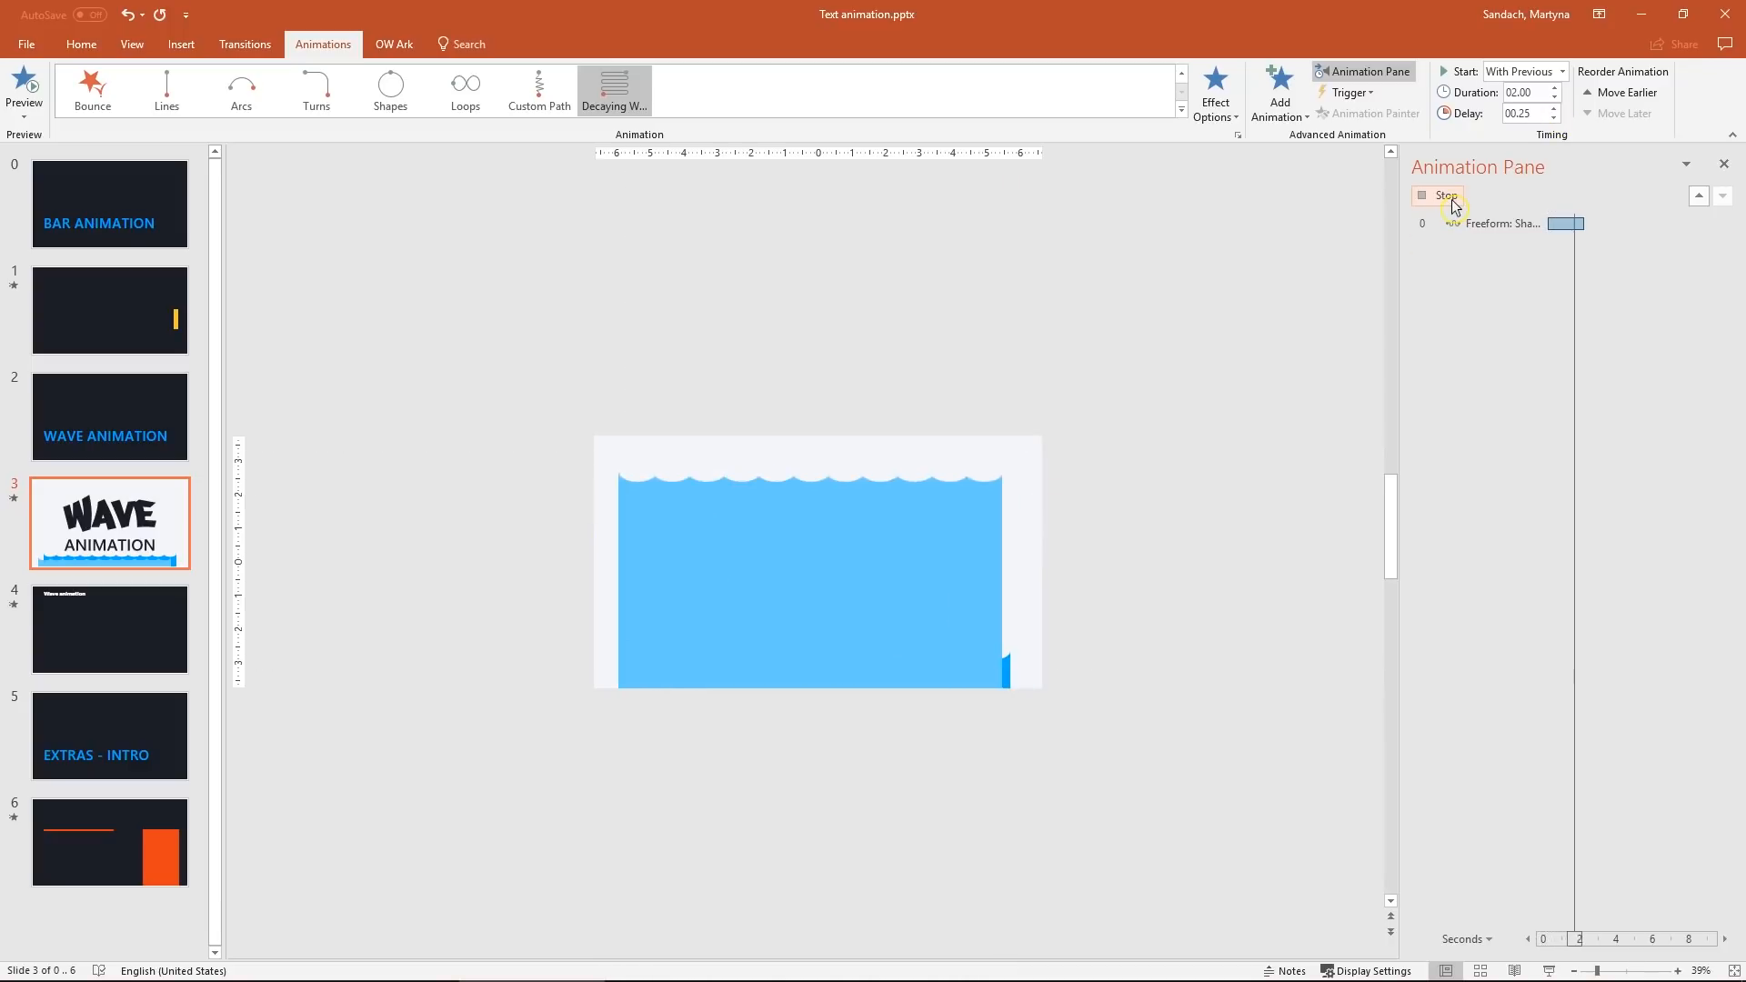
{"action": "left_click", "coordinate": [1446, 194]}
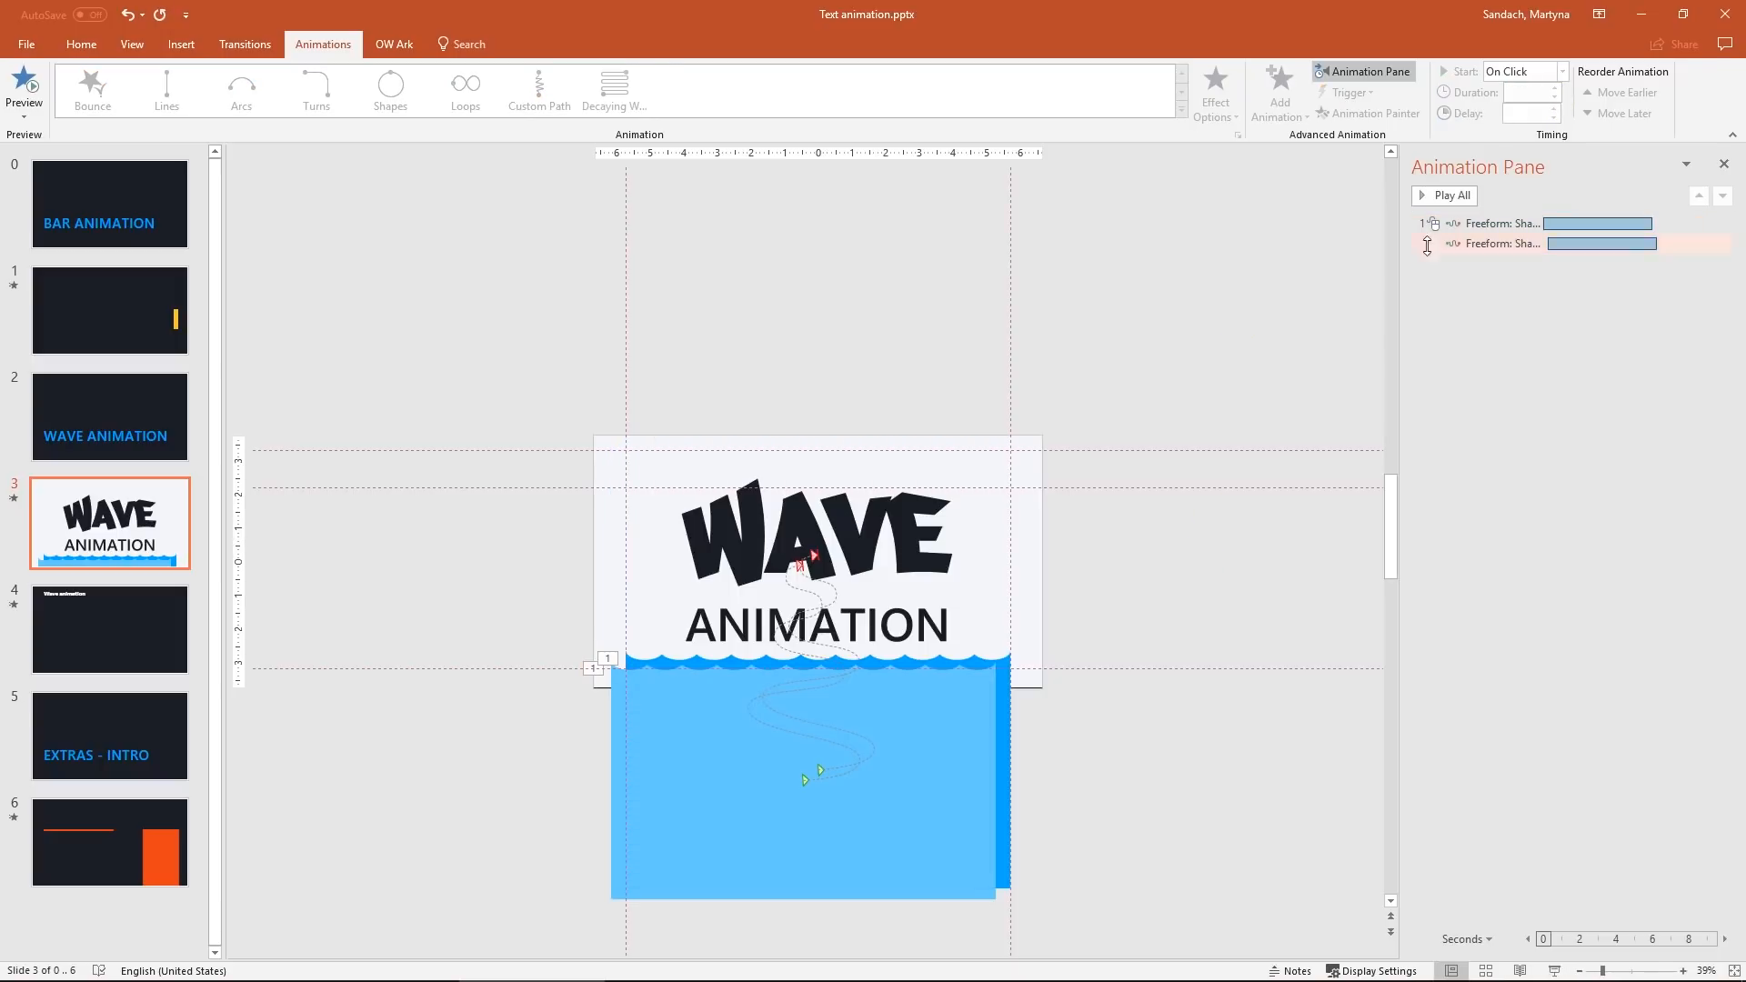
{"action": "left_click", "coordinate": [1452, 195]}
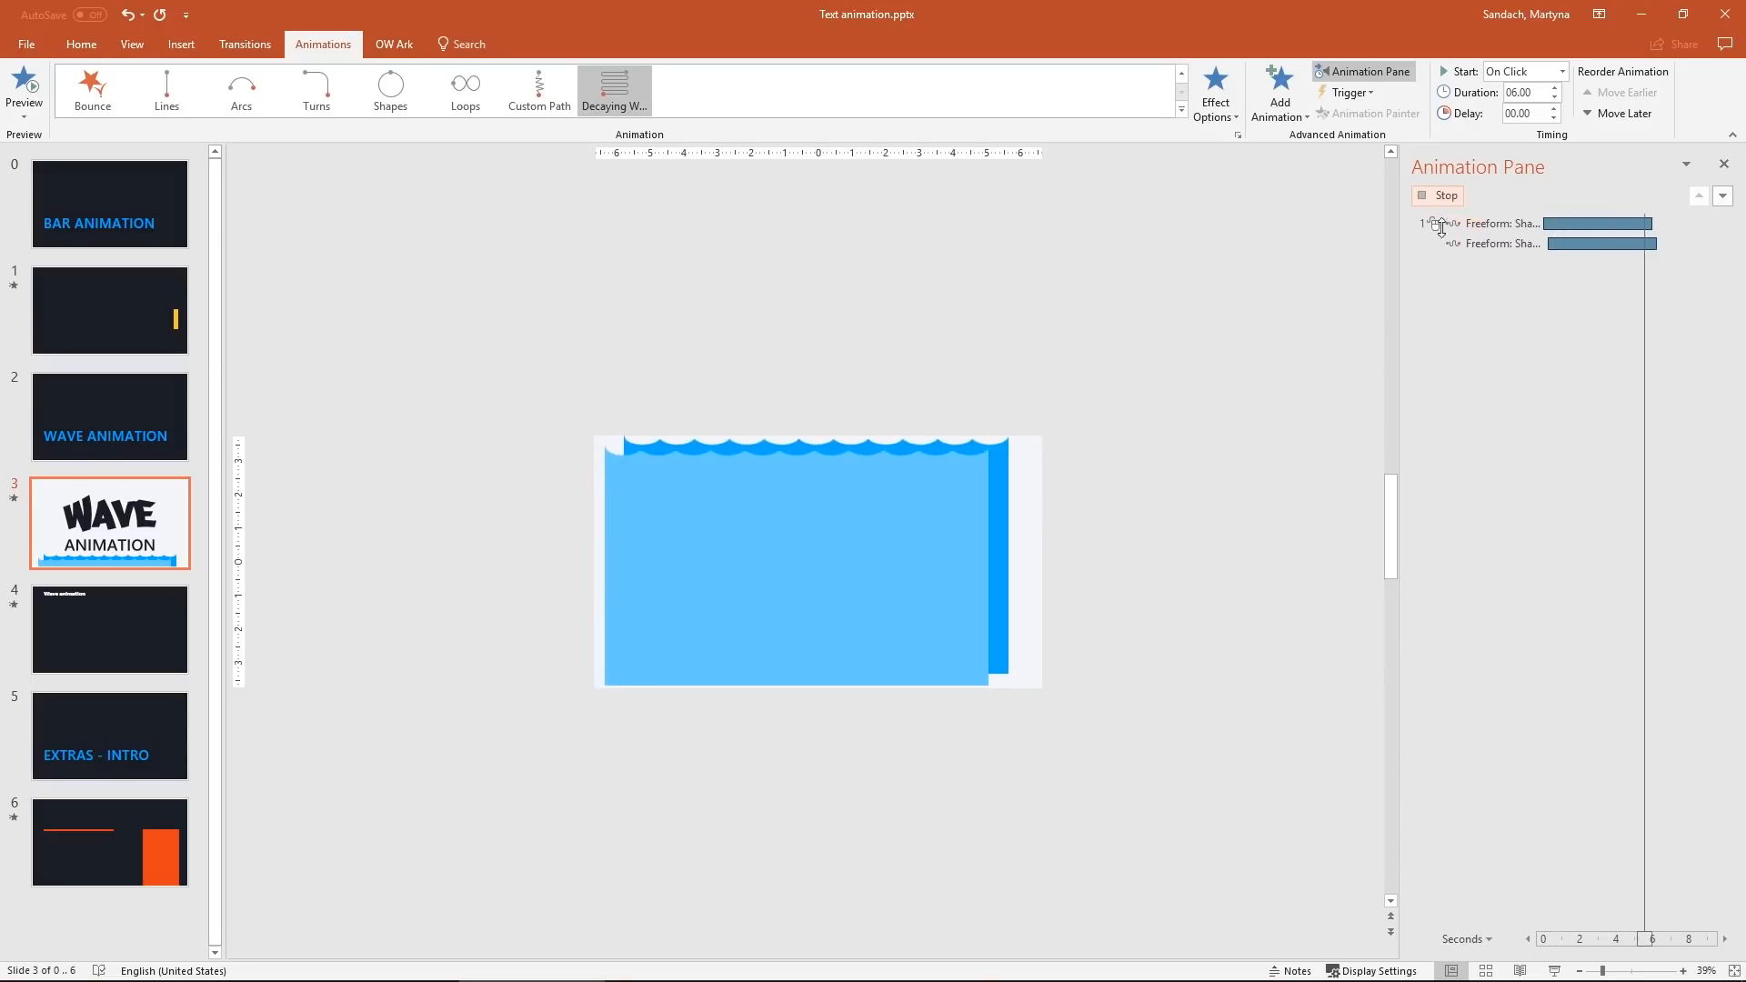
- Send the blue wave shapes to the back, behind the WAVE ANIMATION text box
{"action": "left_click", "coordinate": [1503, 242]}
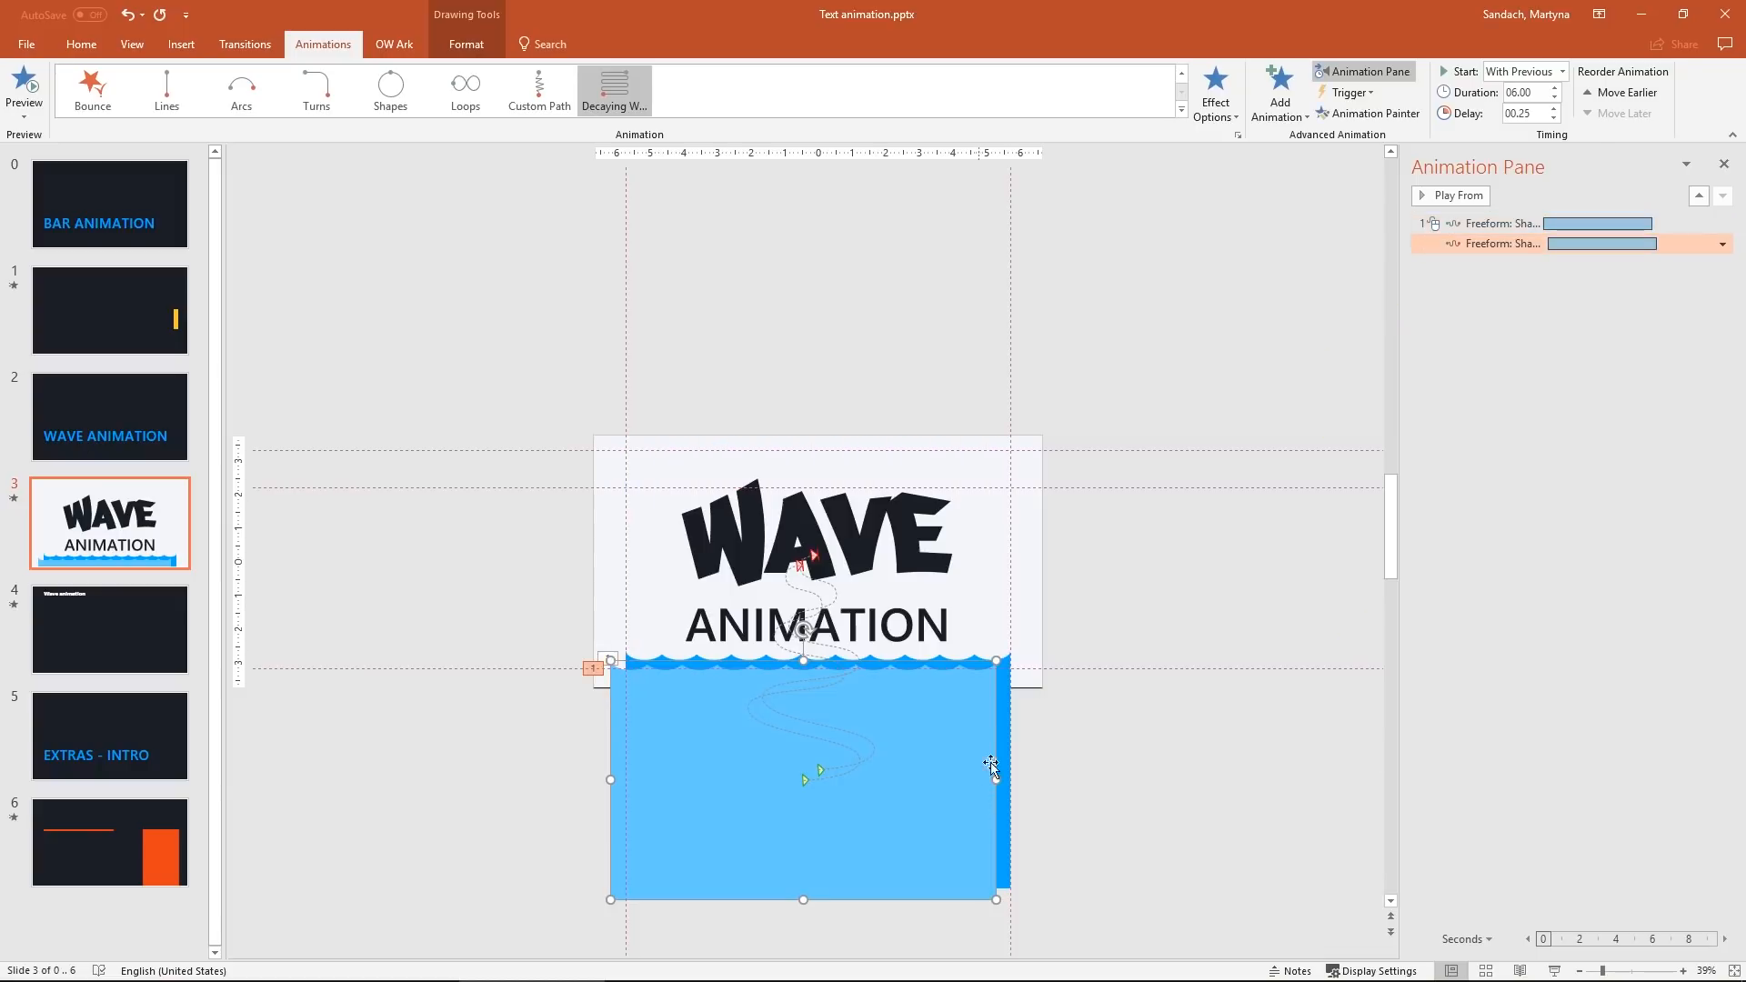
{"action": "right_click", "coordinate": [989, 766]}
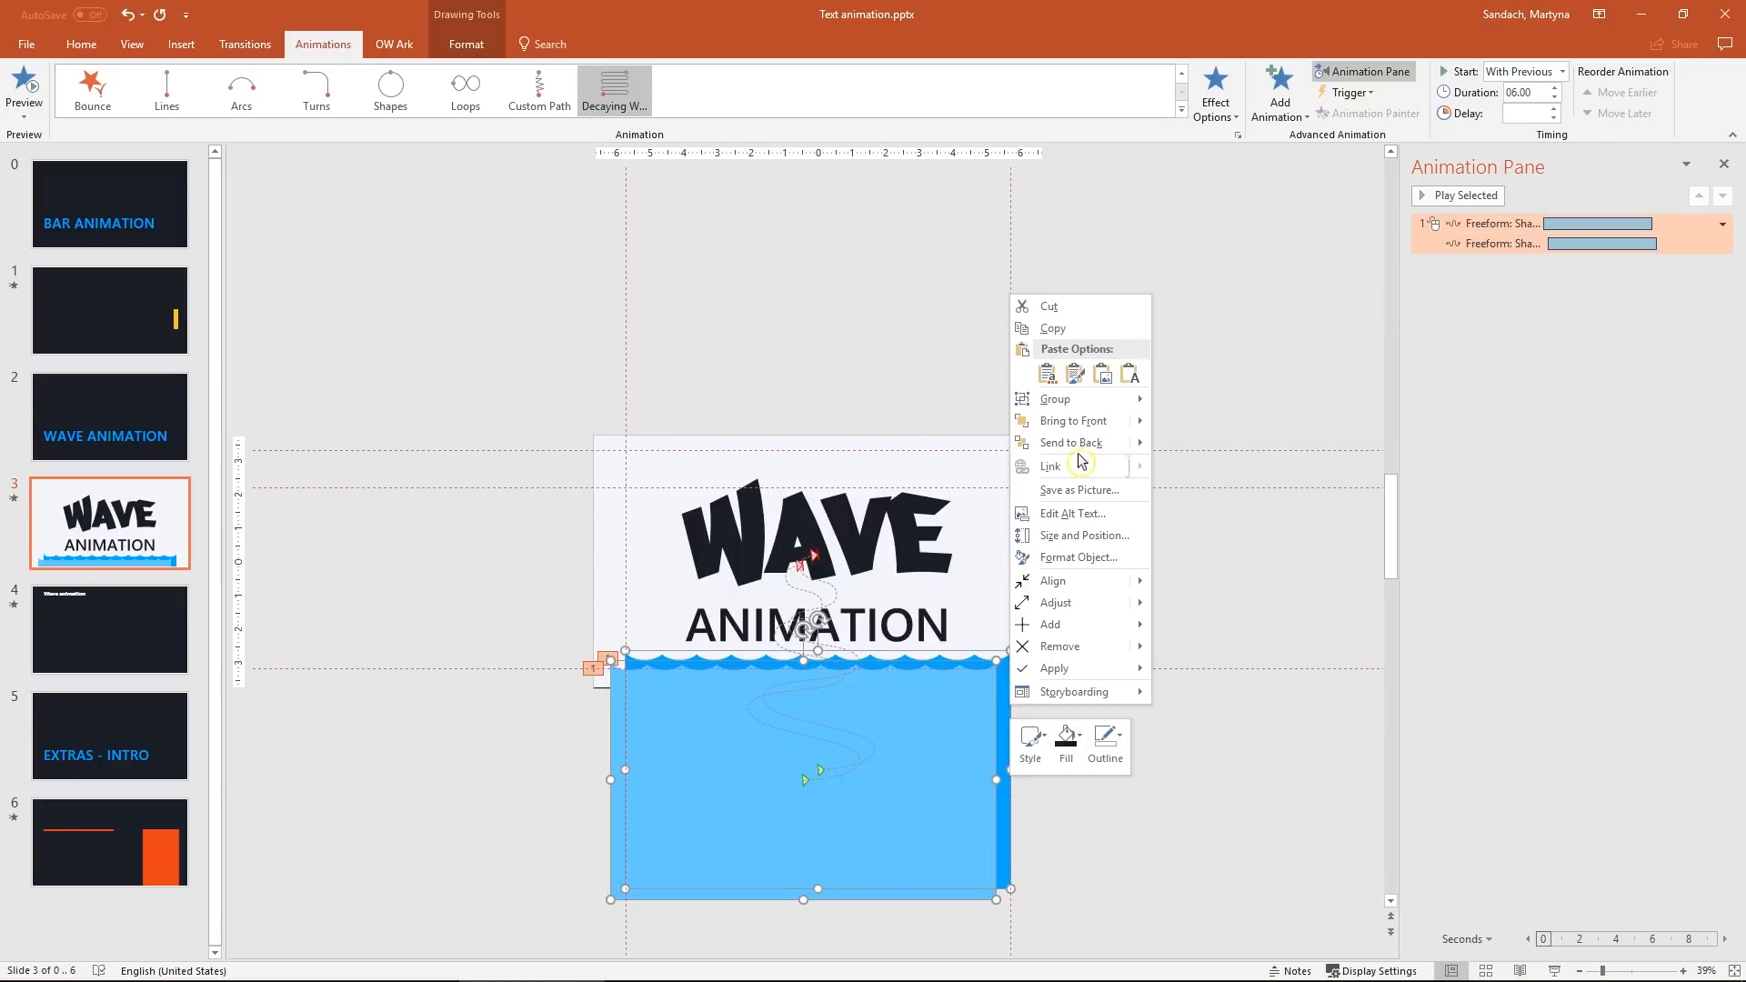
{"action": "left_click", "coordinate": [1081, 448]}
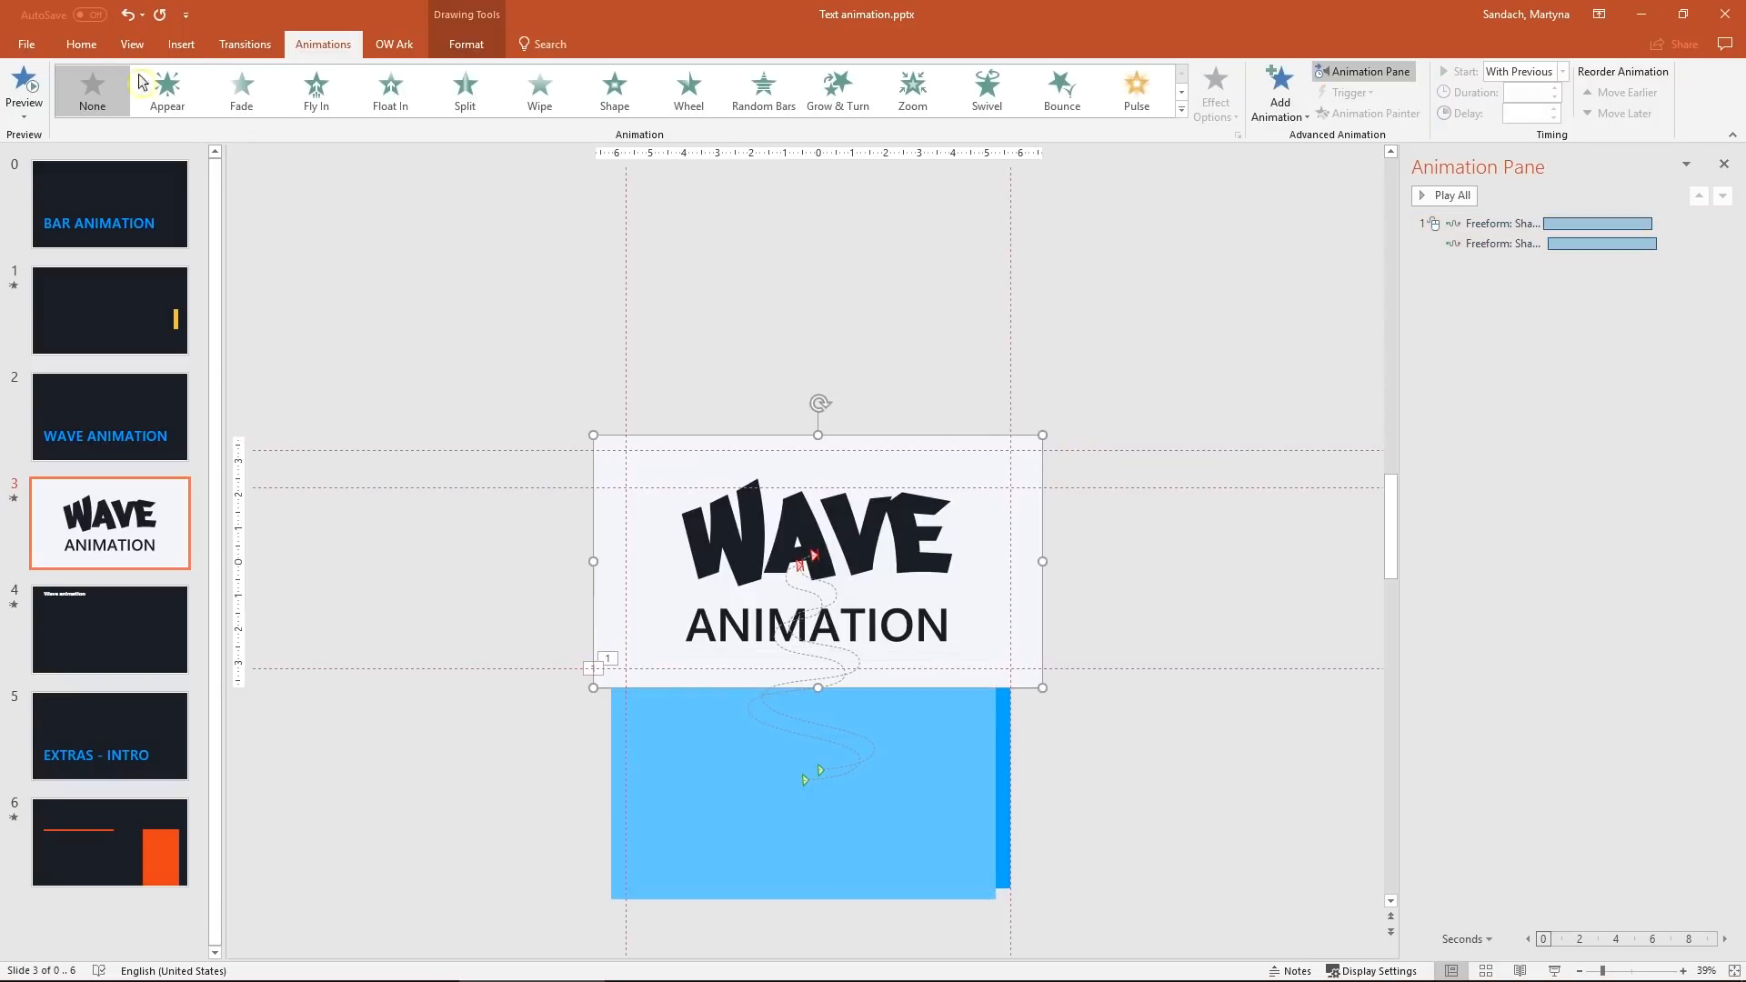
- Fill the WAVE ANIMATION text box with the dark lettering colour via the Eyedropper
{"action": "left_click", "coordinate": [80, 44]}
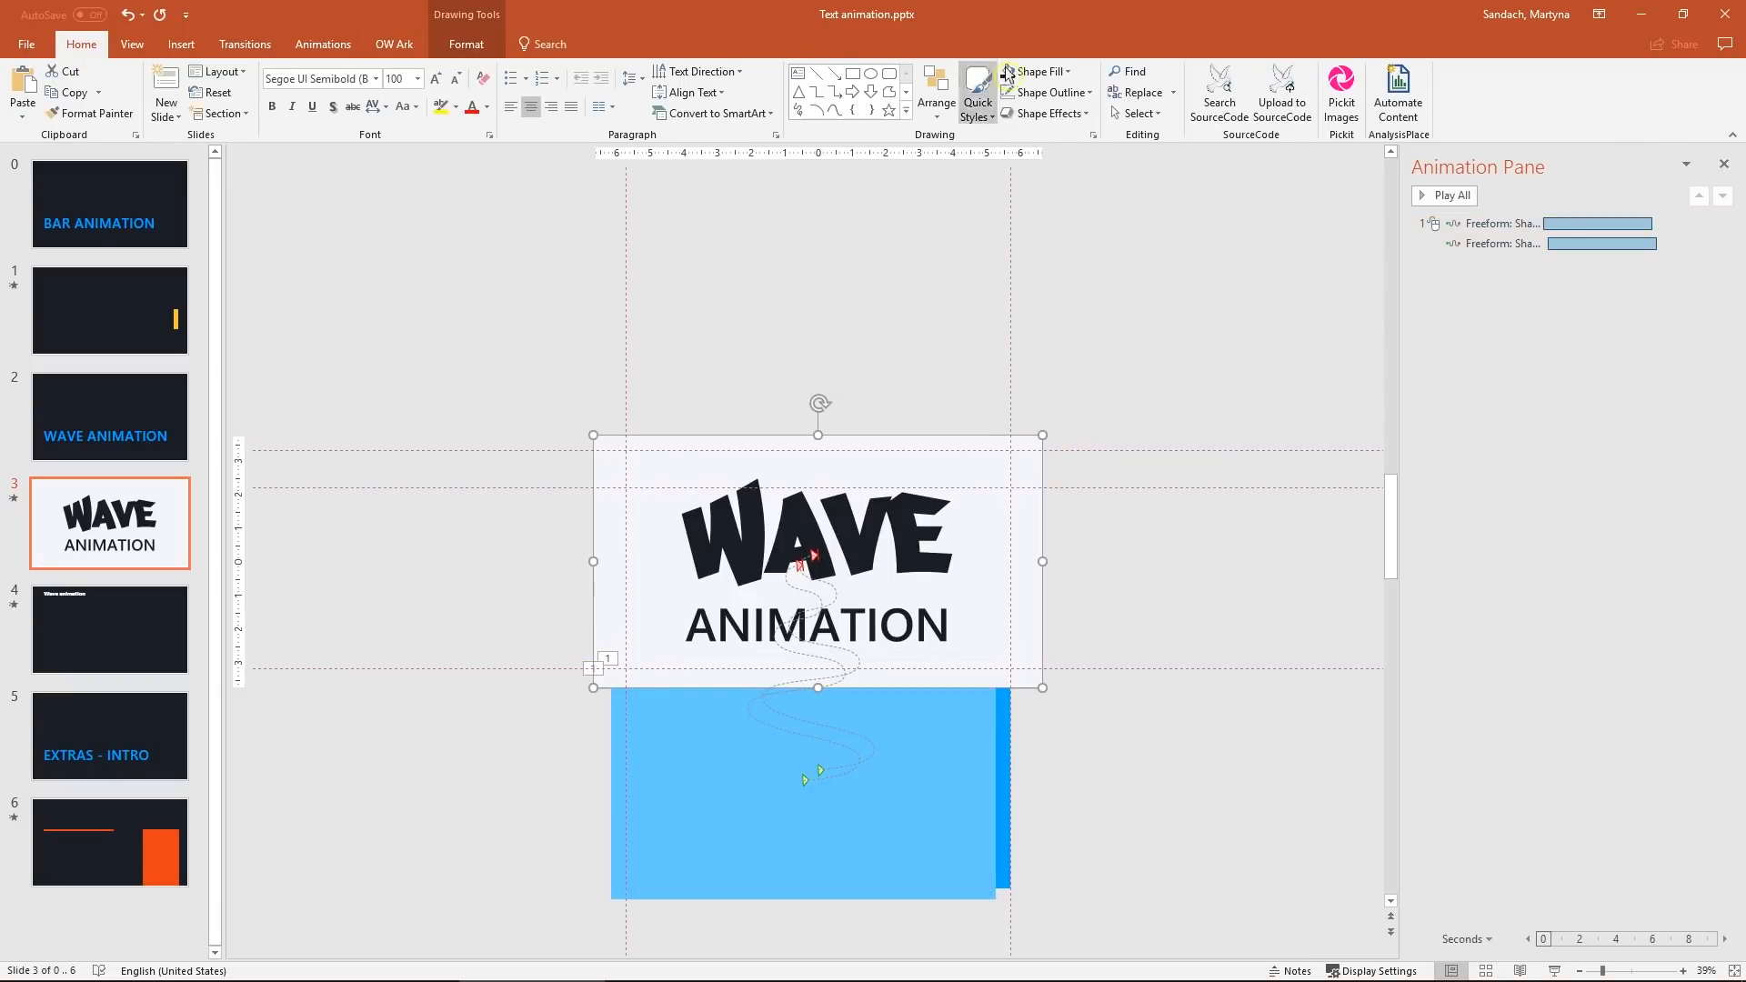
{"action": "left_click", "coordinate": [1037, 71]}
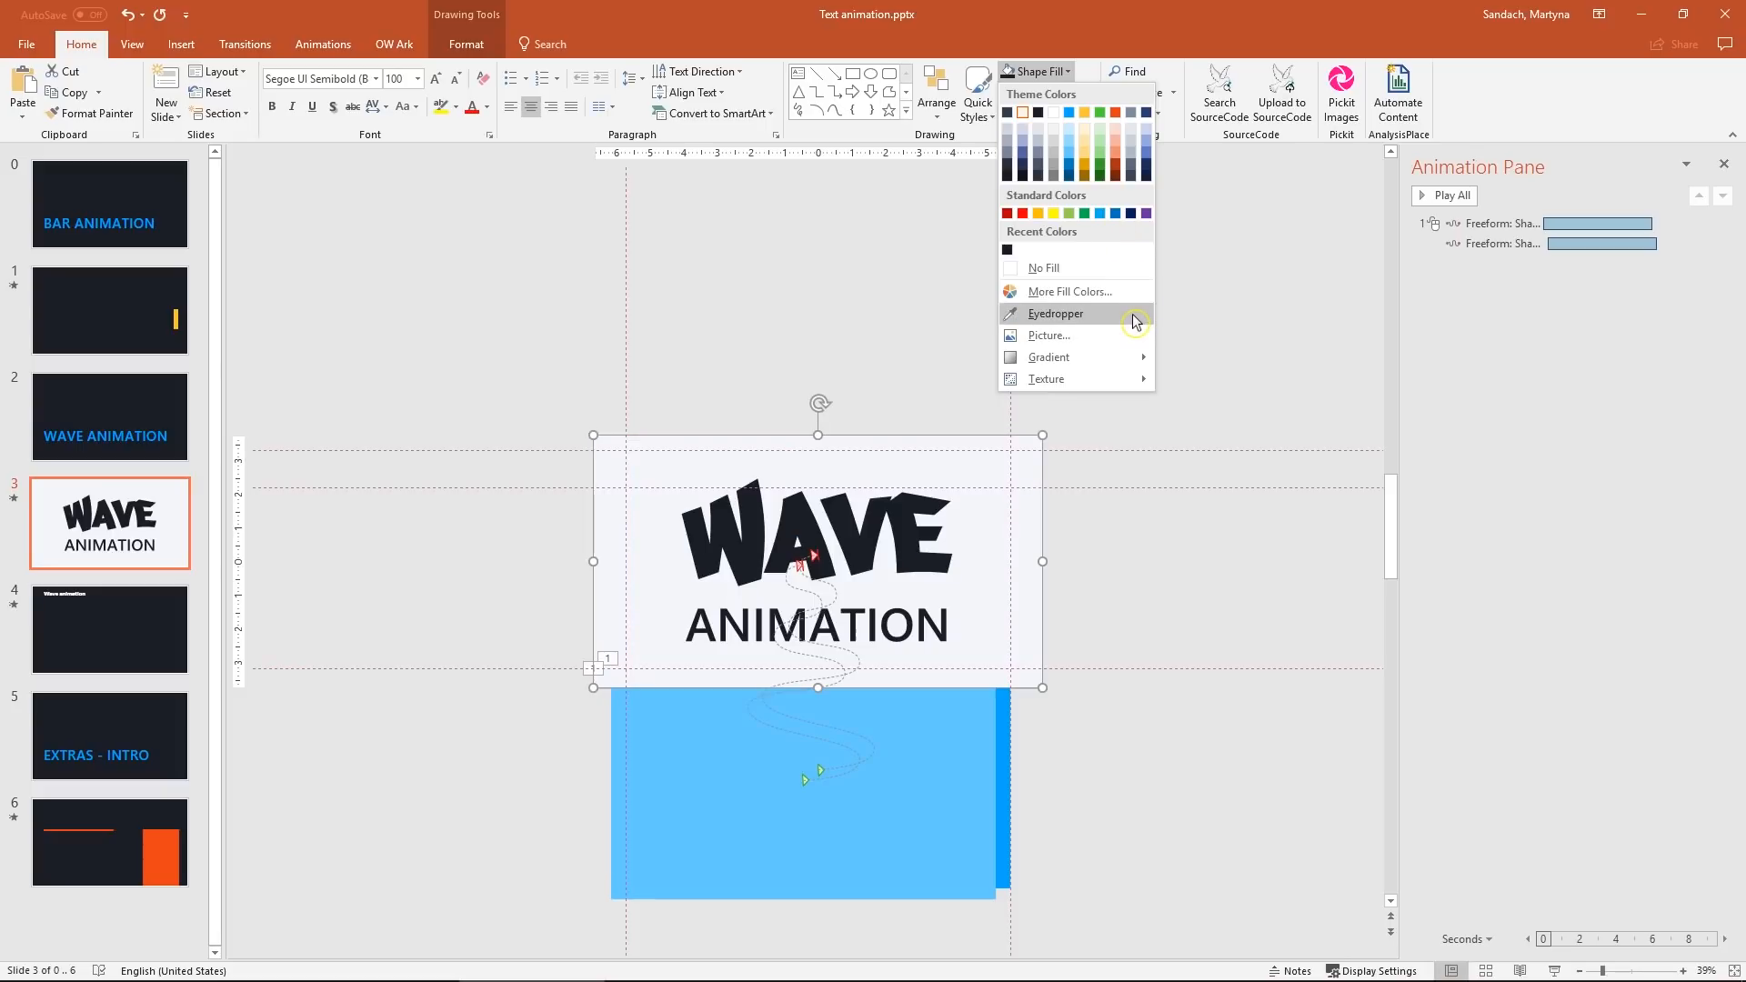
{"action": "left_click", "coordinate": [1008, 249]}
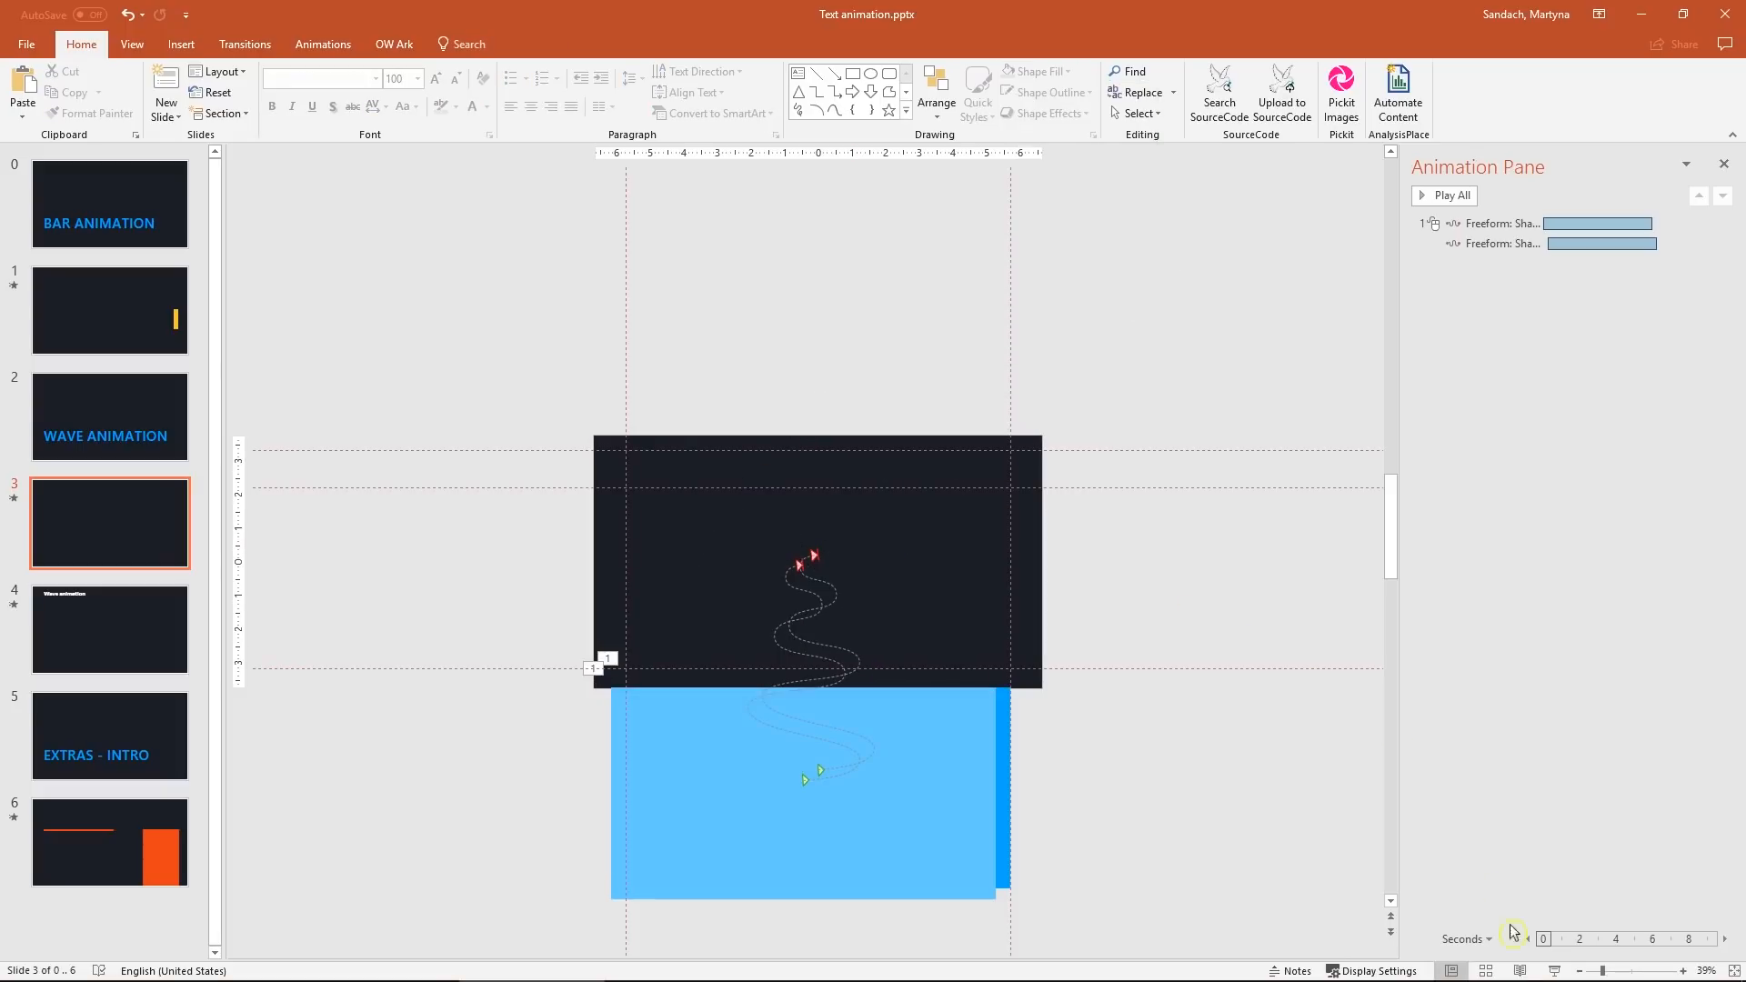
{"action": "key", "text": "F5"}
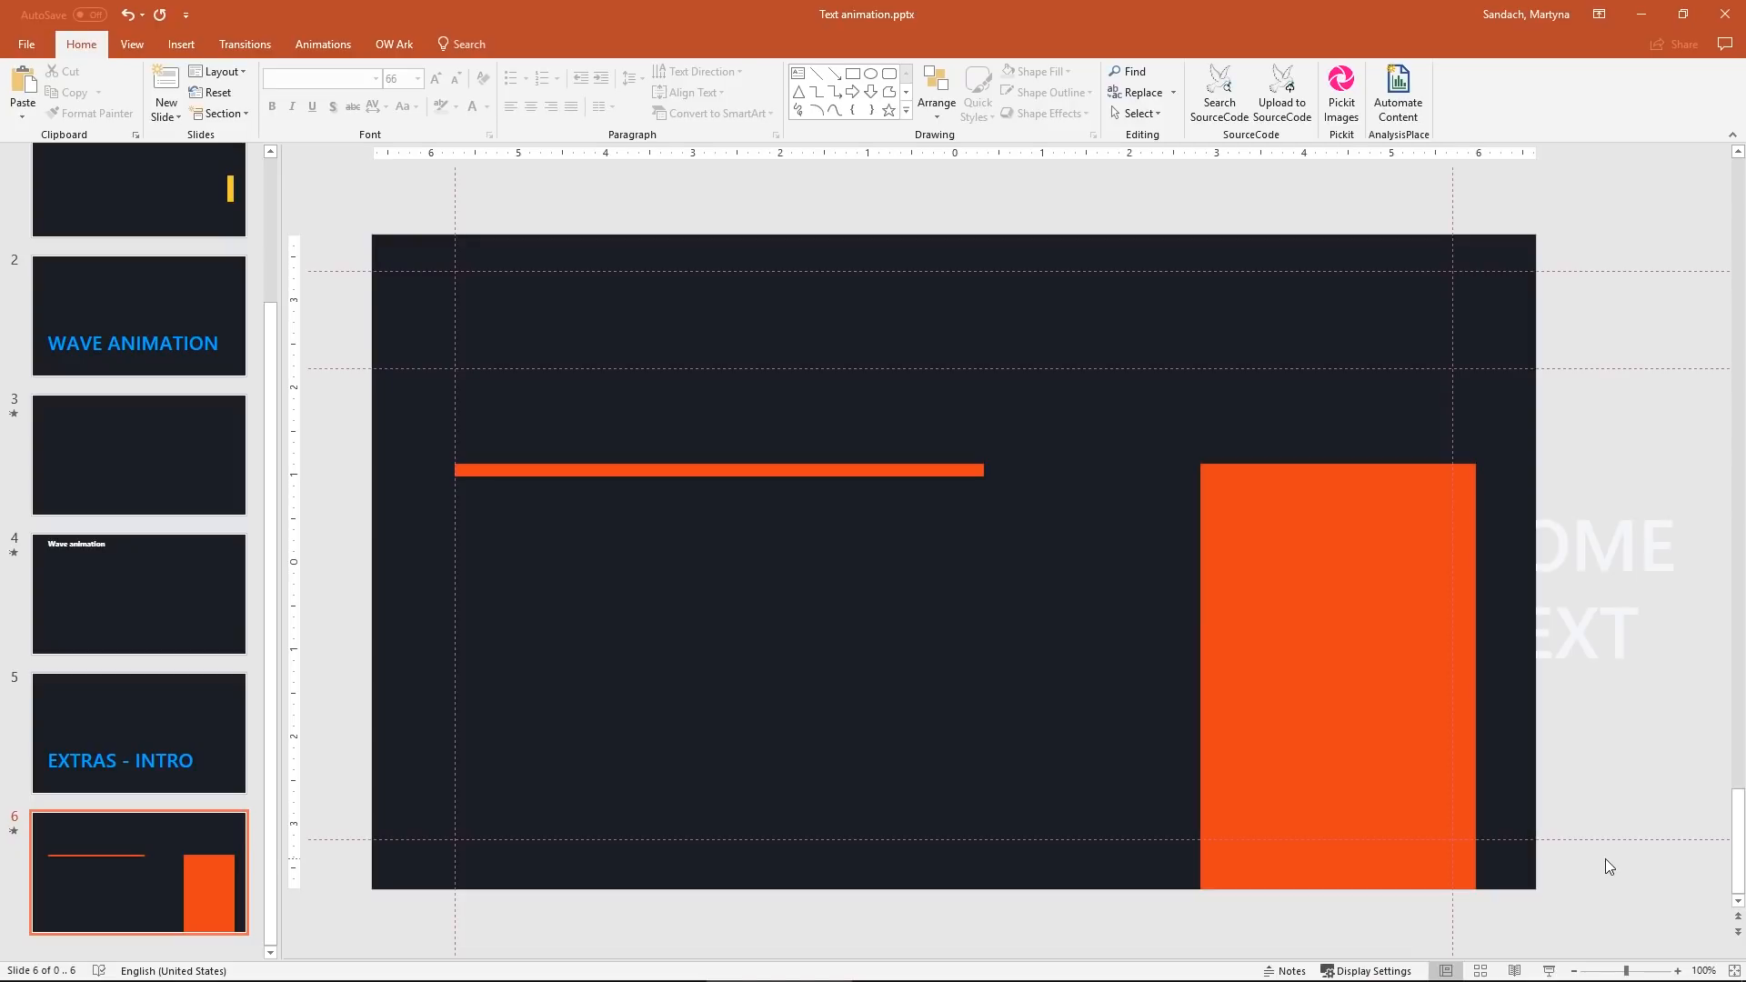
{"action": "mouse_move", "coordinate": [1481, 804]}
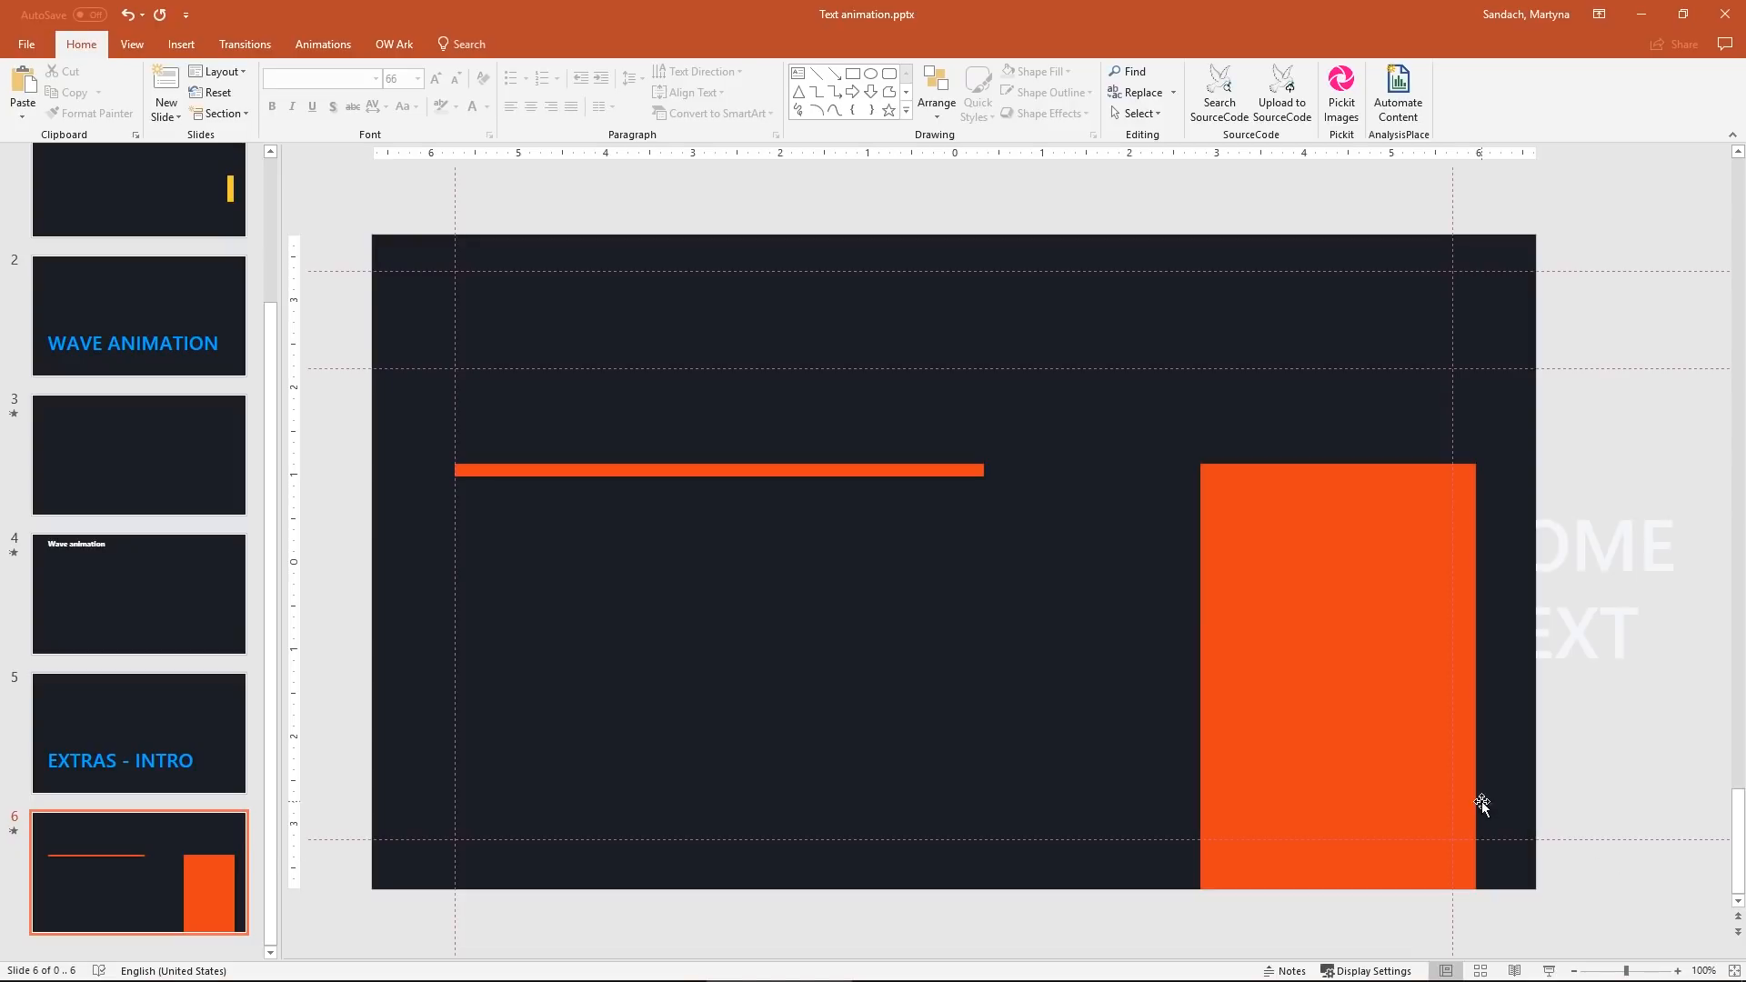
- Show the Animation Pane and the Selection Pane listing the extras slide's bars and rectangles
{"action": "left_click", "coordinate": [322, 43]}
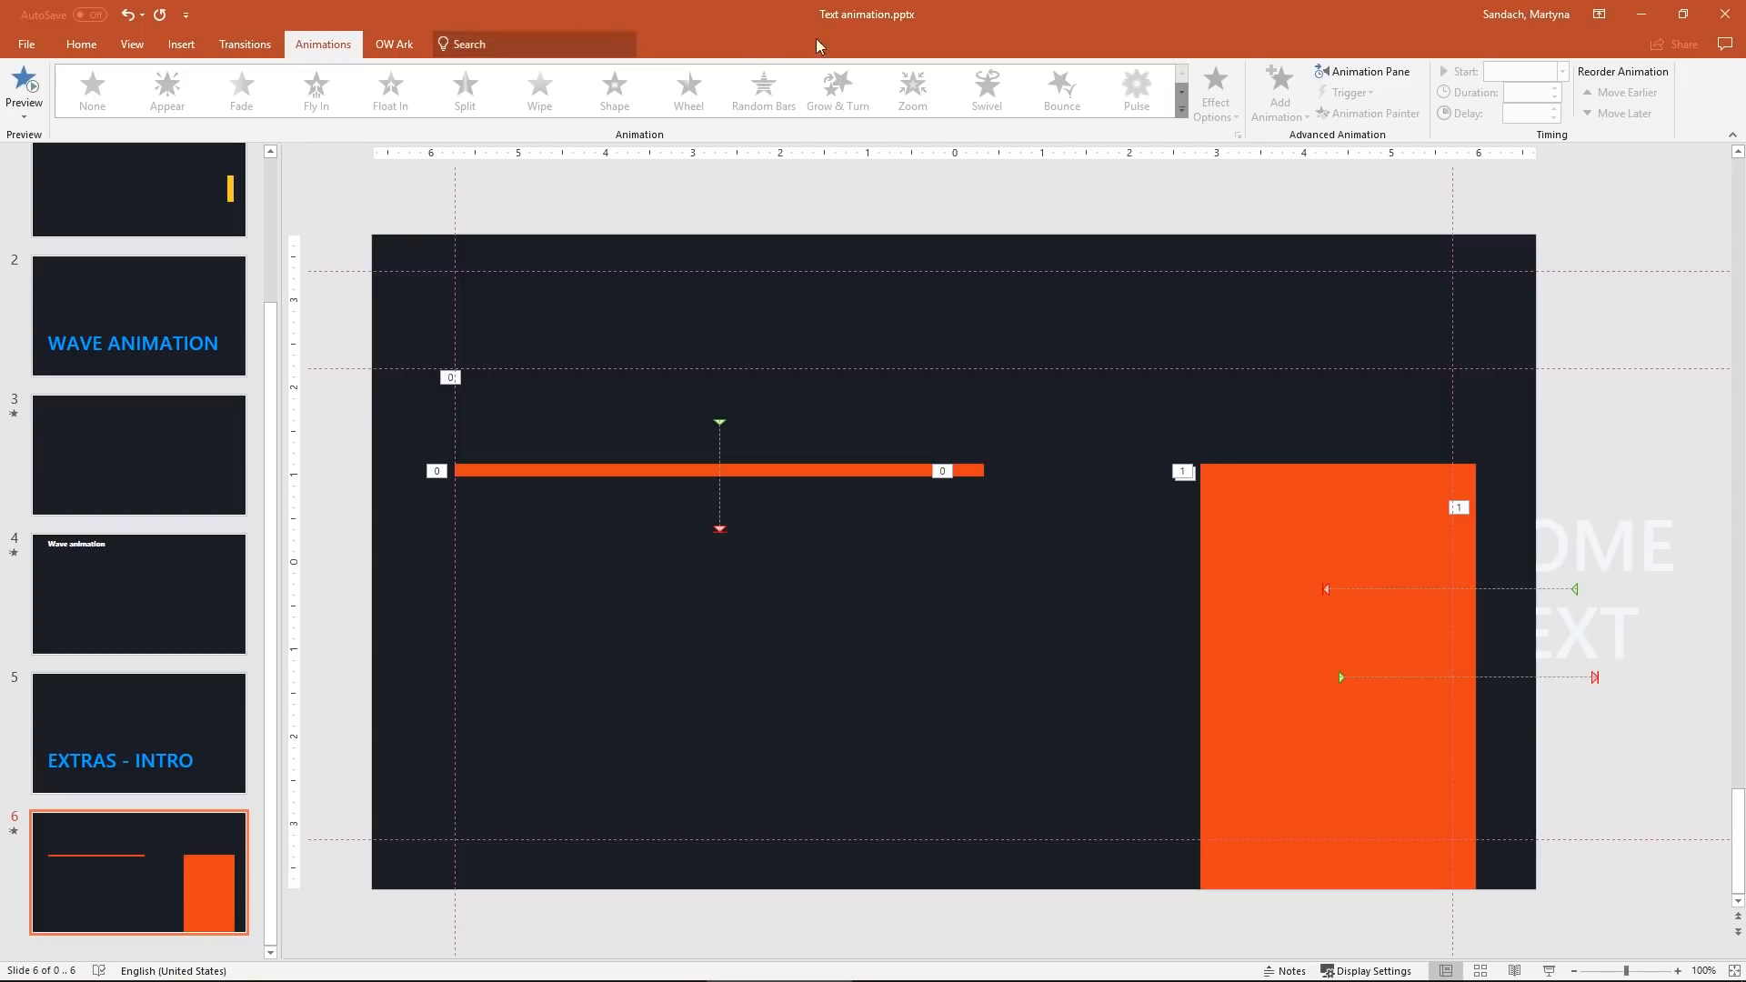
{"action": "left_click", "coordinate": [1363, 71]}
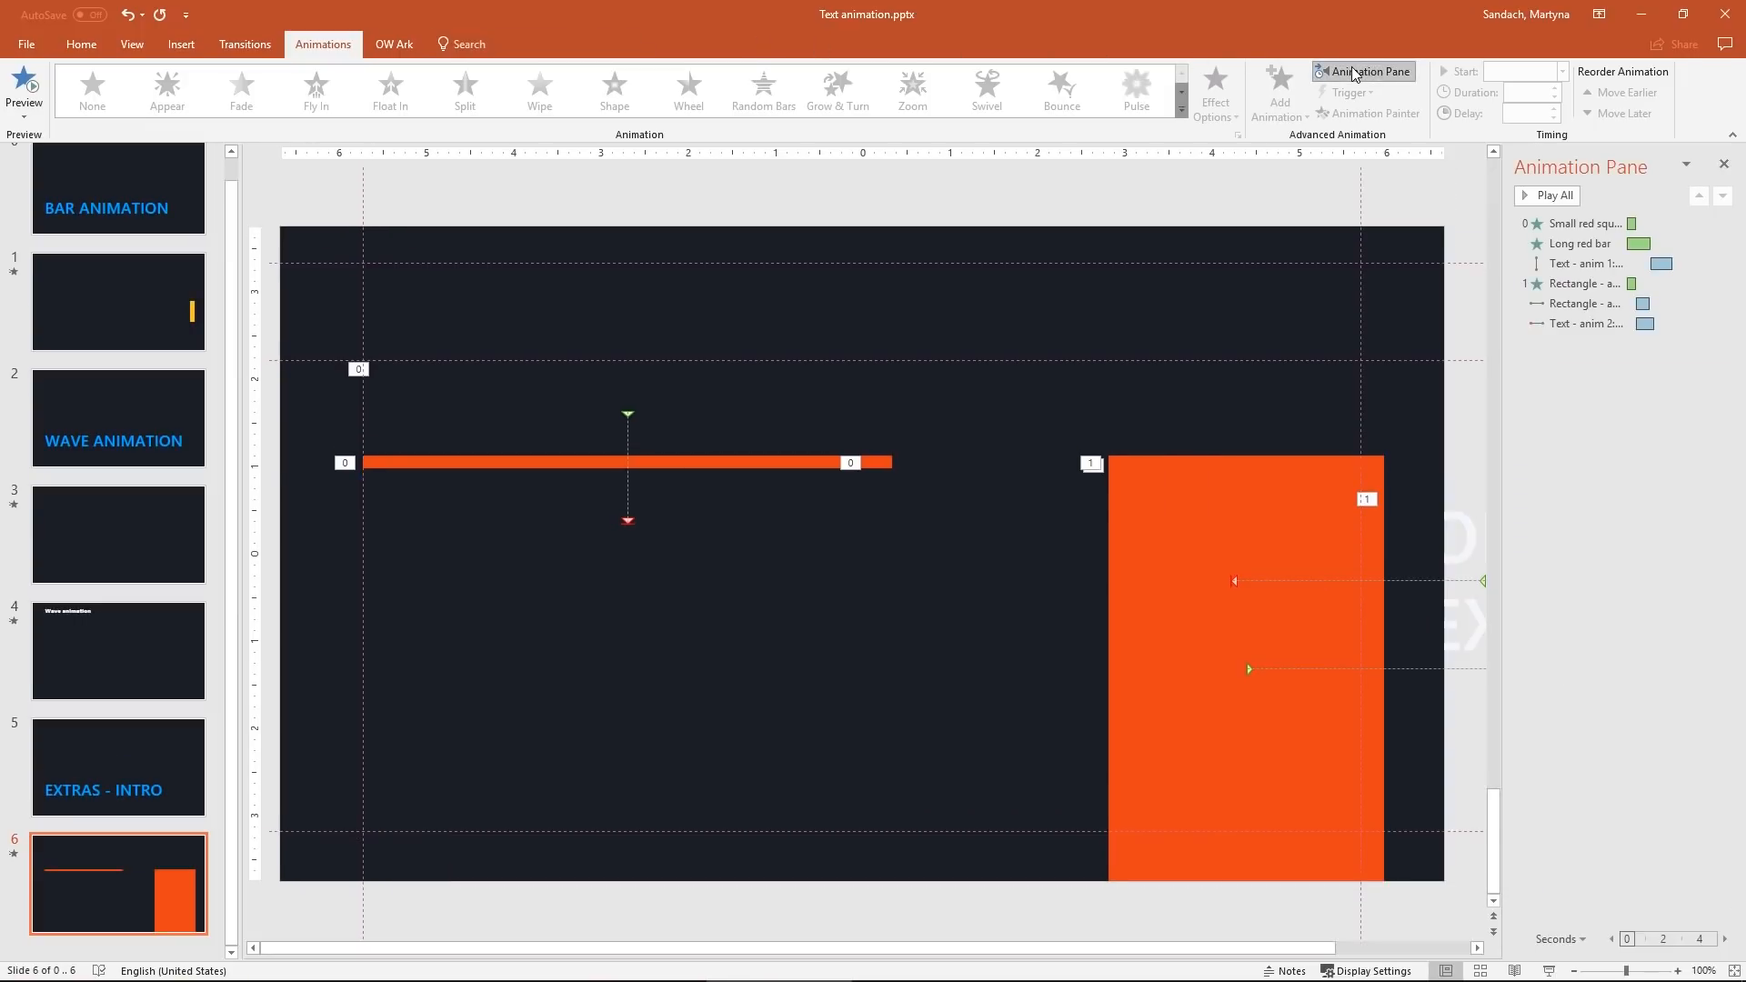
{"action": "left_click", "coordinate": [80, 44]}
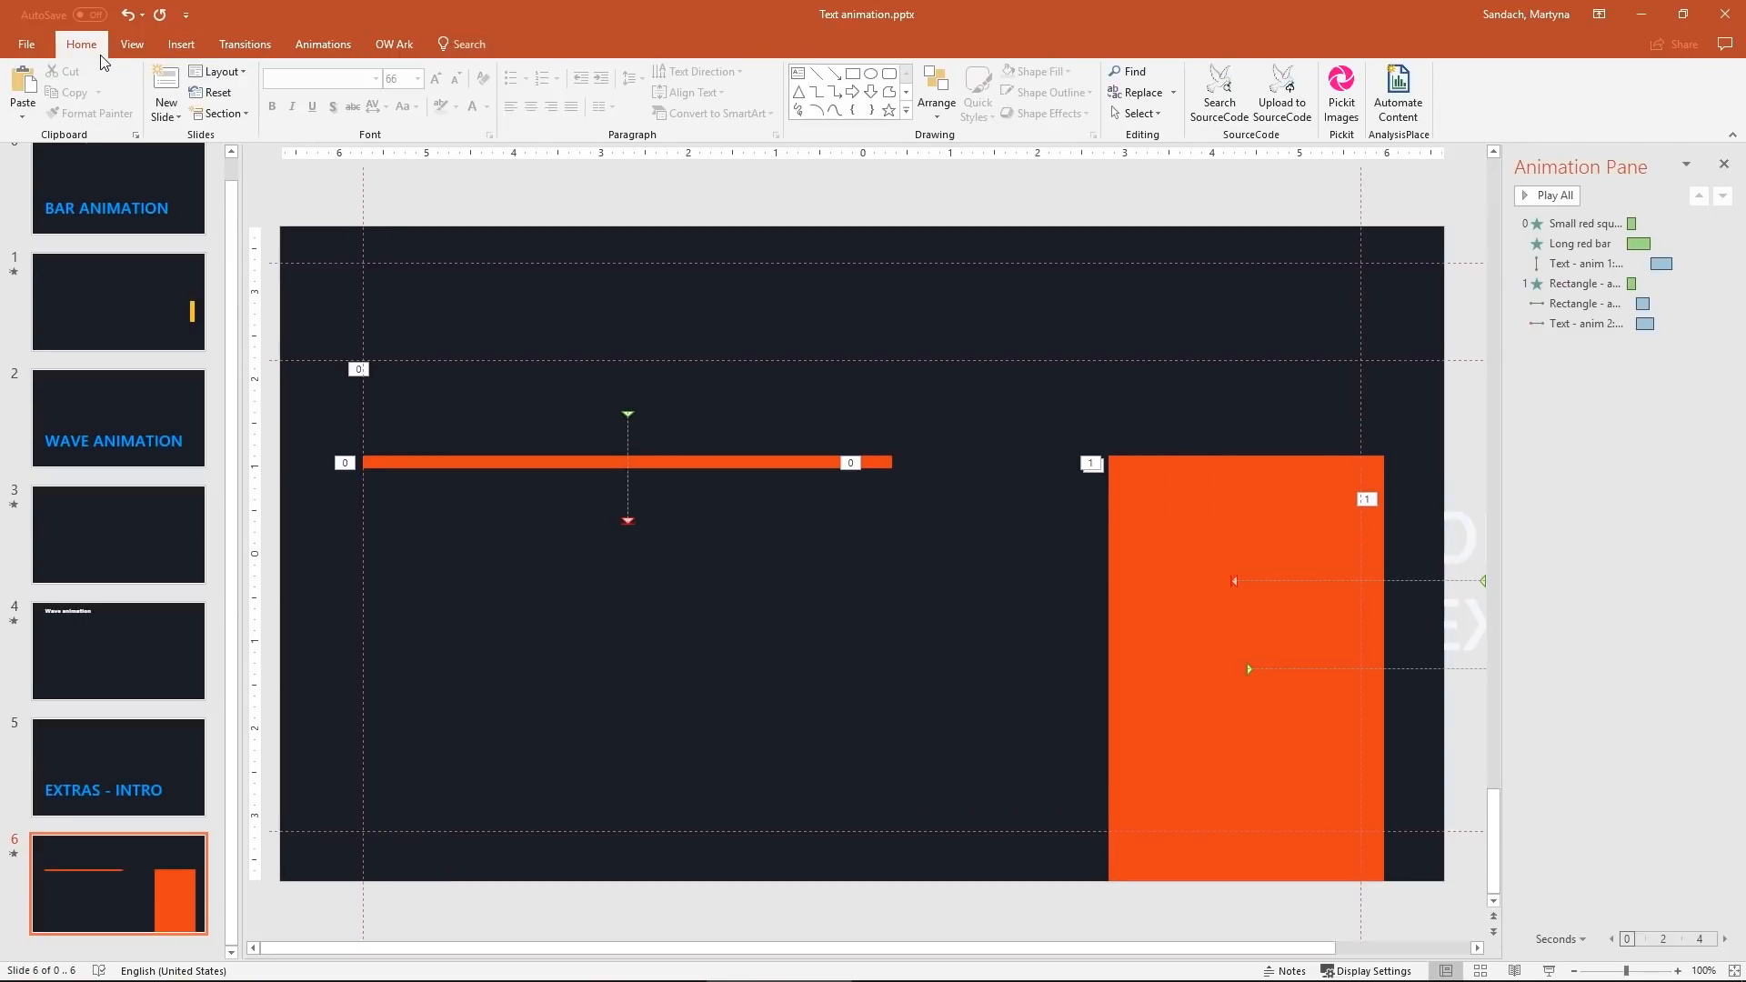
{"action": "left_click", "coordinate": [1137, 113]}
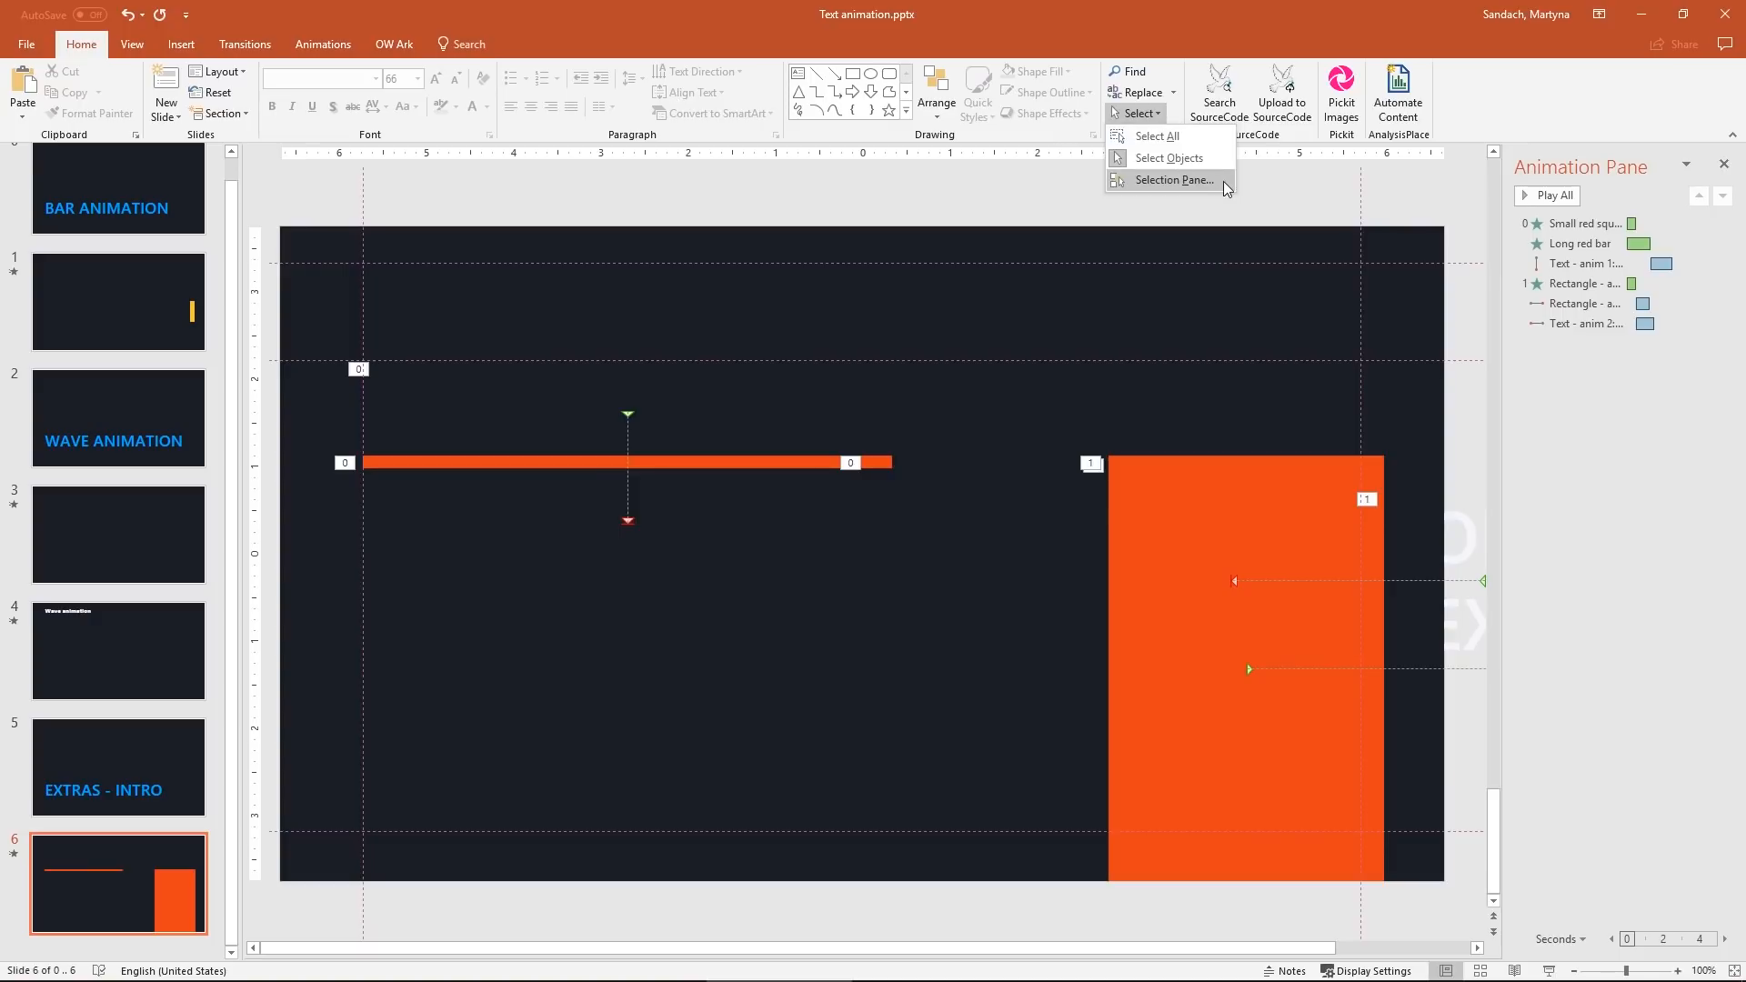
{"action": "left_click", "coordinate": [1170, 180]}
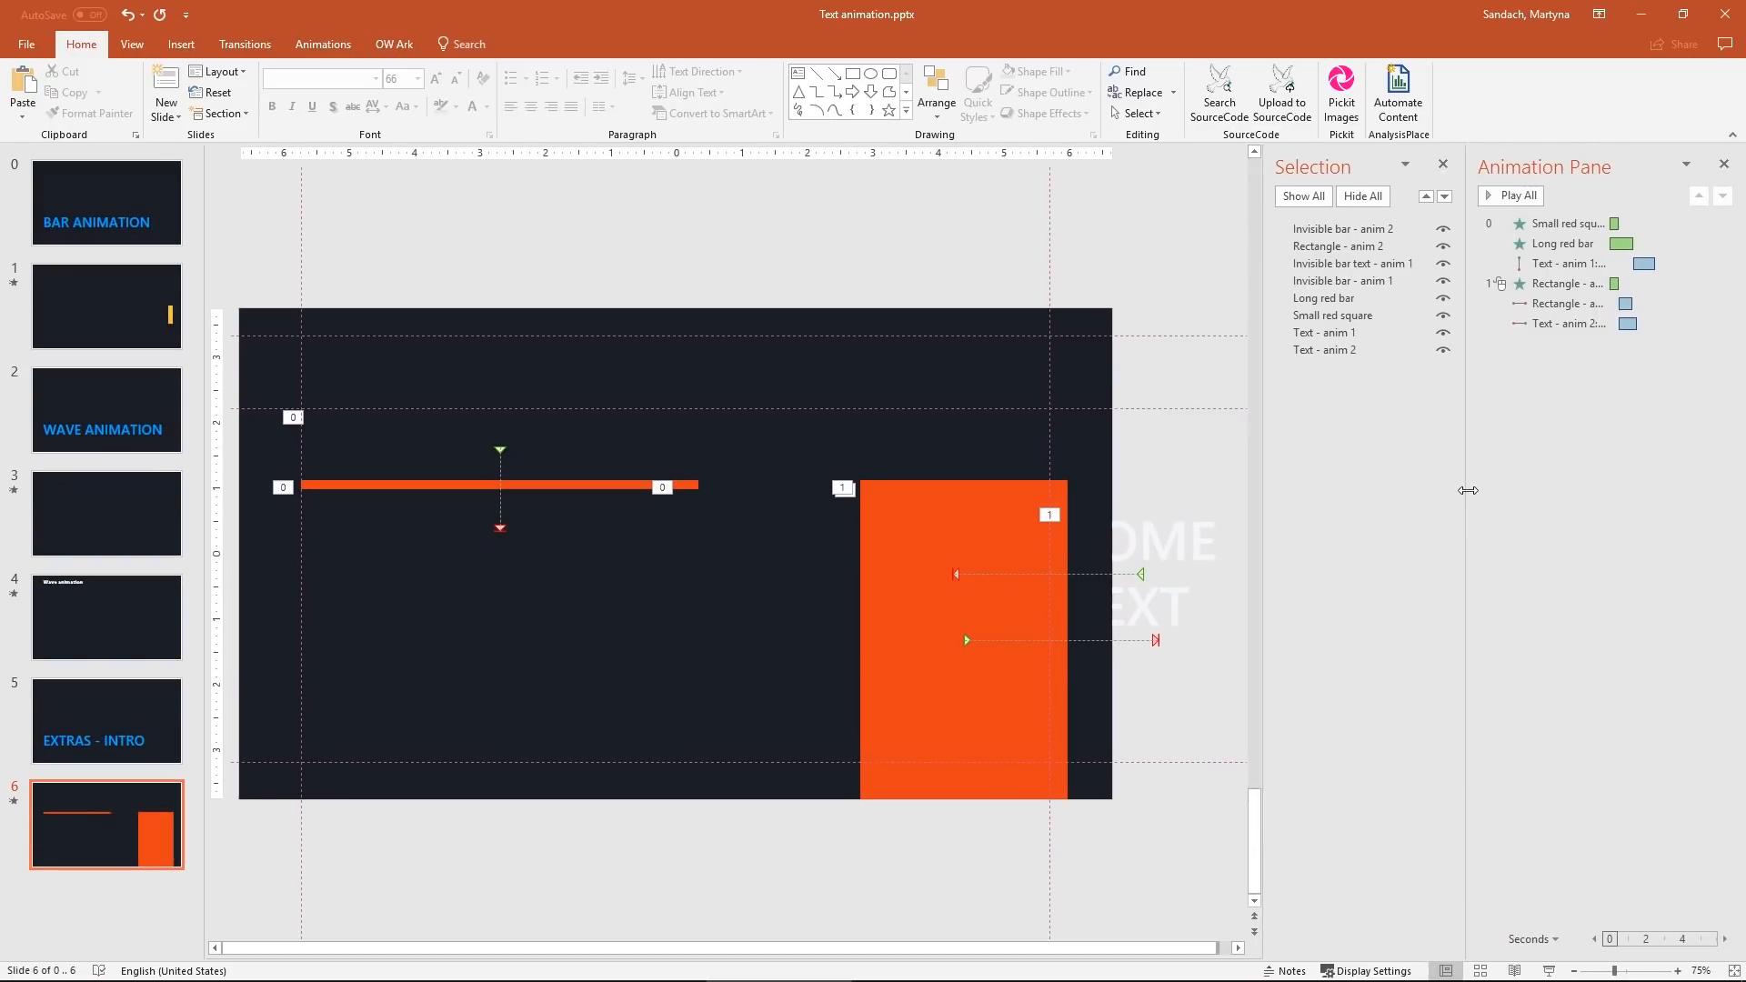
{"action": "mouse_move", "coordinate": [1454, 490]}
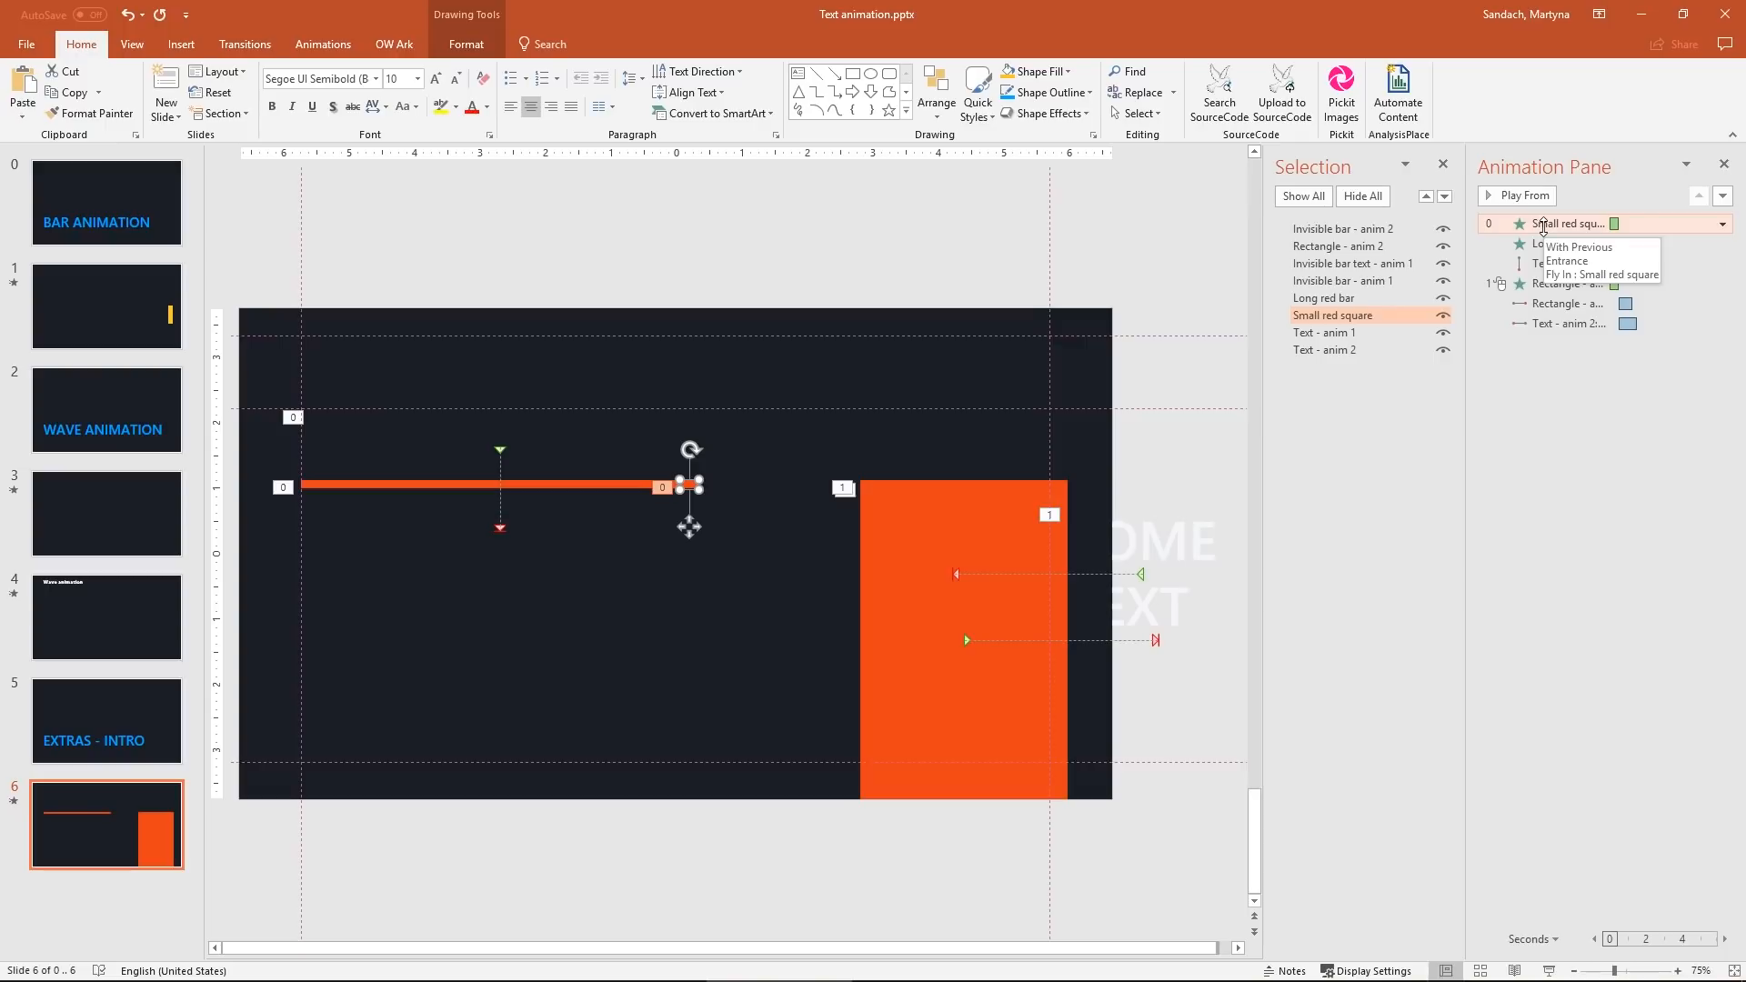
- Inspect the invisible bar objects, then play the extras slide as a full-screen slide show
{"action": "left_click", "coordinate": [1343, 280]}
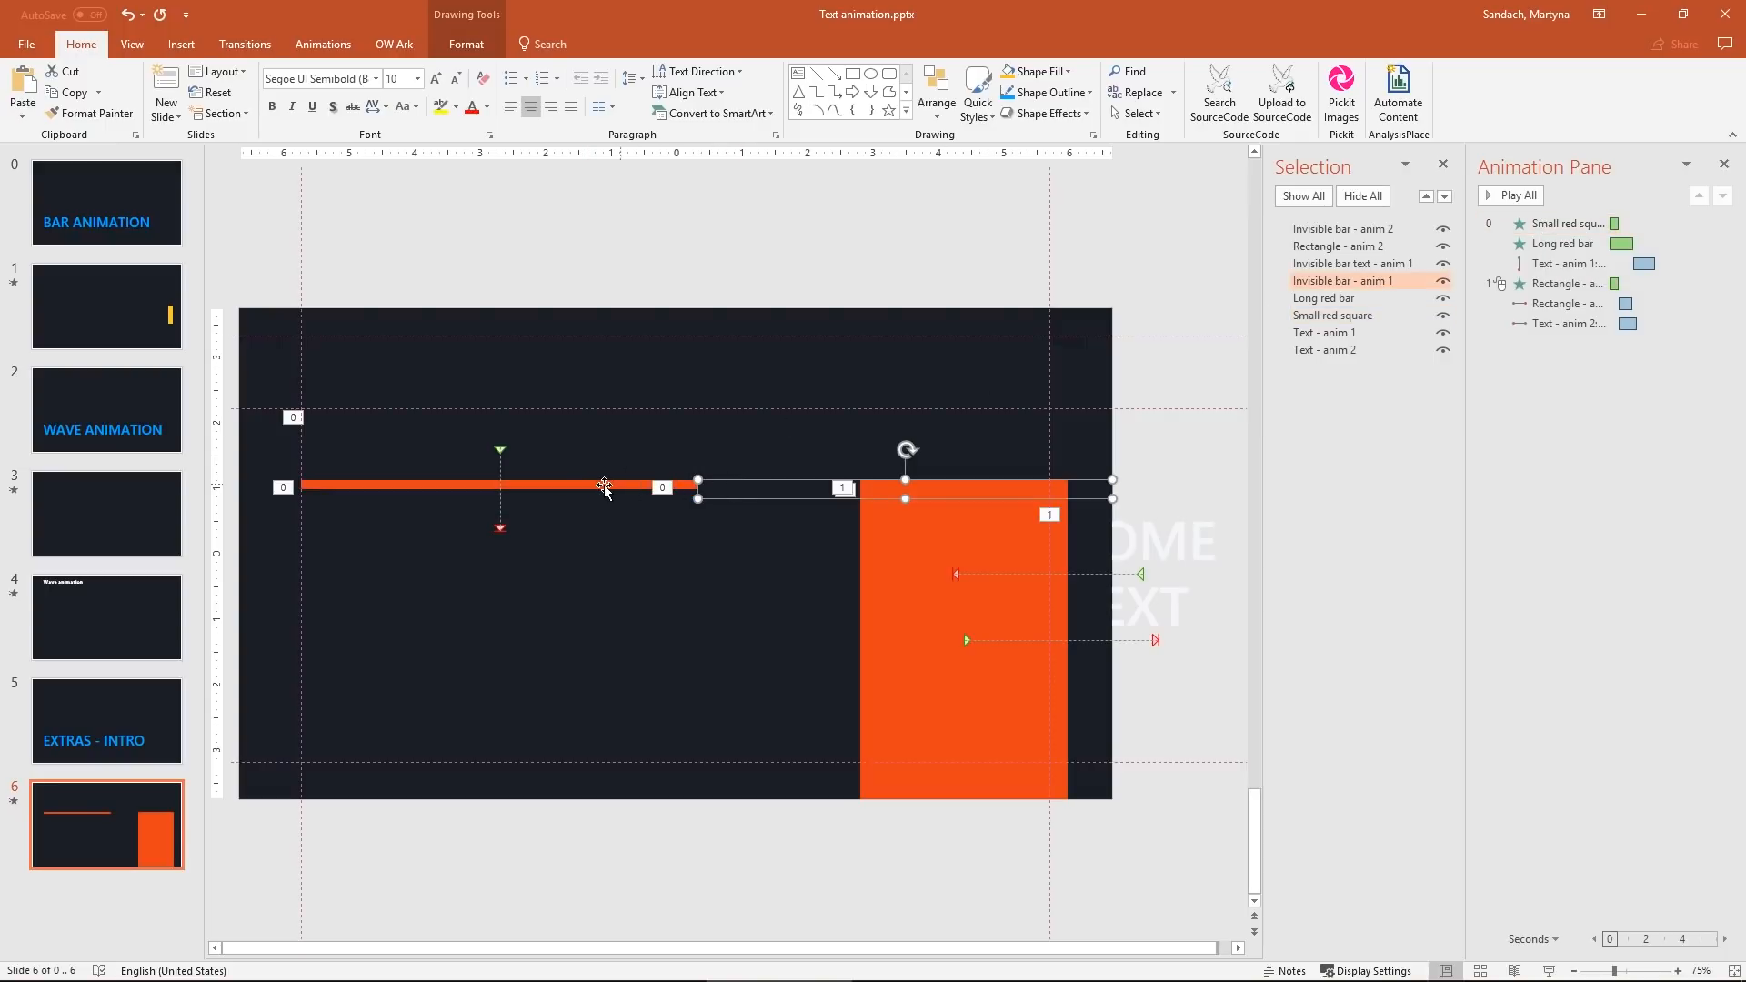
{"action": "left_click", "coordinate": [1323, 296]}
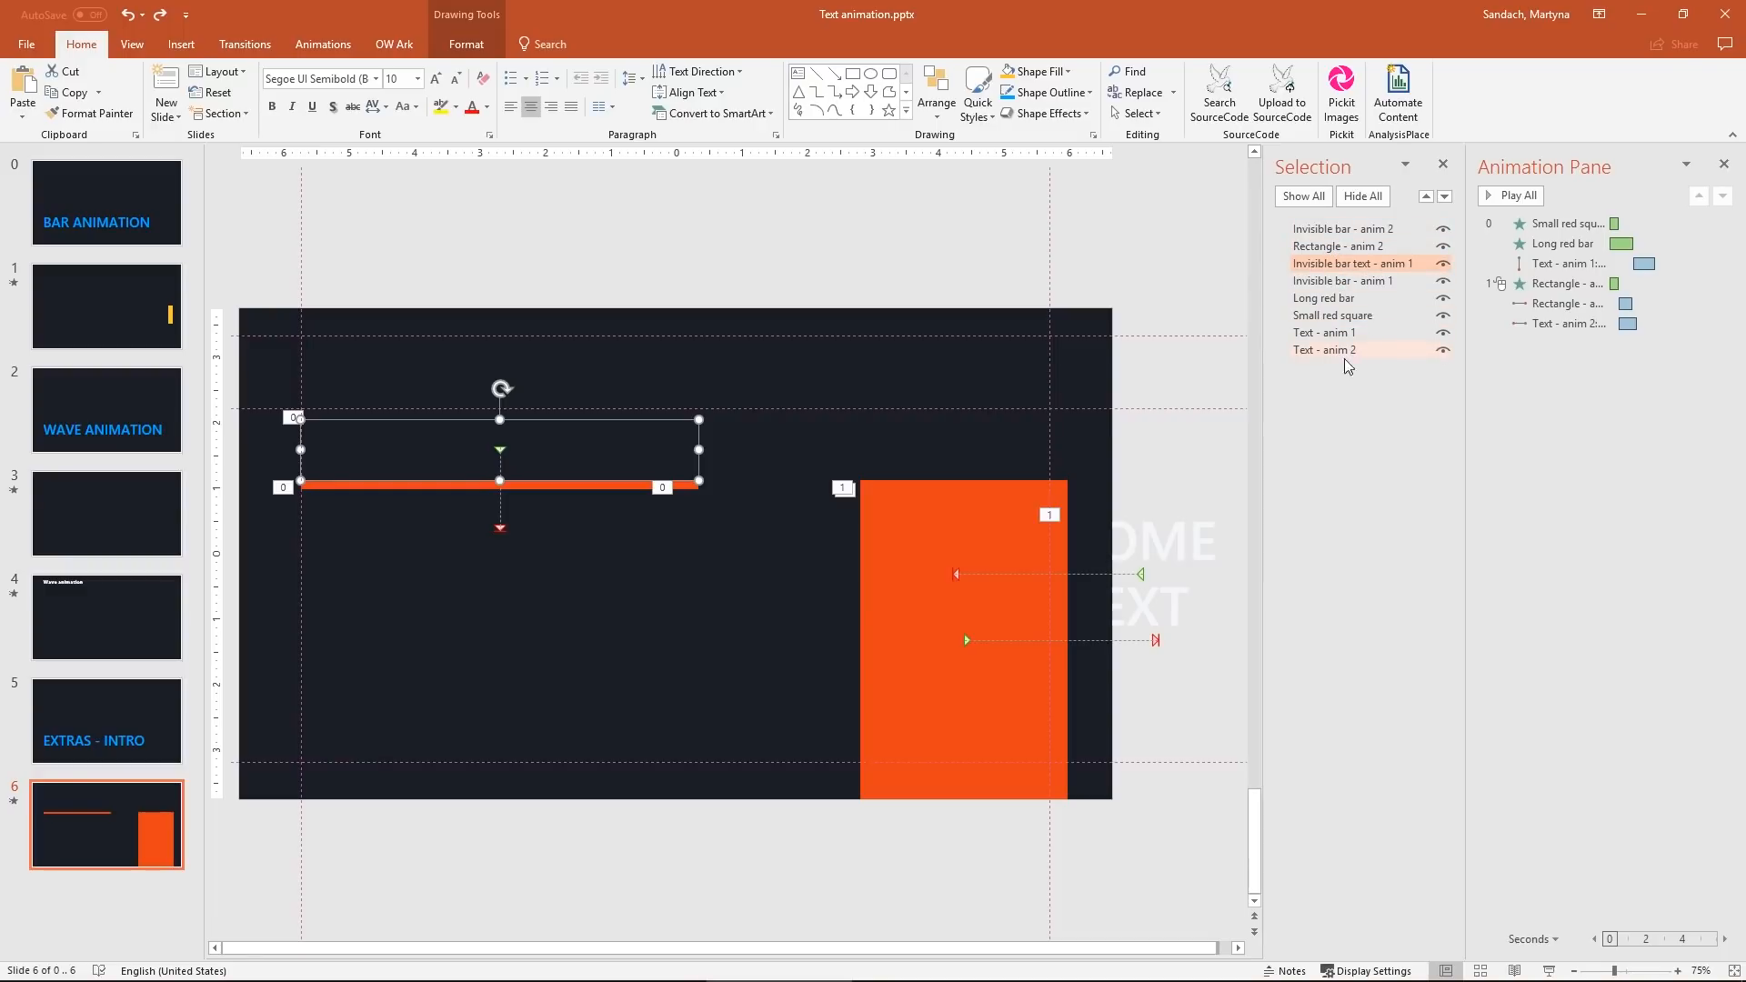
{"action": "mouse_move", "coordinate": [1011, 493]}
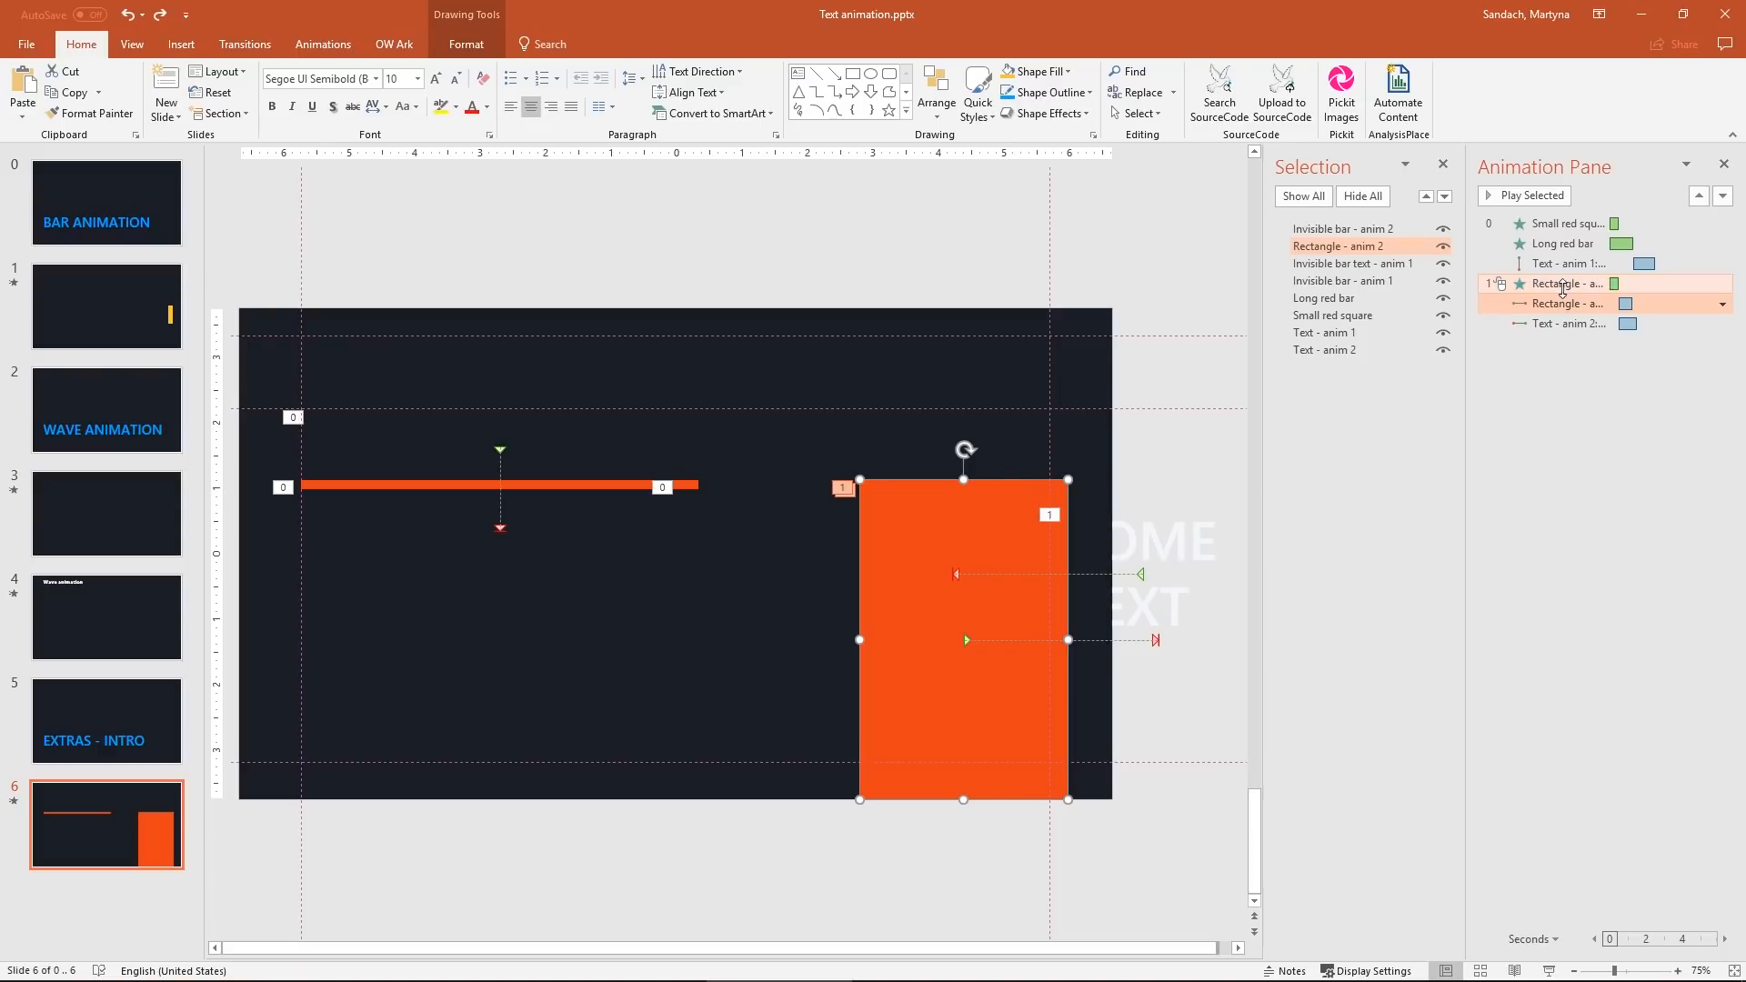
{"action": "mouse_move", "coordinate": [1565, 304]}
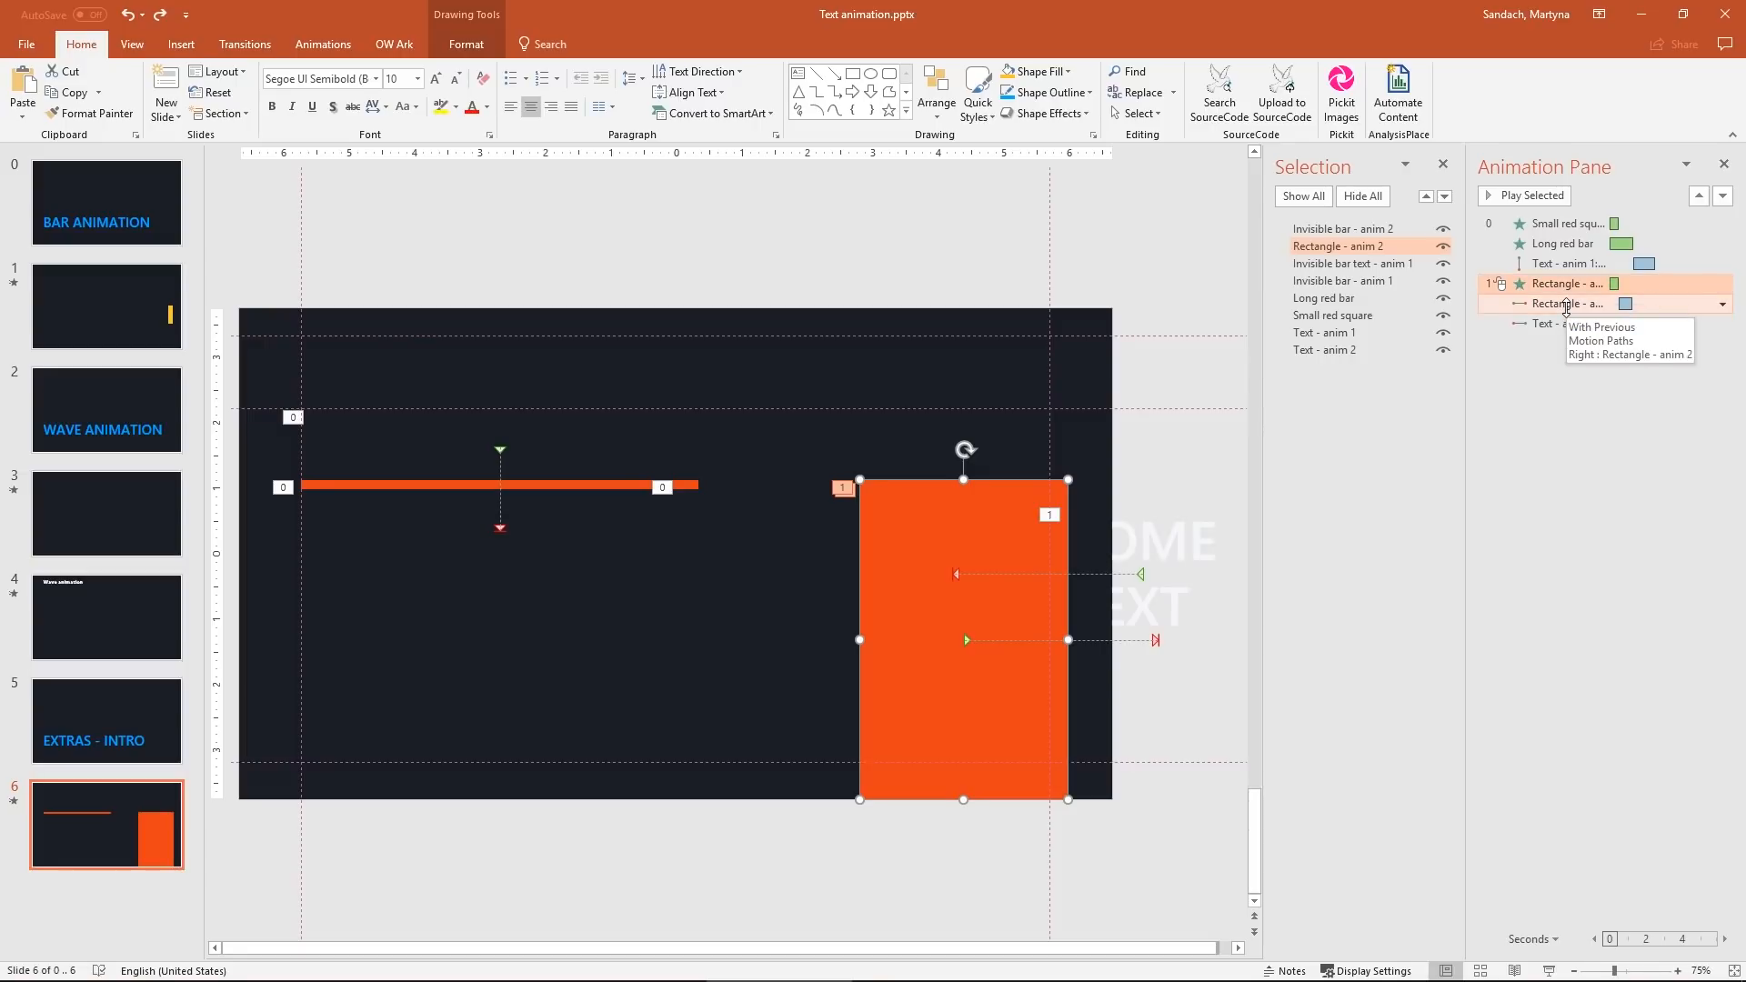
{"action": "mouse_move", "coordinate": [1564, 324]}
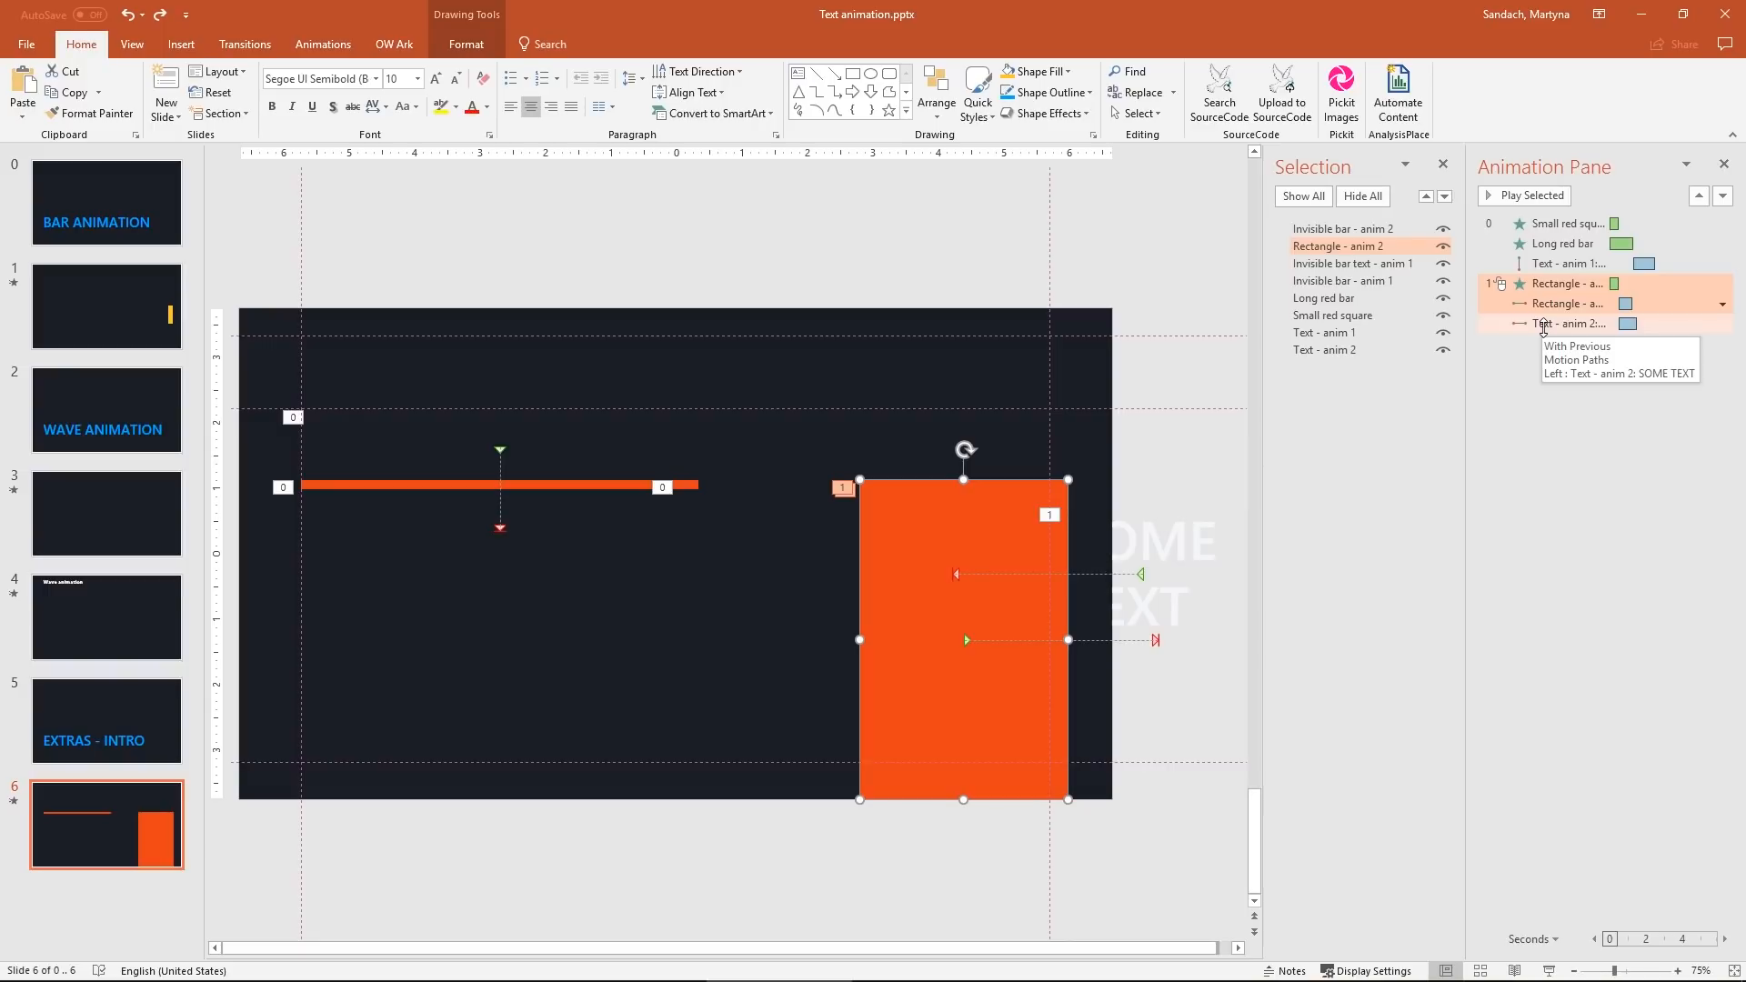
{"action": "key", "text": "F5"}
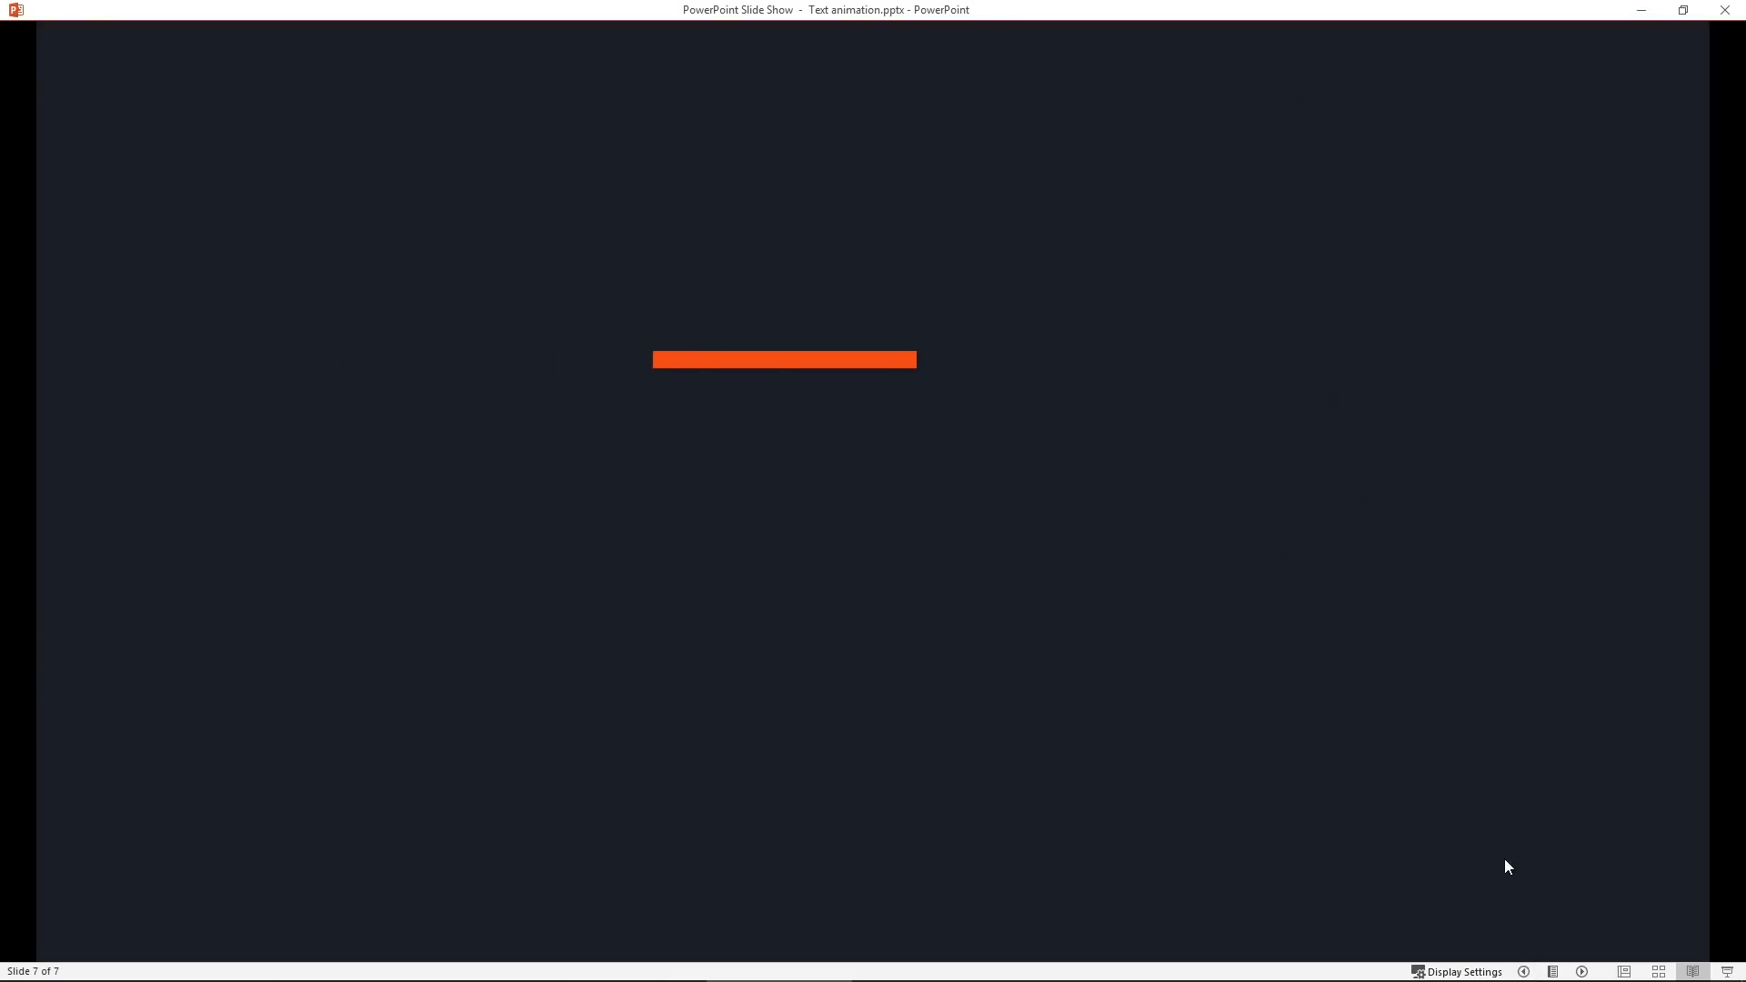